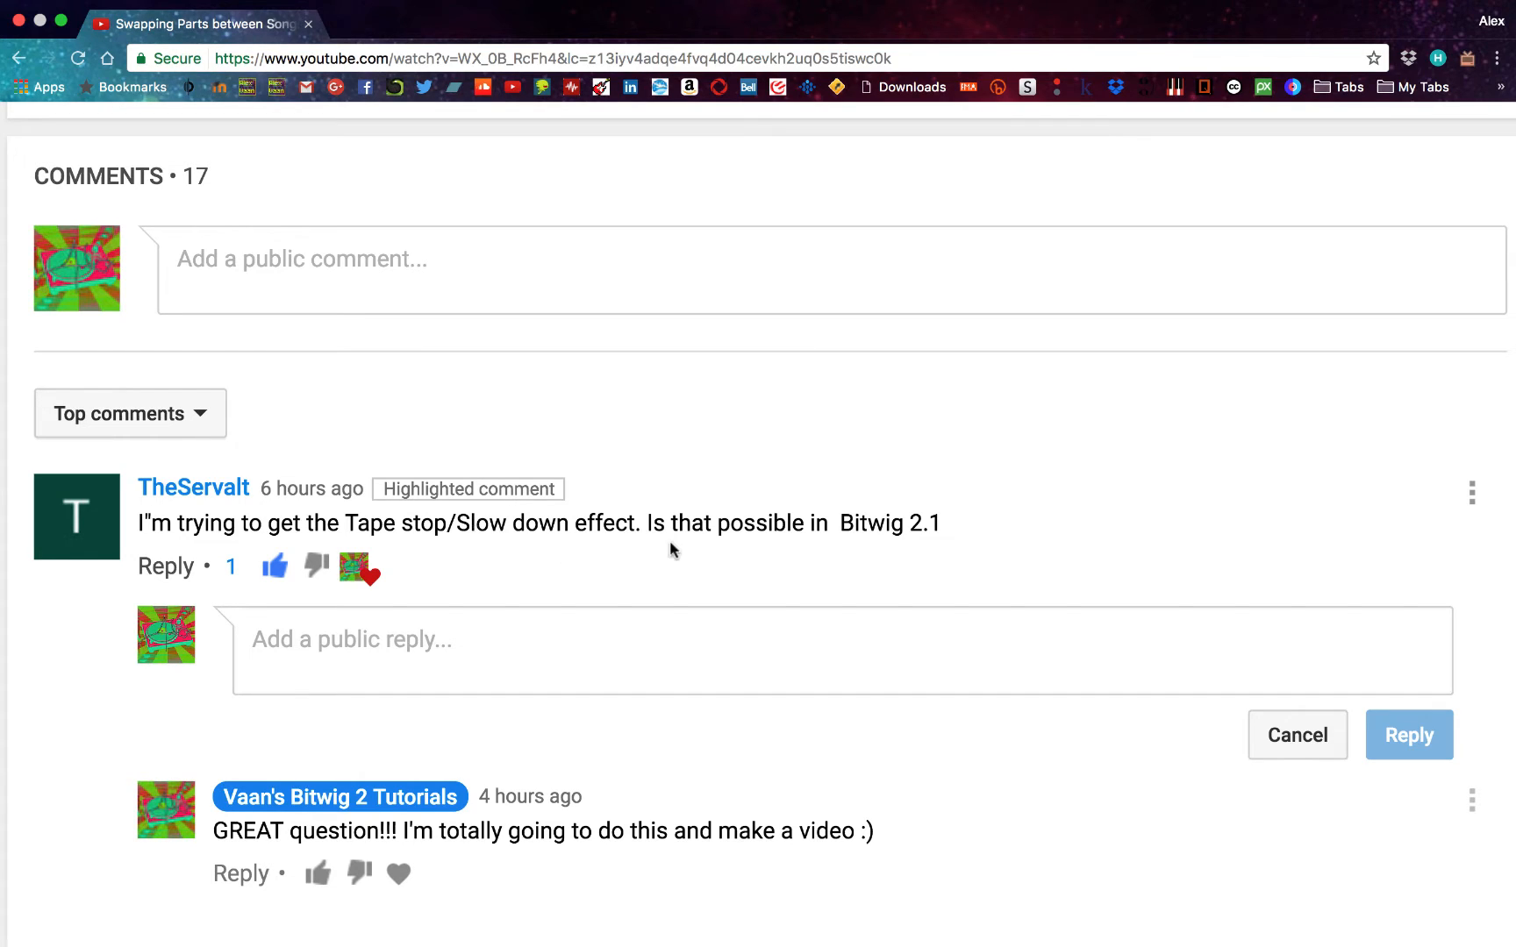
pyautogui.moveTo(919, 549)
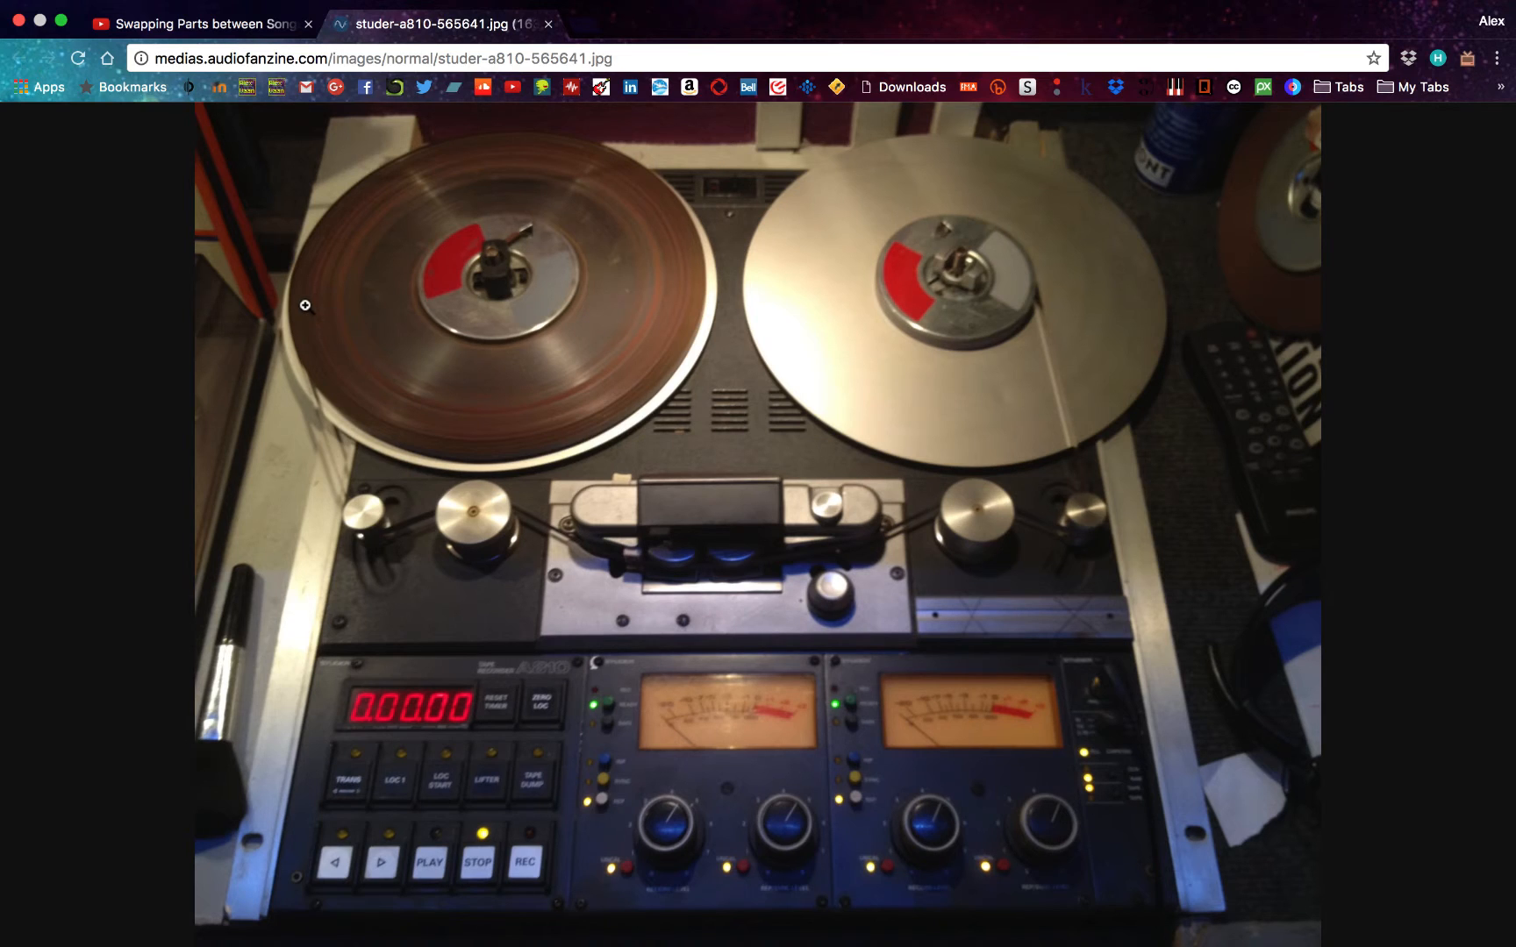
pyautogui.moveTo(357, 496)
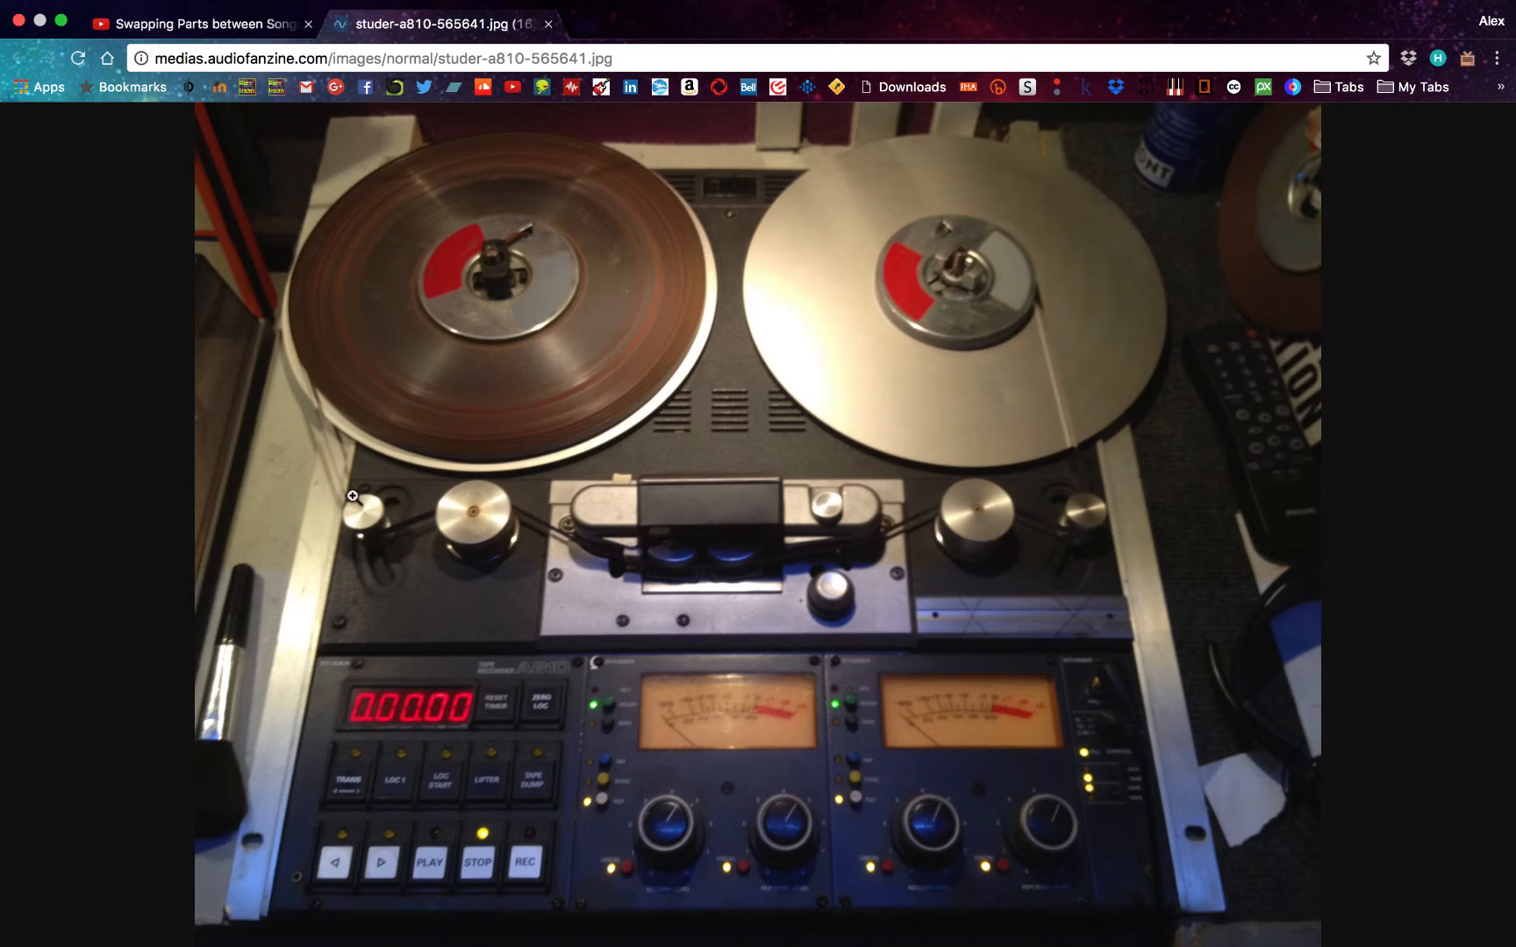
pyautogui.moveTo(691, 584)
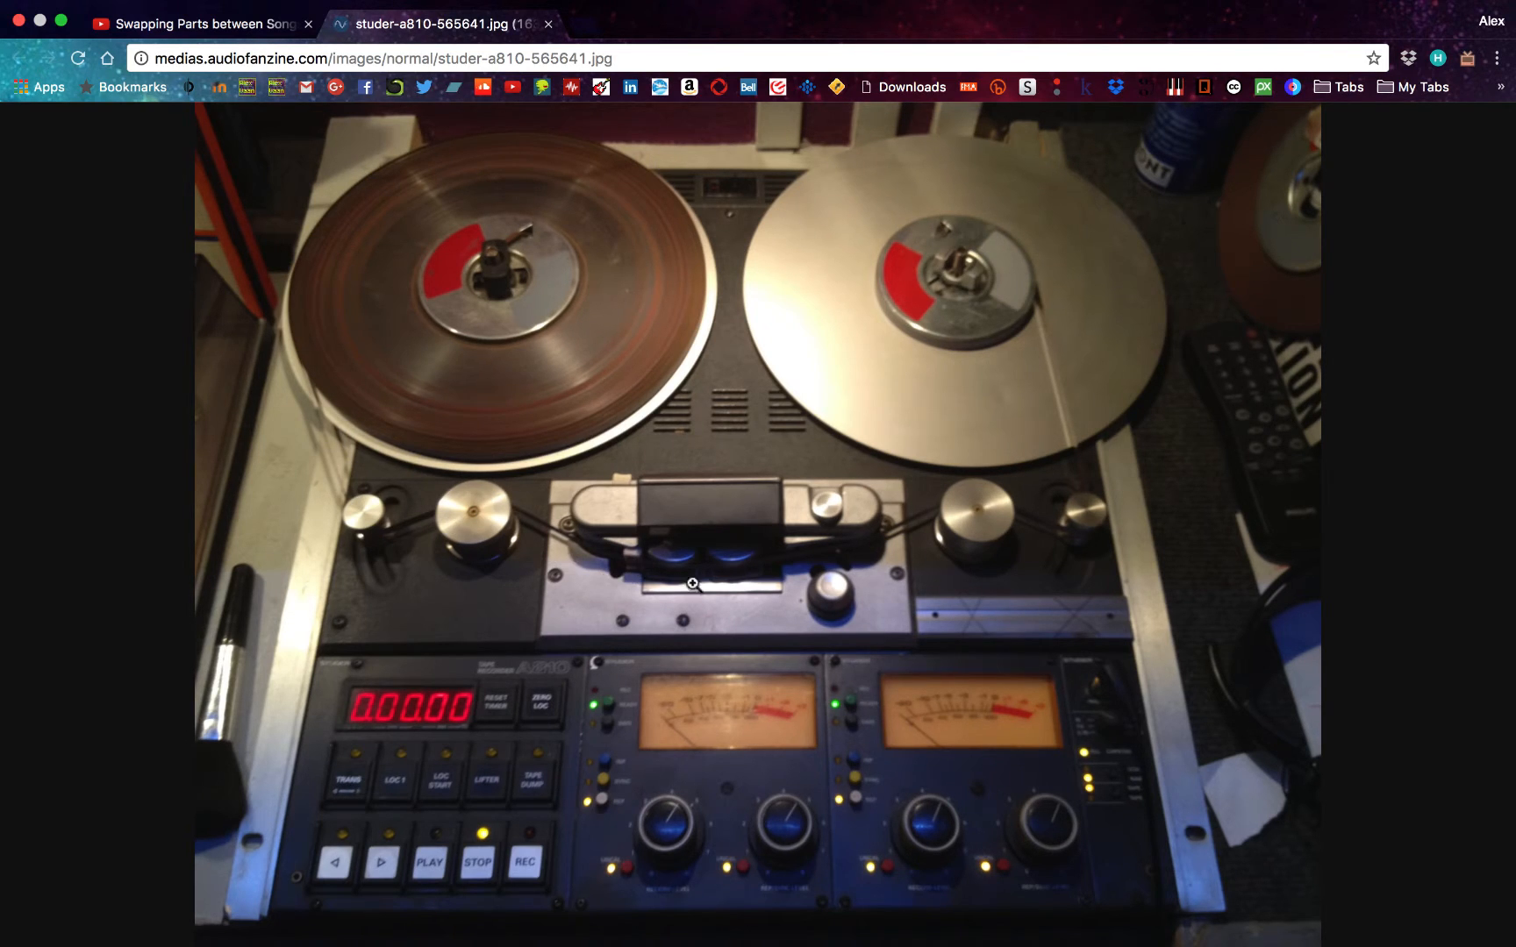
pyautogui.moveTo(920, 483)
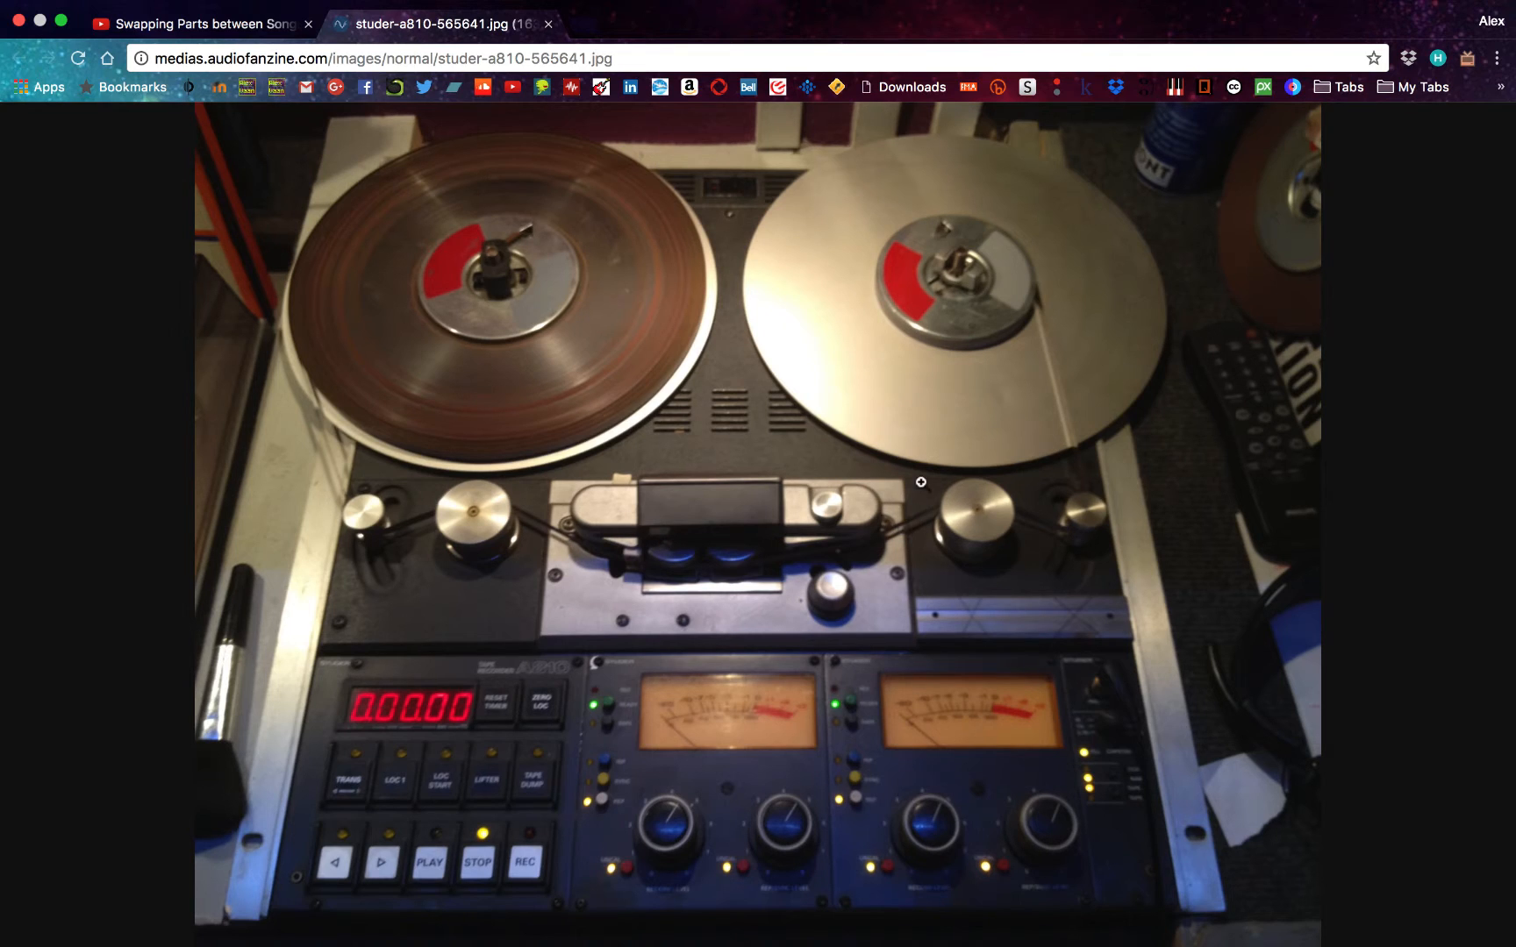
pyautogui.moveTo(1027, 180)
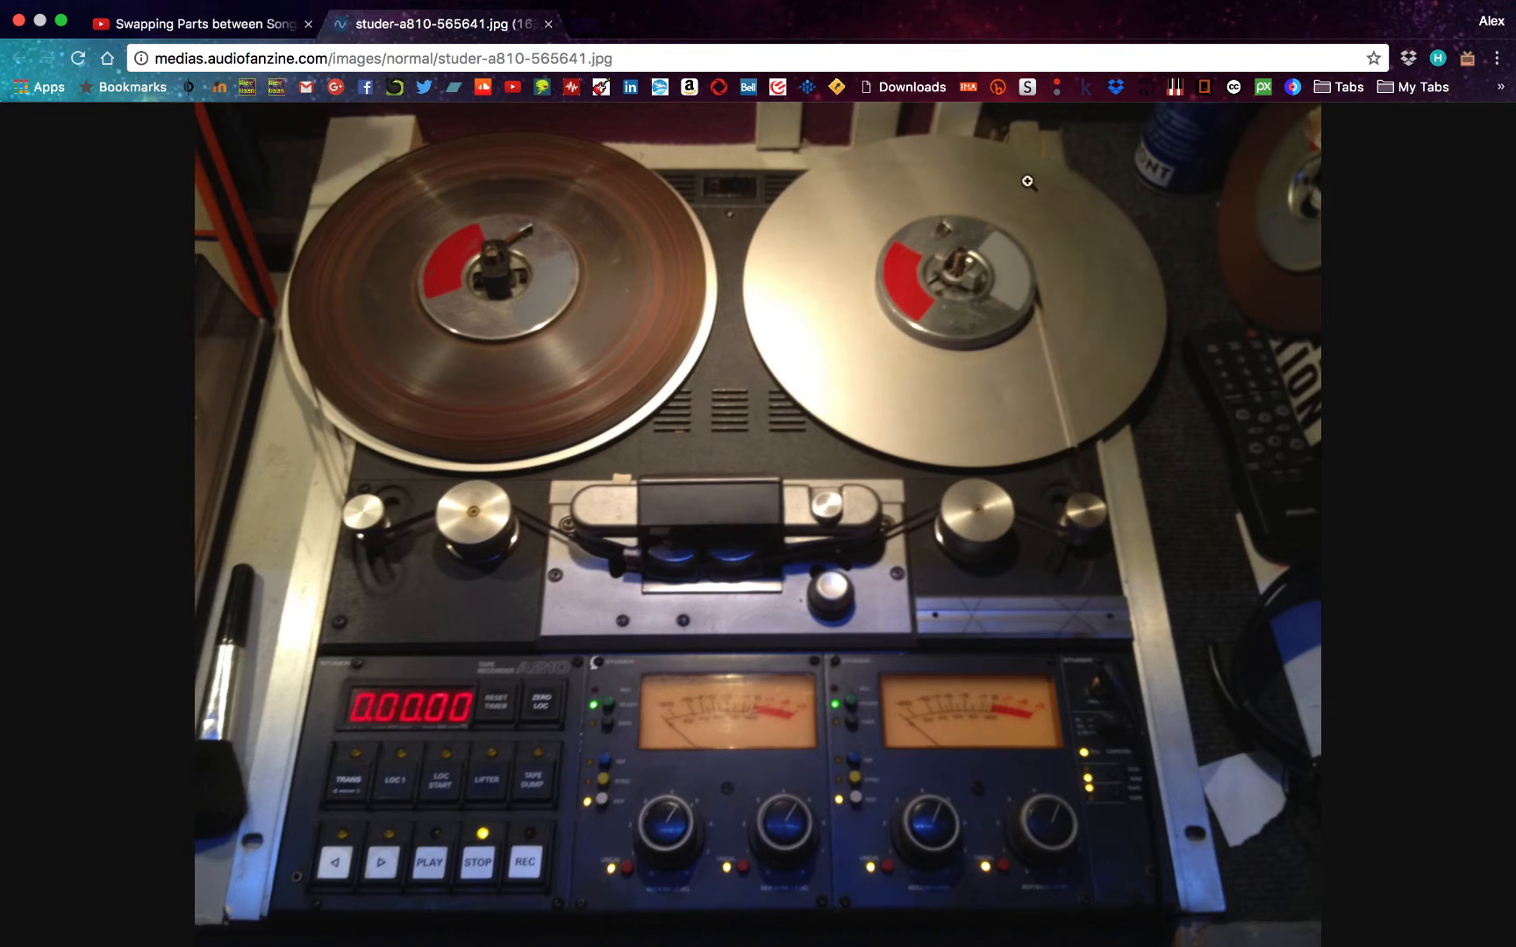
pyautogui.moveTo(996, 301)
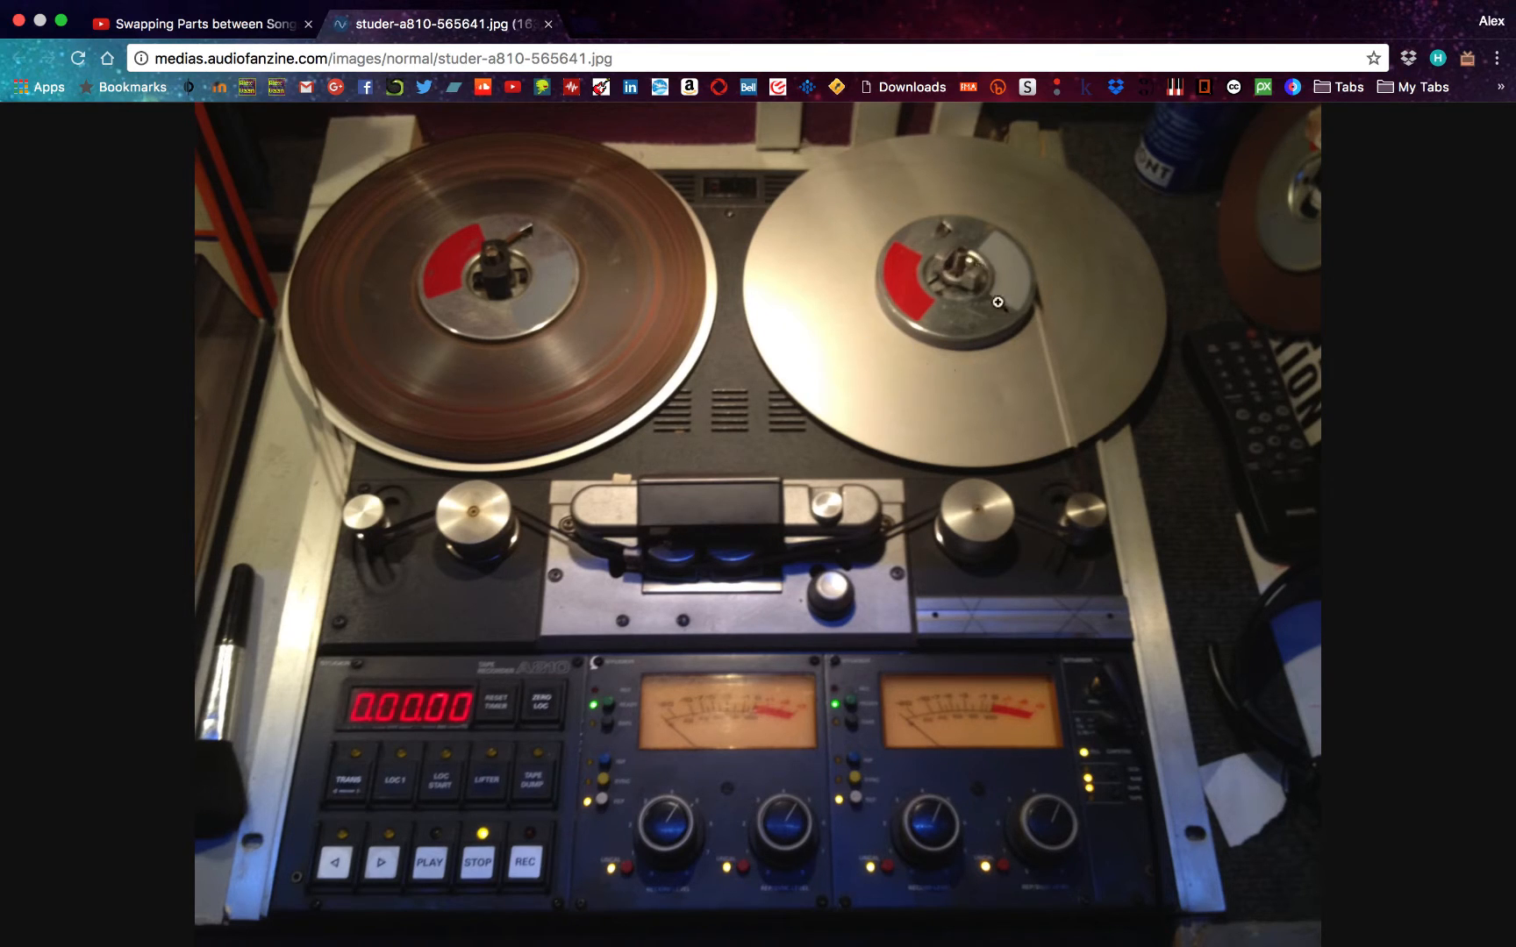
pyautogui.moveTo(756, 320)
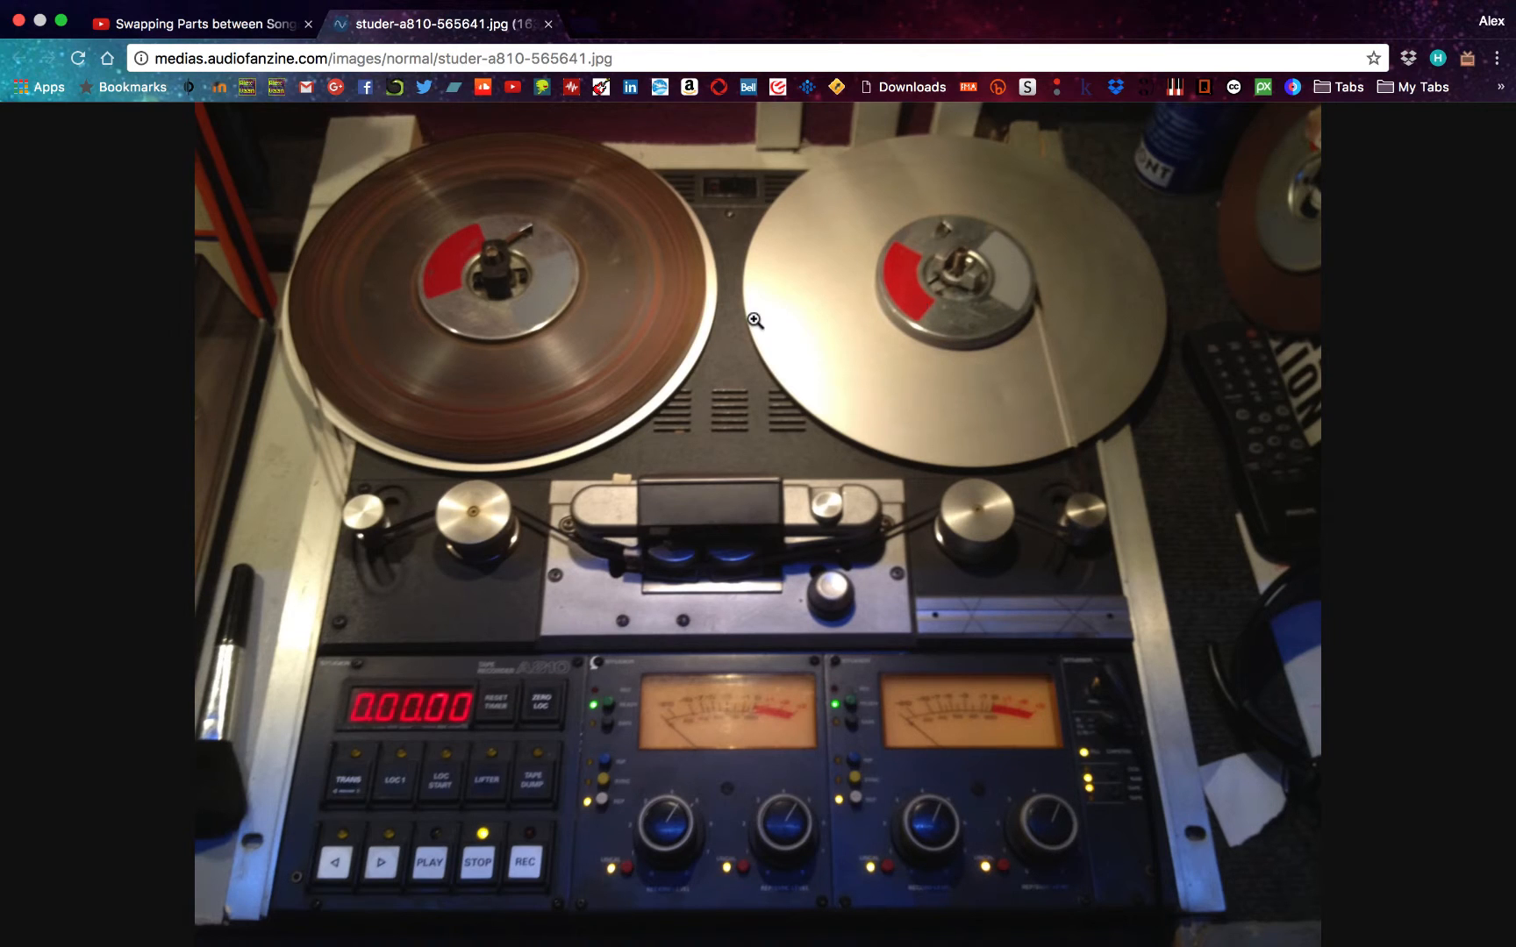
pyautogui.moveTo(453, 247)
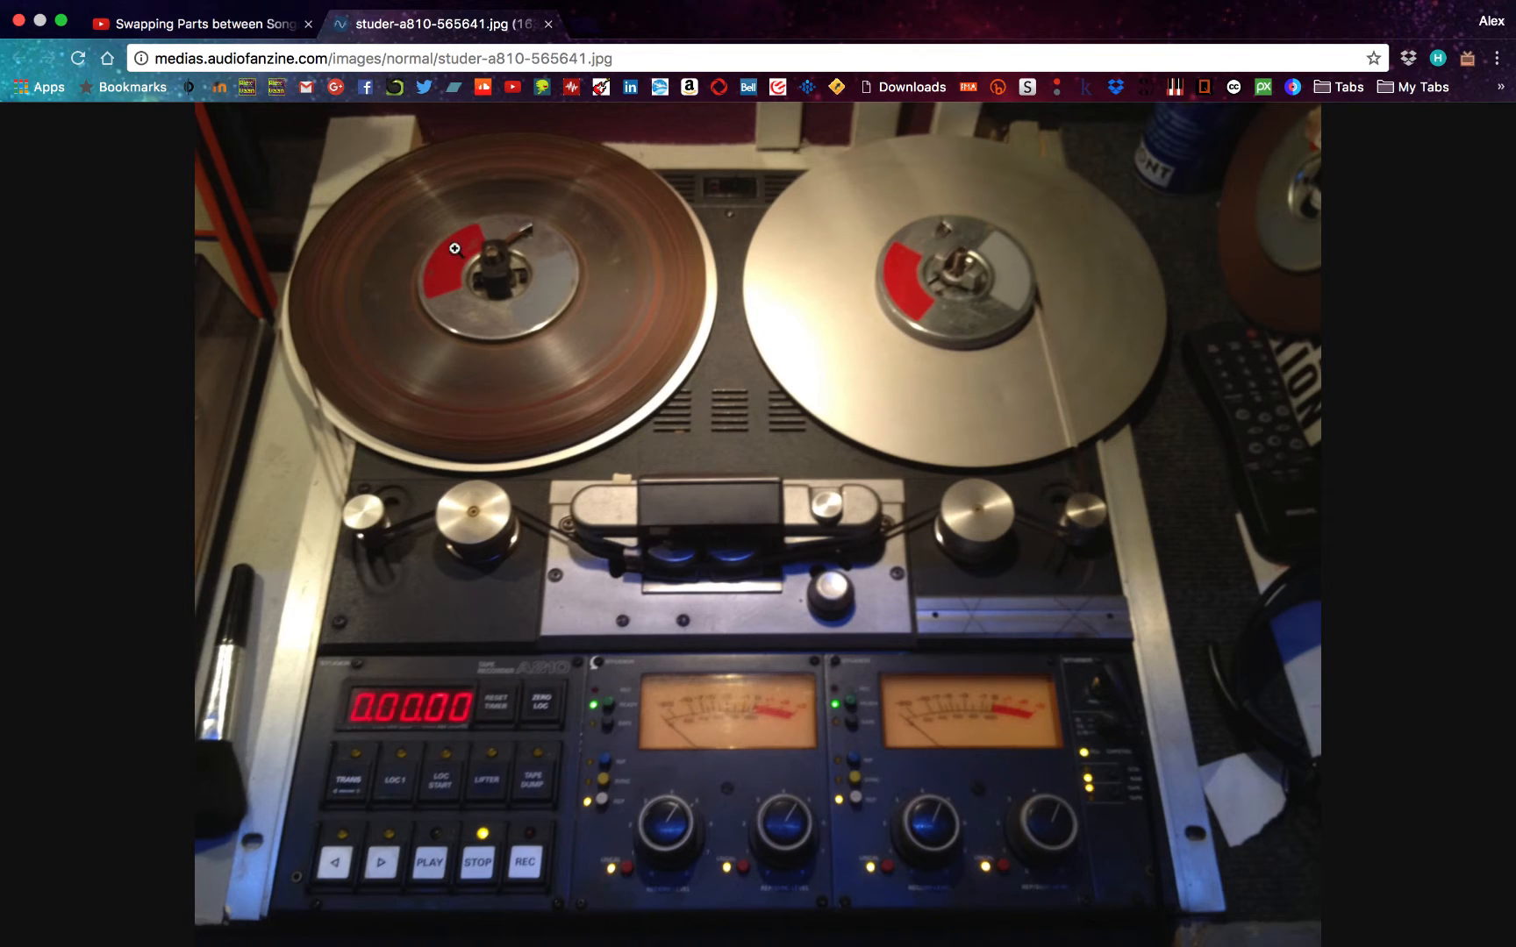
pyautogui.moveTo(745, 550)
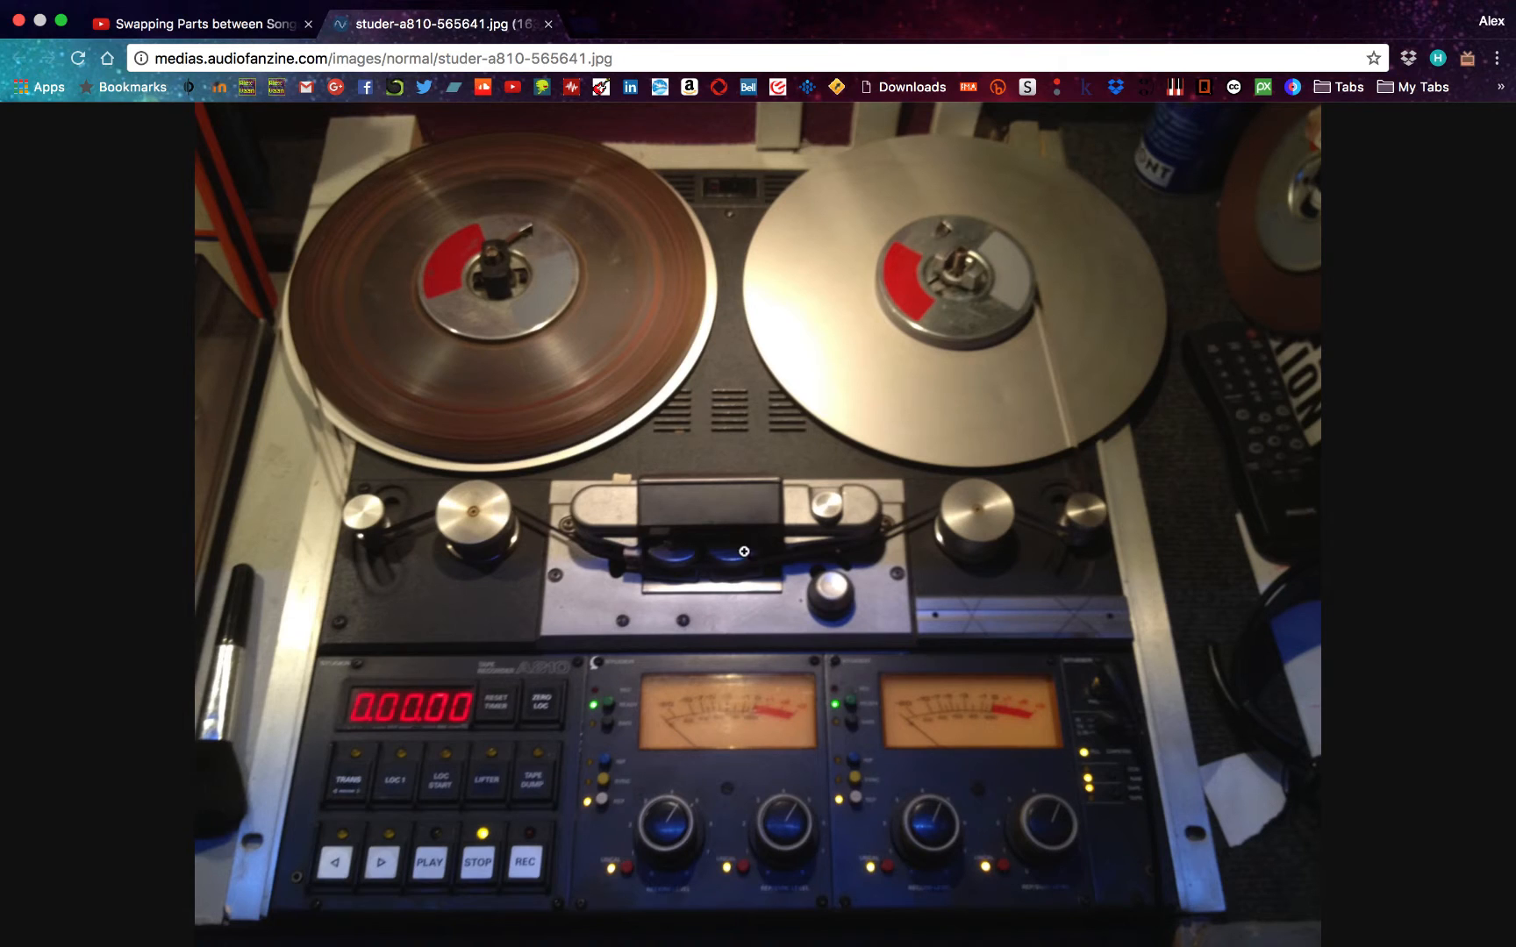
pyautogui.moveTo(903, 325)
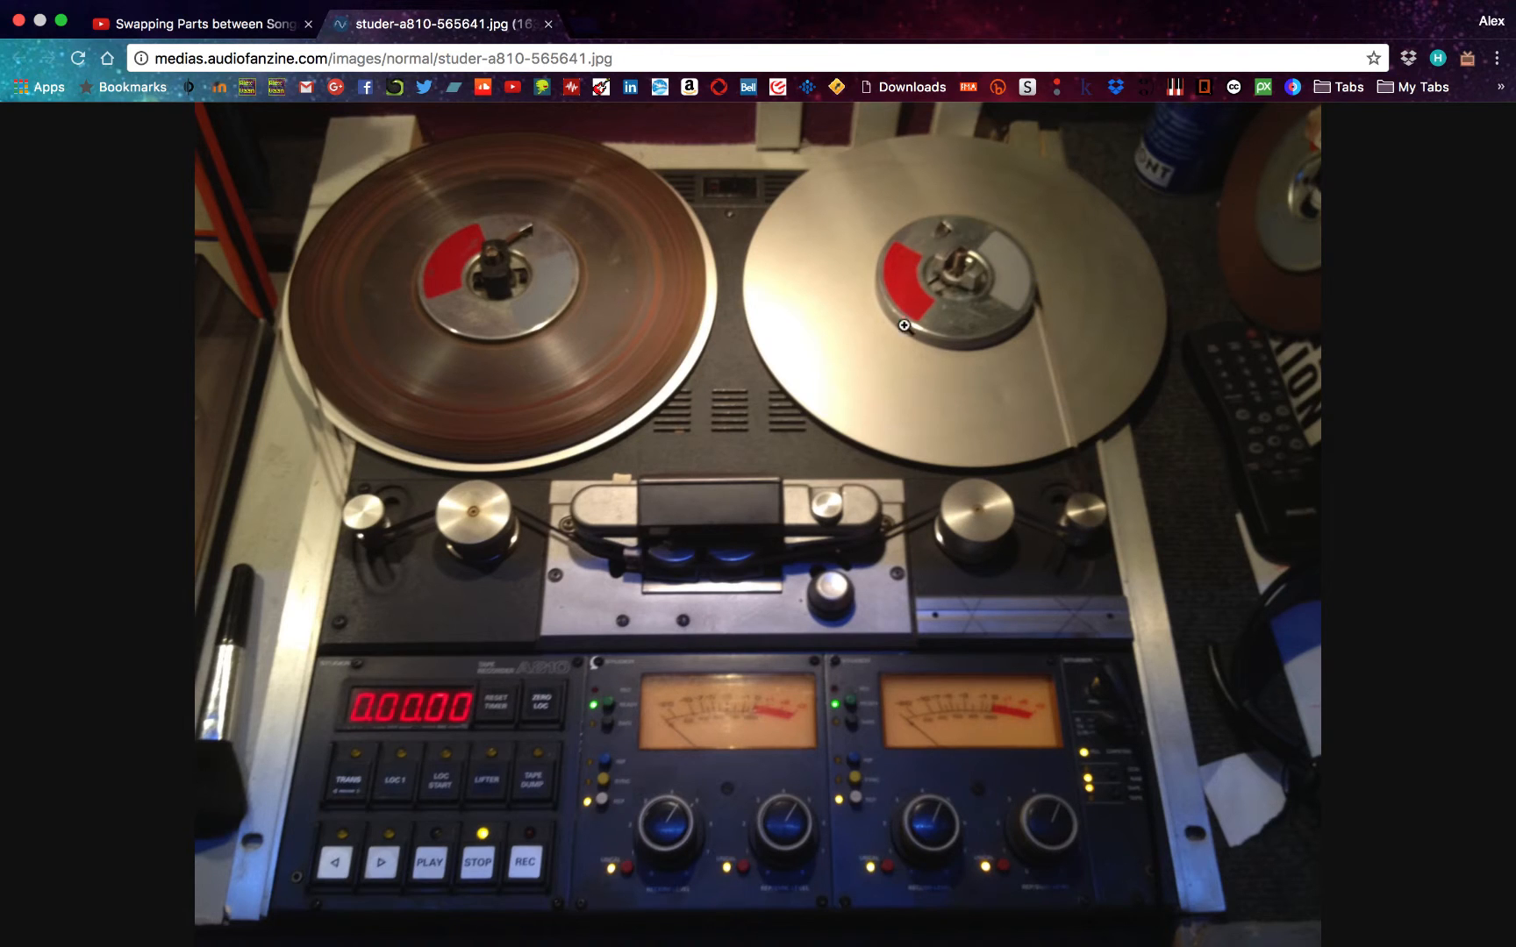
pyautogui.moveTo(1032, 426)
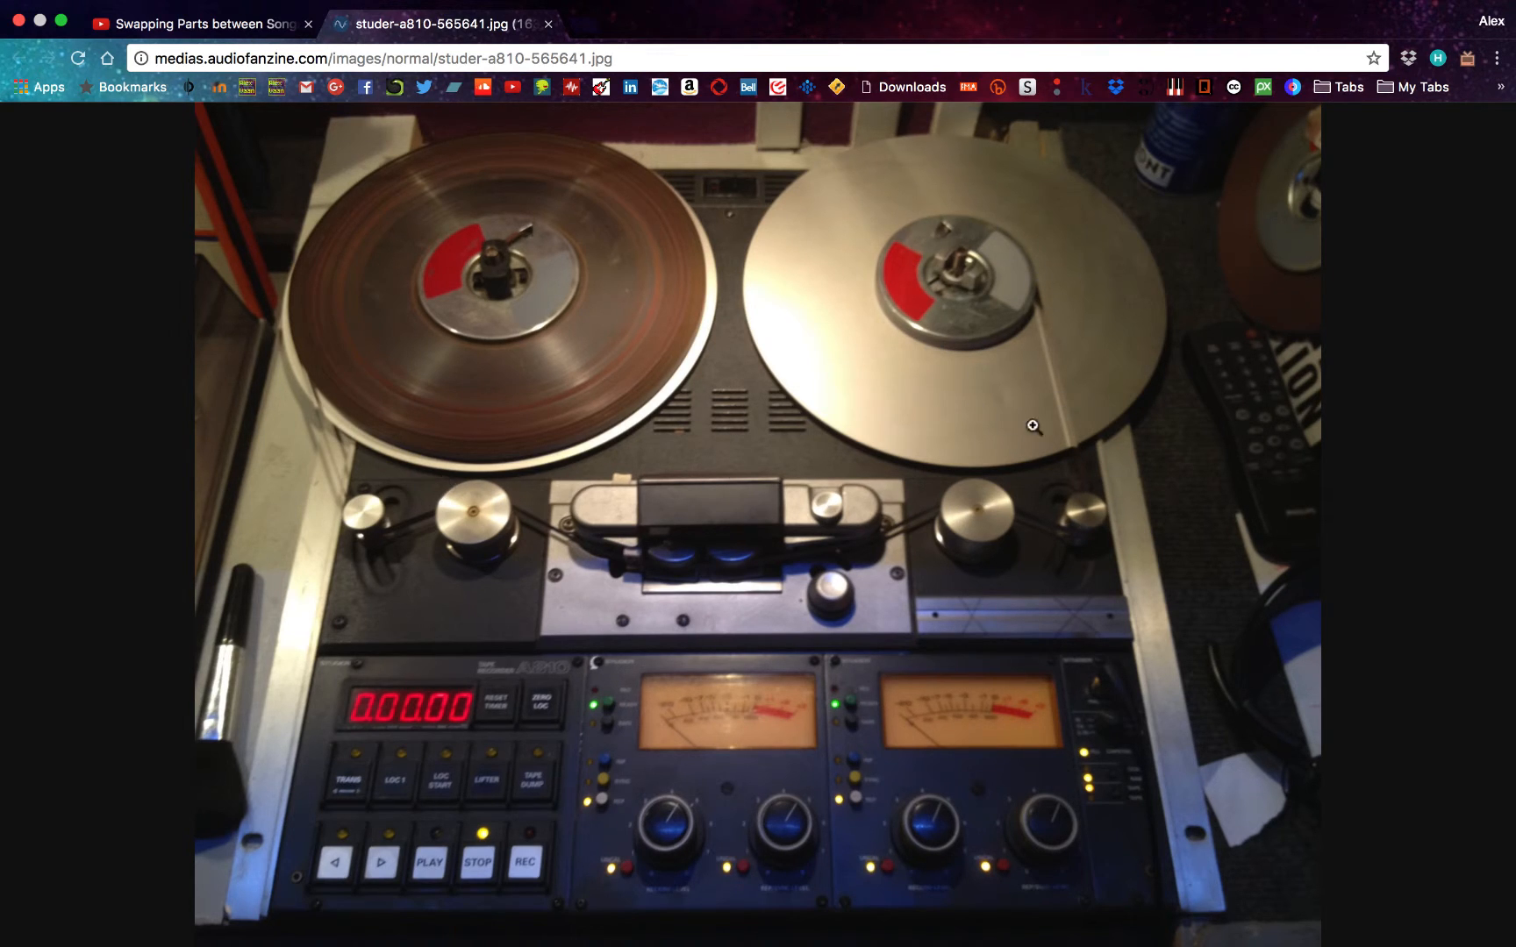
pyautogui.moveTo(1084, 436)
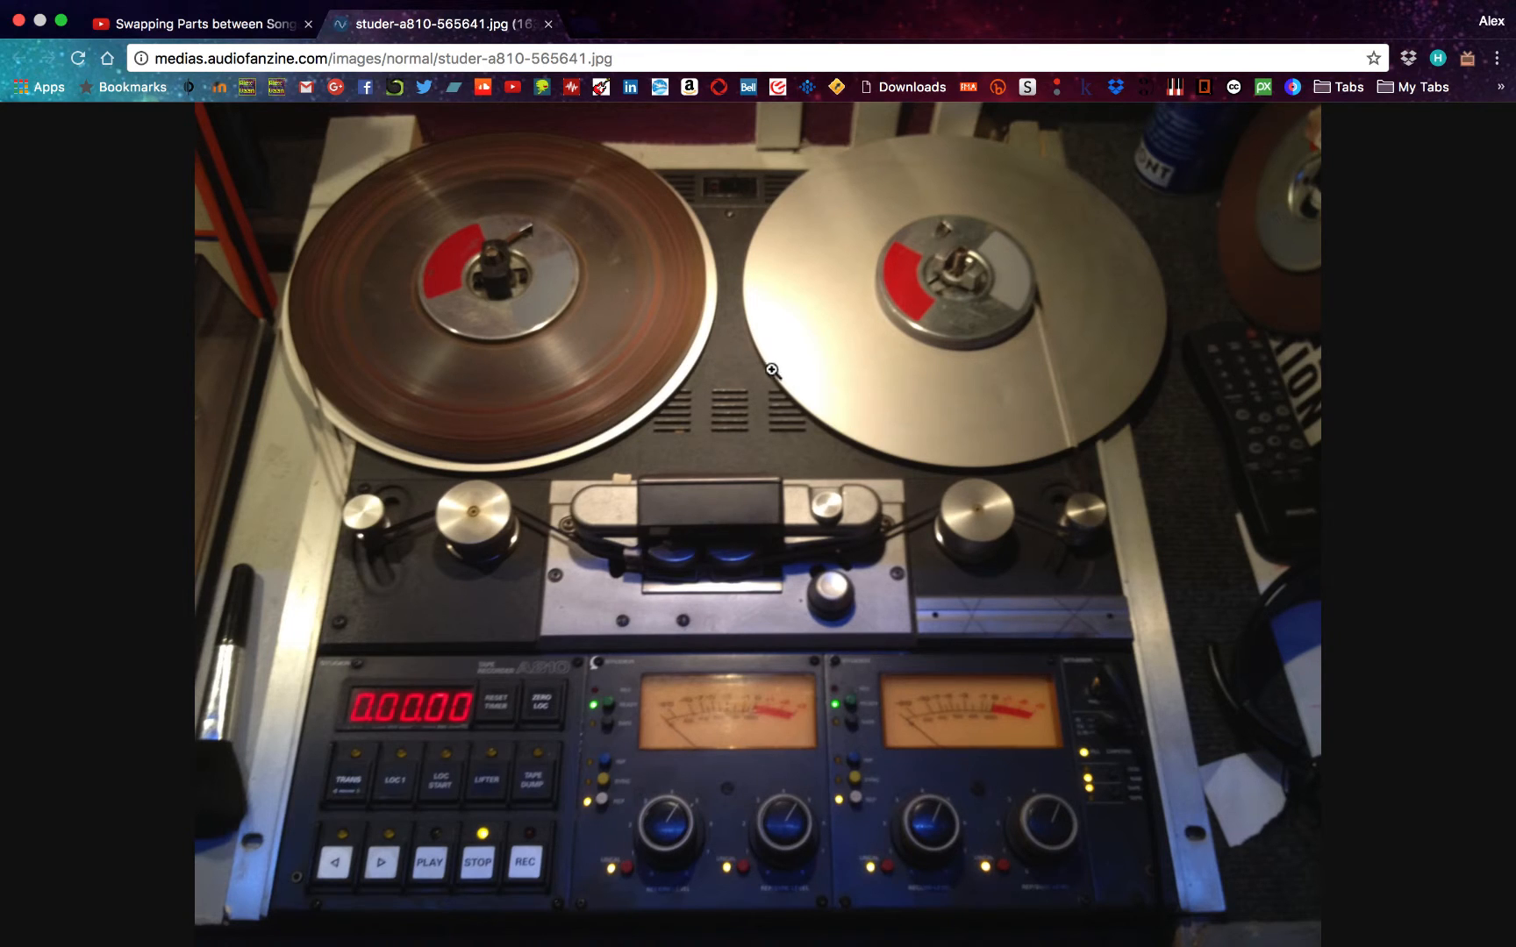
pyautogui.moveTo(925, 443)
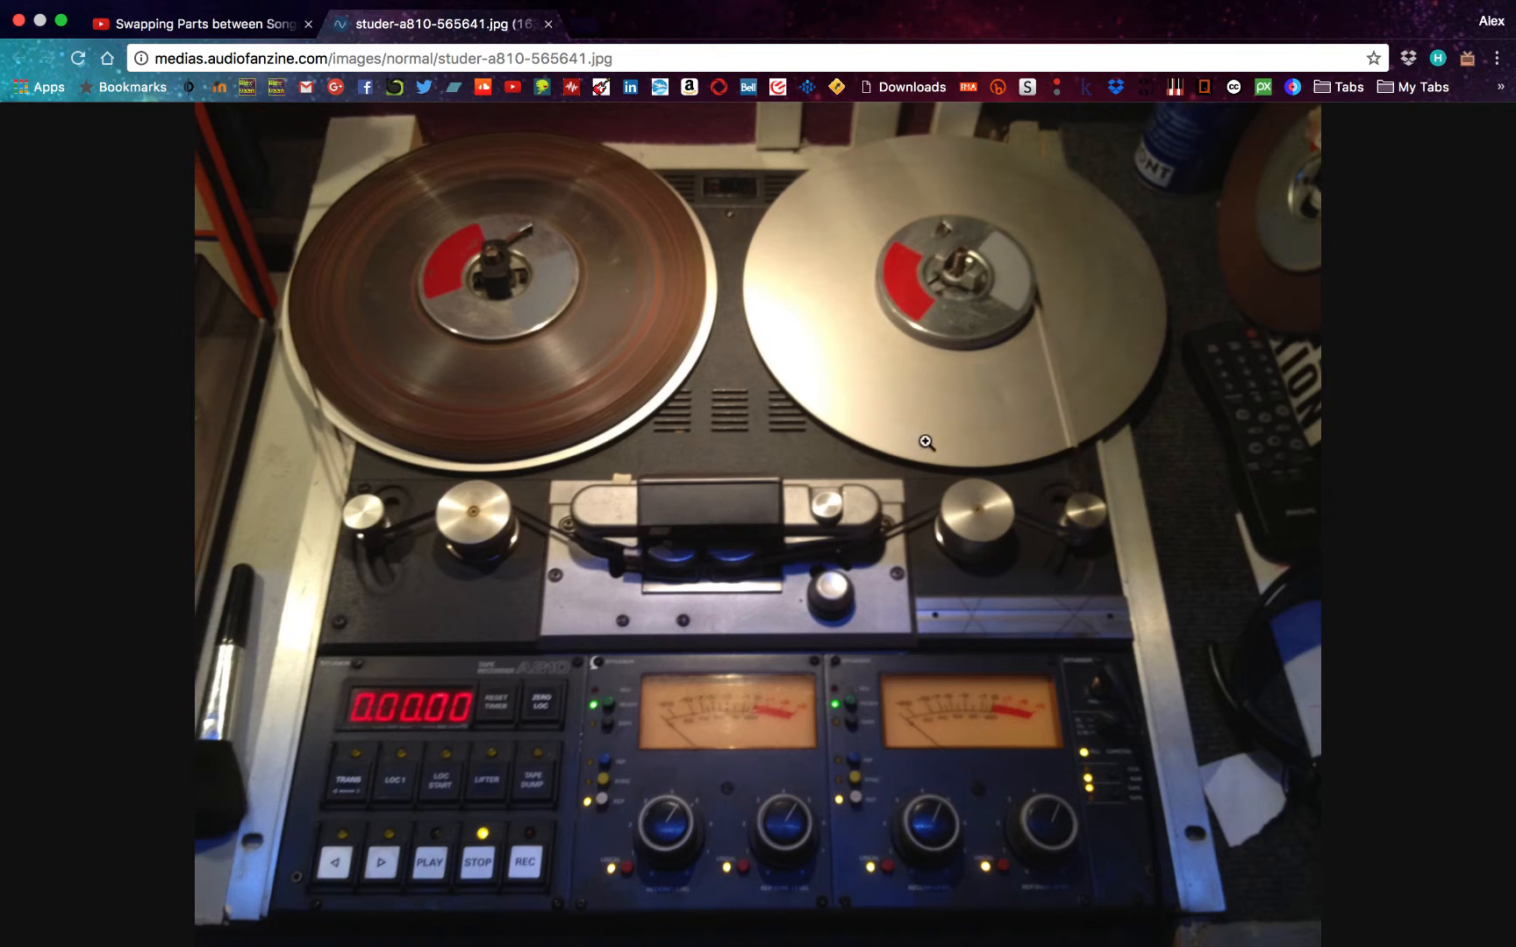
pyautogui.moveTo(1053, 397)
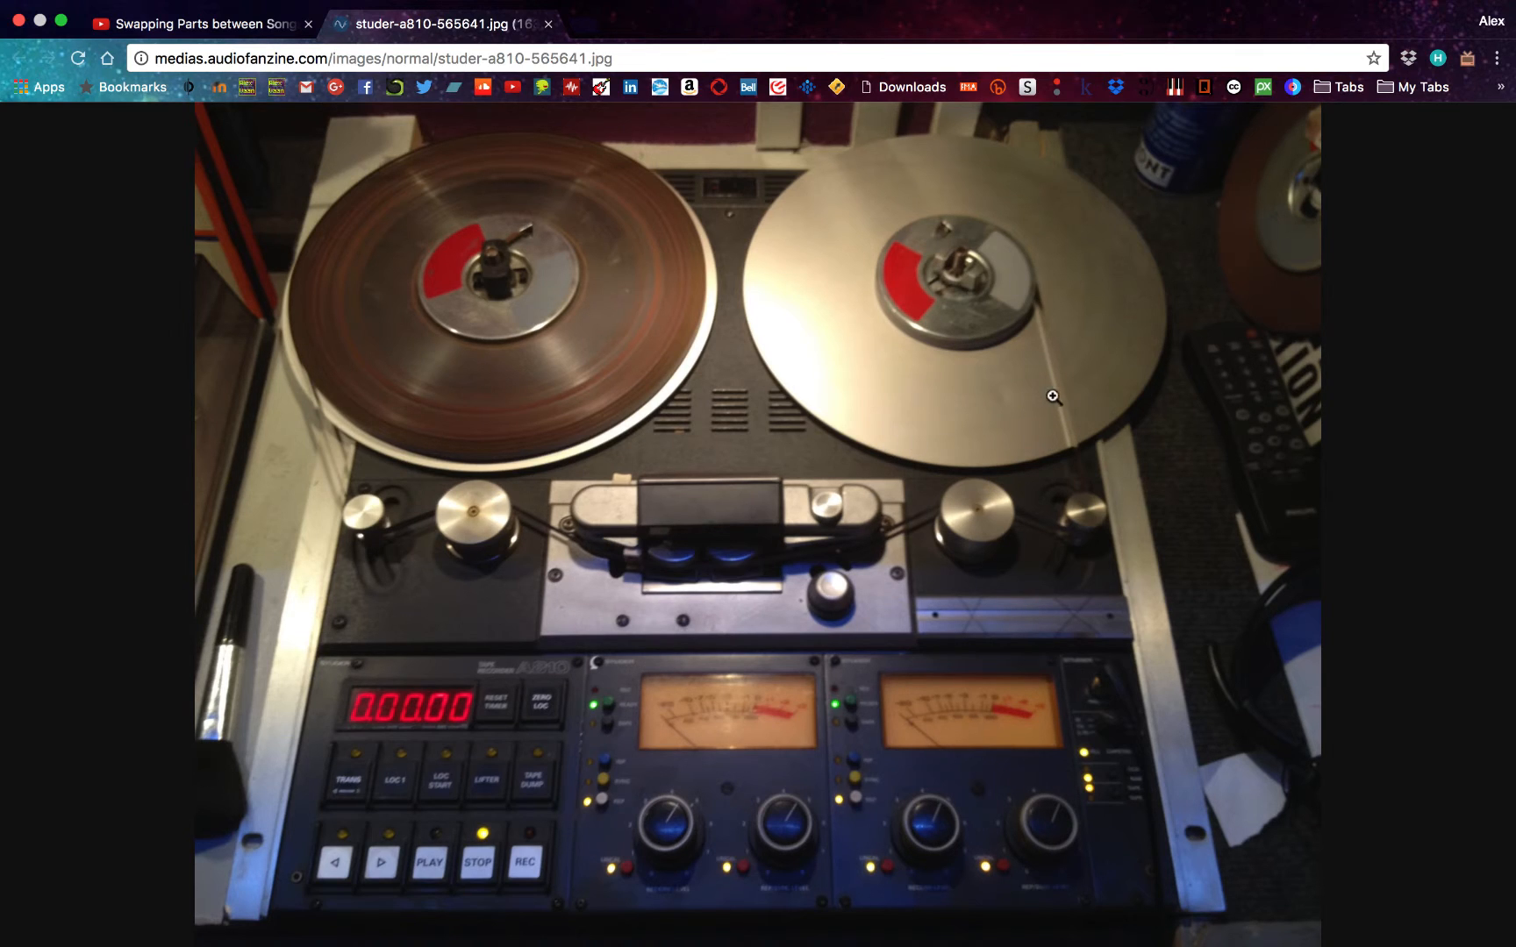
pyautogui.moveTo(1057, 398)
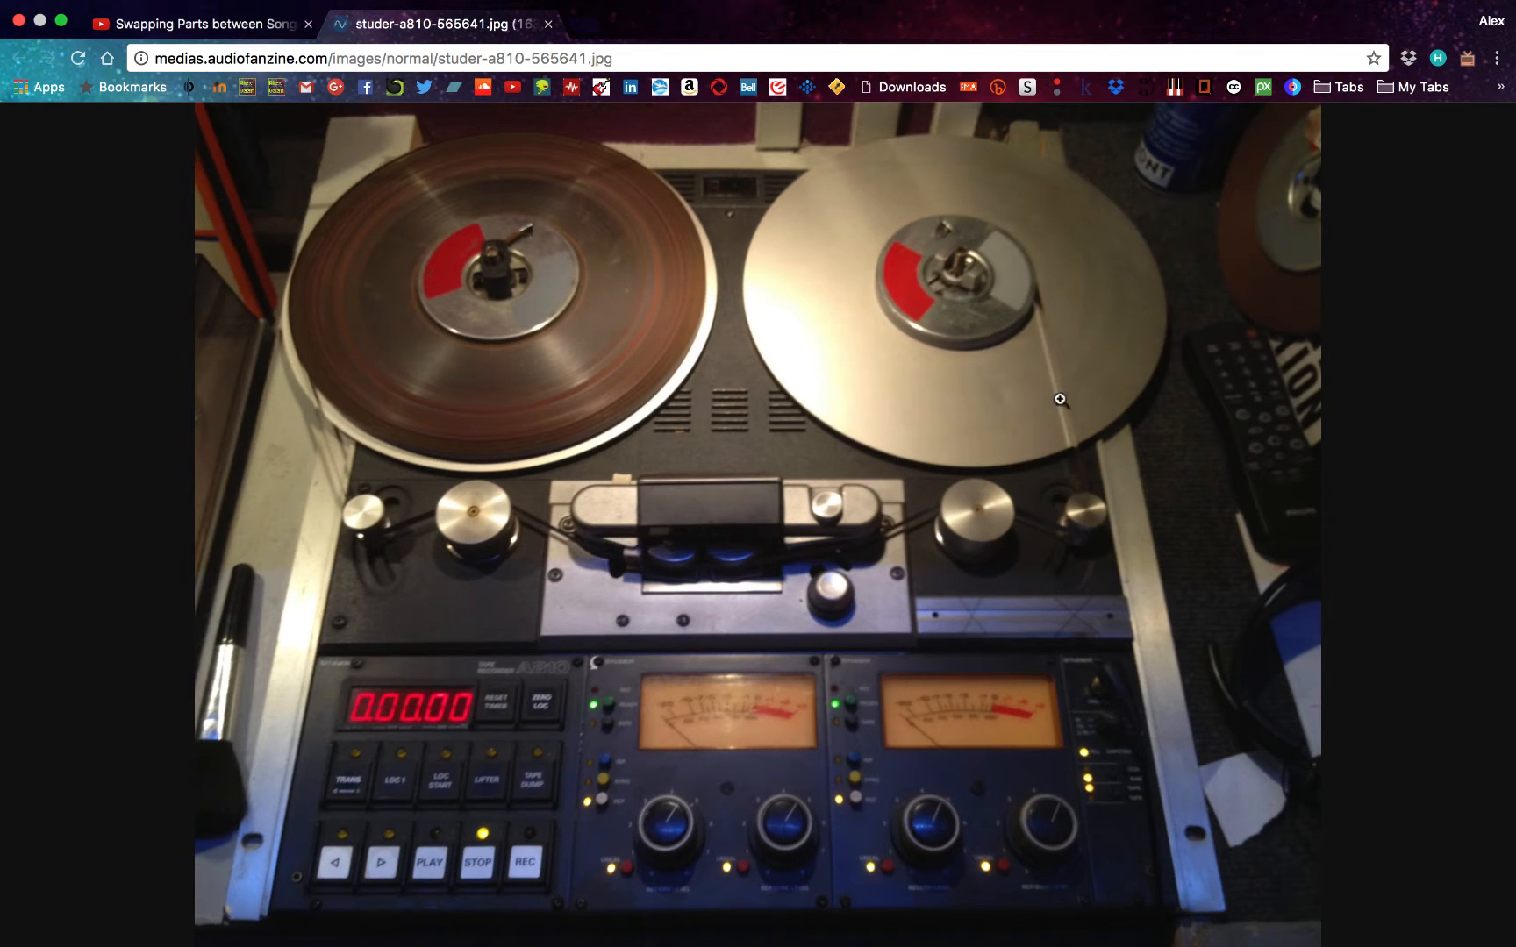
pyautogui.moveTo(1086, 405)
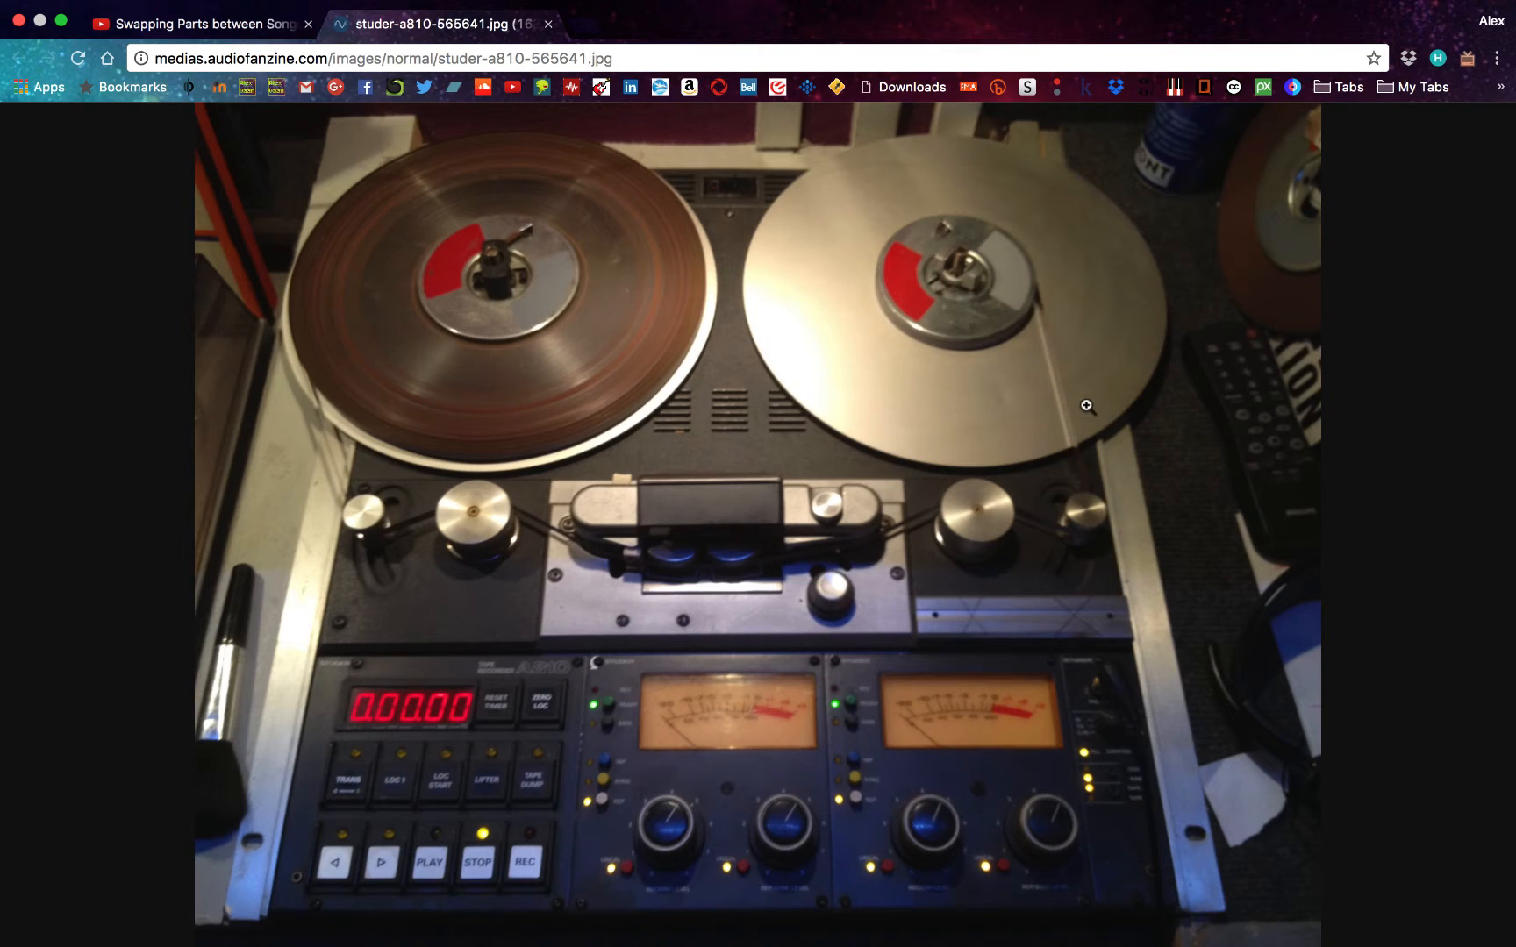
pyautogui.moveTo(766, 504)
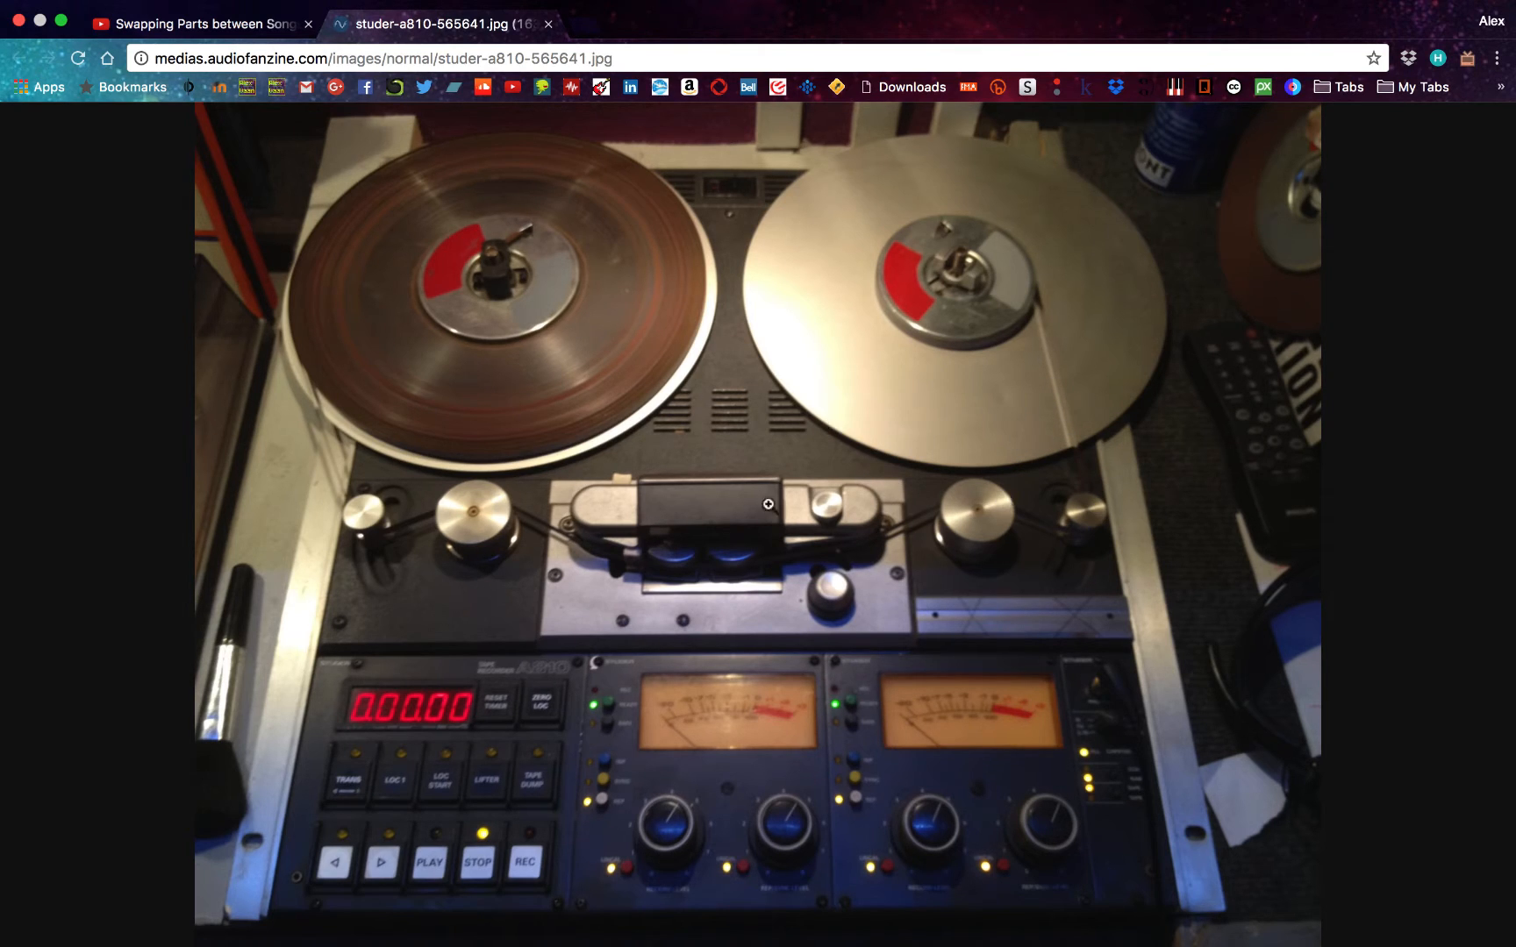
pyautogui.moveTo(454, 479)
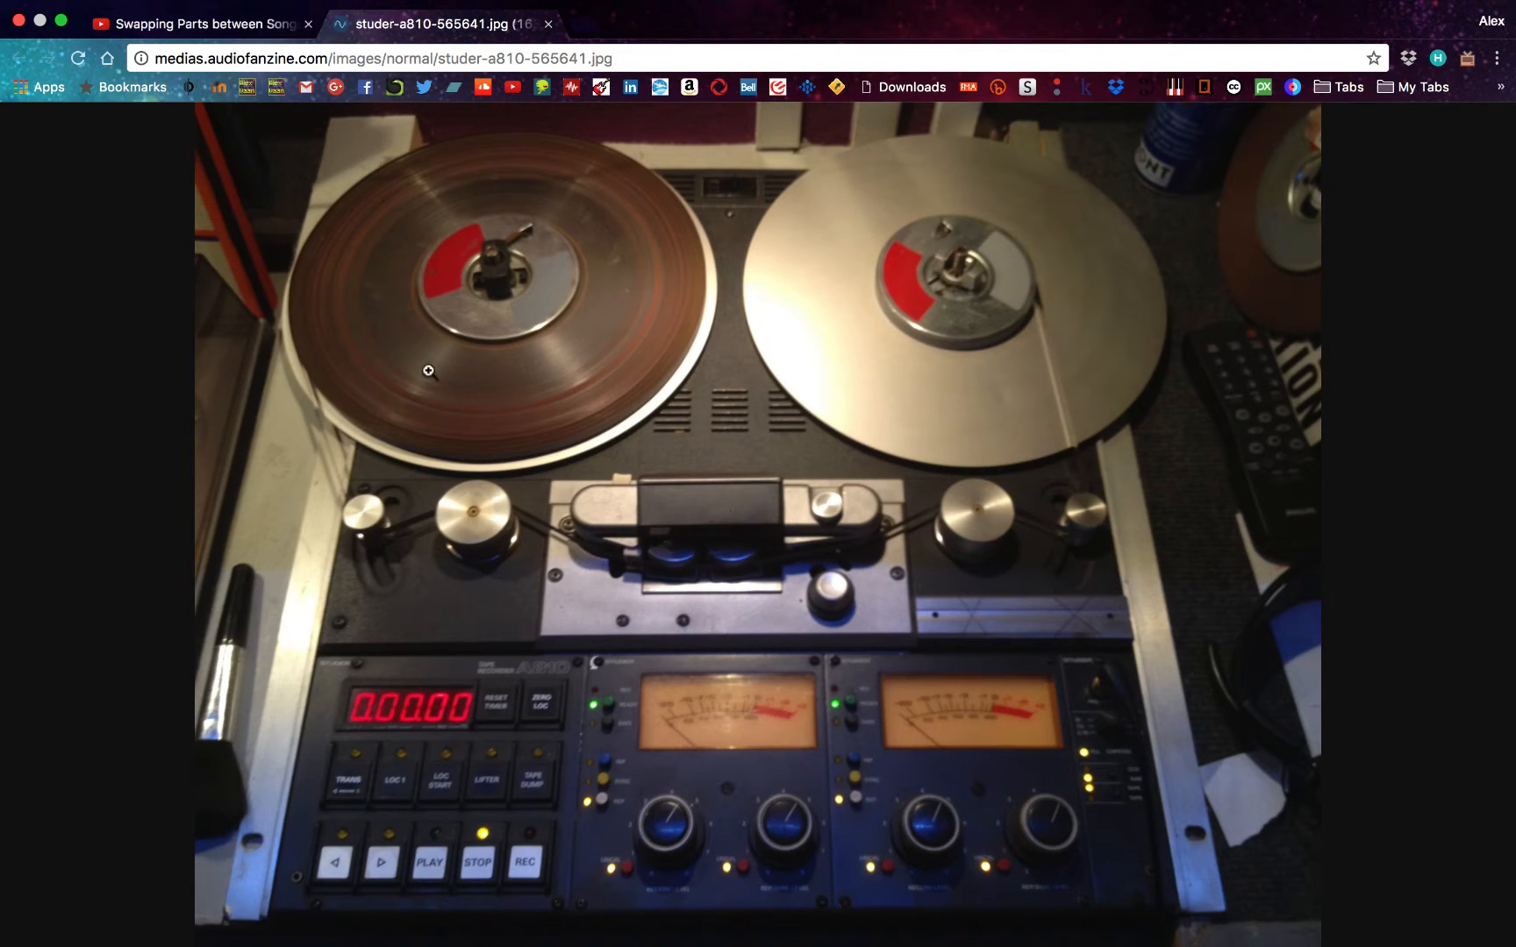
pyautogui.moveTo(596, 514)
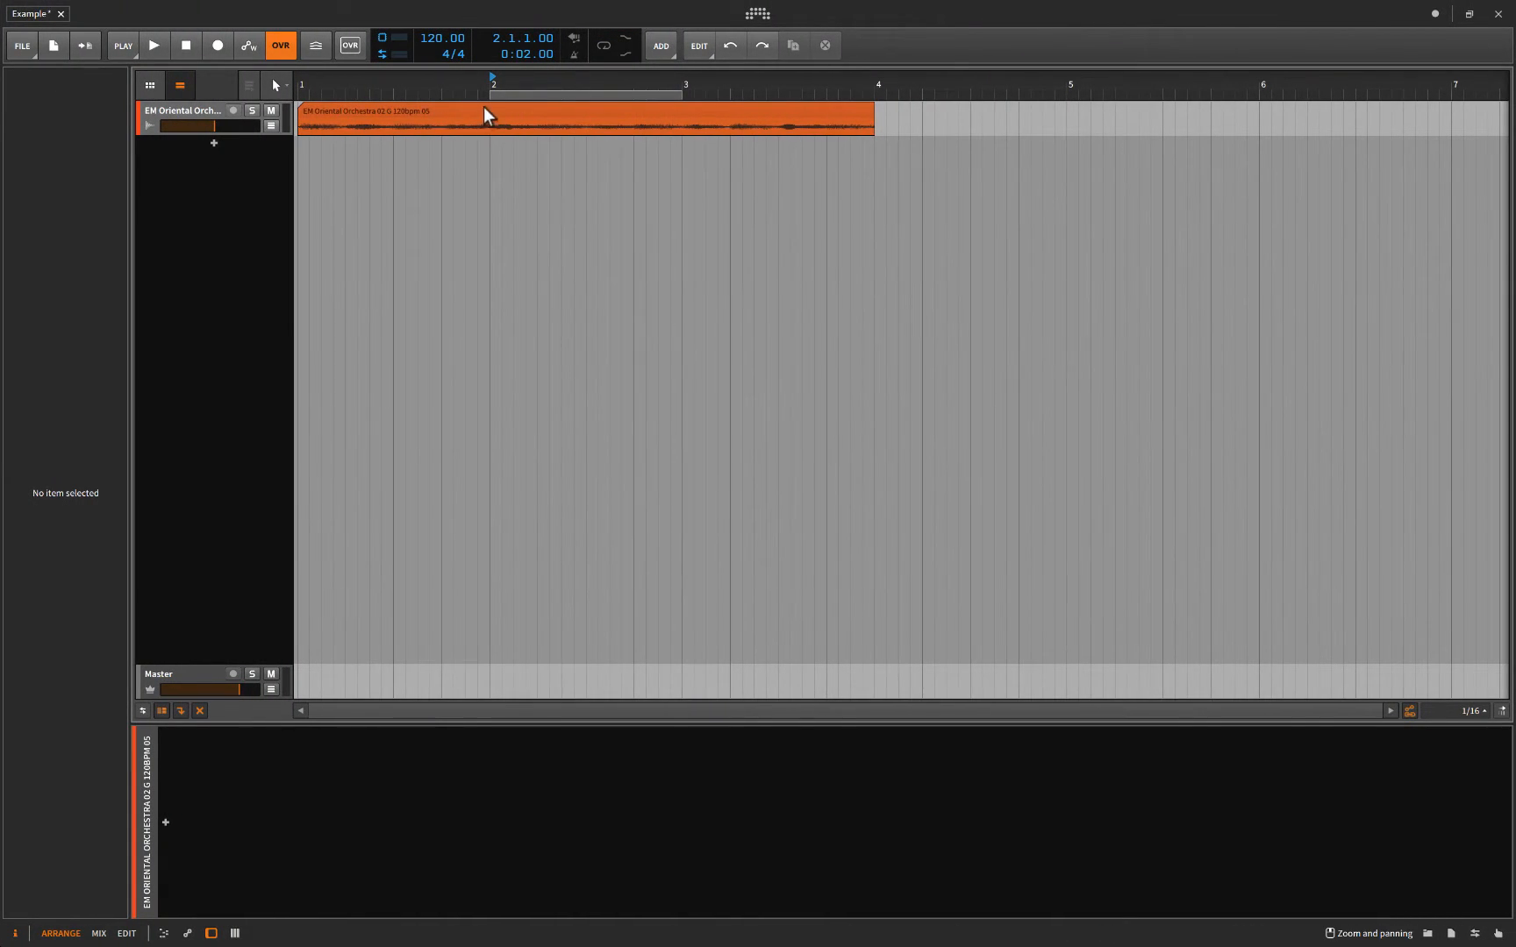
pyautogui.moveTo(350, 155)
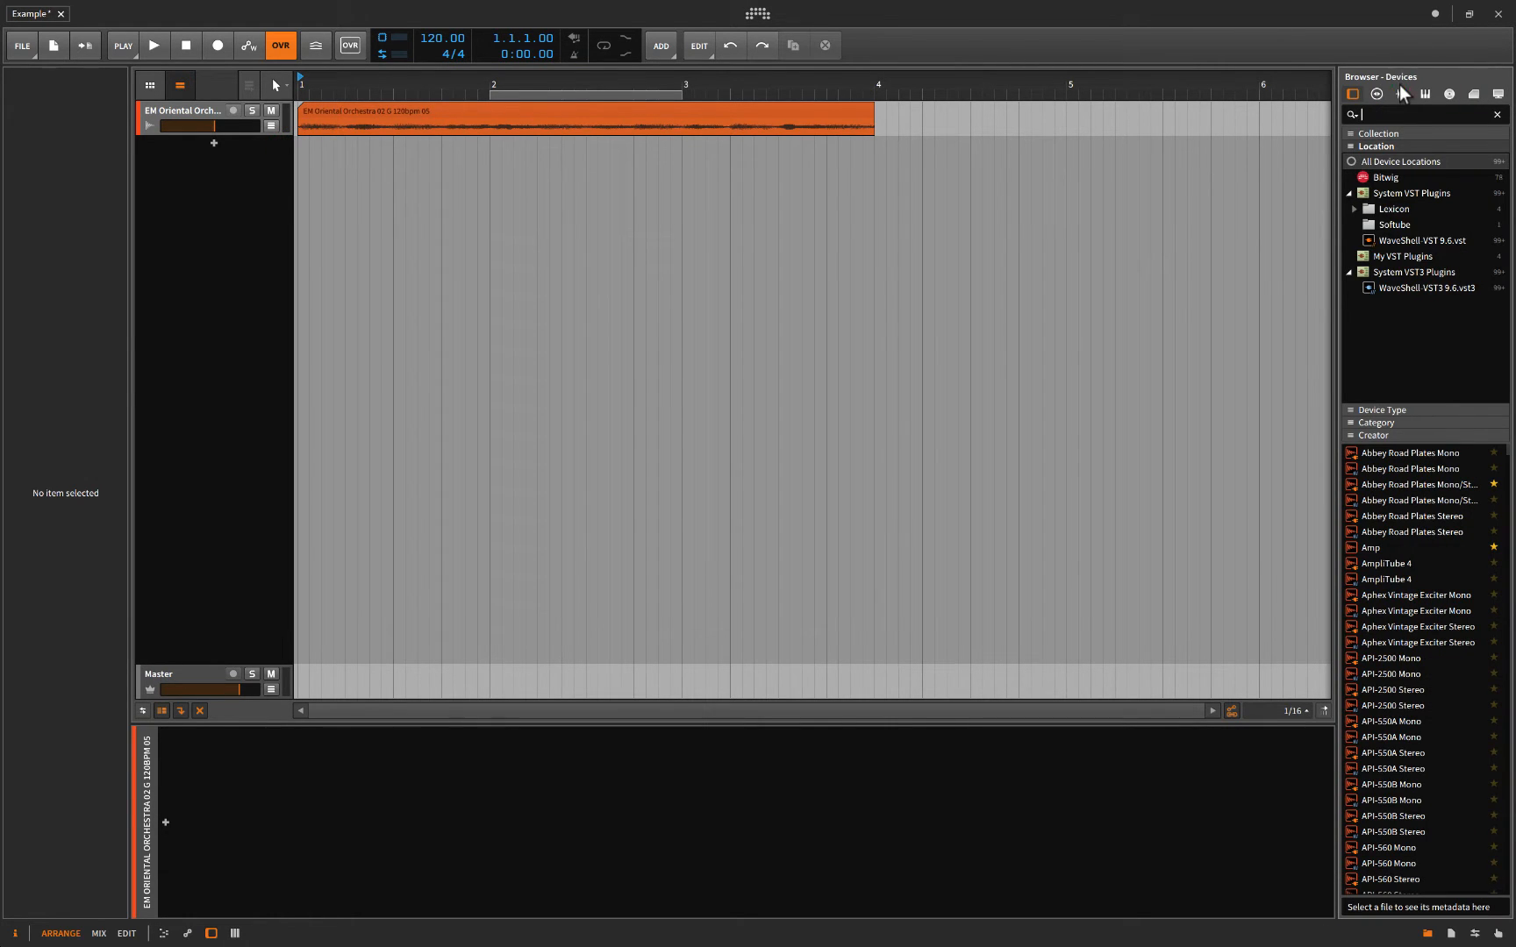
# Browse samples in the Earth Moments Loops package and scroll through its loop files.
pyautogui.click(1401, 94)
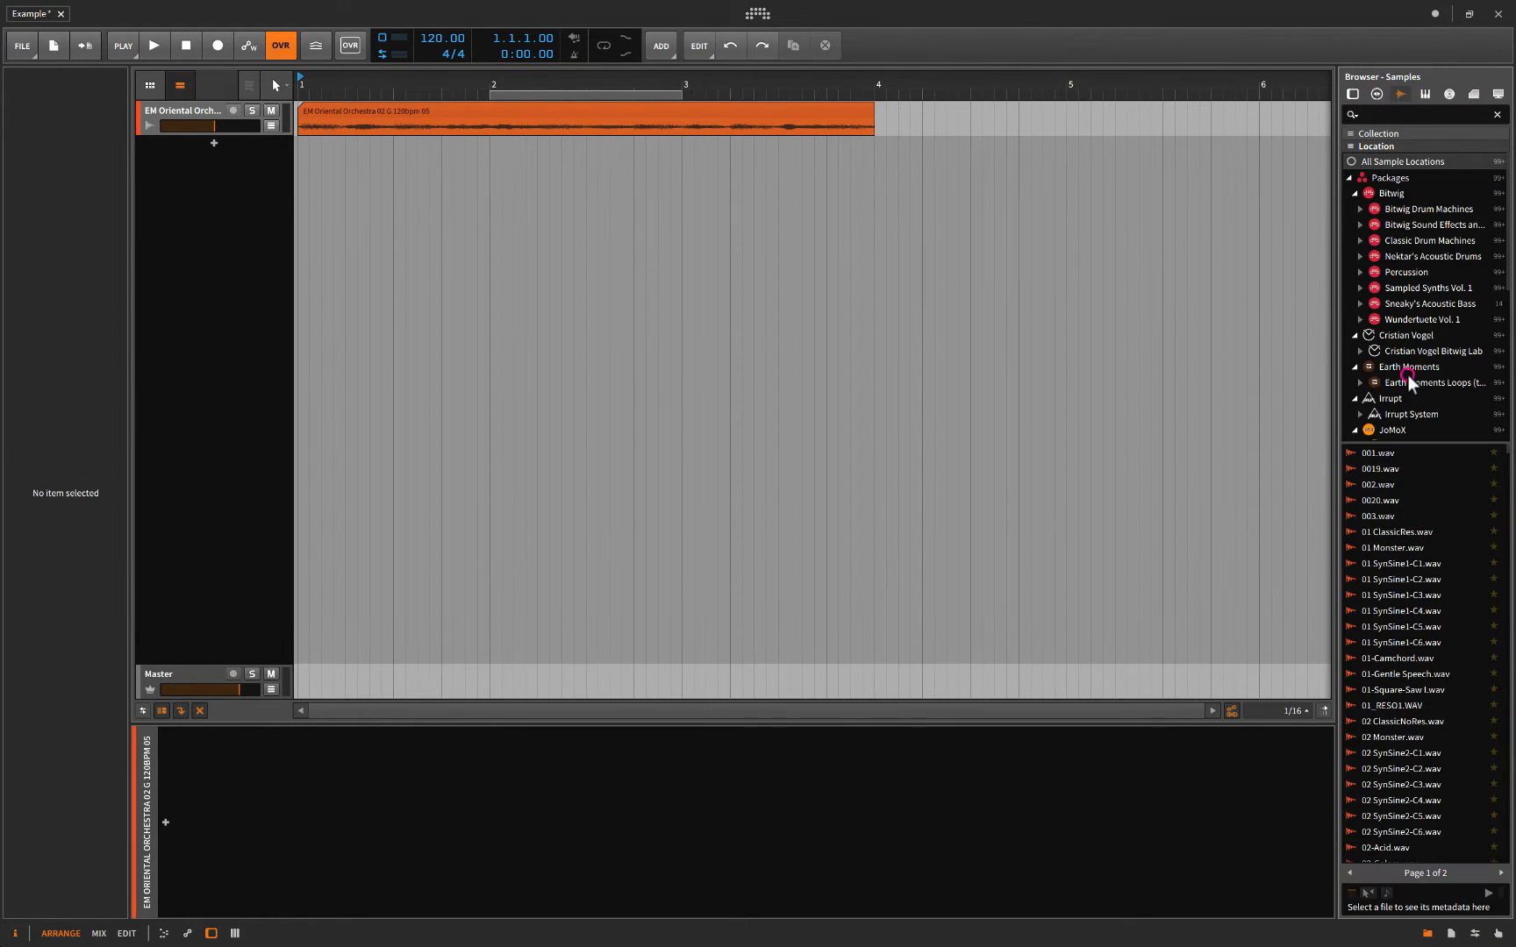
pyautogui.click(1433, 382)
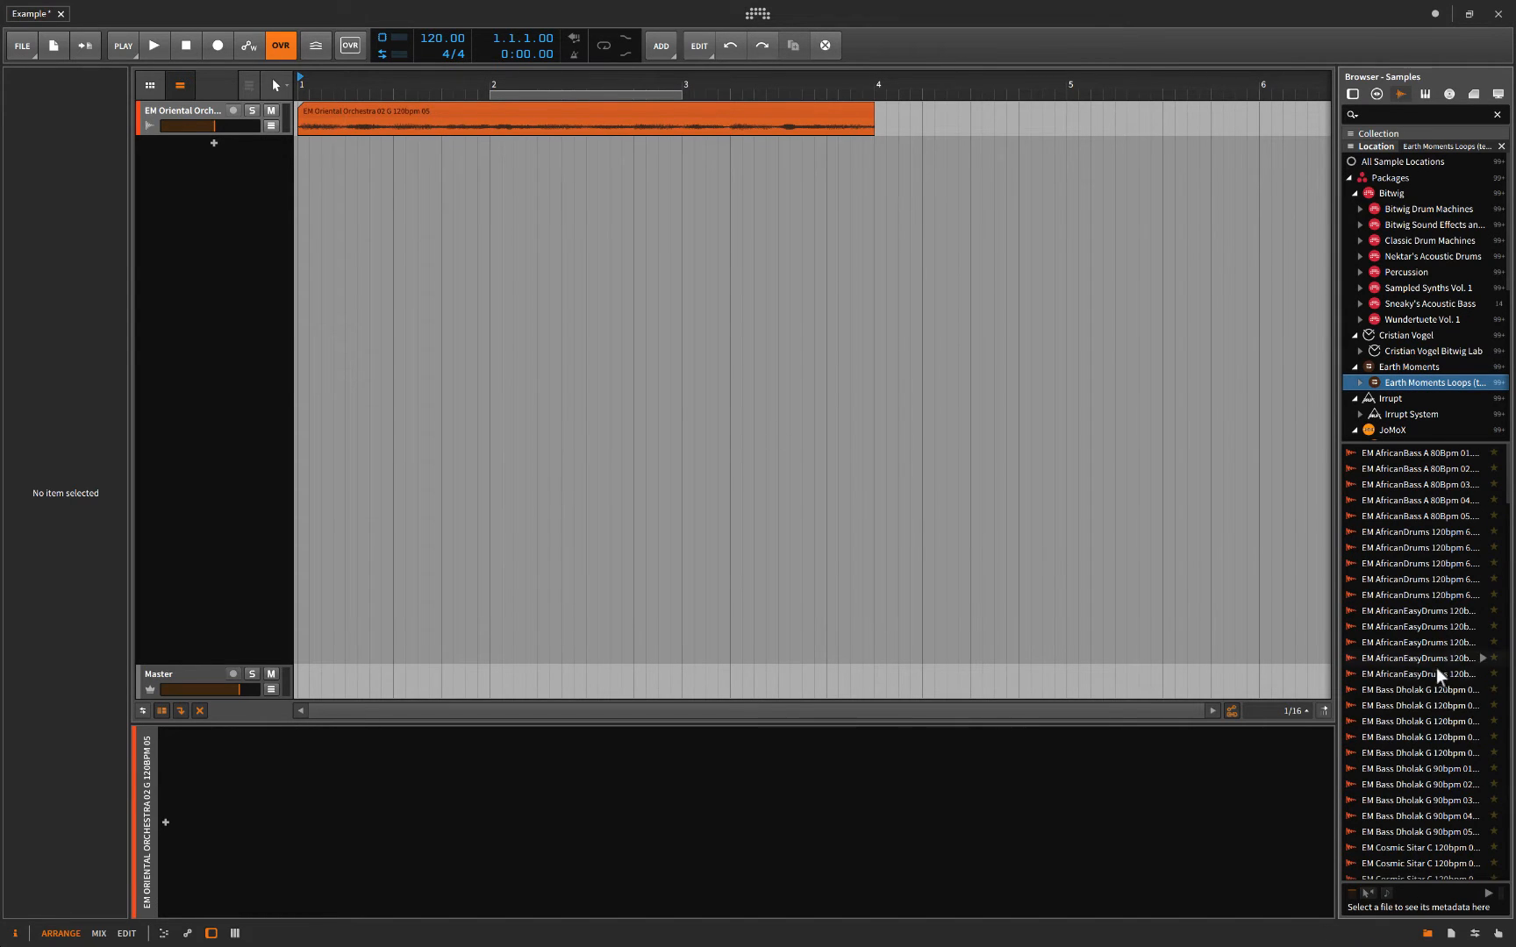
pyautogui.moveTo(1426, 474)
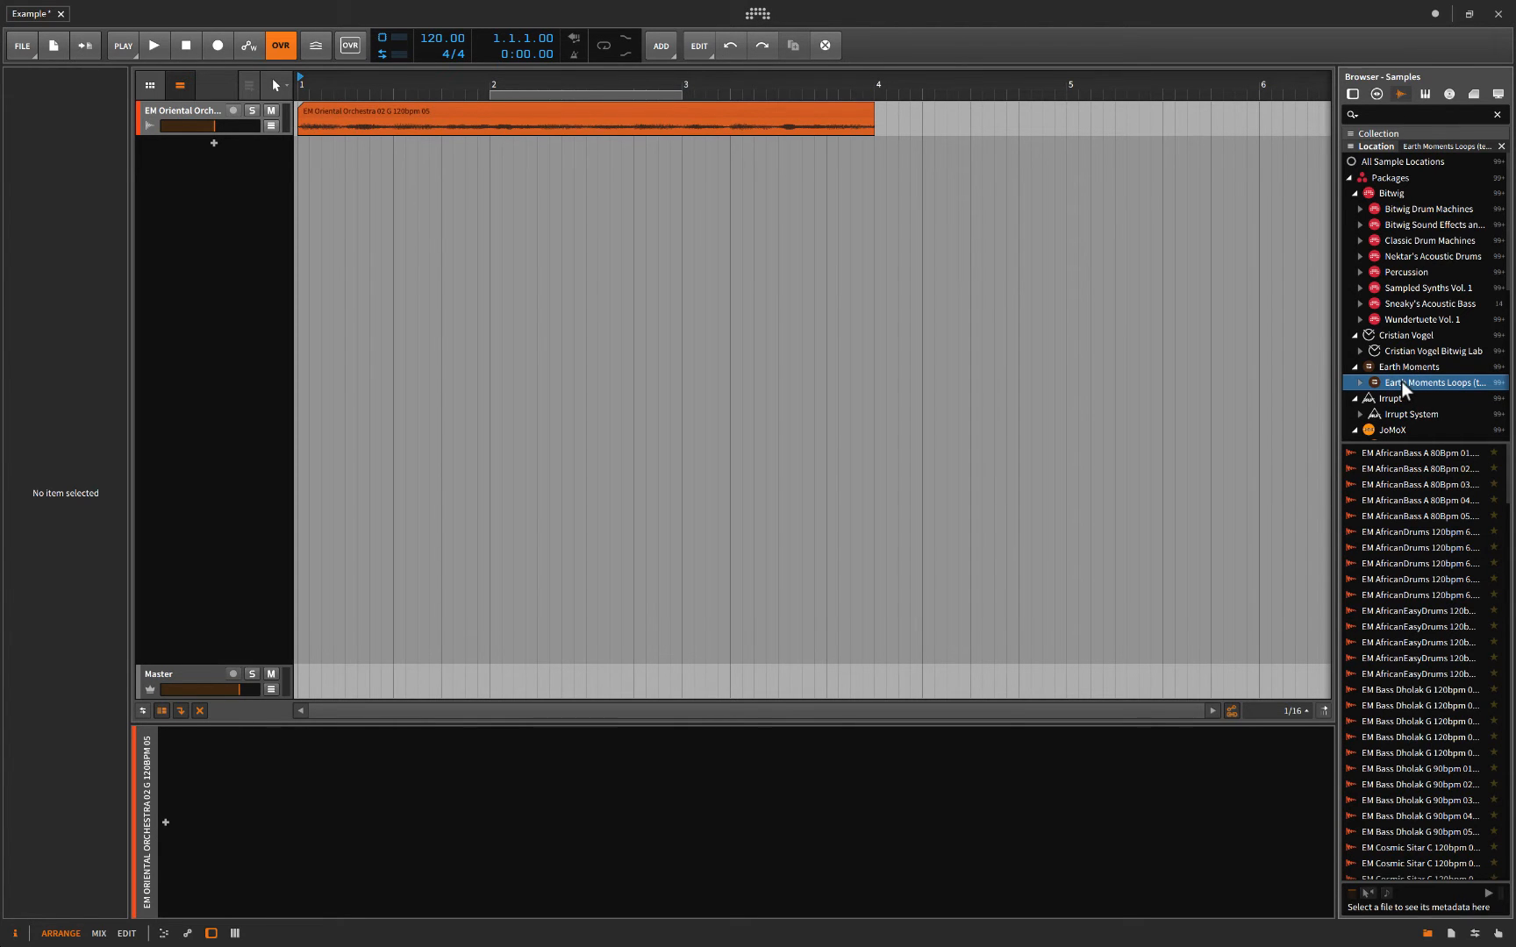
pyautogui.scroll(-3)
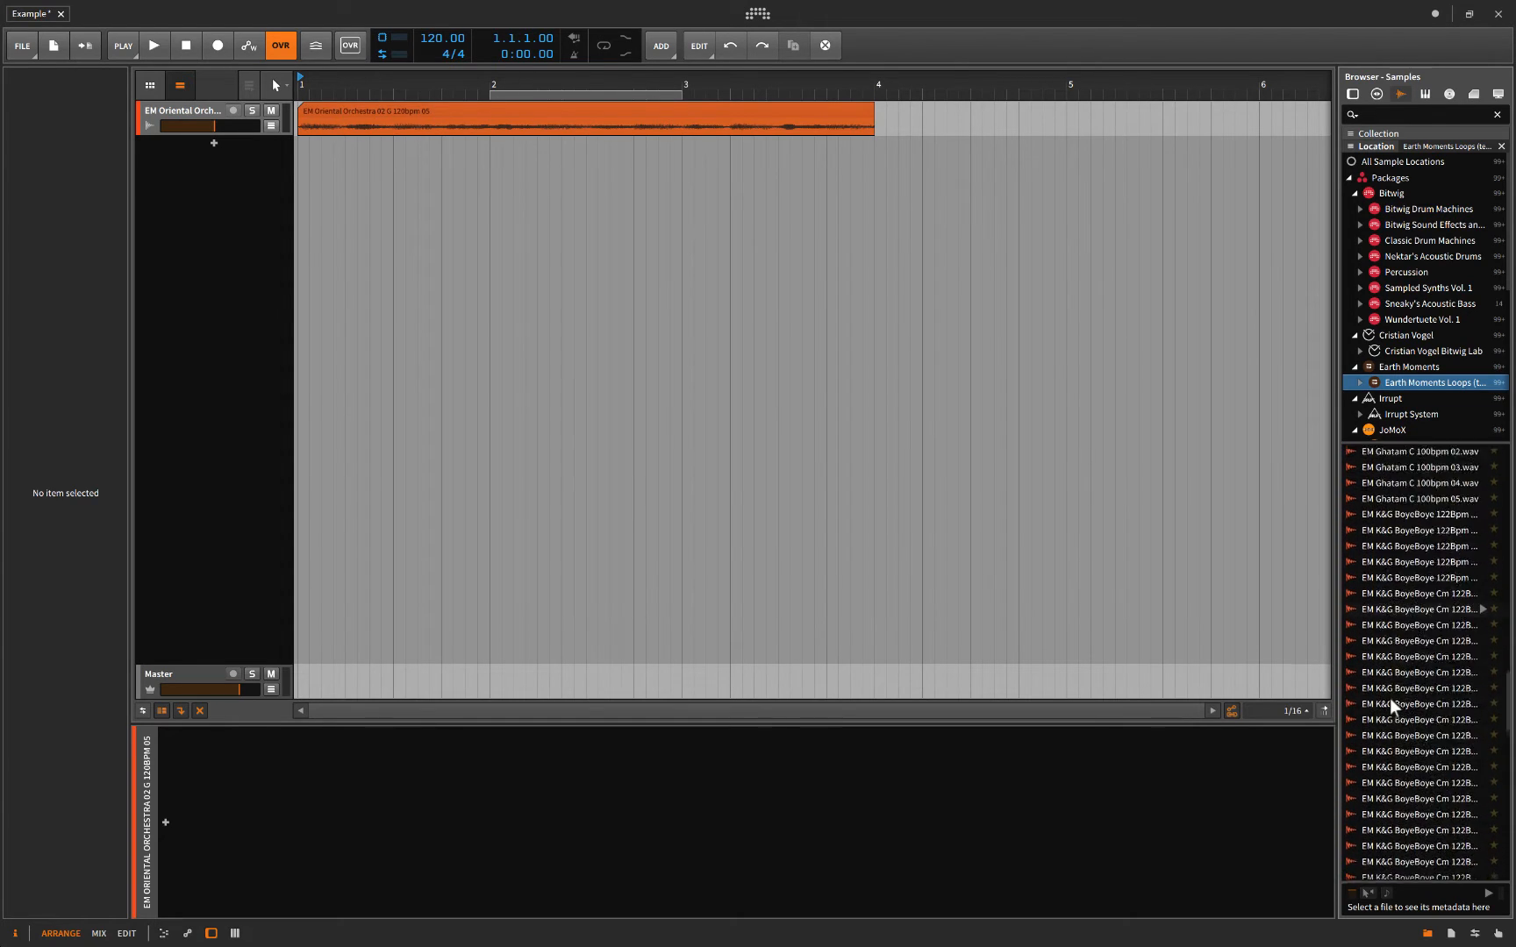
pyautogui.scroll(-3)
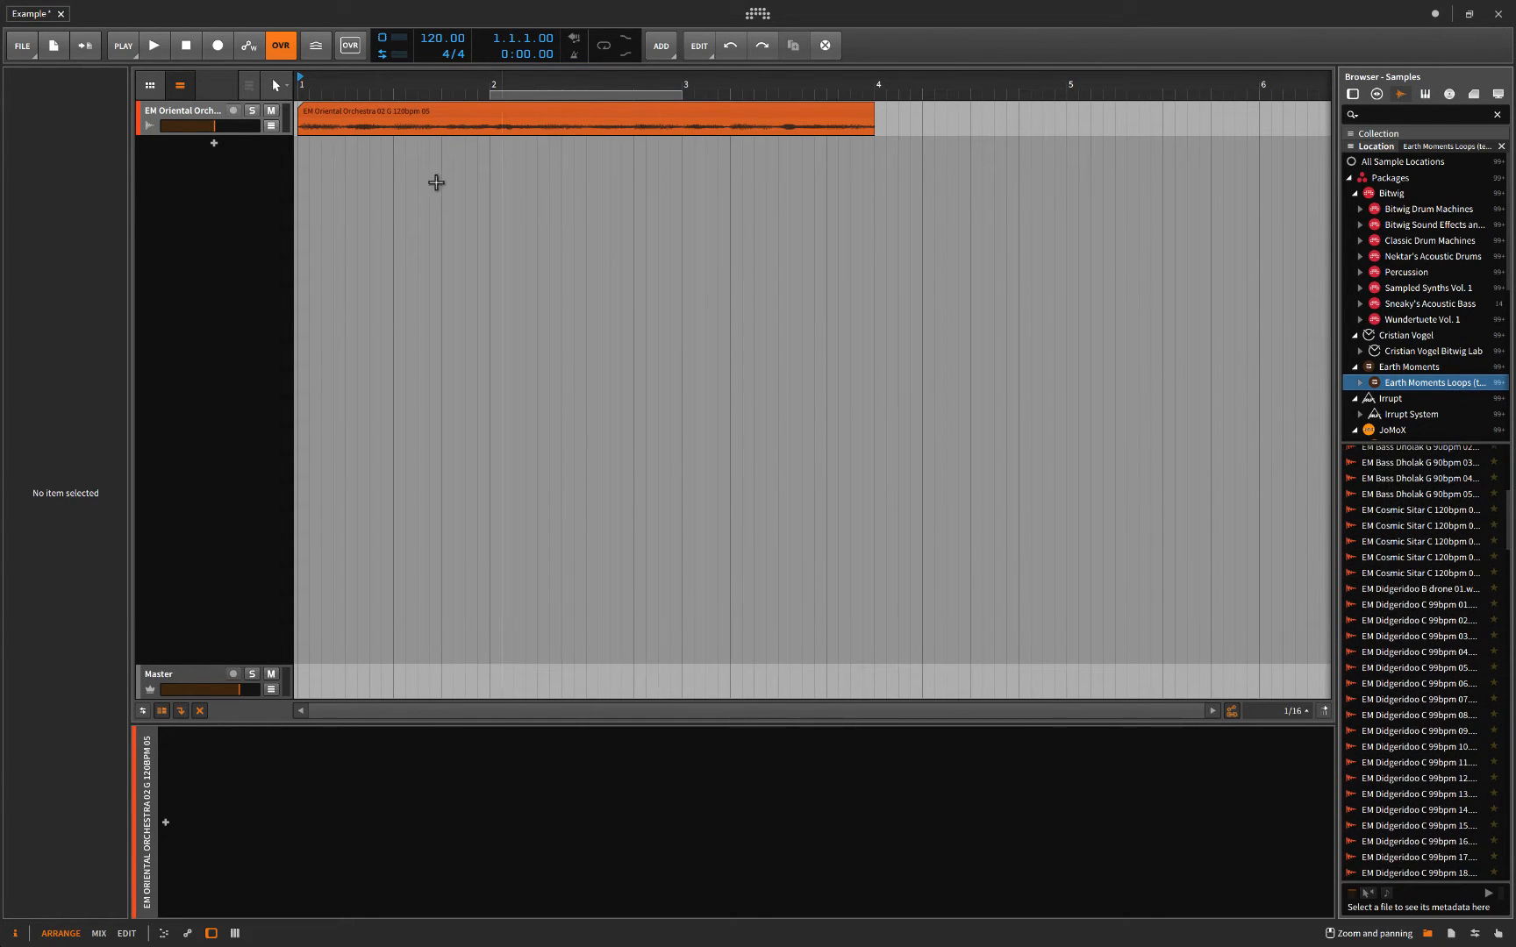
# Trim the orchestra clip to end at bar 2 and show the Clip Launcher panel.
pyautogui.click(153, 44)
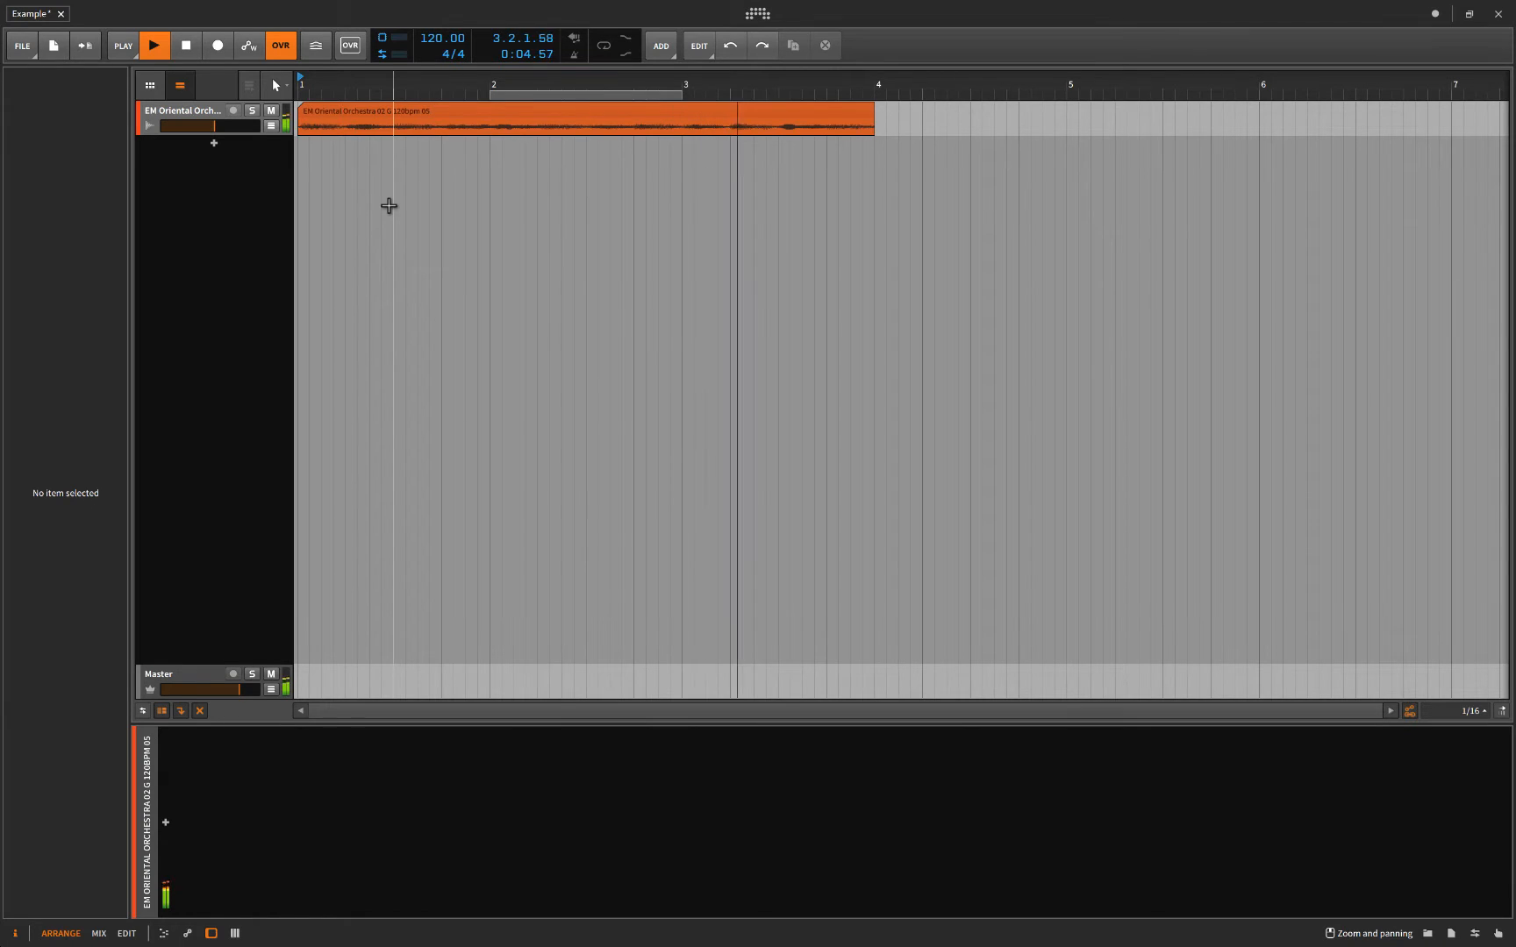
pyautogui.click(184, 46)
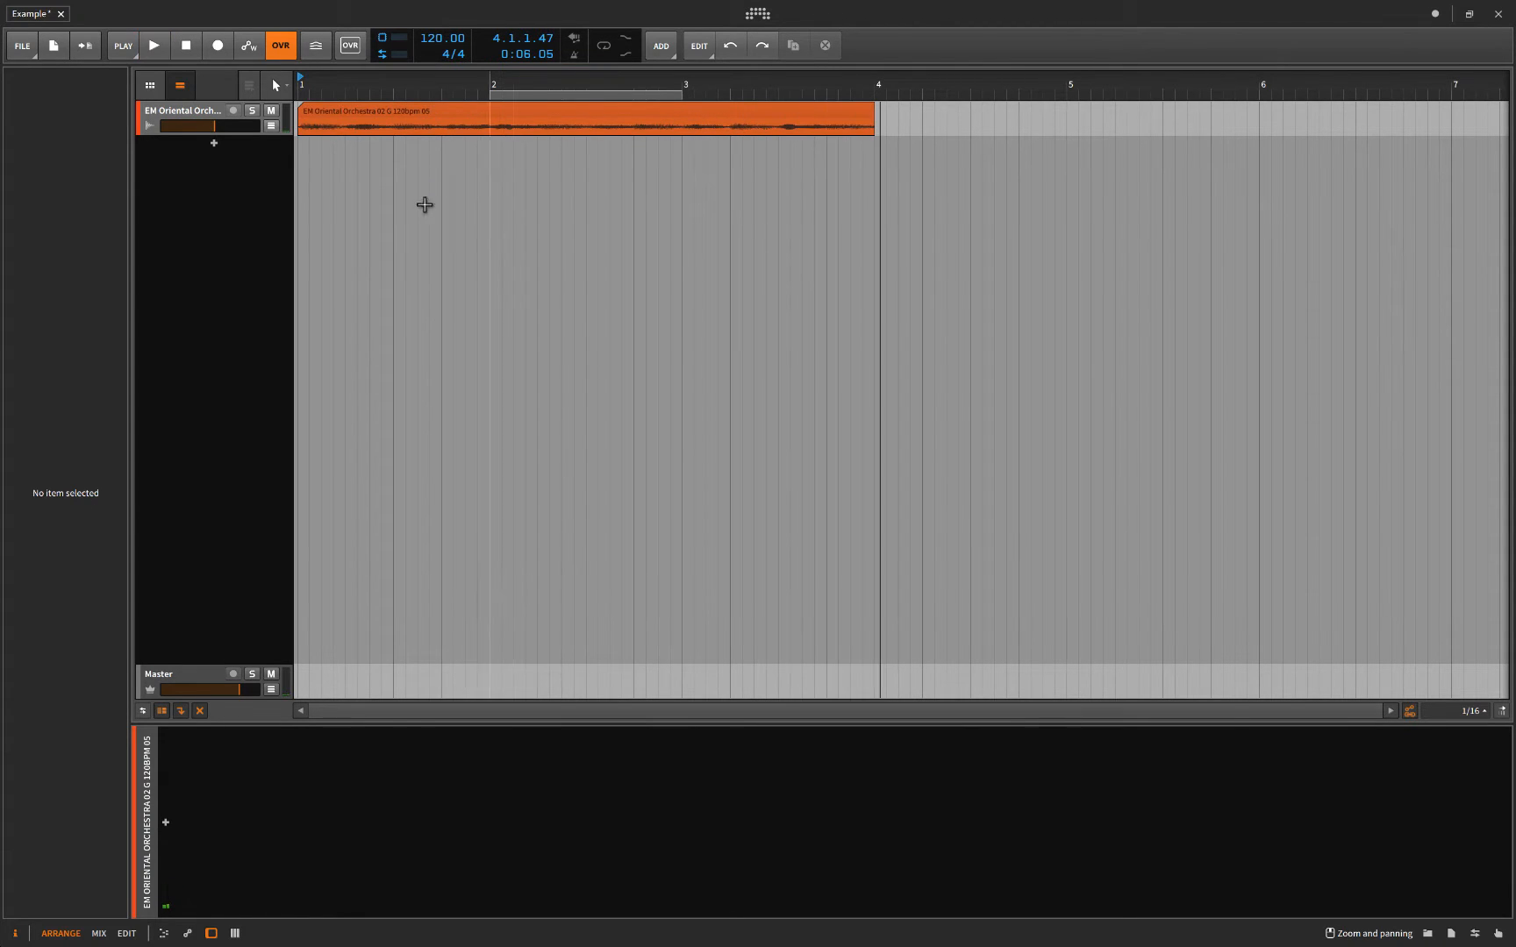
pyautogui.moveTo(296, 155)
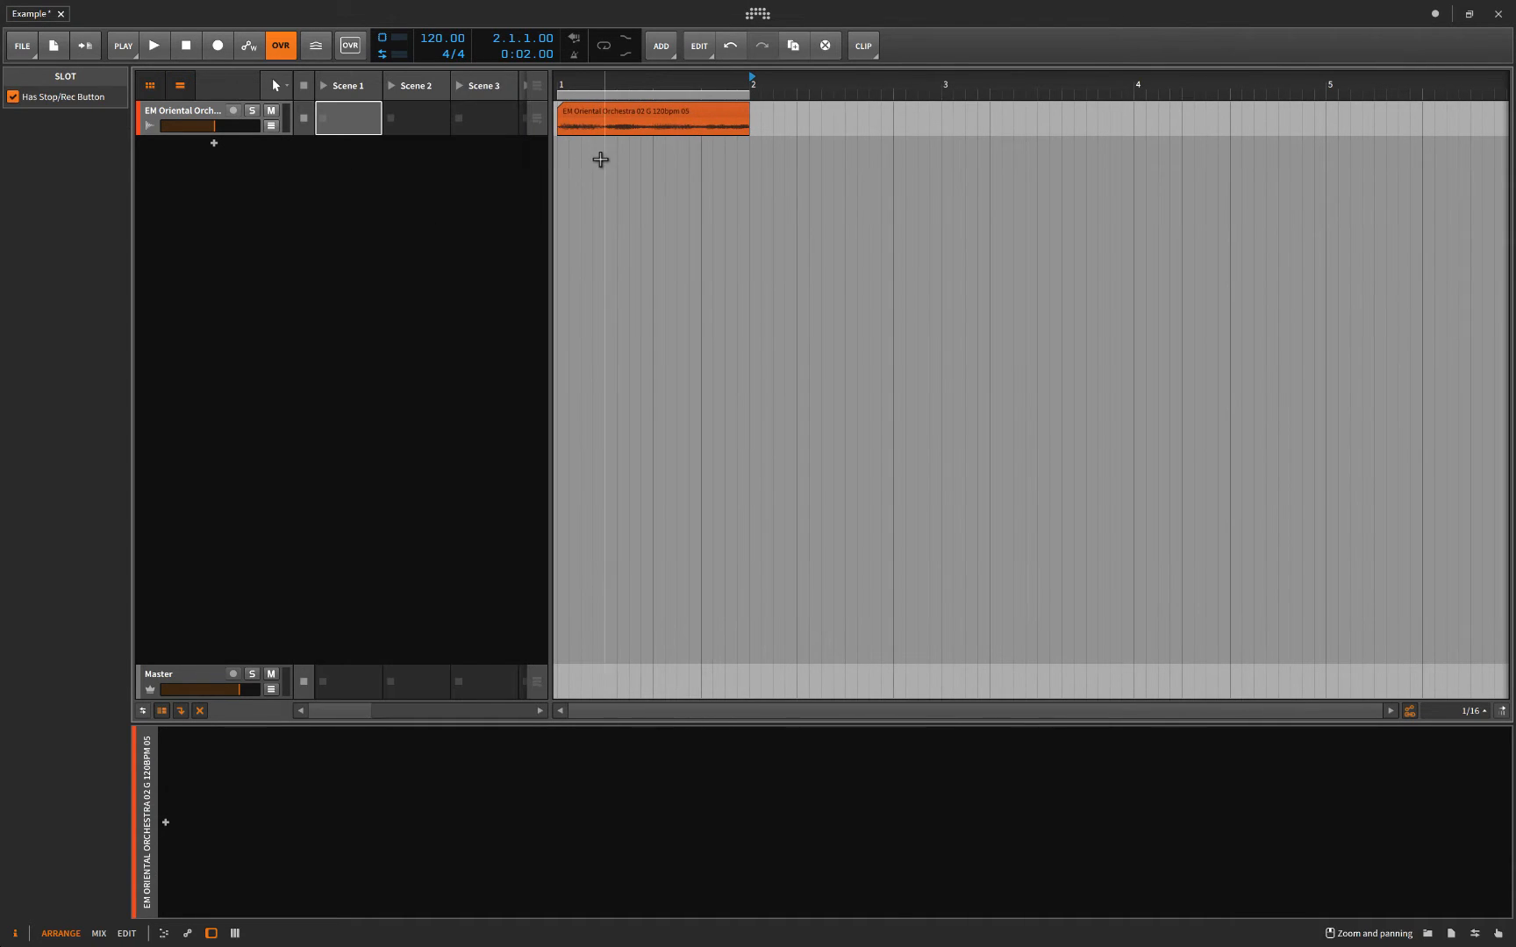
# Place the orchestra clip in the Scene 1 slot with Audio Event Mode set to Repitch.
pyautogui.click(347, 118)
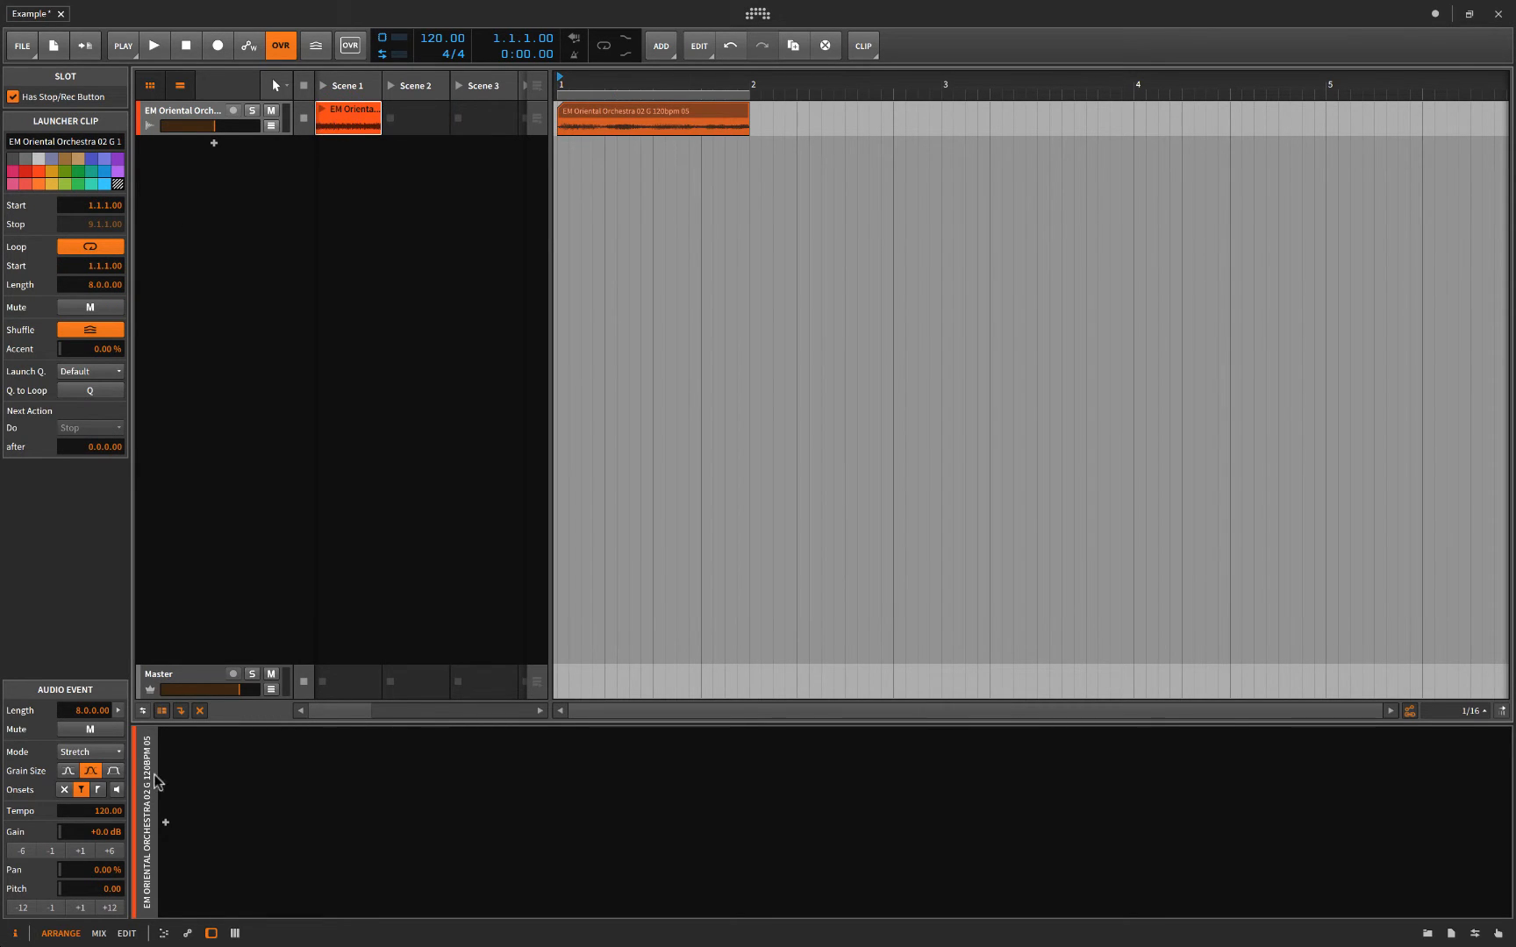
pyautogui.click(87, 752)
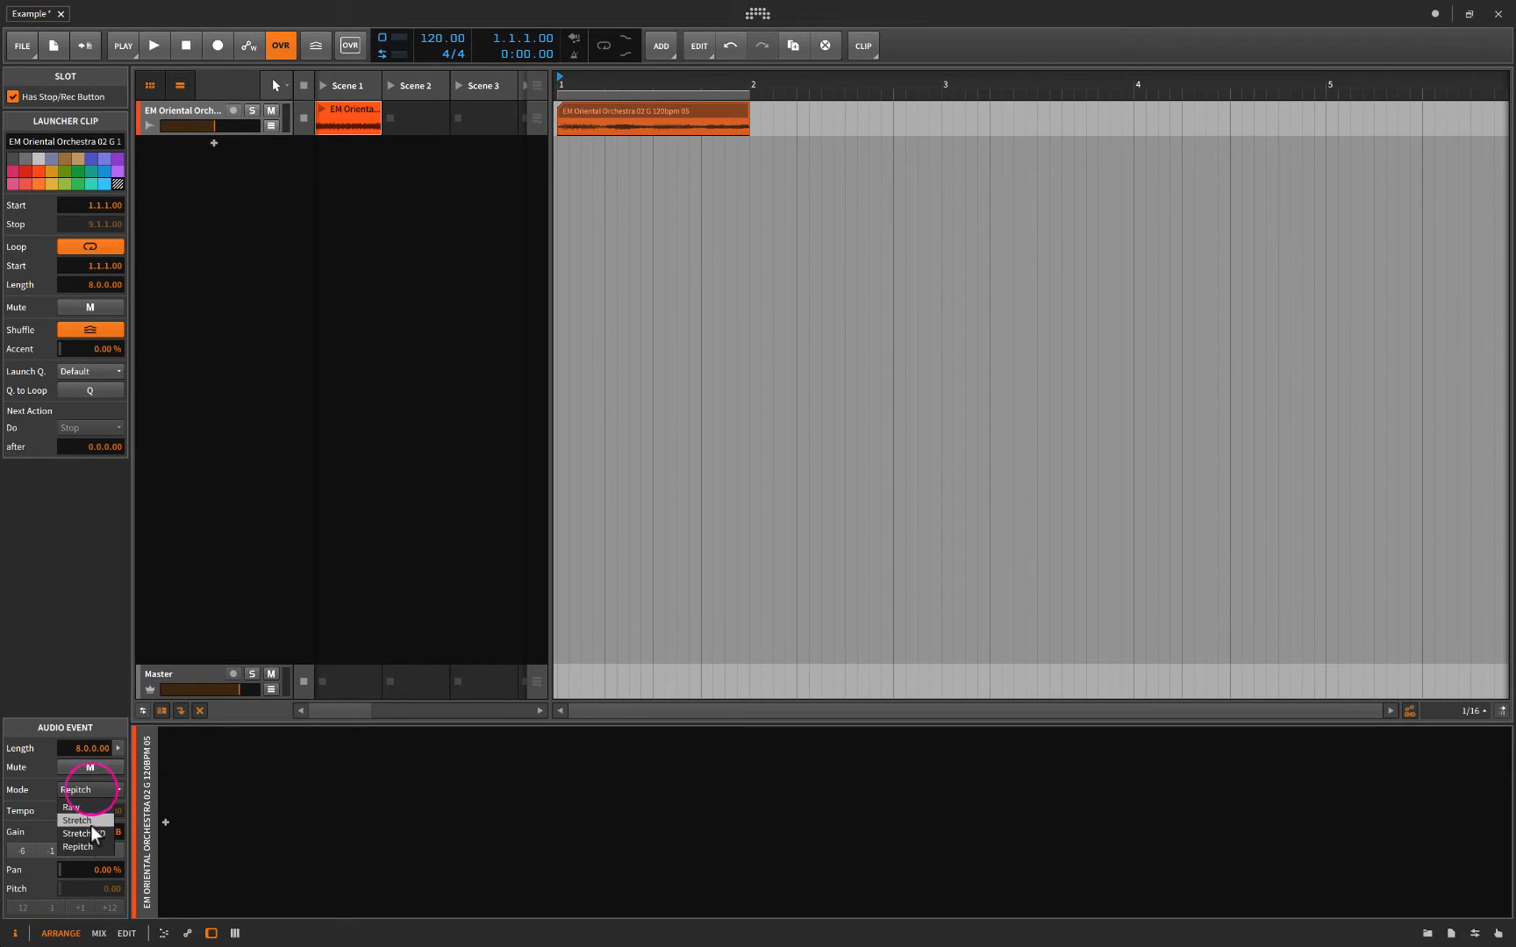
pyautogui.click(76, 846)
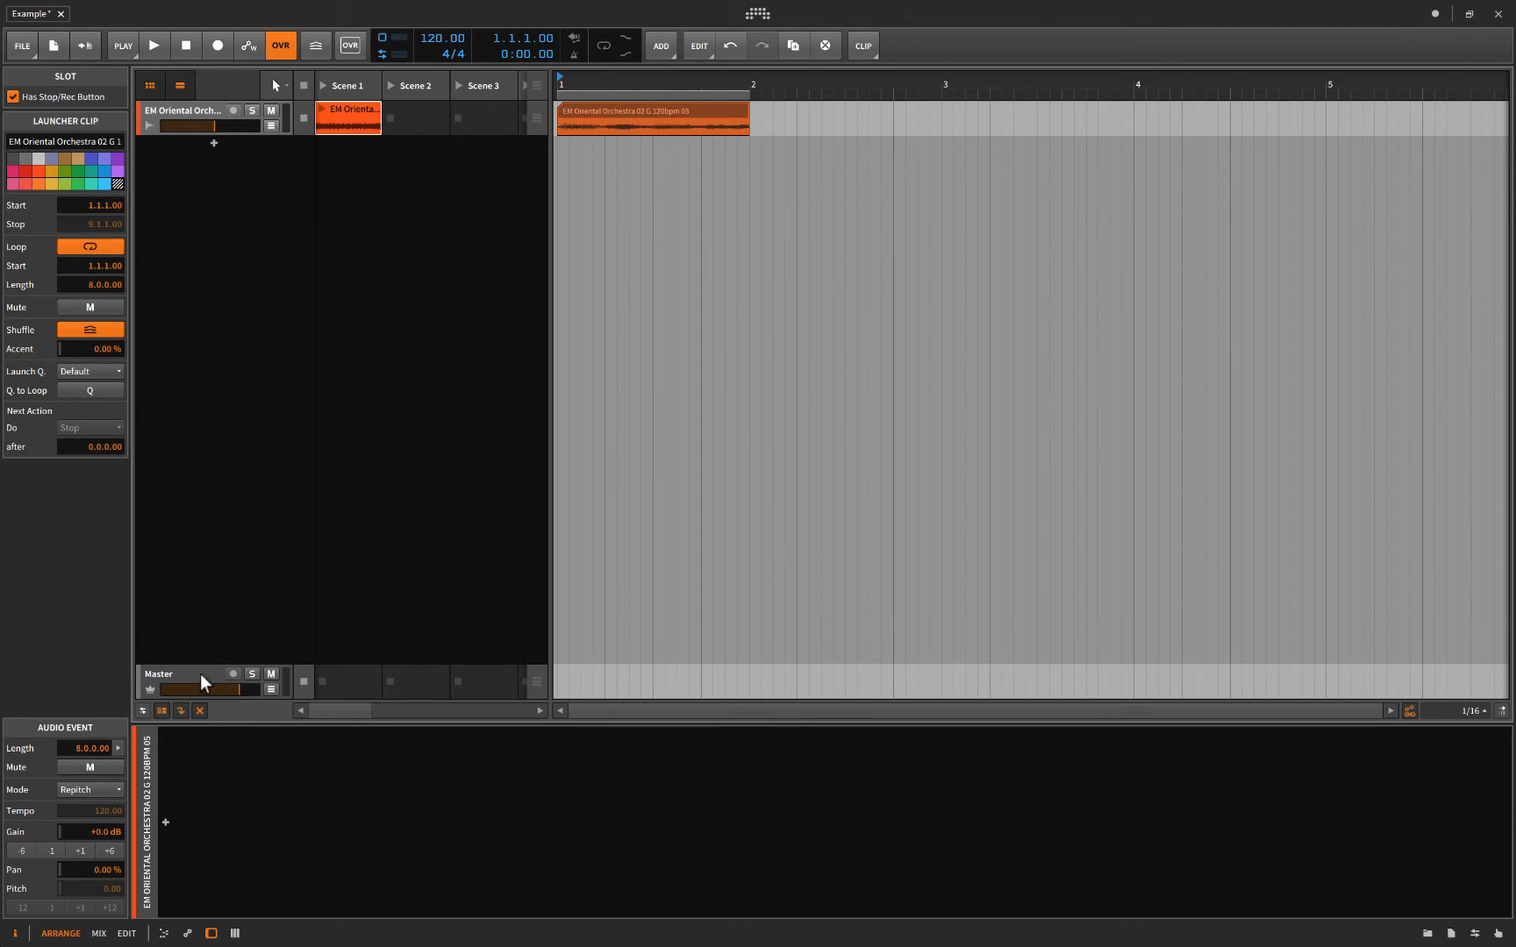
# Select the Master track and create an empty clip in its Scene 1 slot.
pyautogui.click(158, 673)
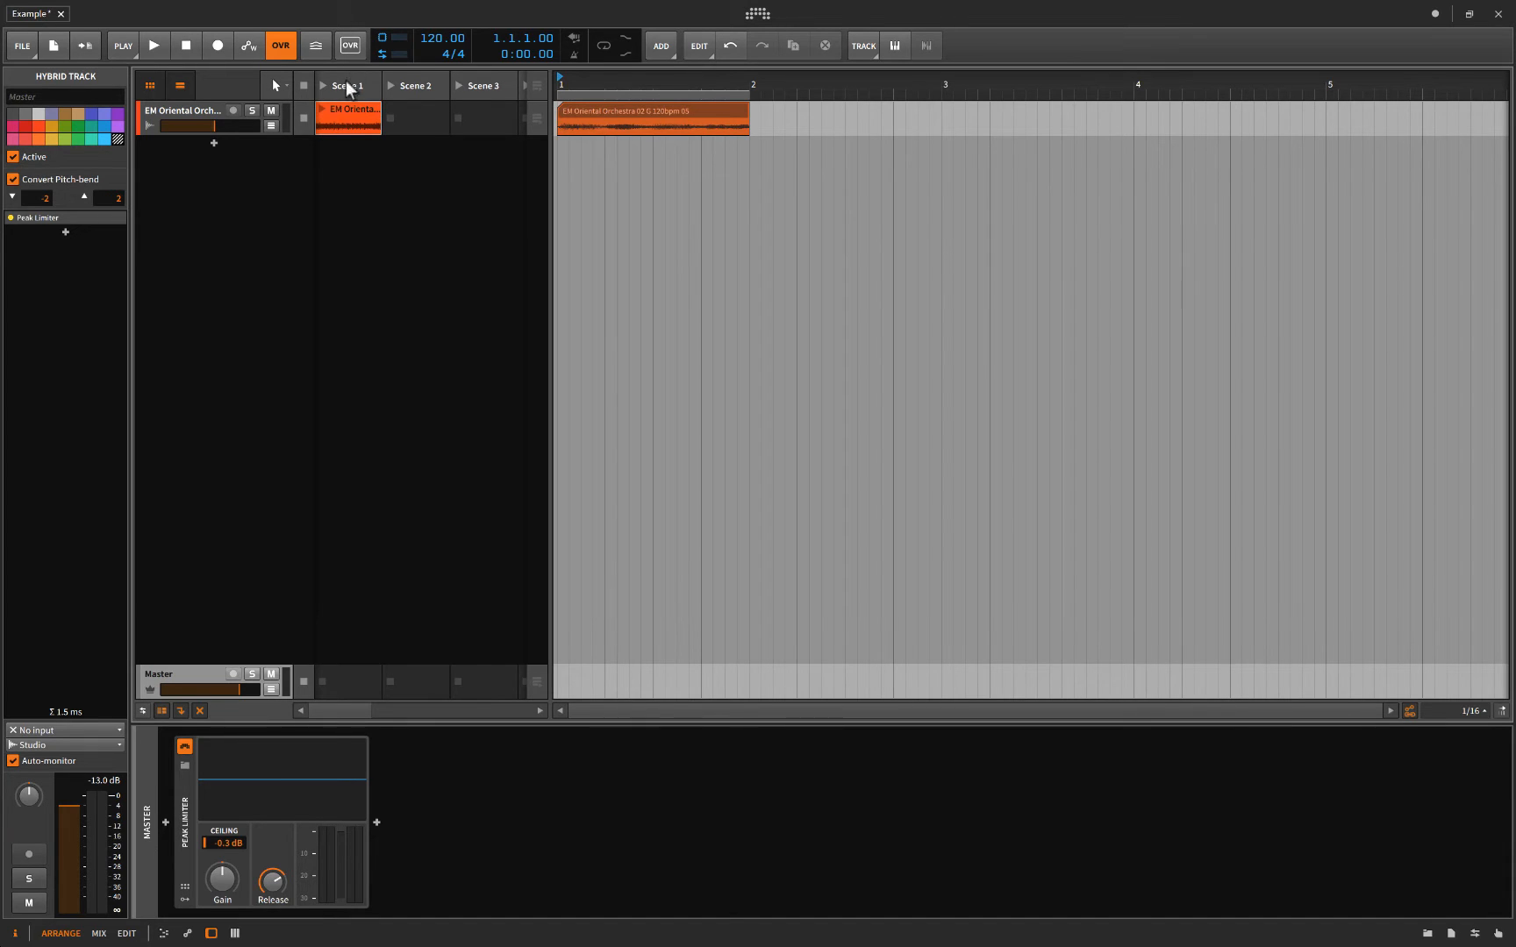
pyautogui.click(348, 680)
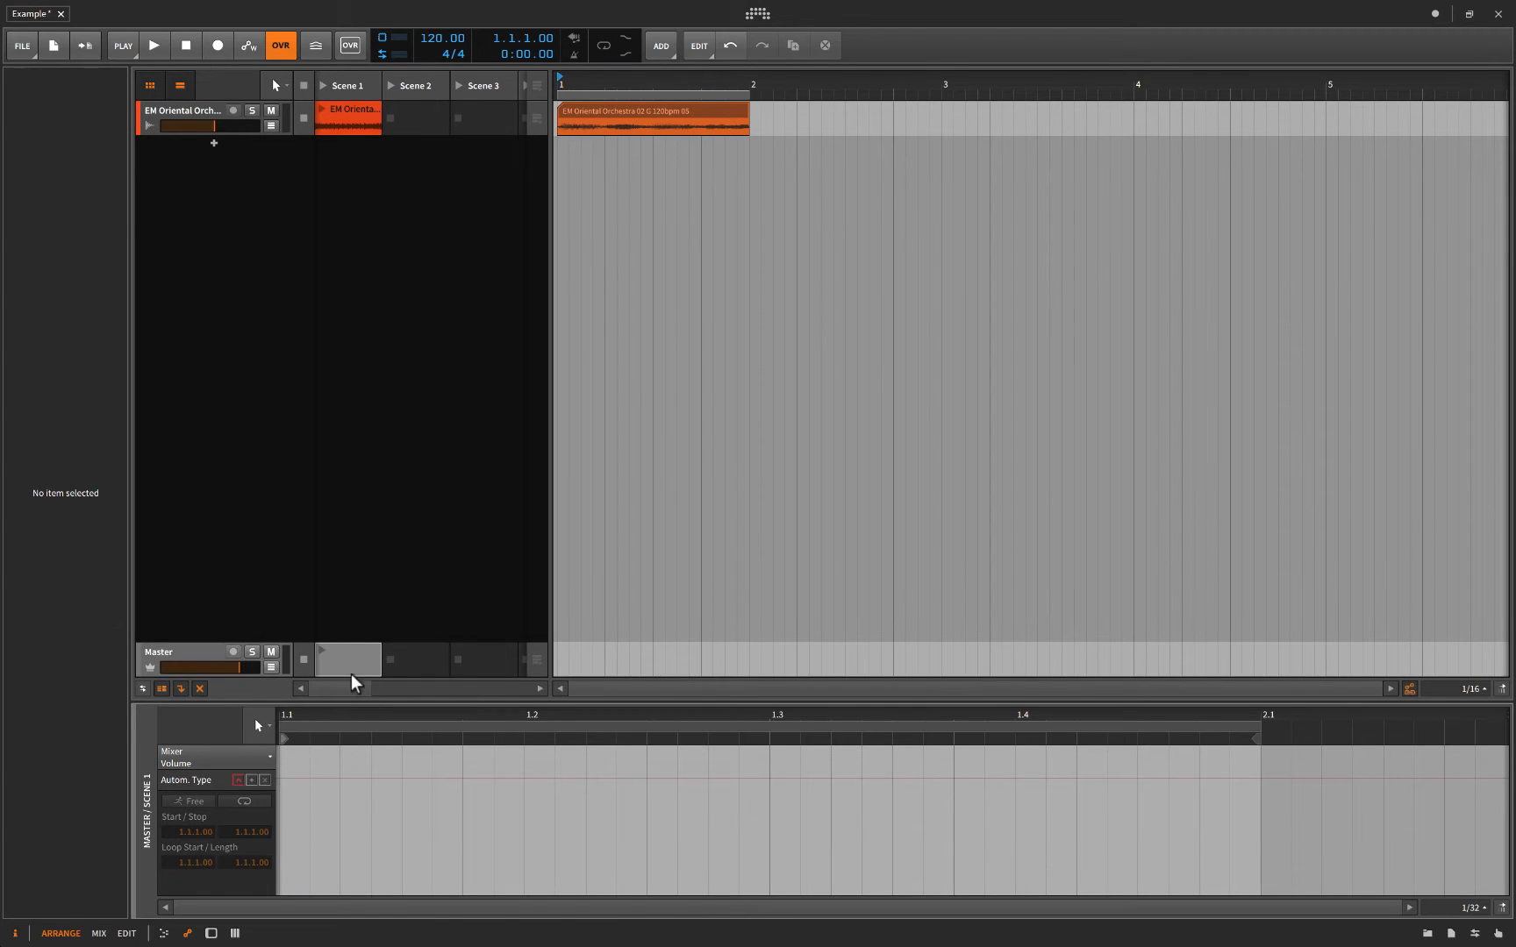
pyautogui.moveTo(348, 684)
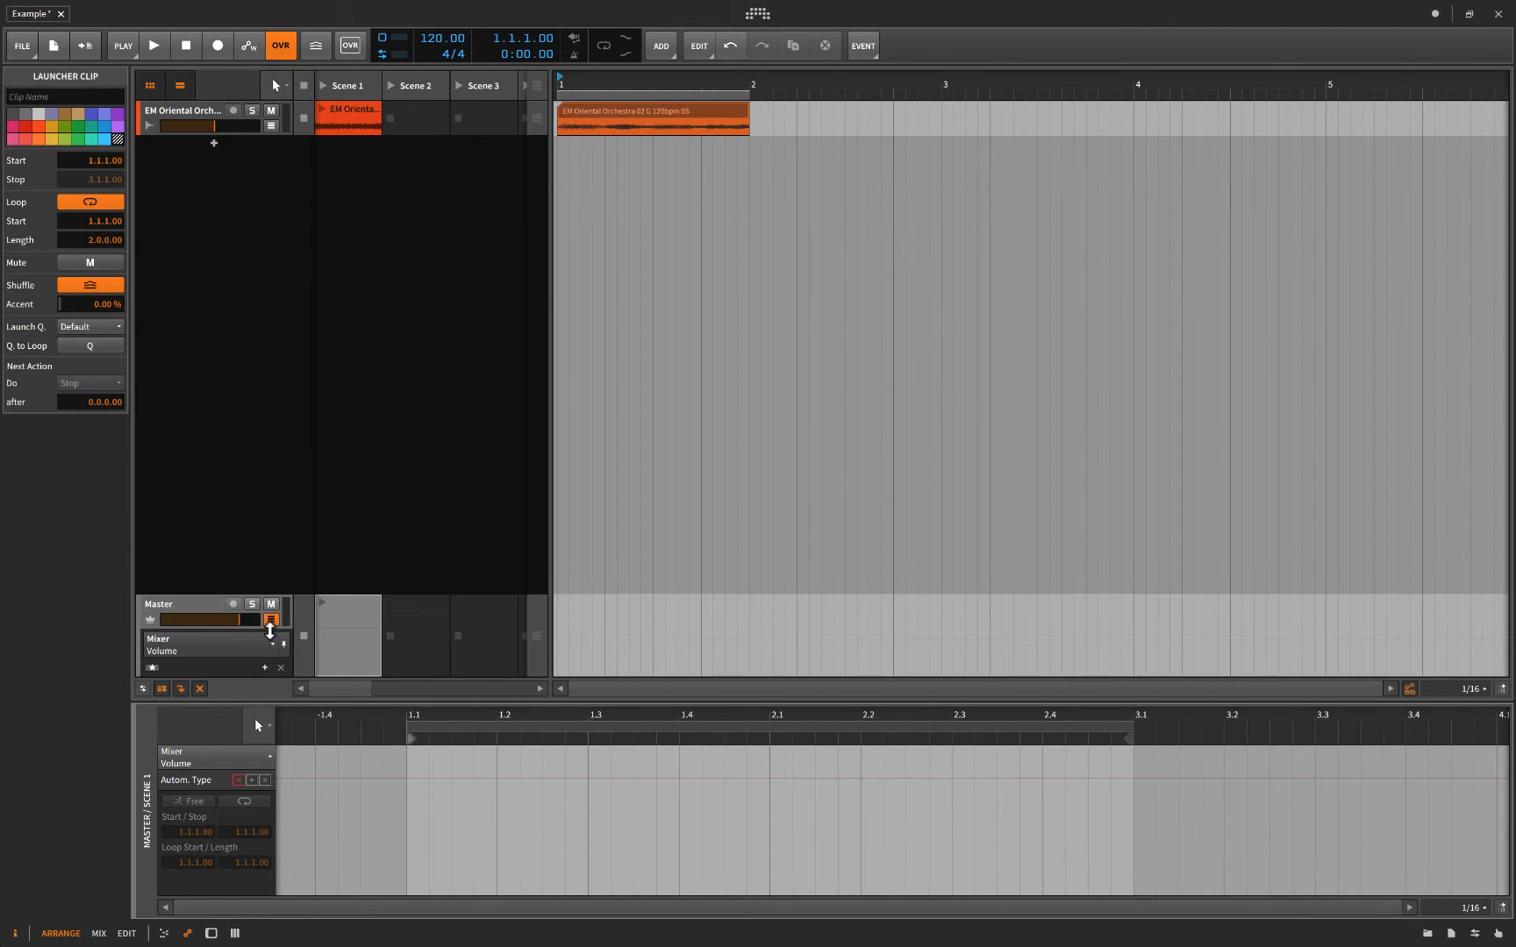
# Point the Master clip's automation chooser at Transport > Tempo.
pyautogui.click(272, 645)
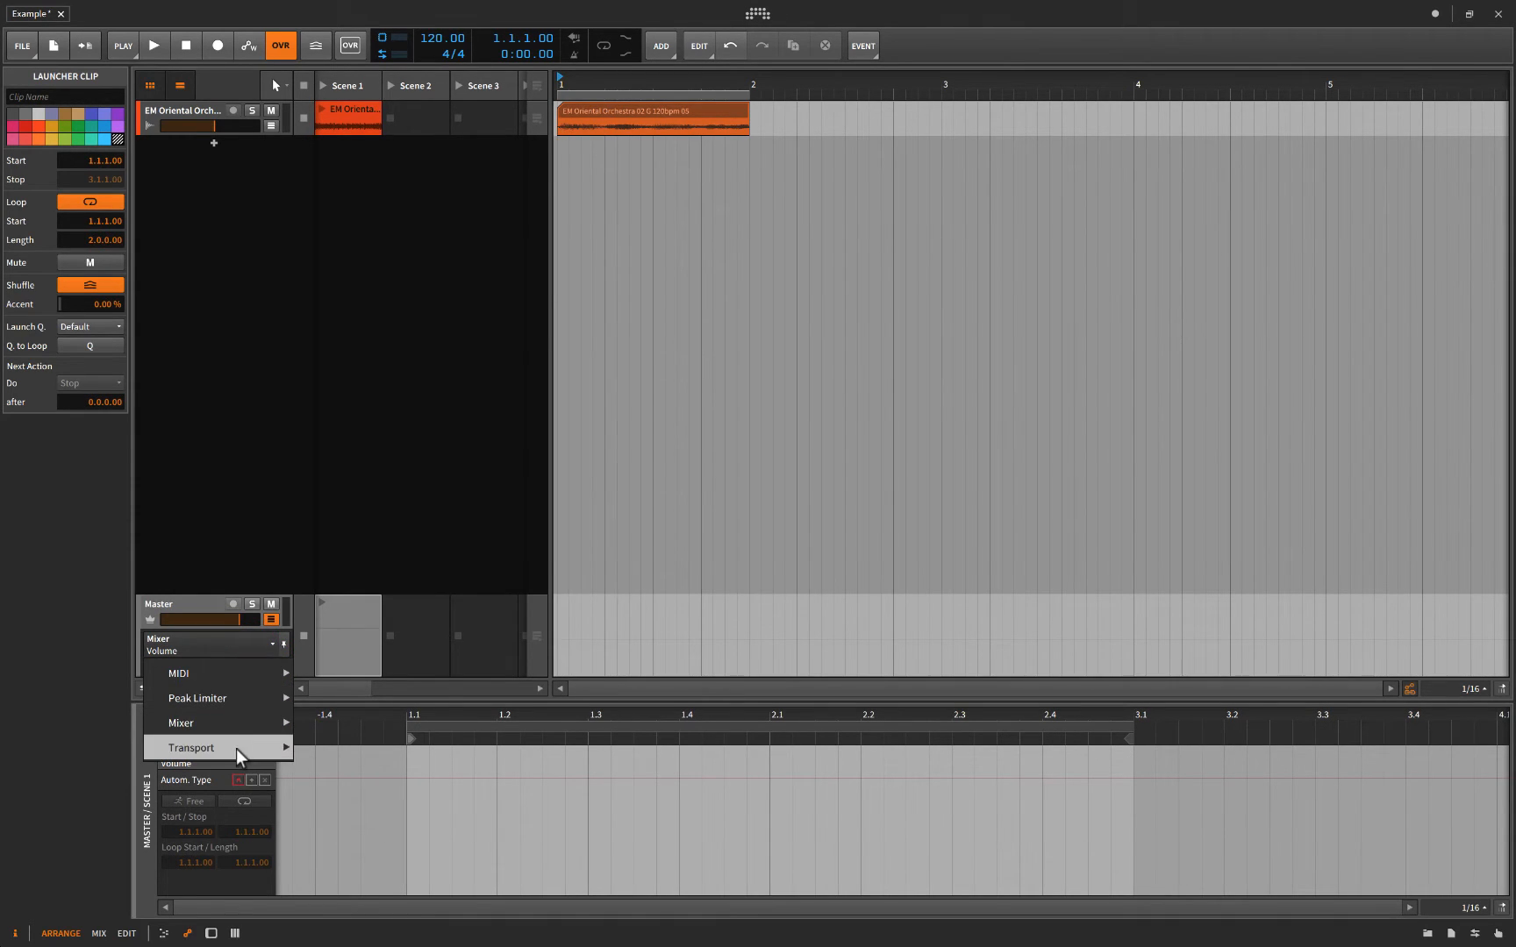
pyautogui.click(192, 747)
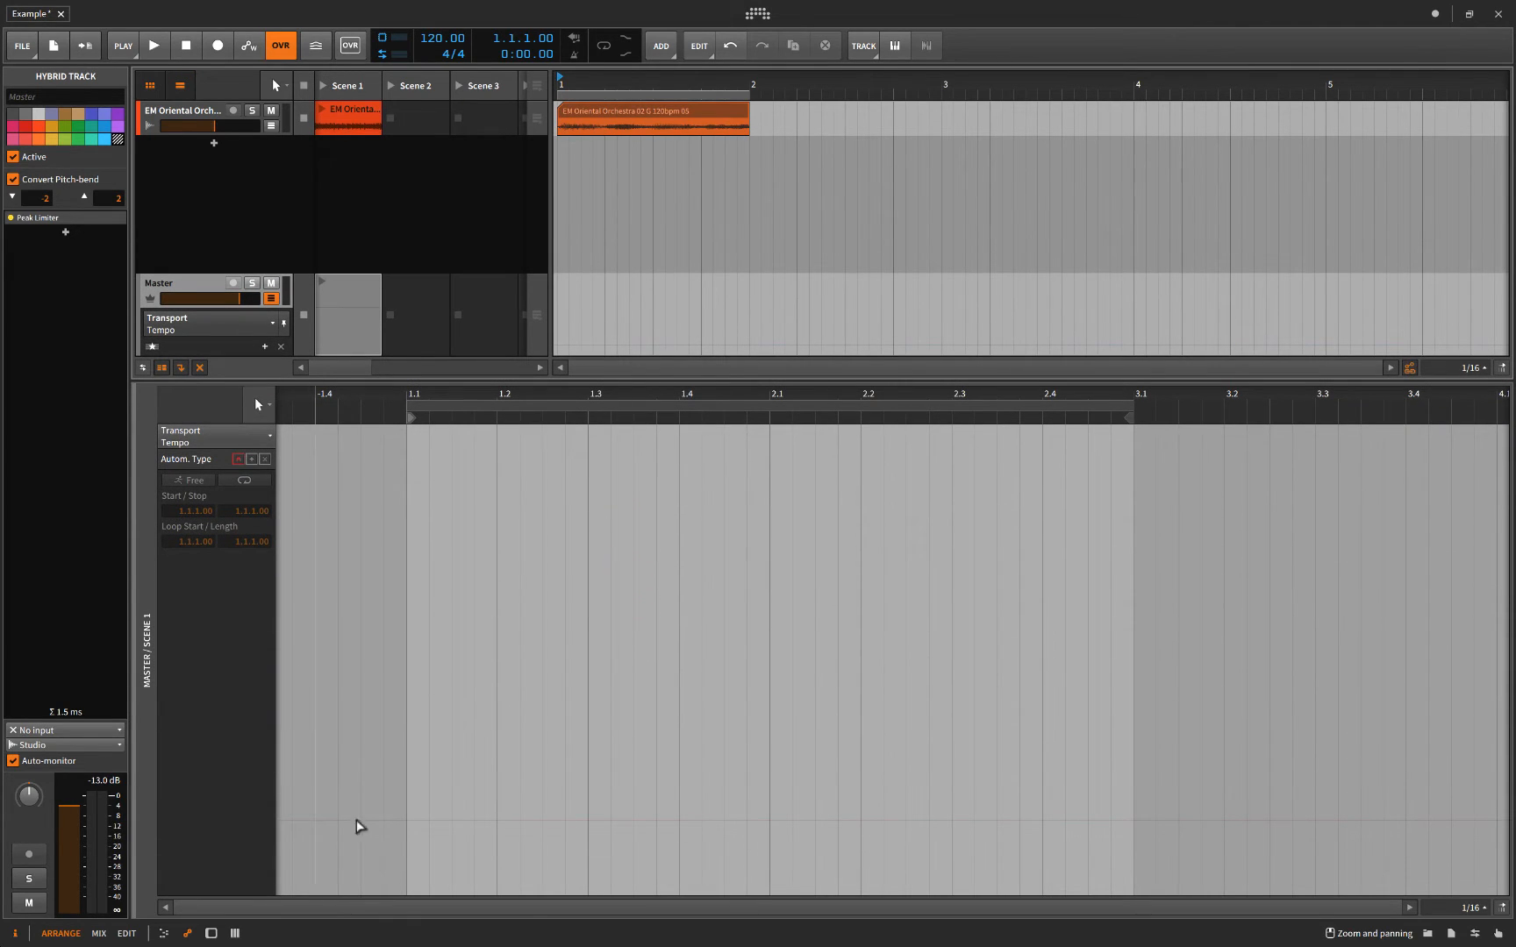
pyautogui.moveTo(579, 349)
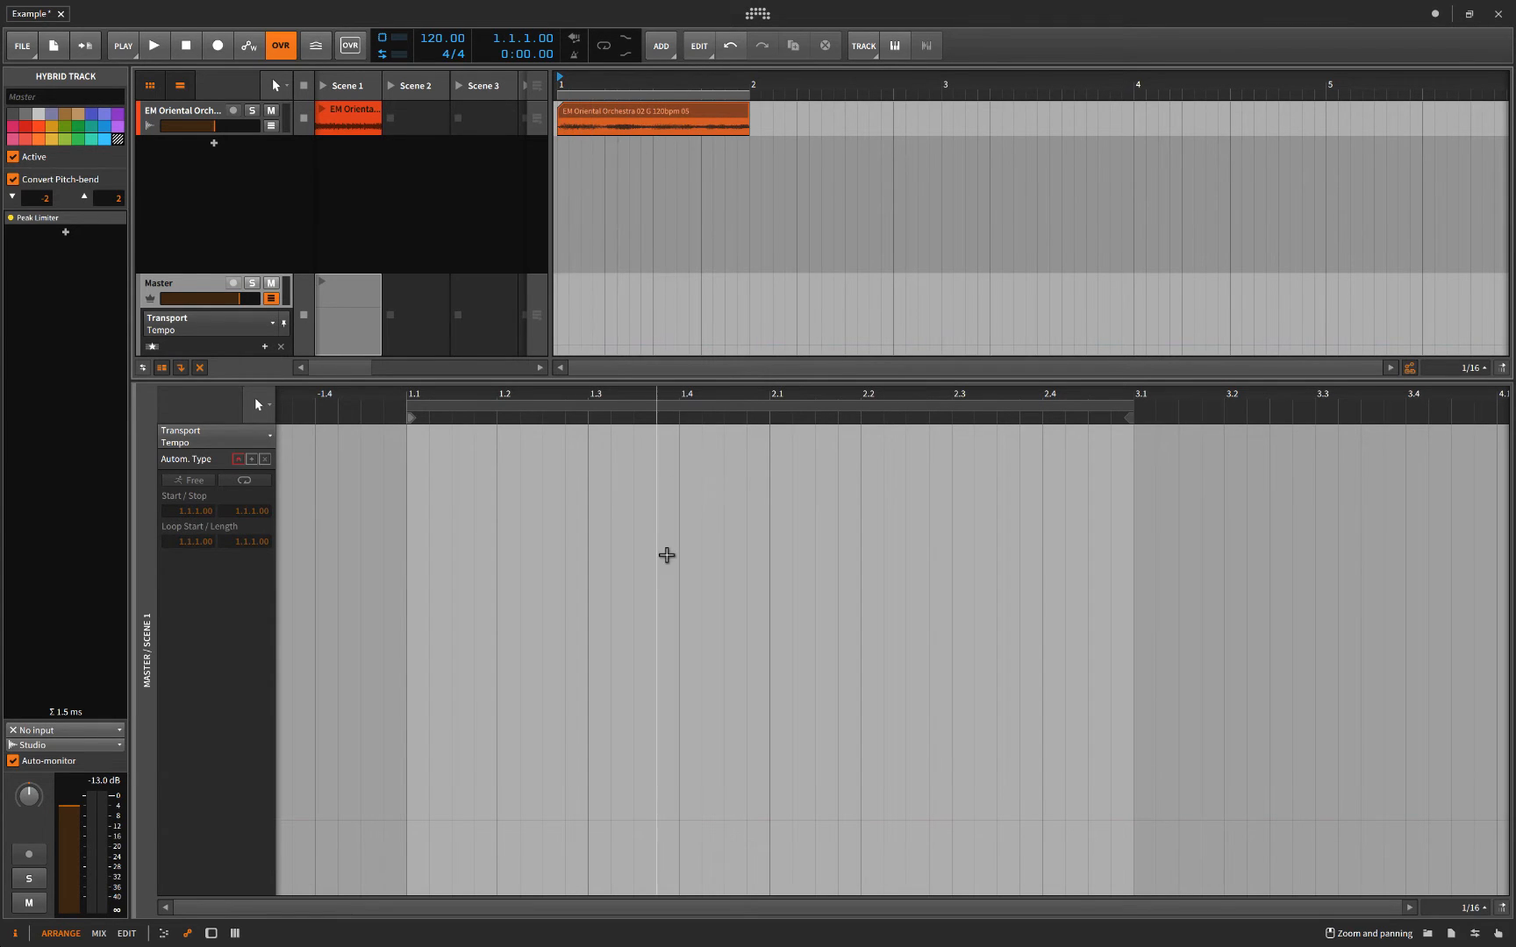
pyautogui.moveTo(686, 400)
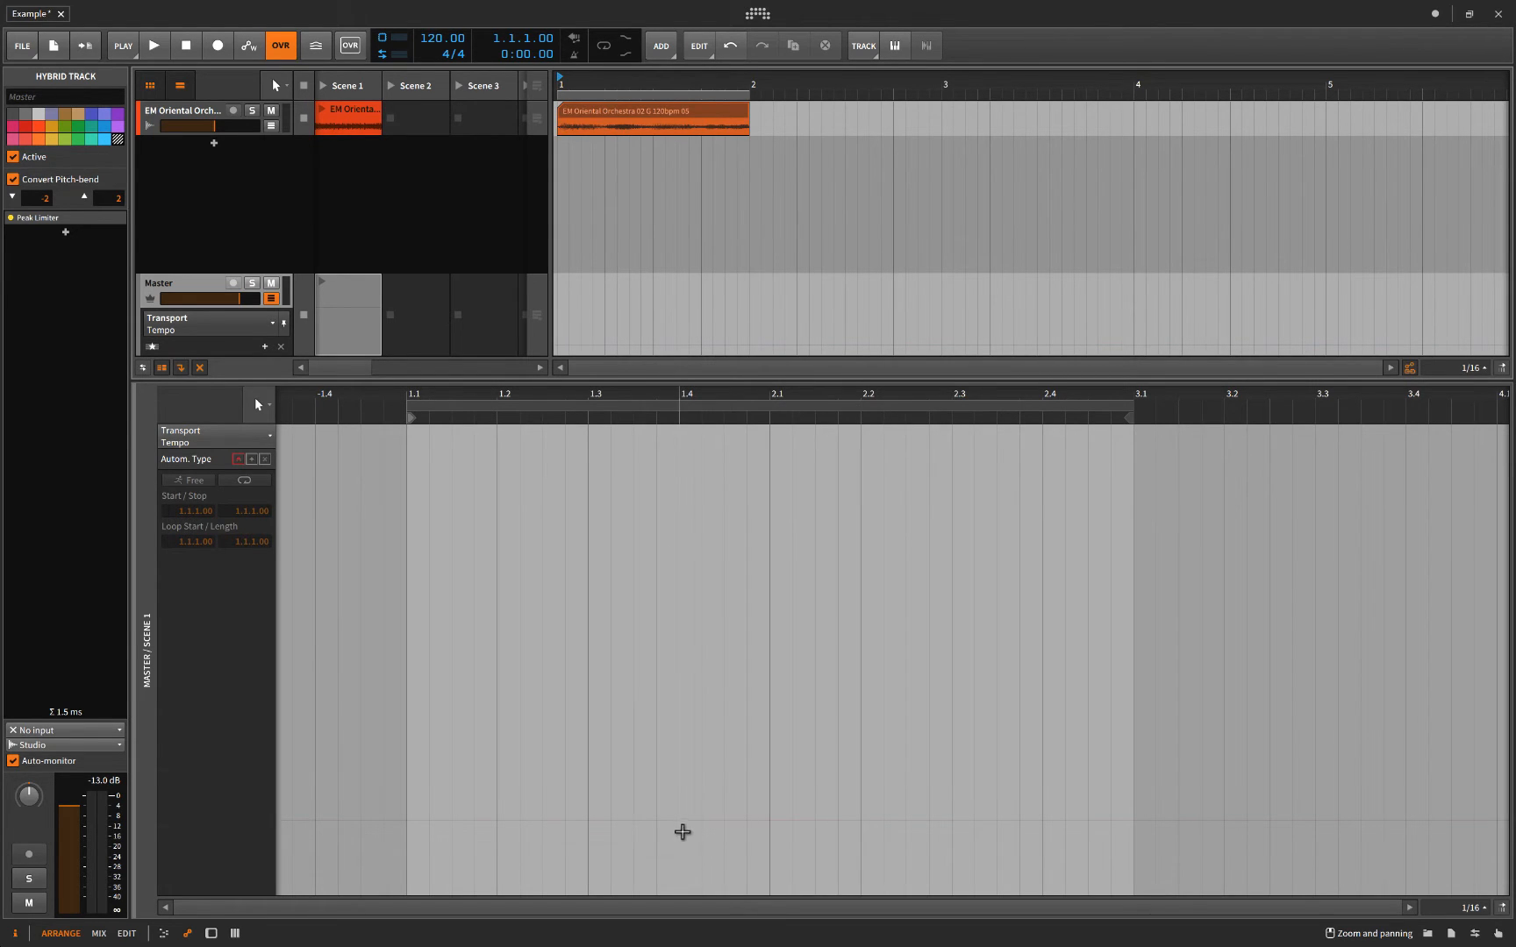
# Add tempo points at 1.4, 2.2 and bar 2, curving the middle one down to 99 BPM.
pyautogui.click(245, 480)
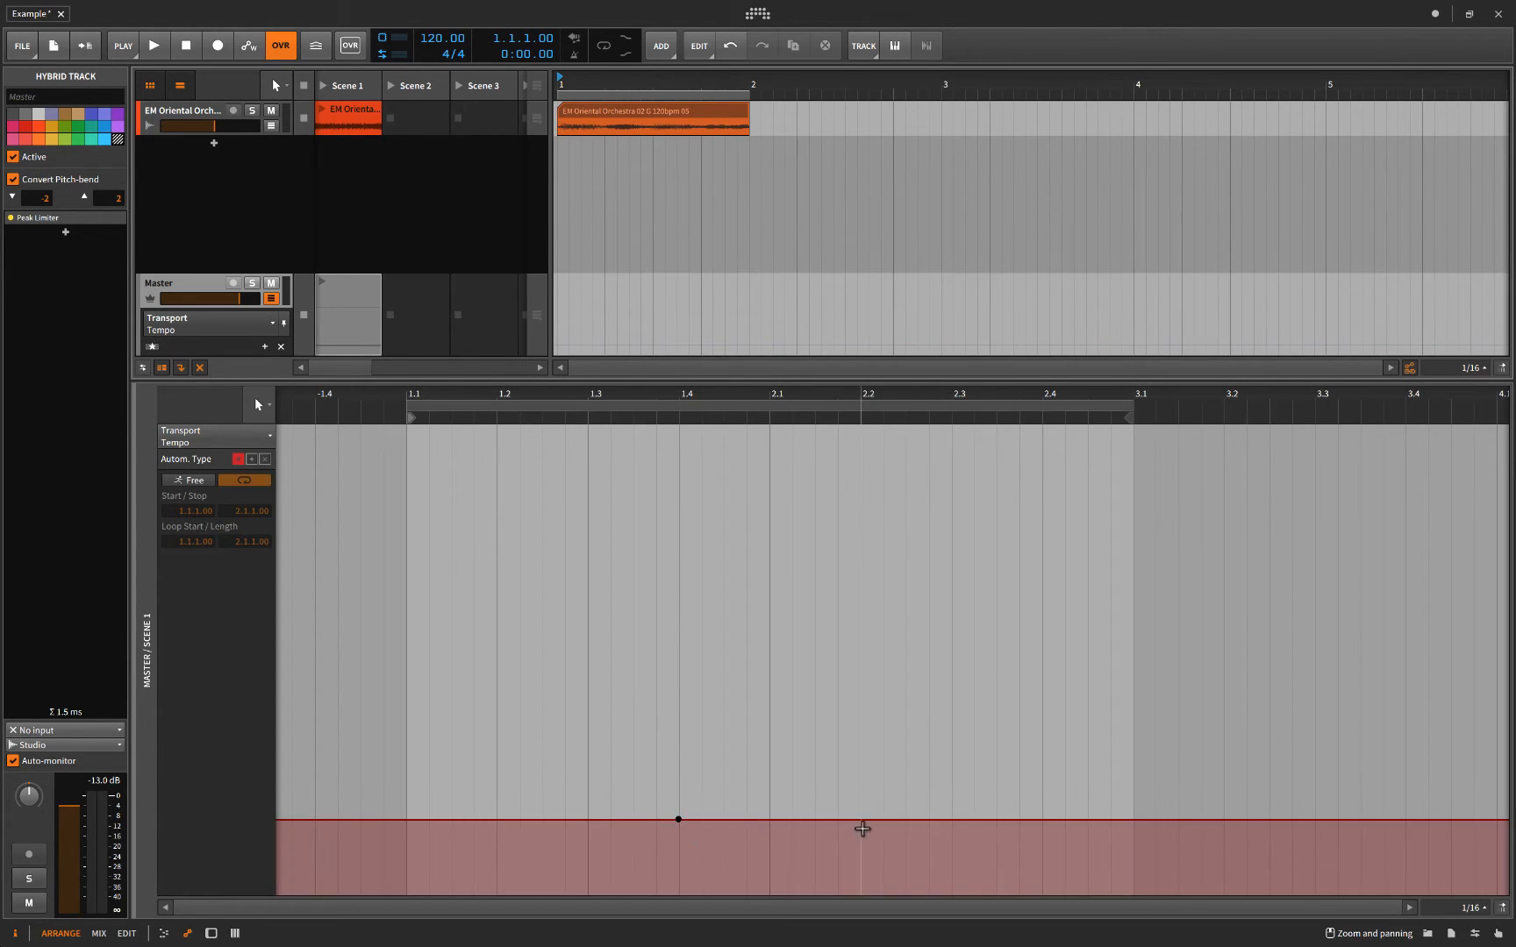
pyautogui.click(679, 820)
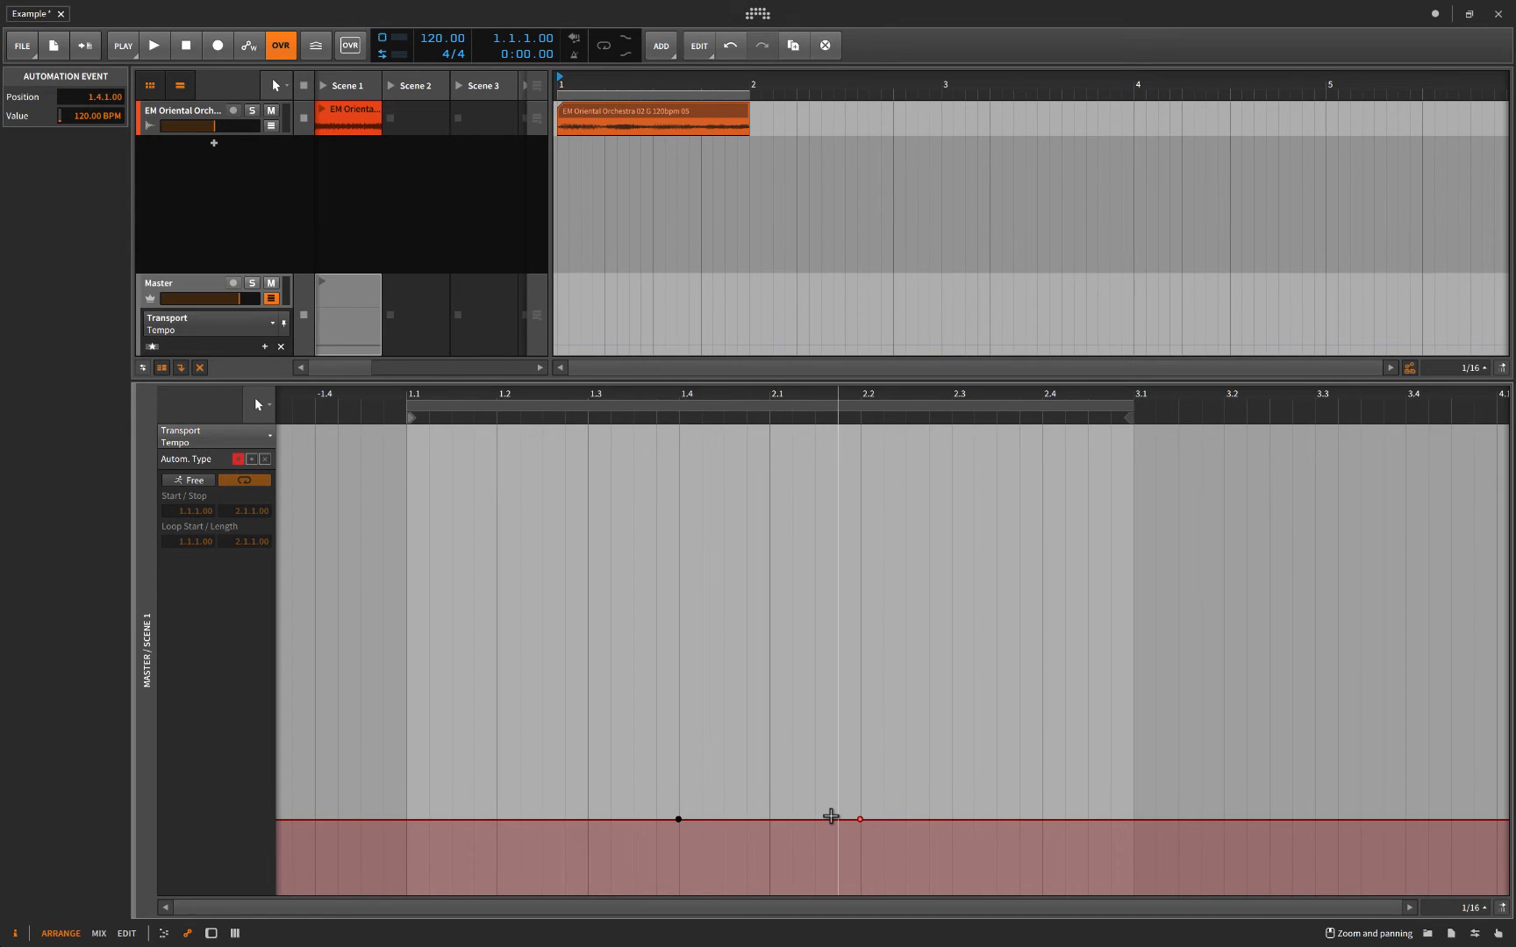
pyautogui.click(769, 818)
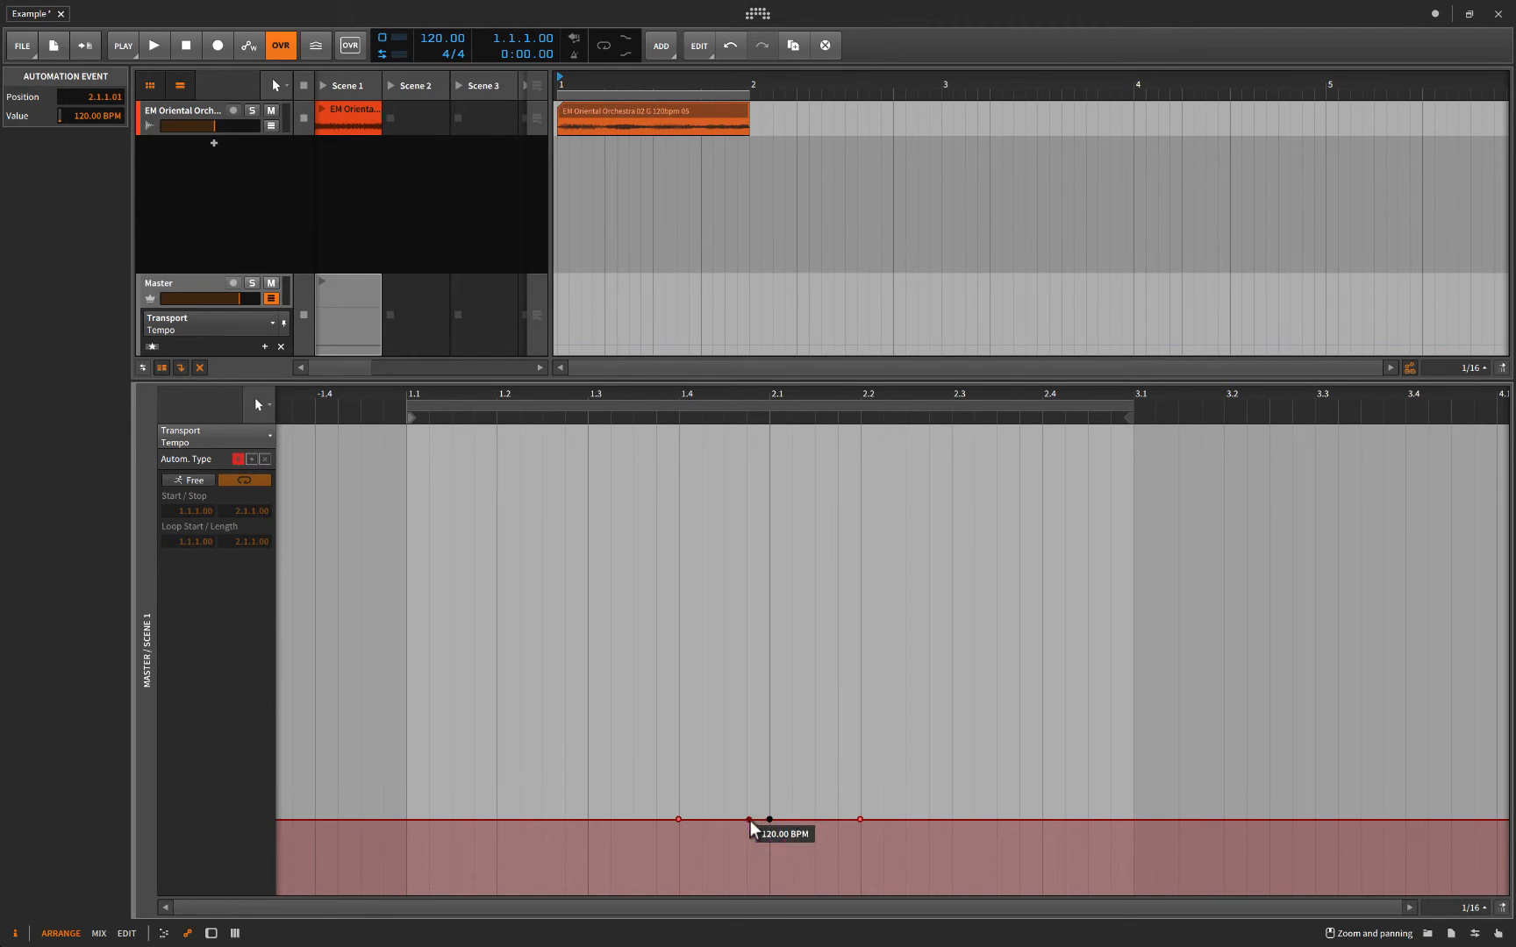
pyautogui.moveTo(766, 818); pyautogui.dragTo(767, 830)
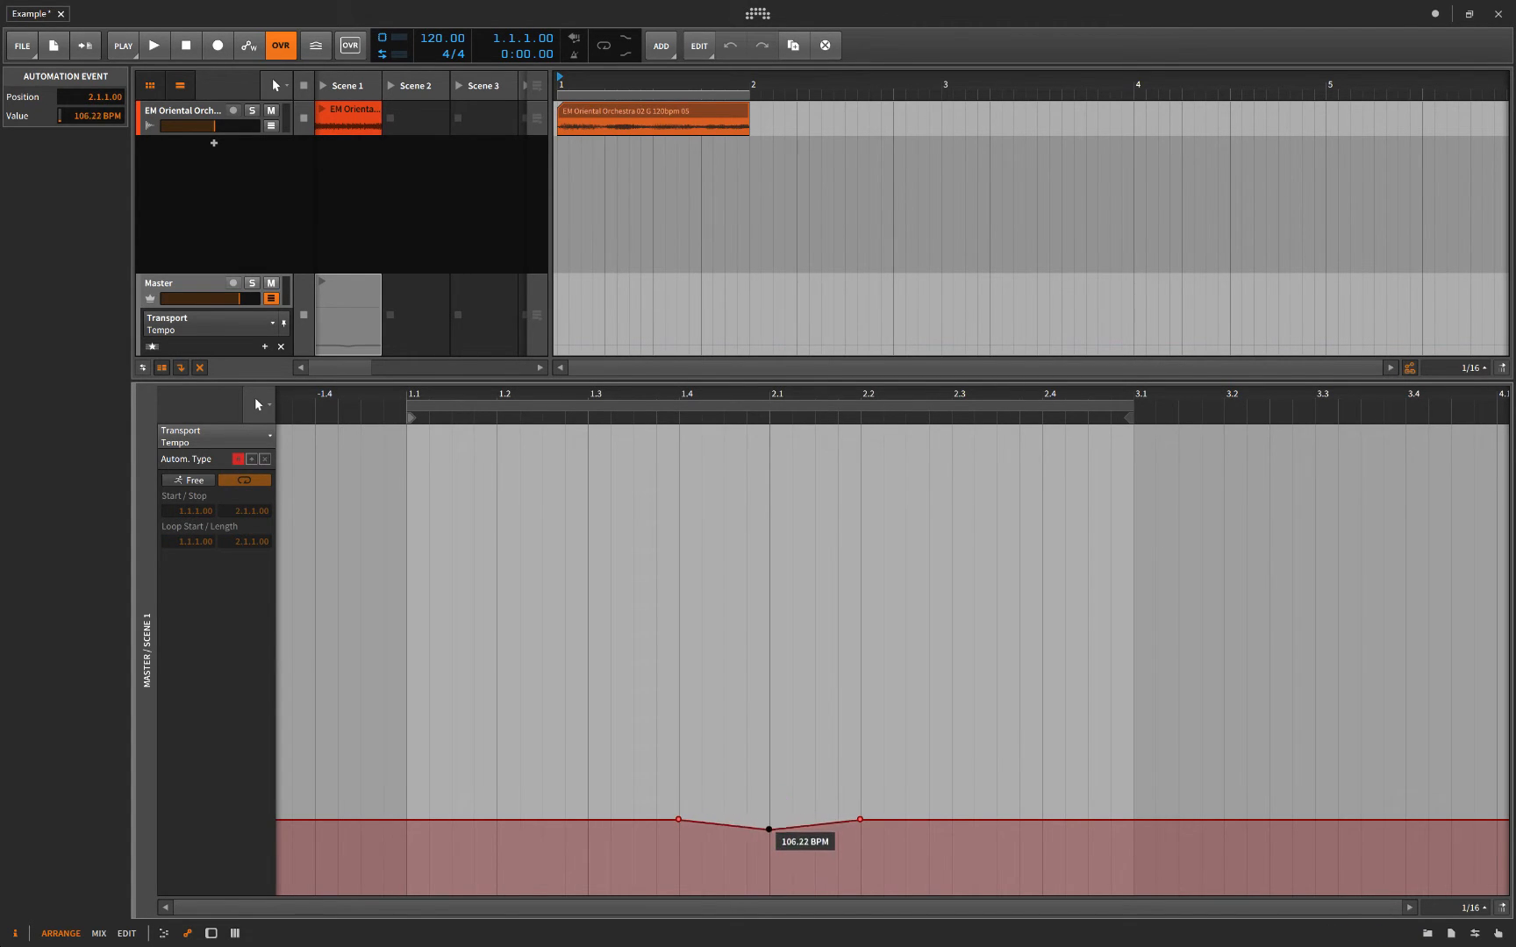
pyautogui.moveTo(767, 822); pyautogui.dragTo(766, 830)
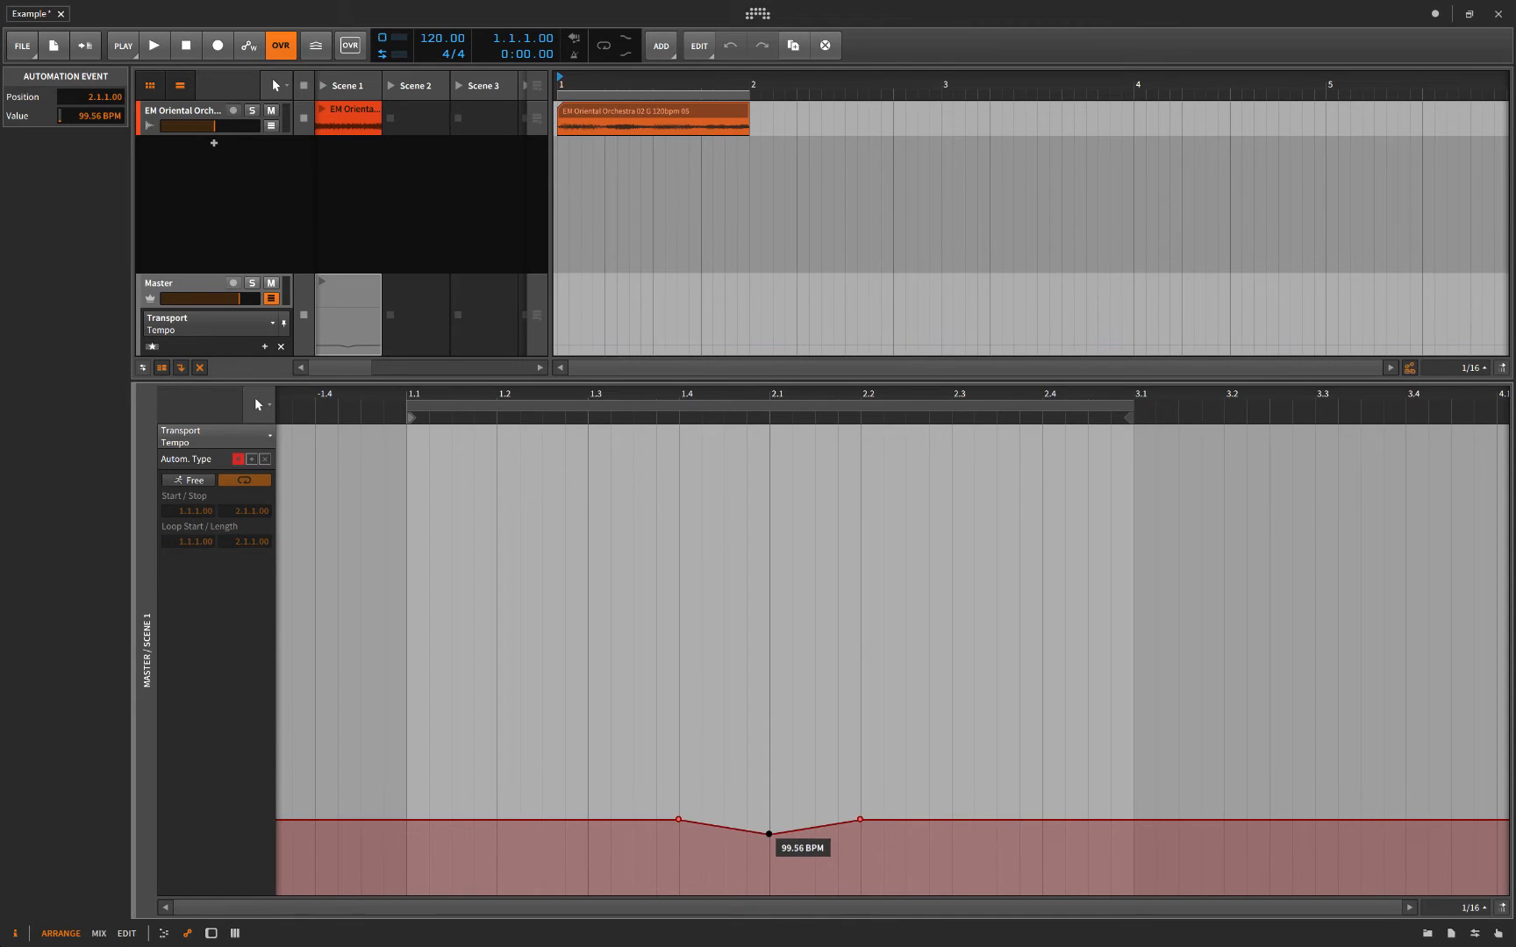
pyautogui.moveTo(768, 834); pyautogui.dragTo(768, 833)
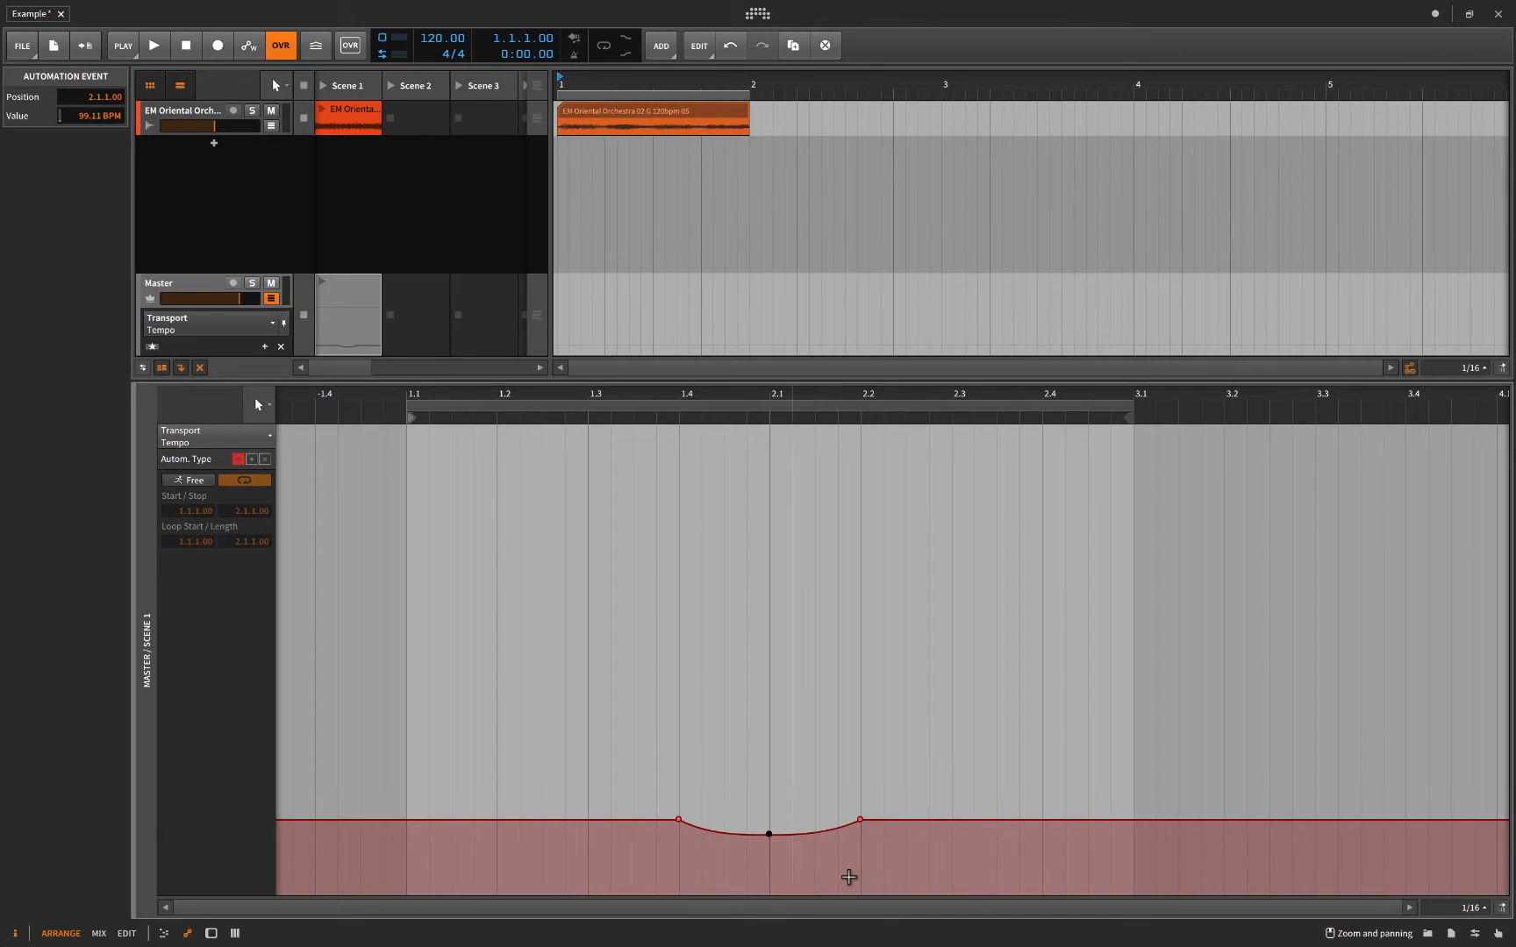
pyautogui.moveTo(742, 590)
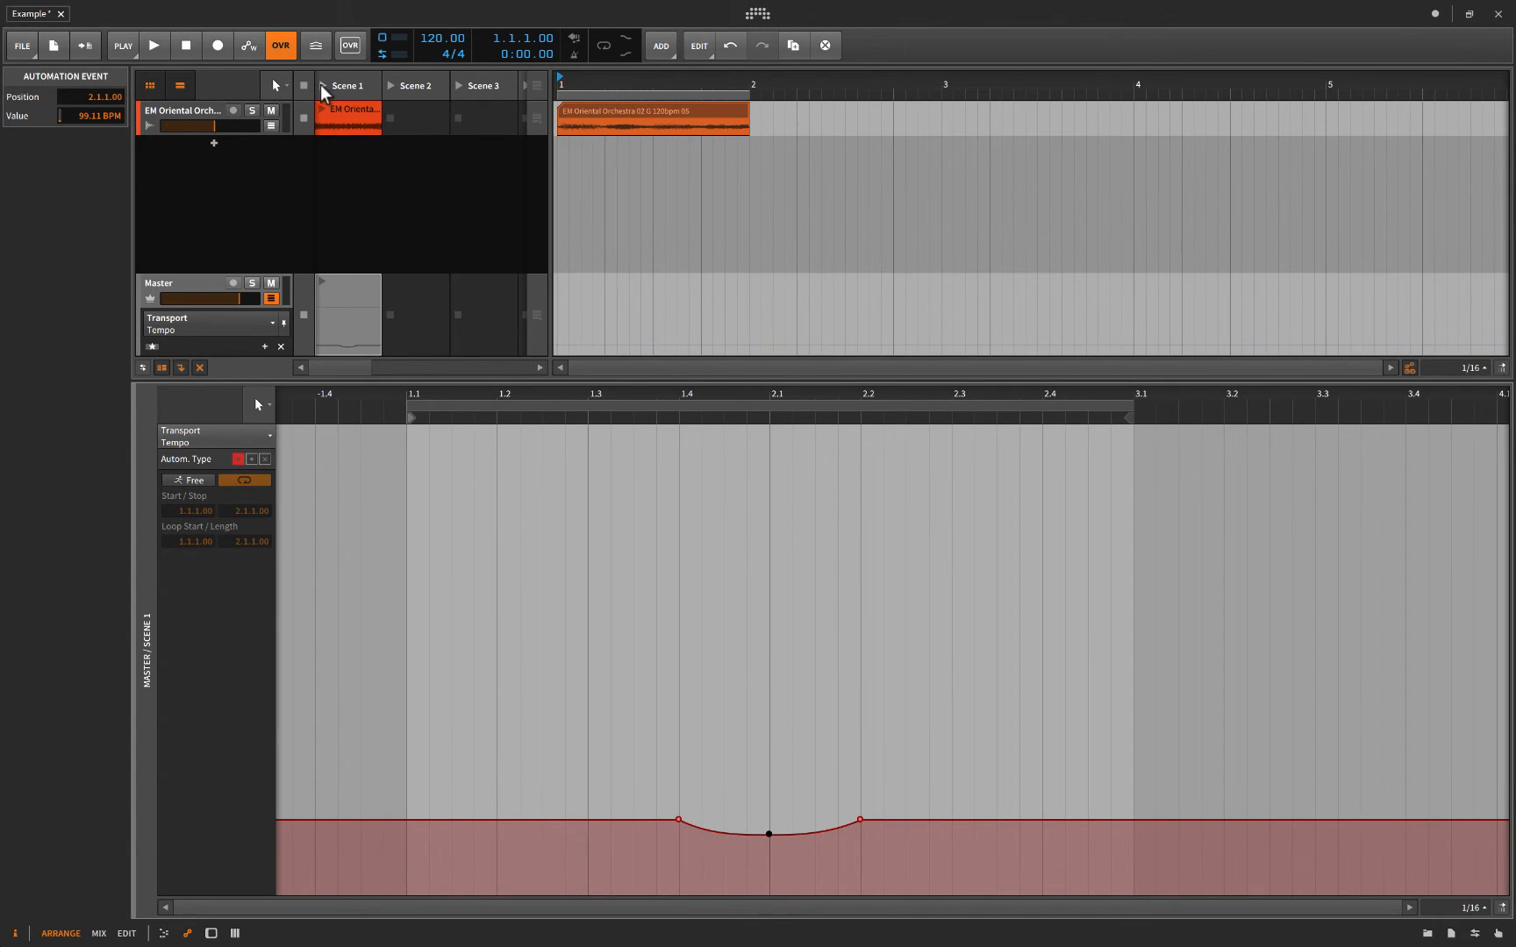
# Launch Scene 1 to hear the dip, stop, and add a tempo point at 2.3.
pyautogui.click(153, 45)
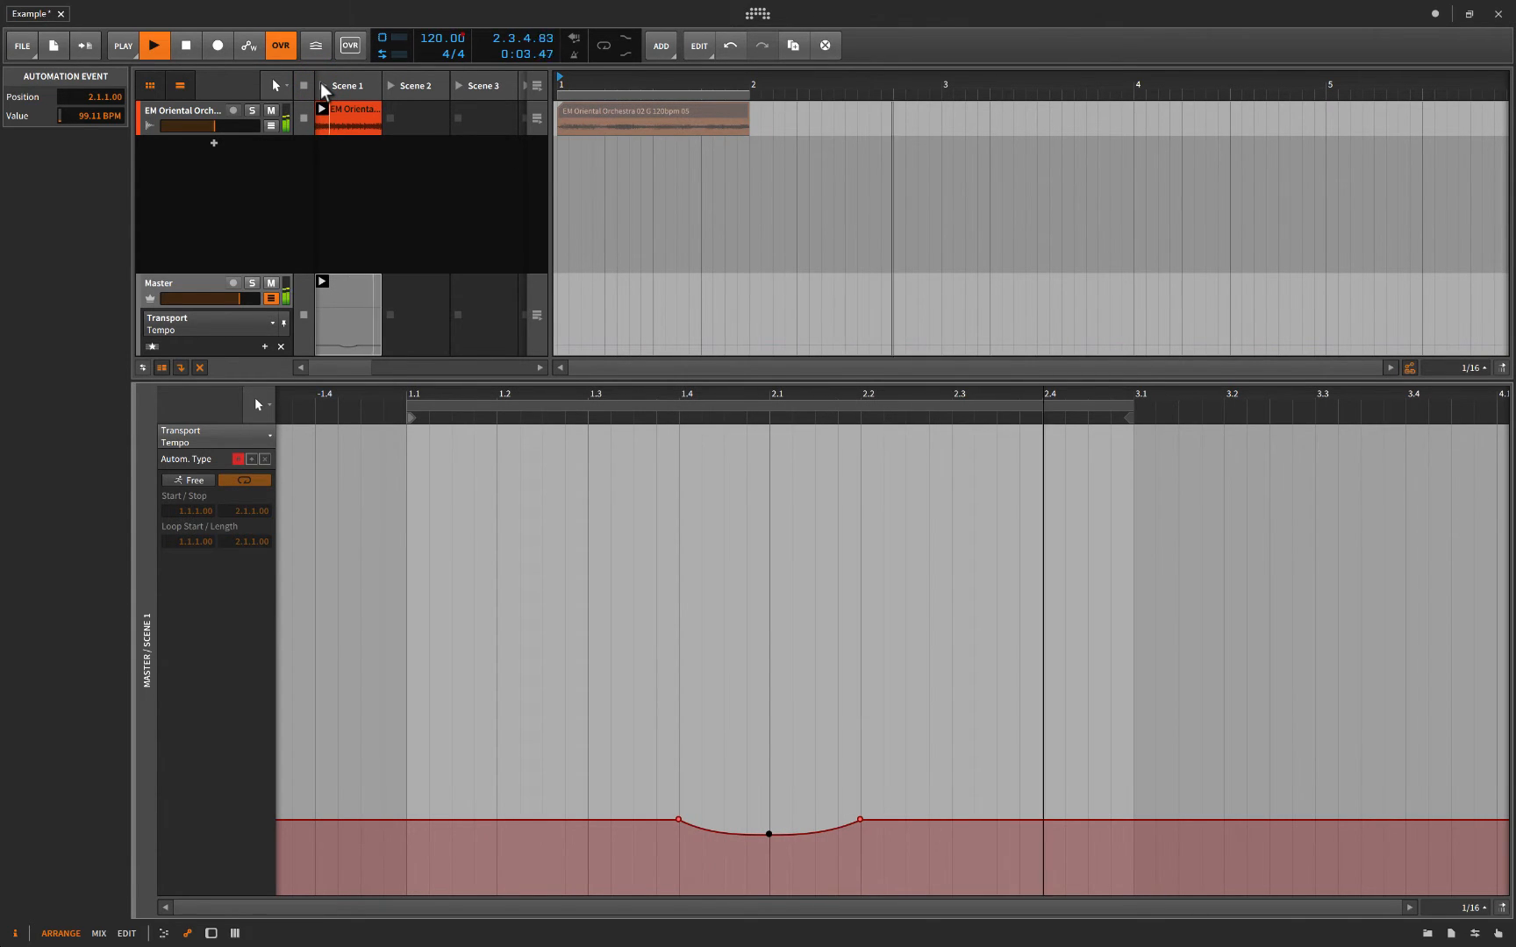
pyautogui.click(152, 45)
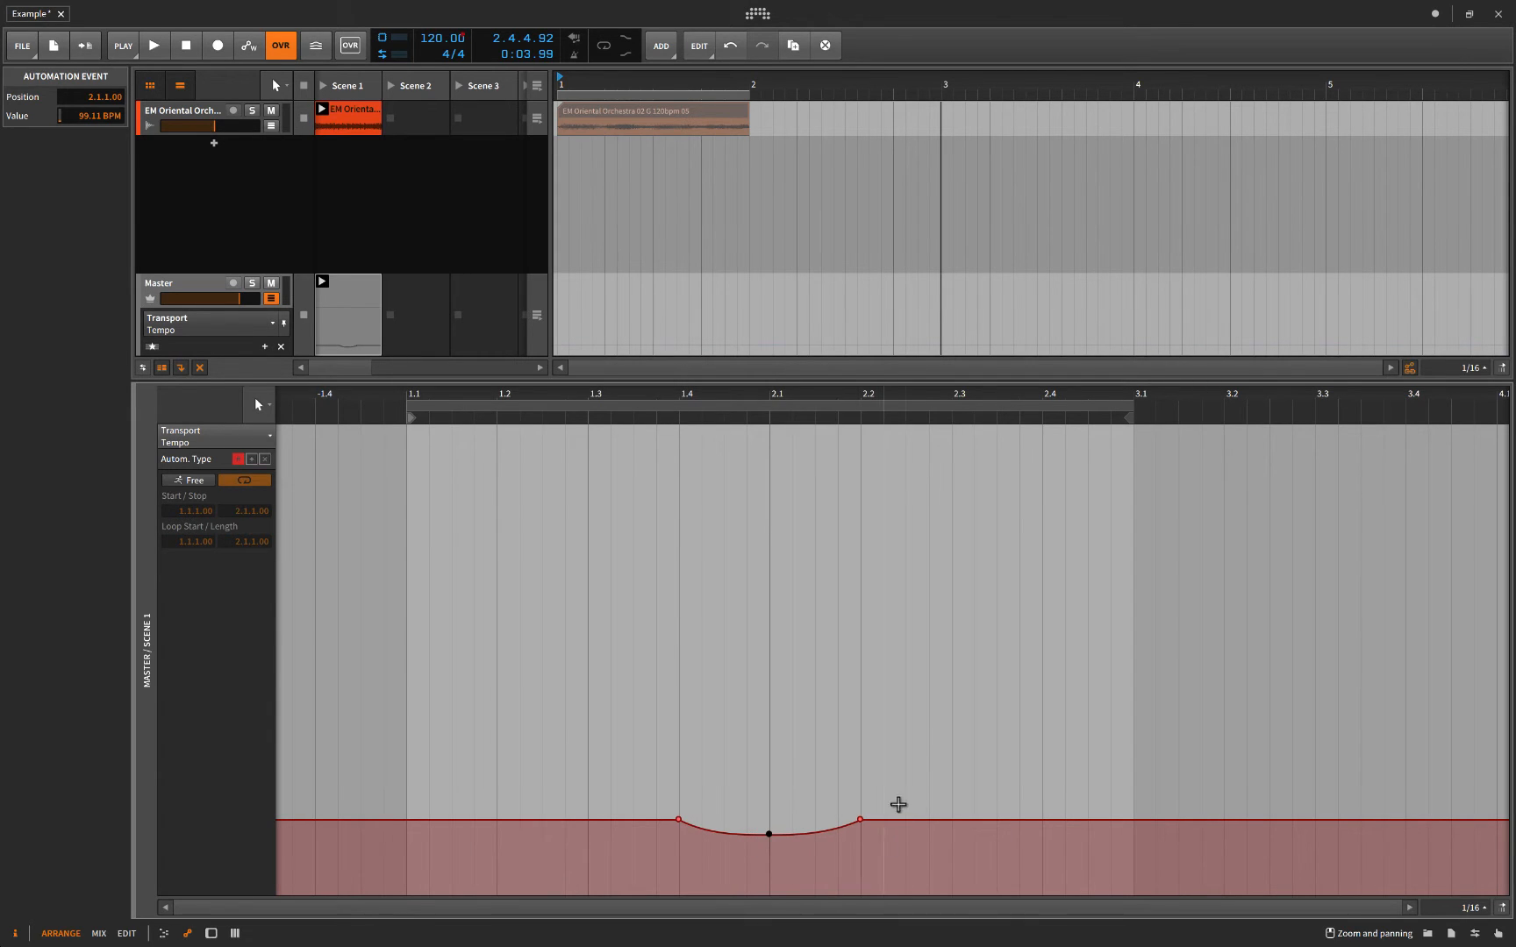
pyautogui.click(947, 822)
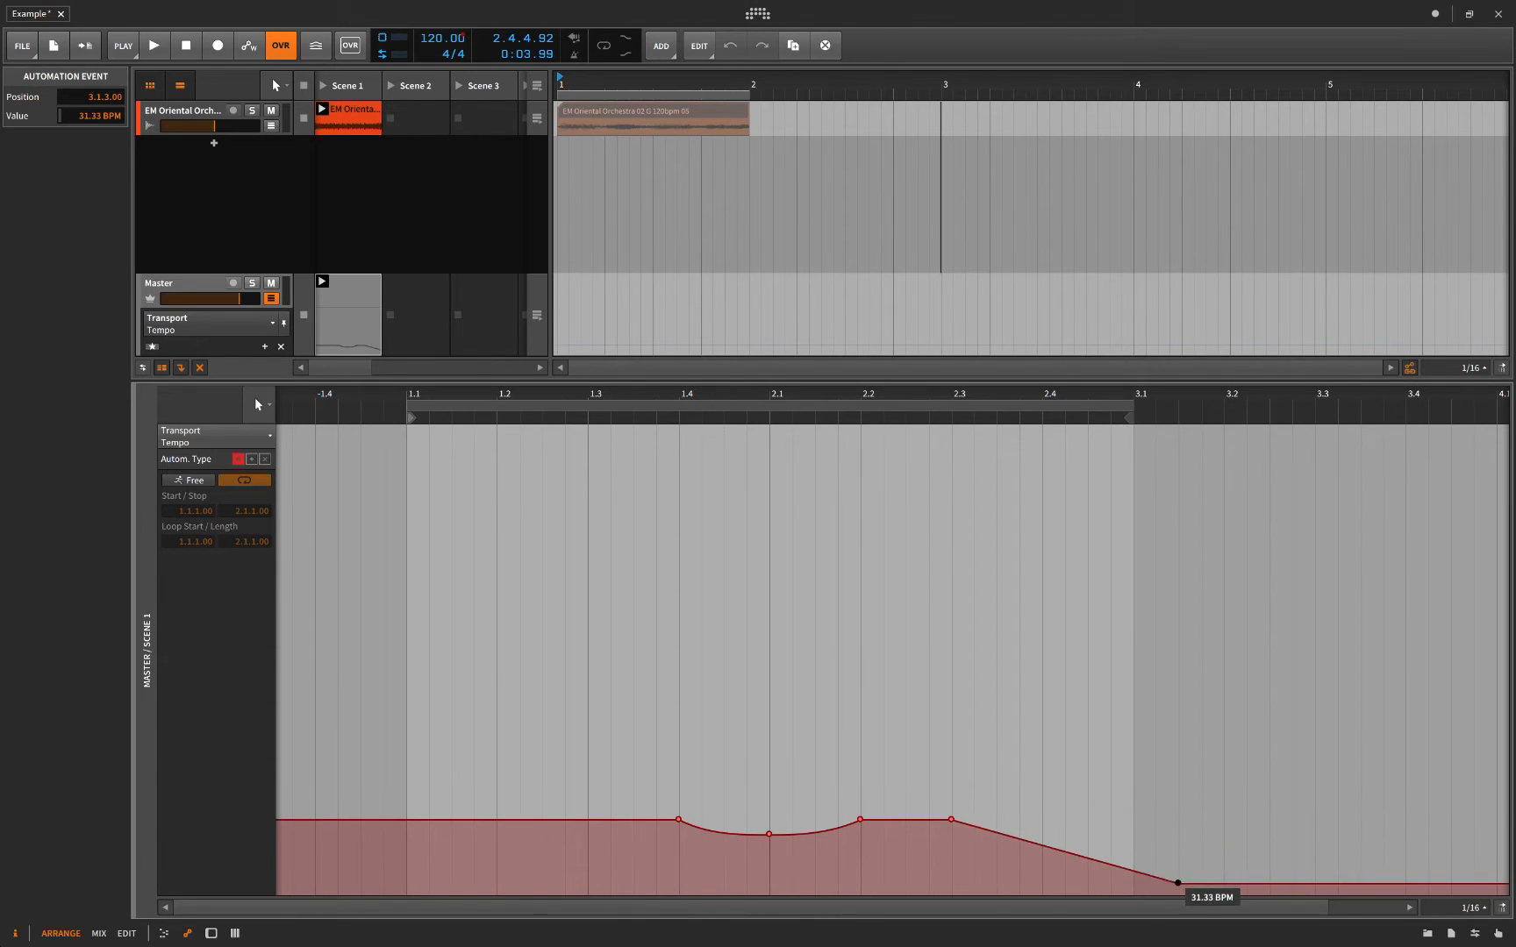
# Drag the bar-3 tempo point to the bottom, round the drop-off, and play to check.
pyautogui.moveTo(1176, 882); pyautogui.dragTo(1132, 891)
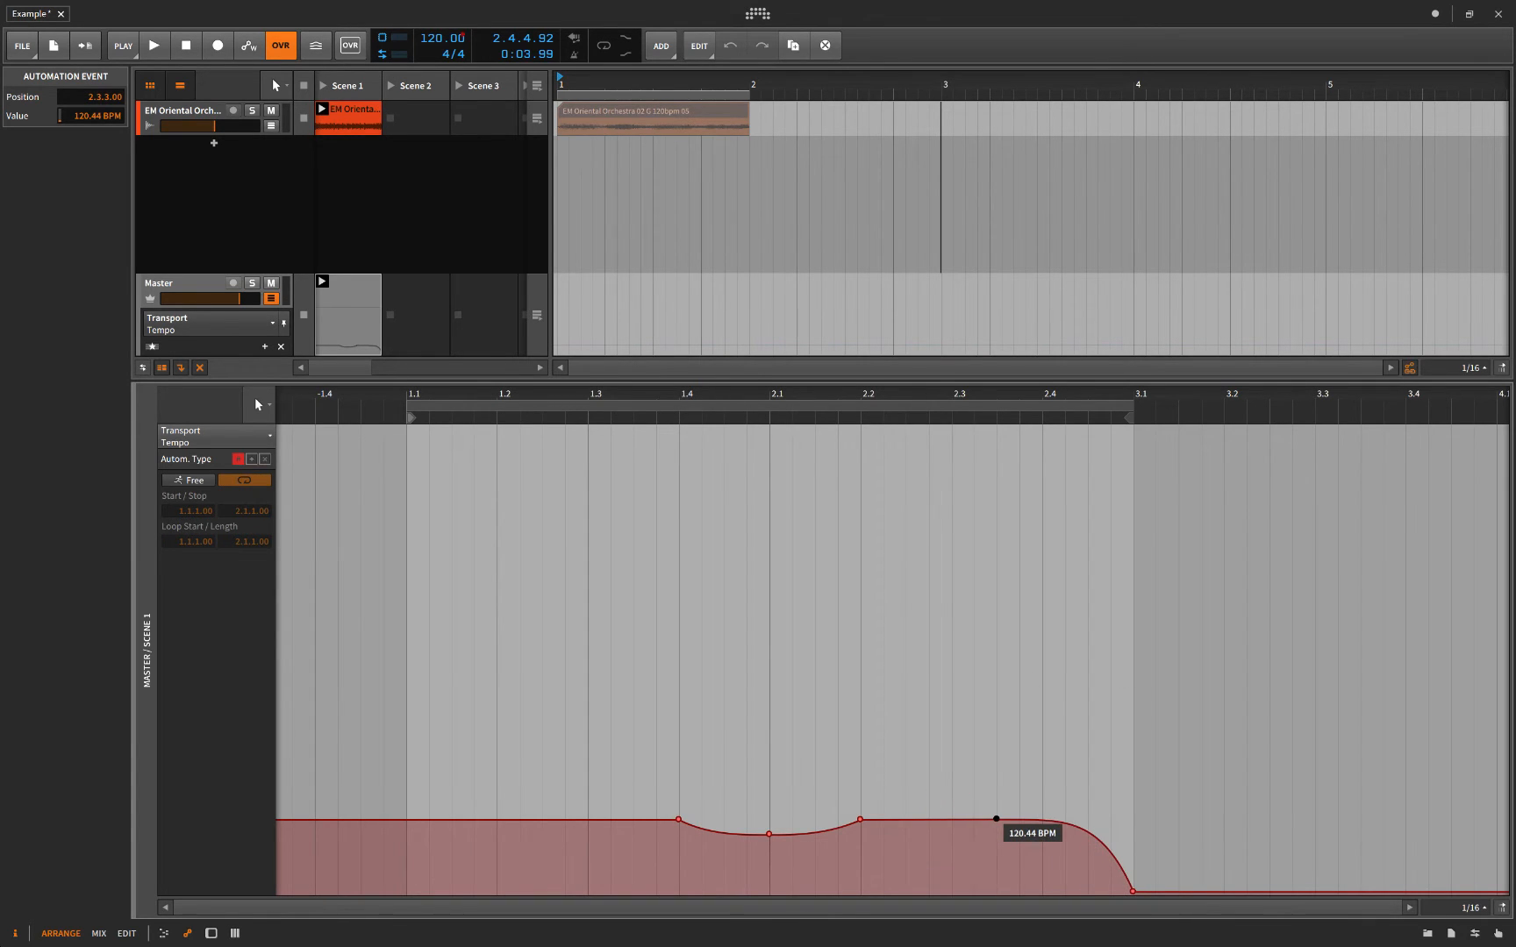
pyautogui.moveTo(995, 820); pyautogui.dragTo(996, 821)
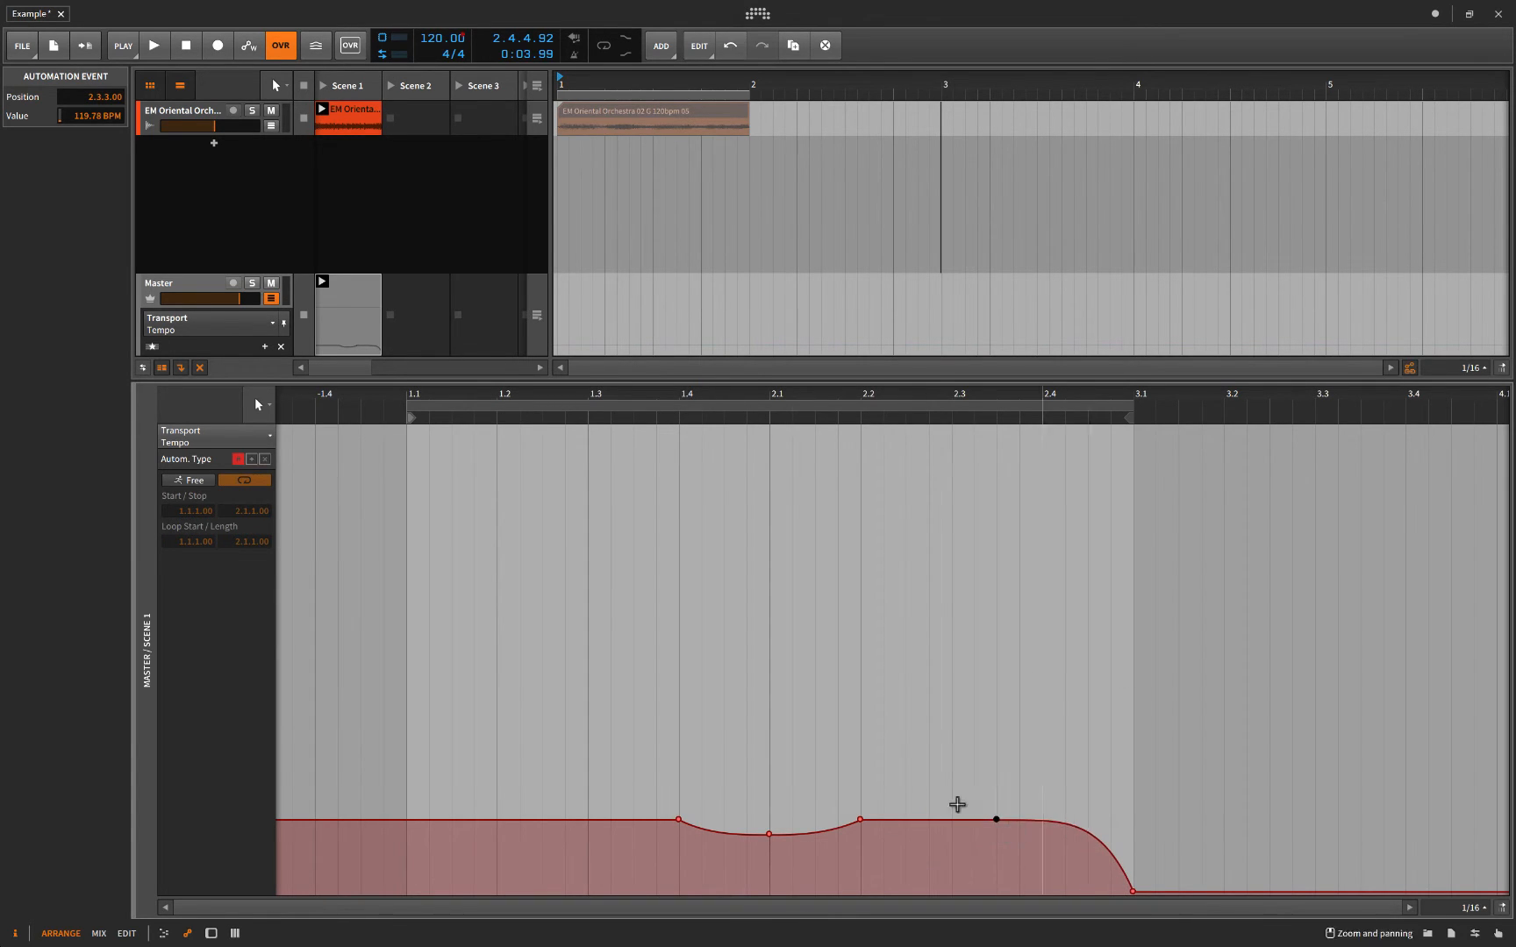
pyautogui.click(153, 45)
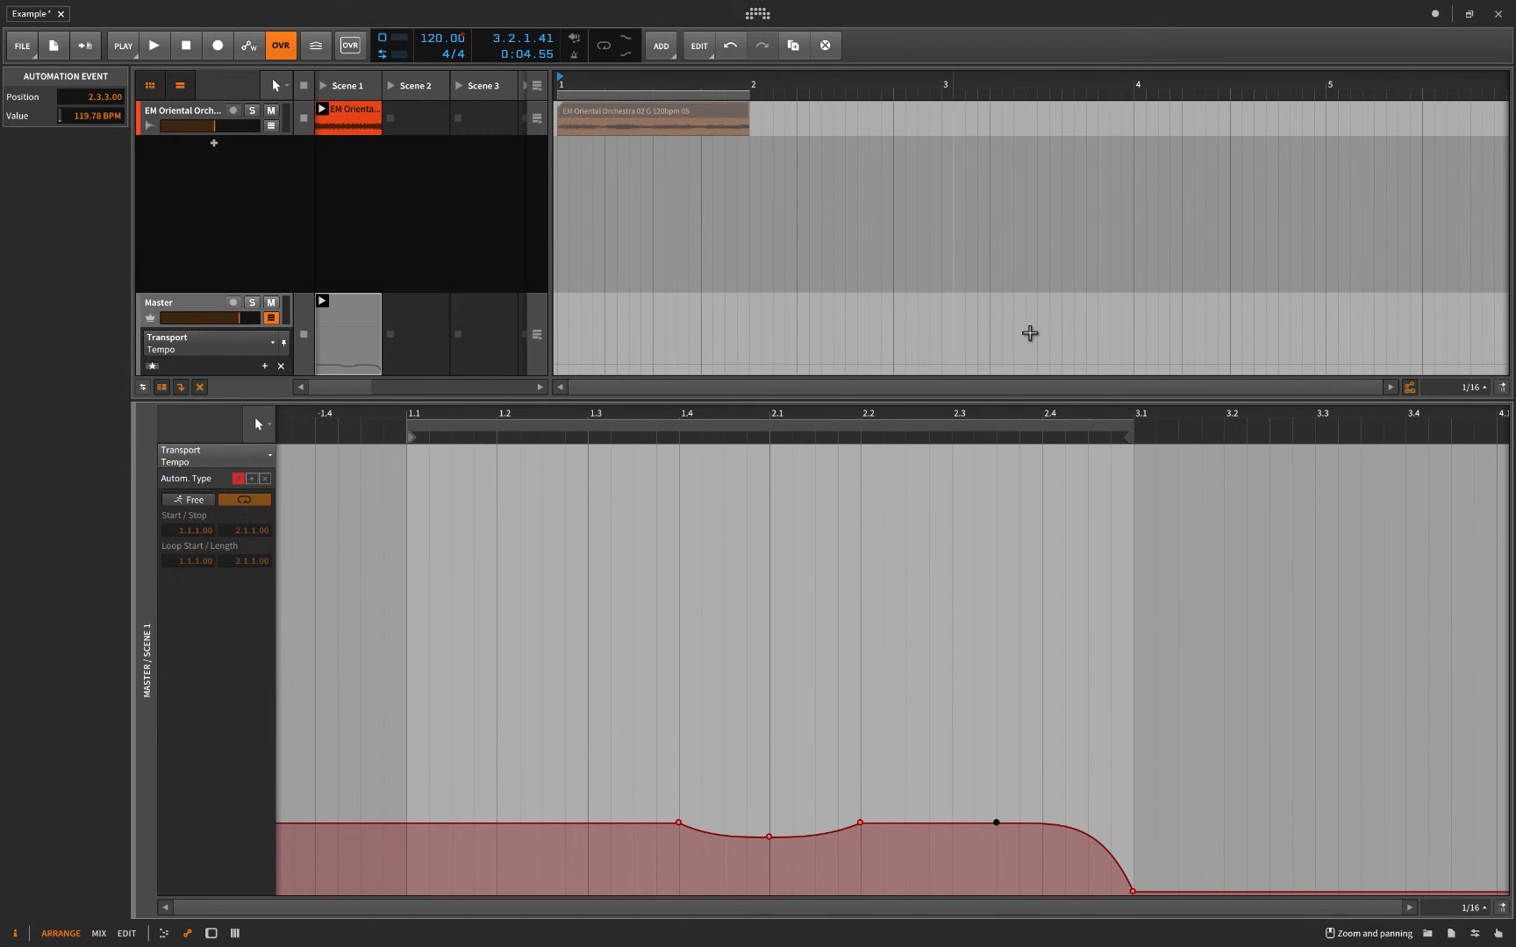
pyautogui.click(325, 184)
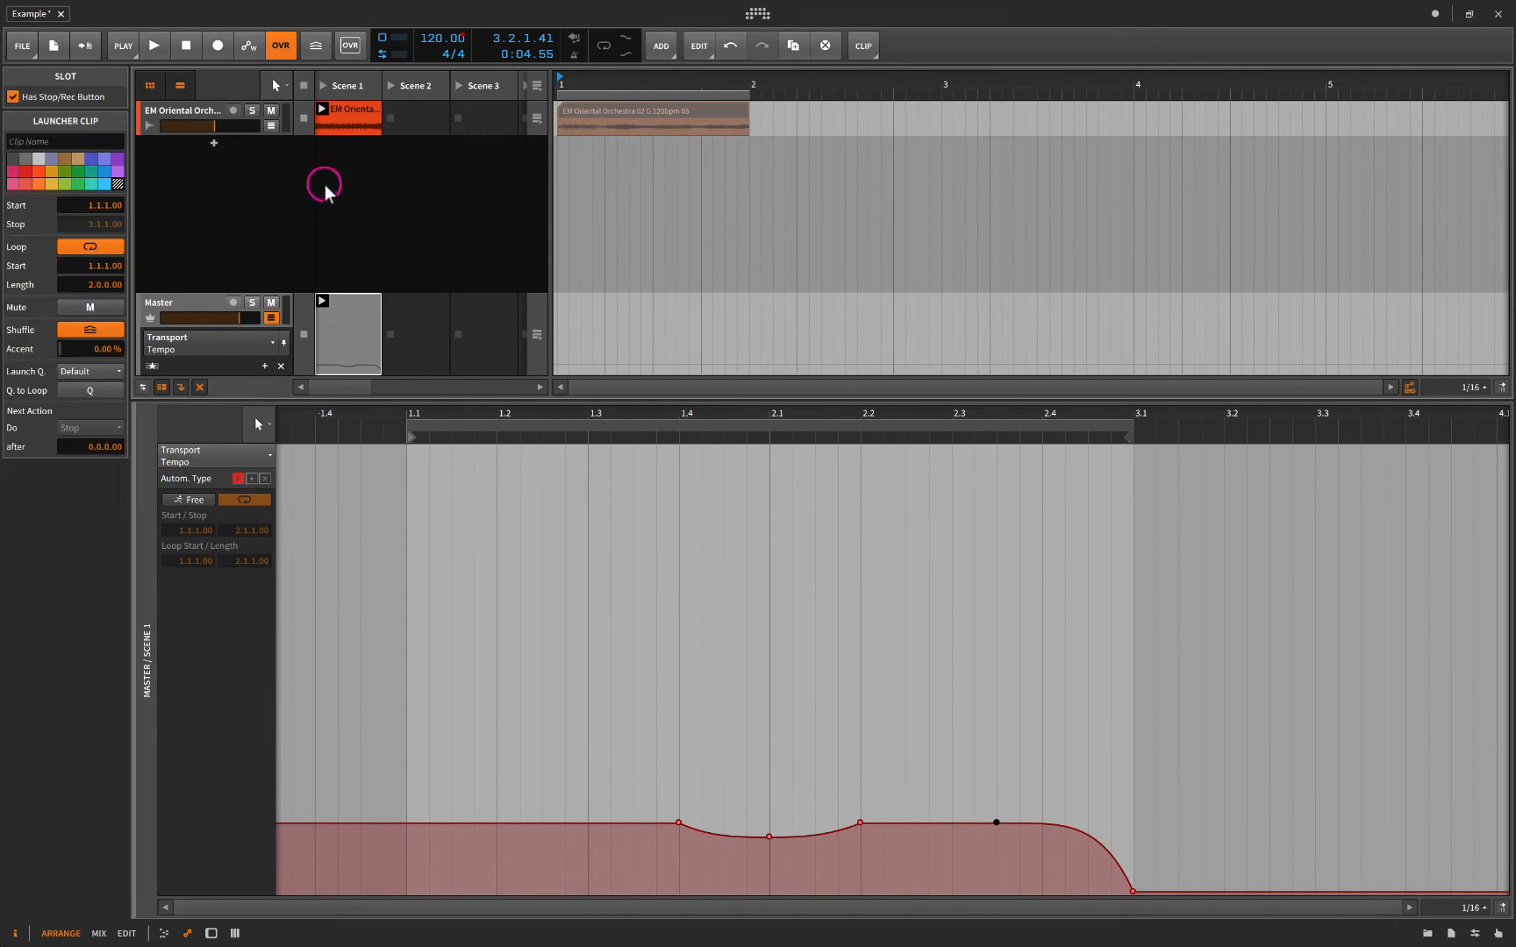
pyautogui.rightClick(323, 183)
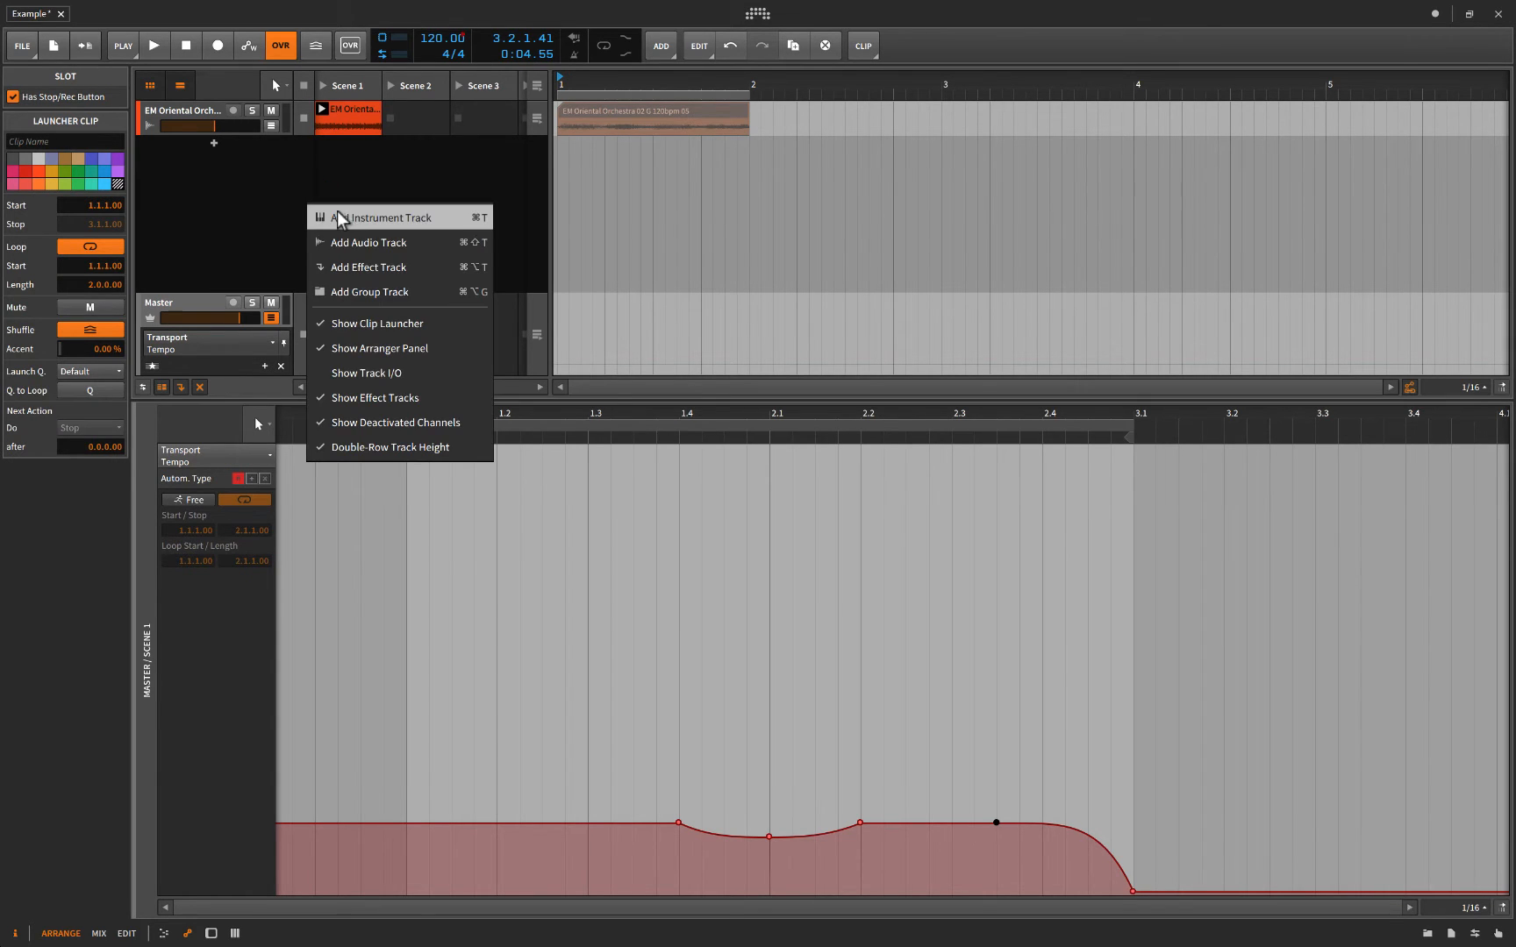
pyautogui.click(368, 242)
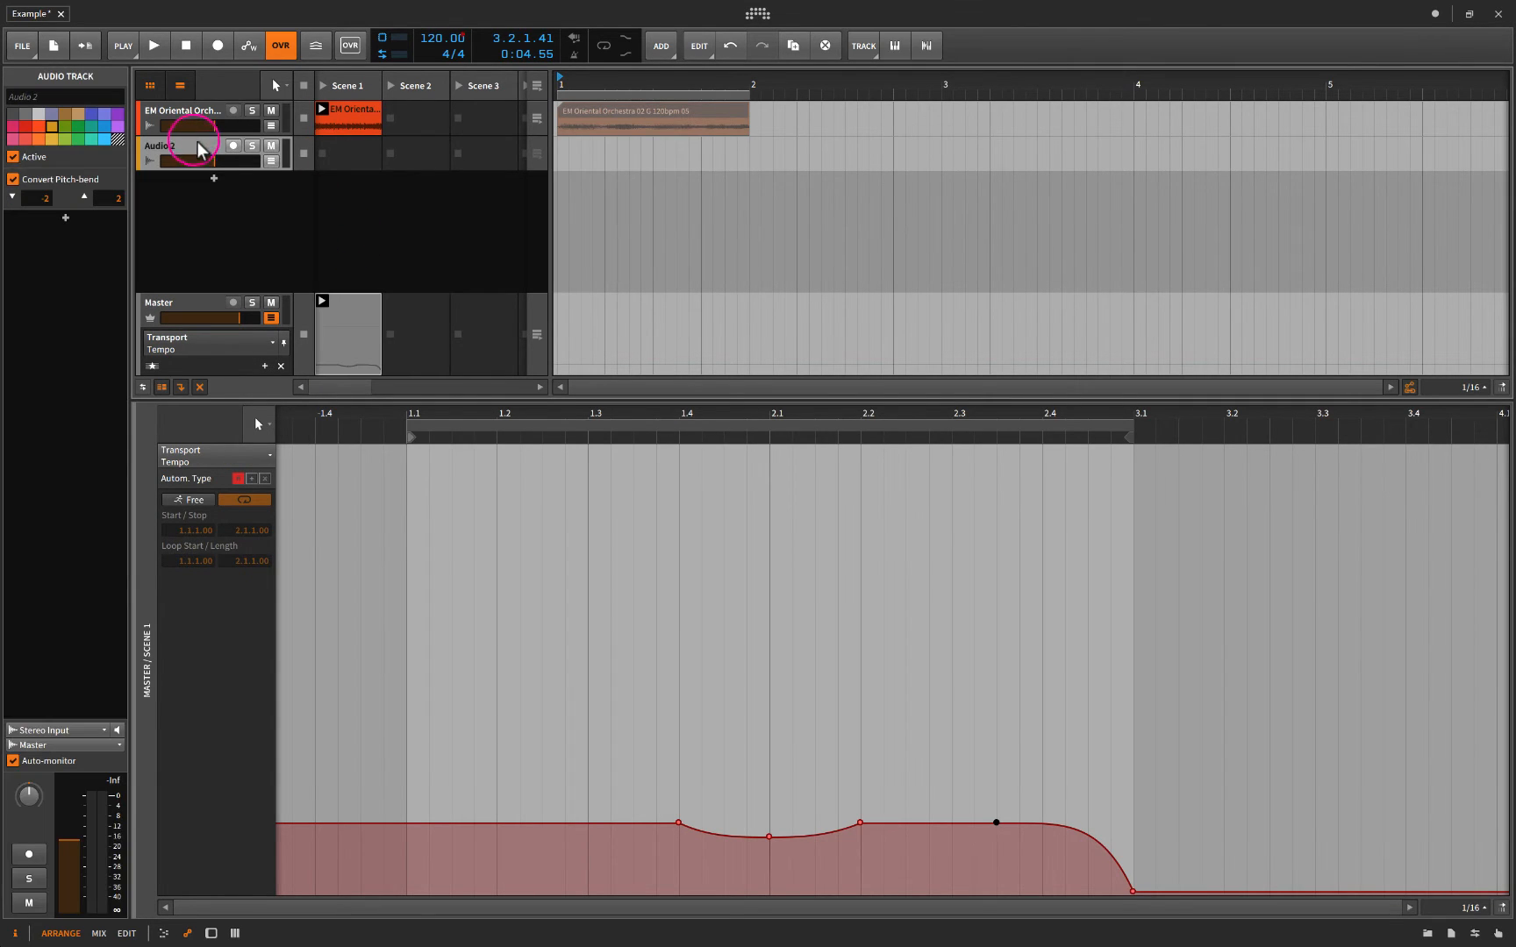
pyautogui.click(348, 154)
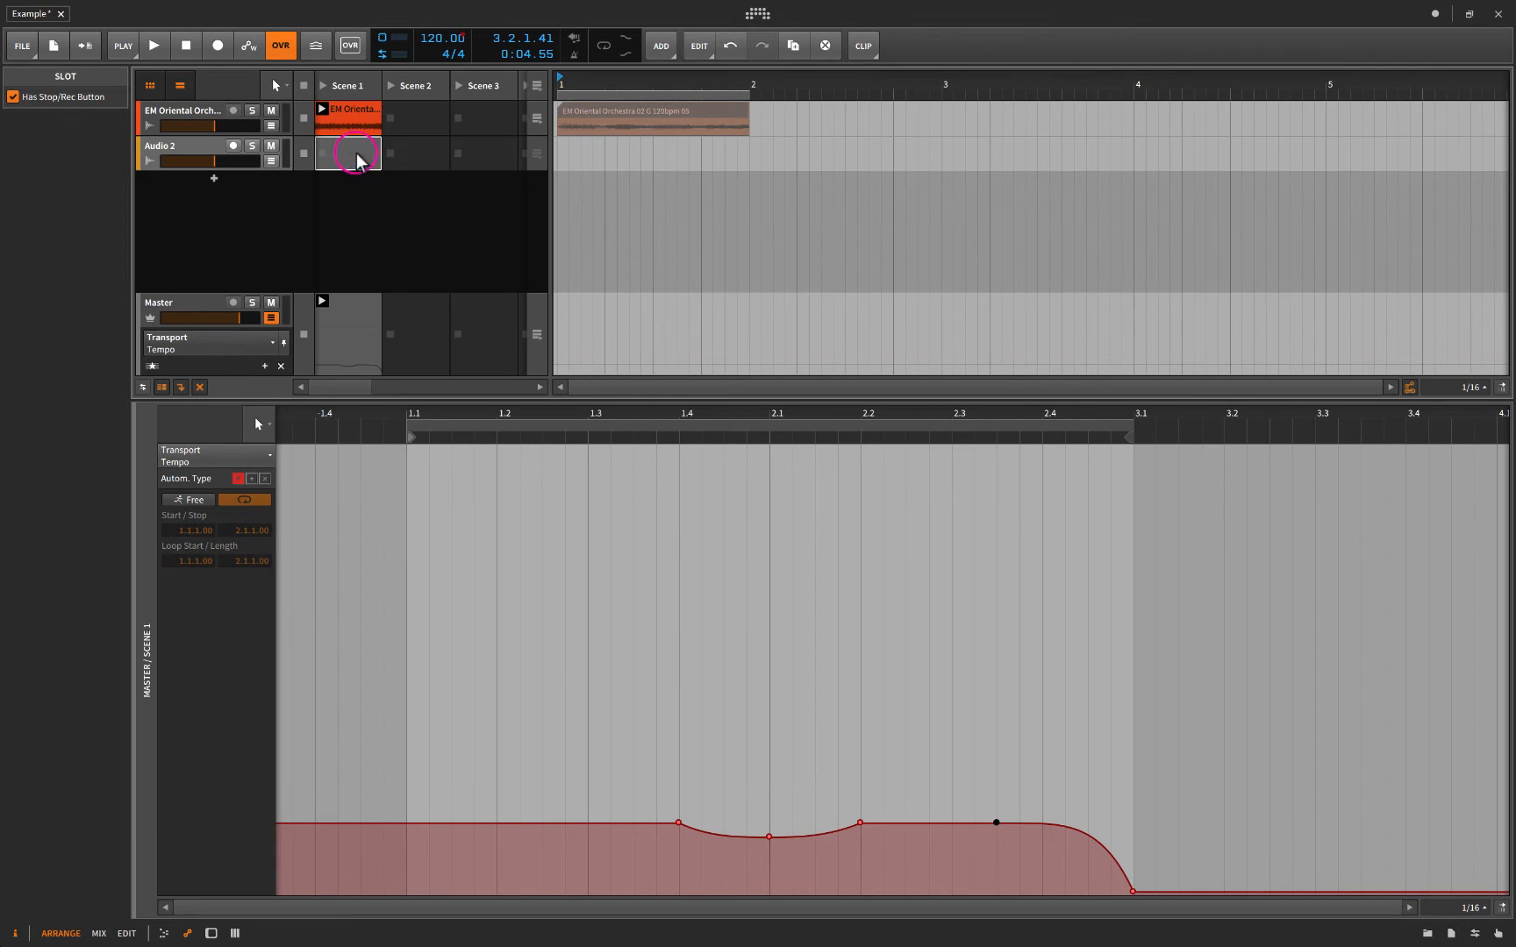
pyautogui.rightClick(348, 154)
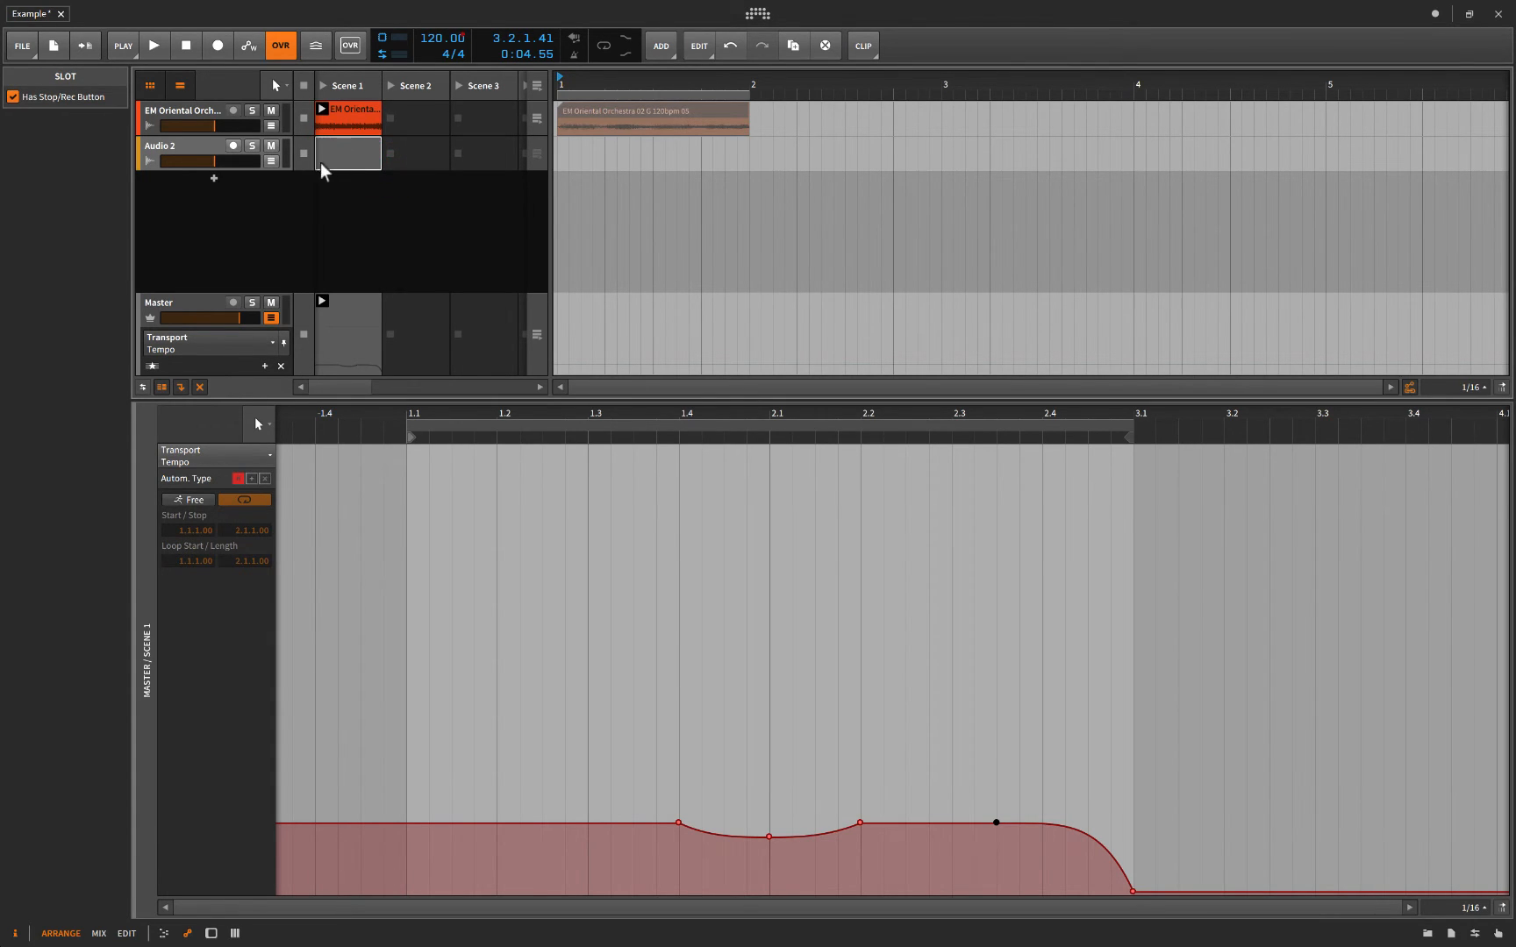
pyautogui.moveTo(475, 164)
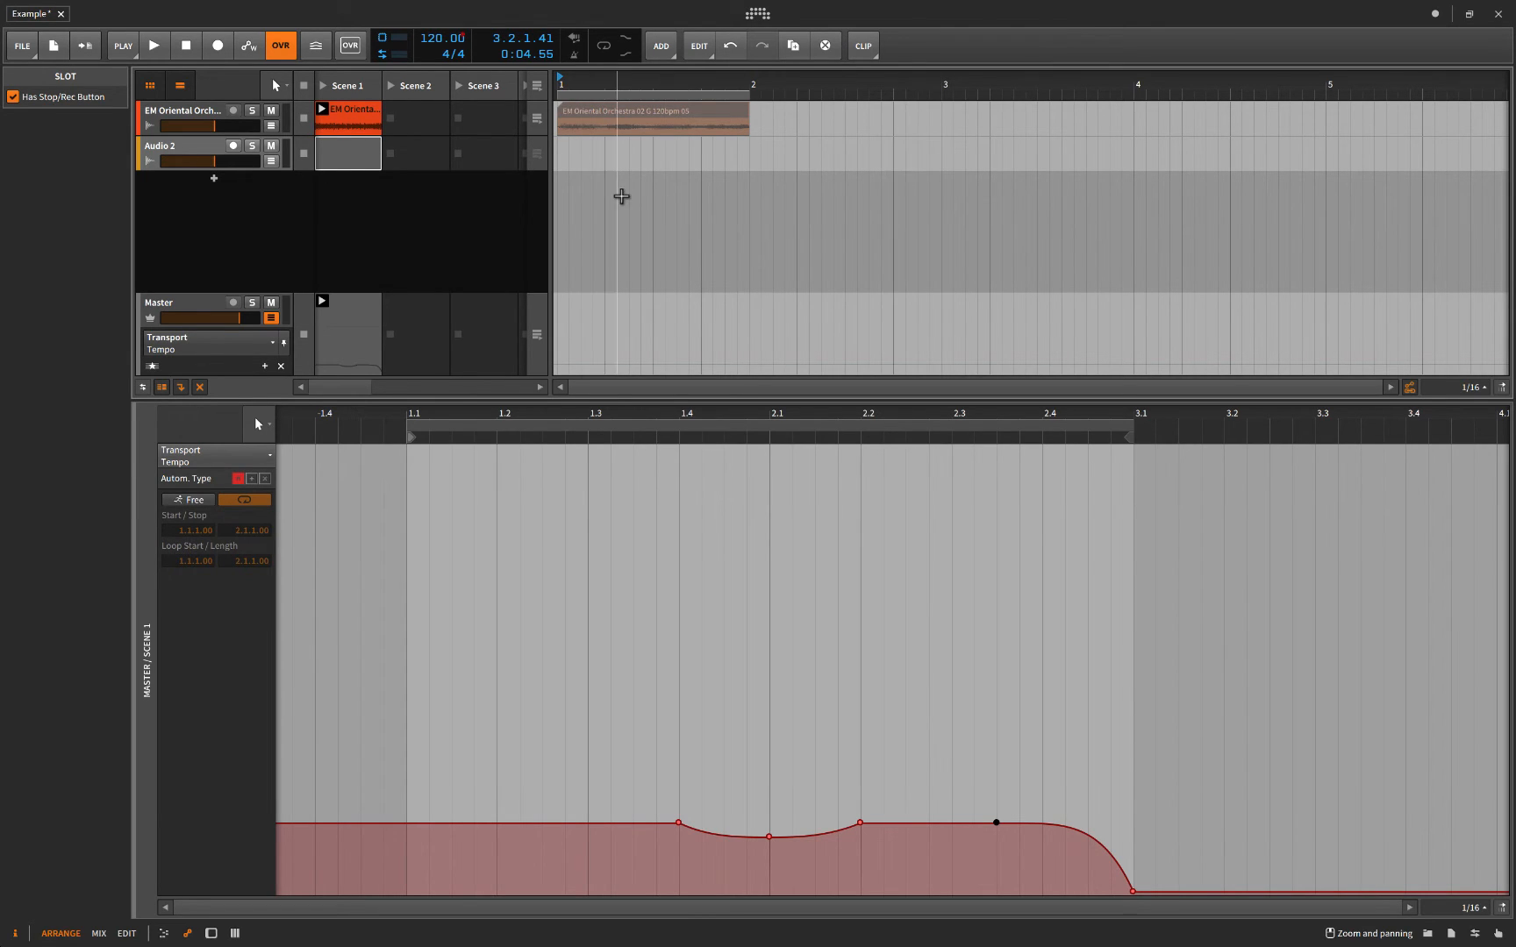
pyautogui.moveTo(485, 171)
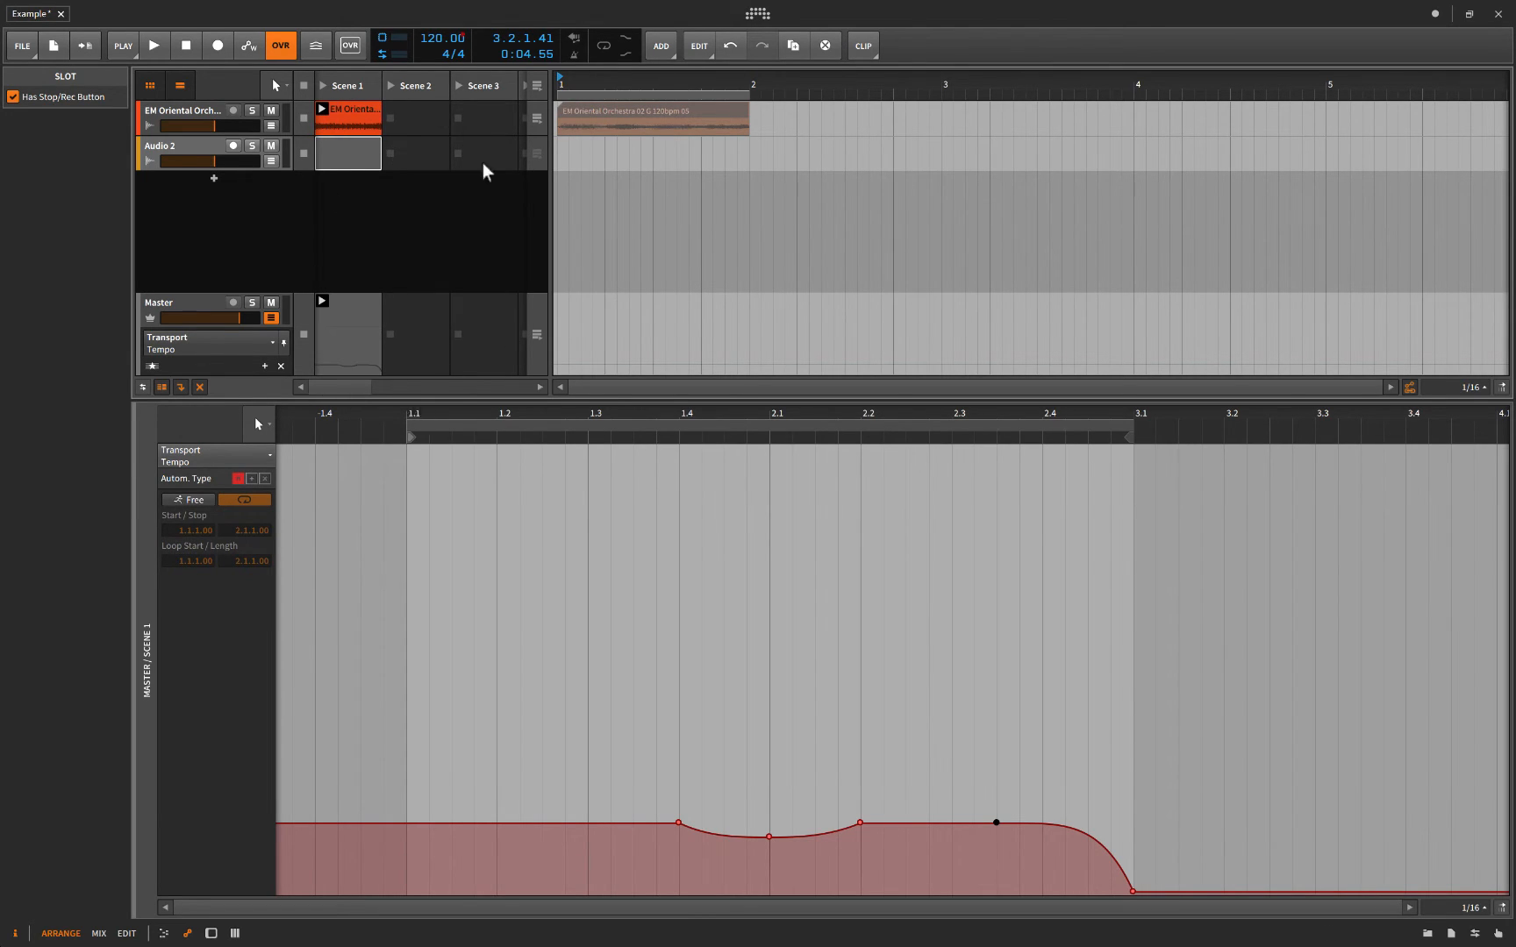
pyautogui.moveTo(358, 174)
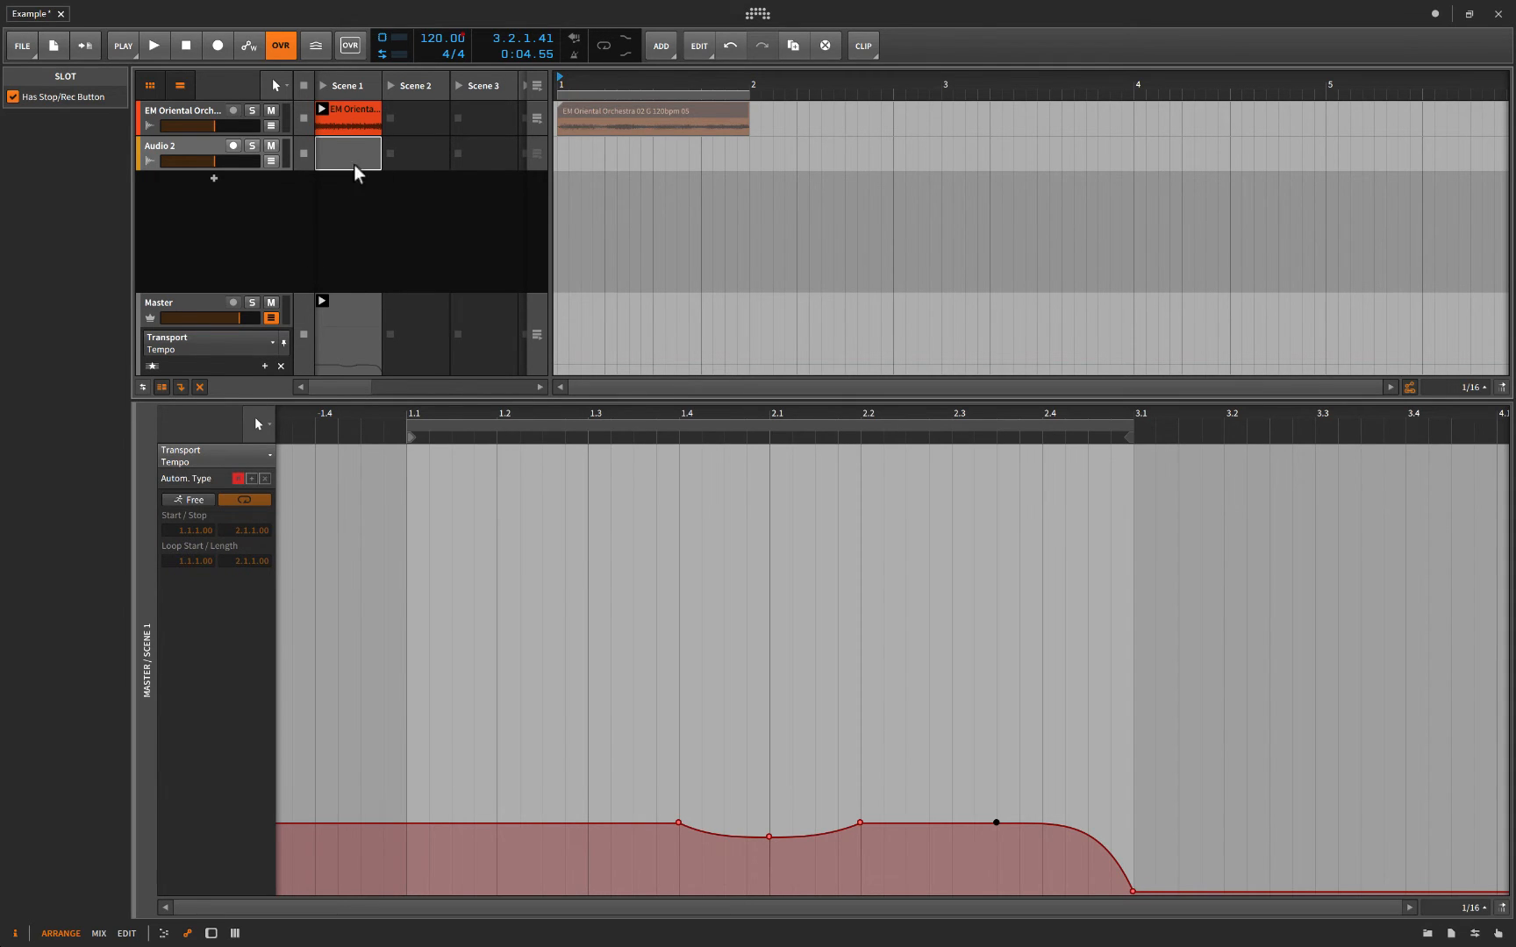
pyautogui.moveTo(454, 181)
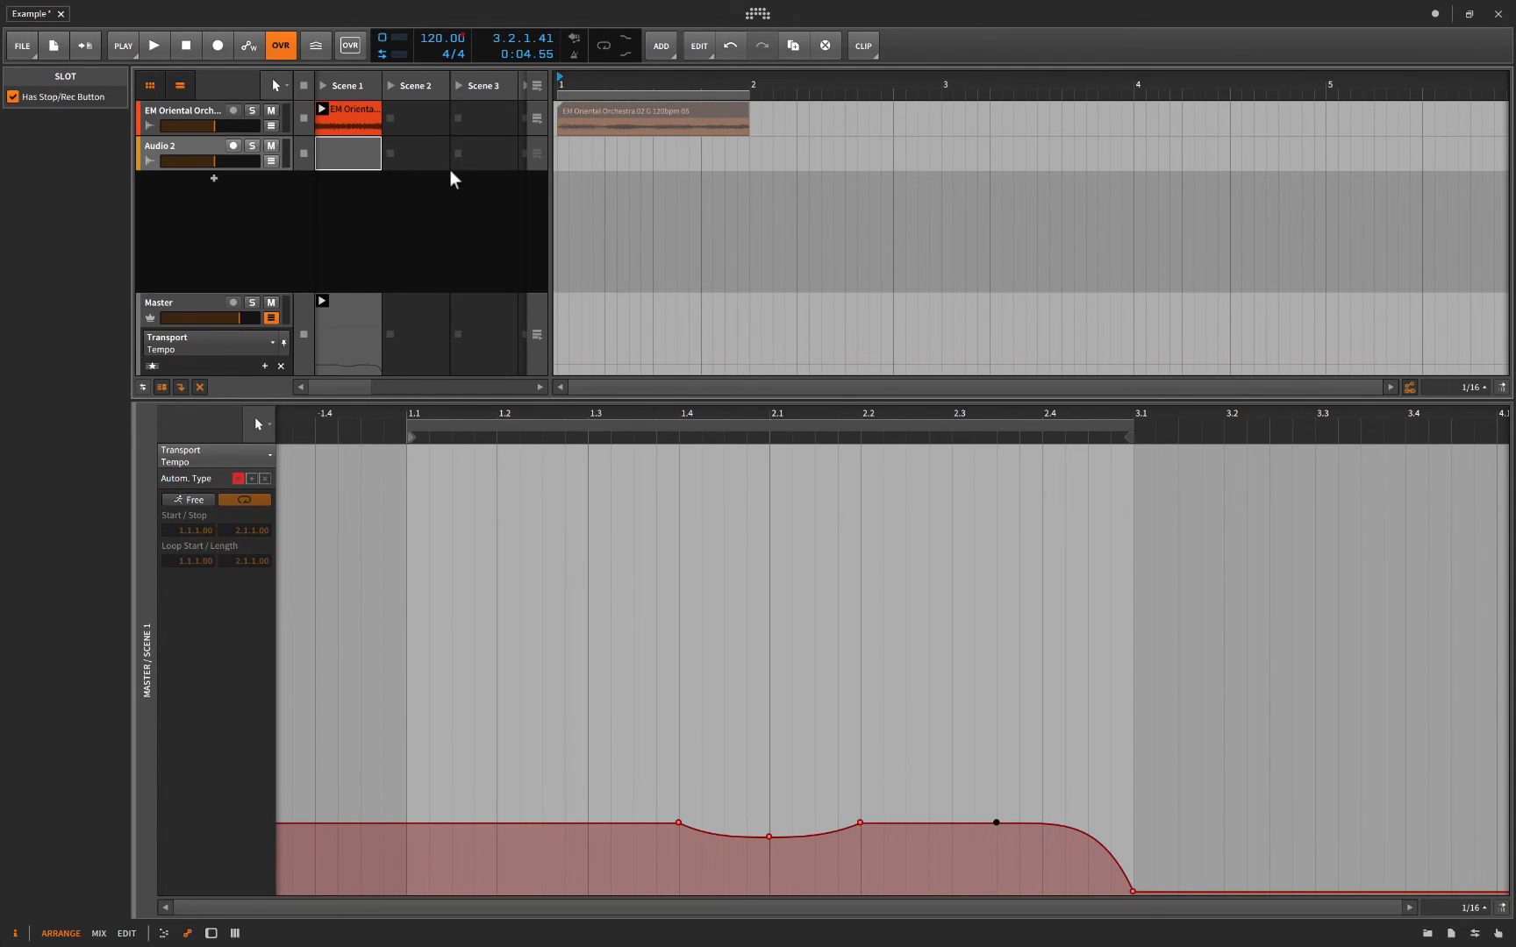
pyautogui.click(178, 146)
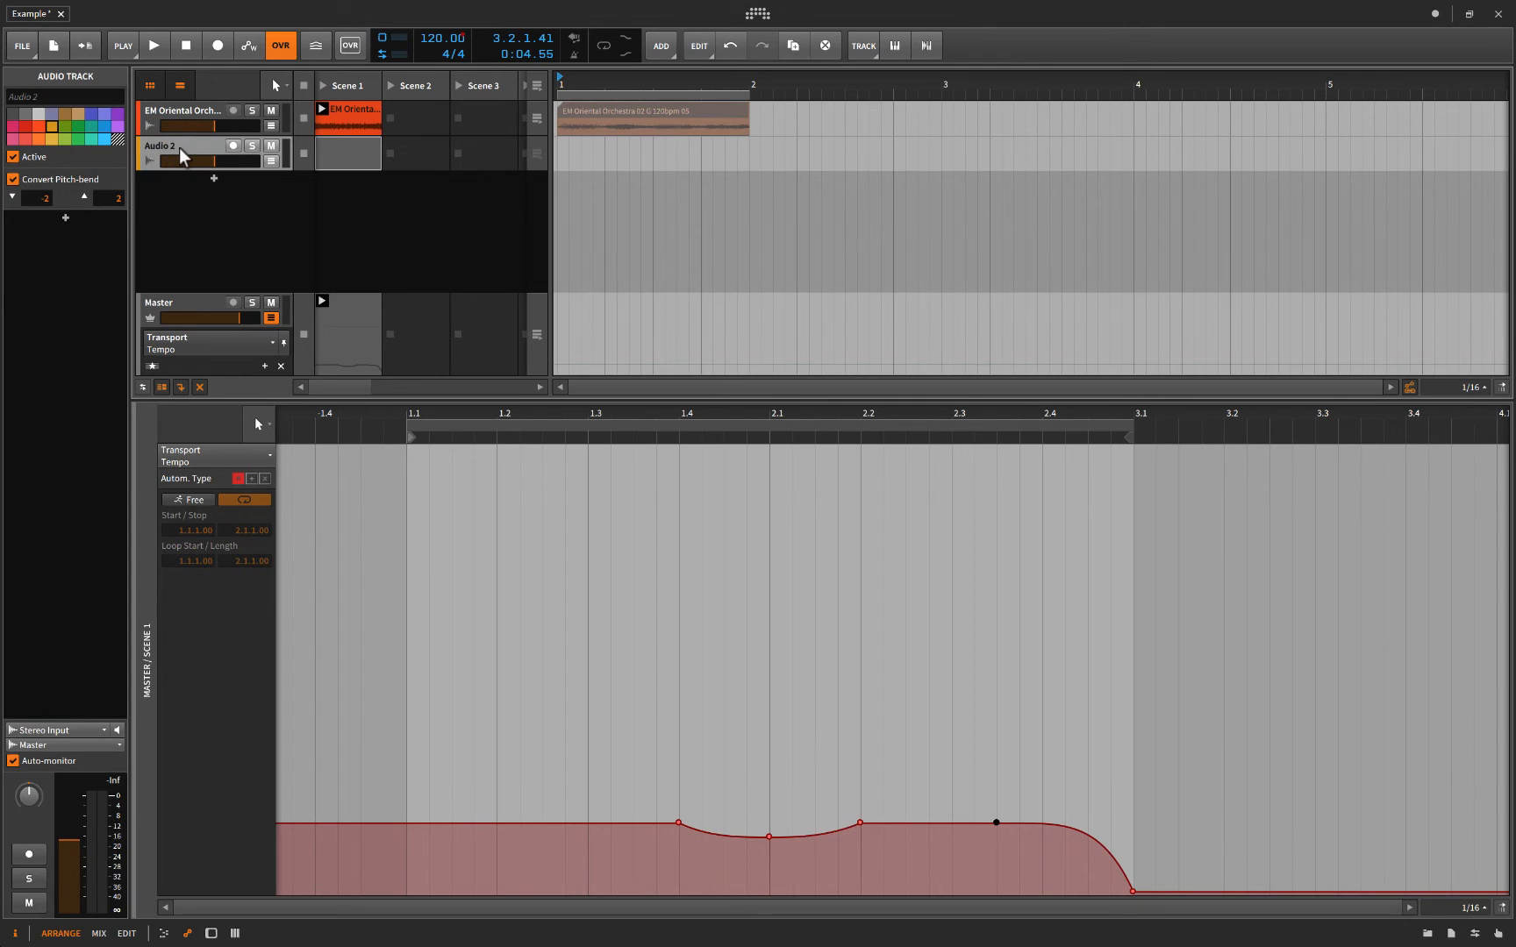
pyautogui.click(58, 730)
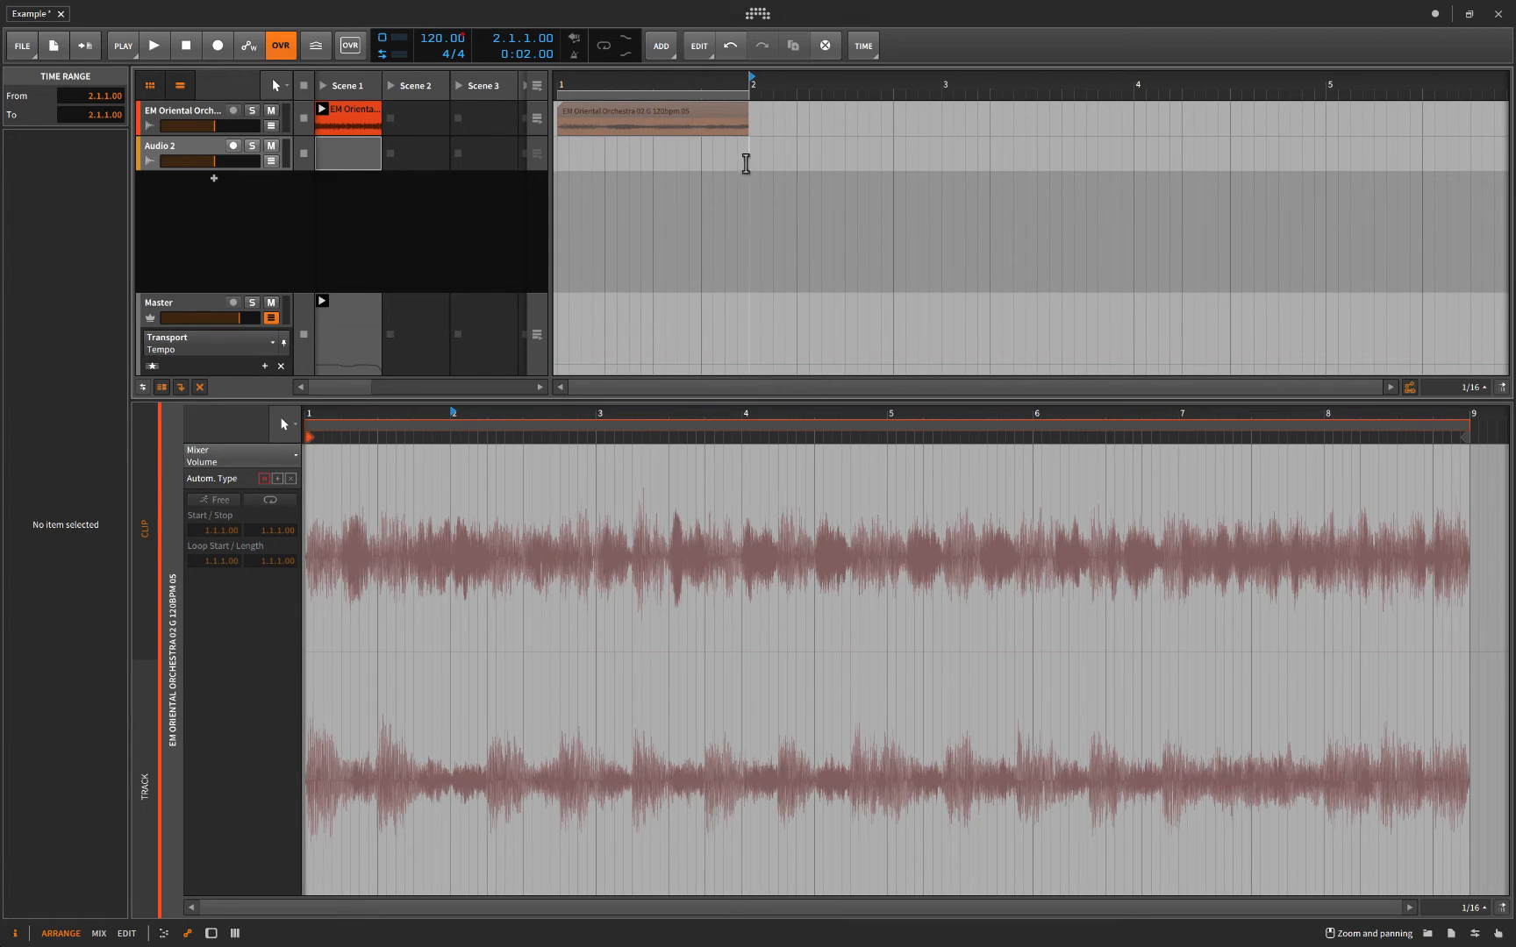
# Arm Audio 2 and launch Scene 1 to record the orchestra take from bar 2.
pyautogui.click(217, 46)
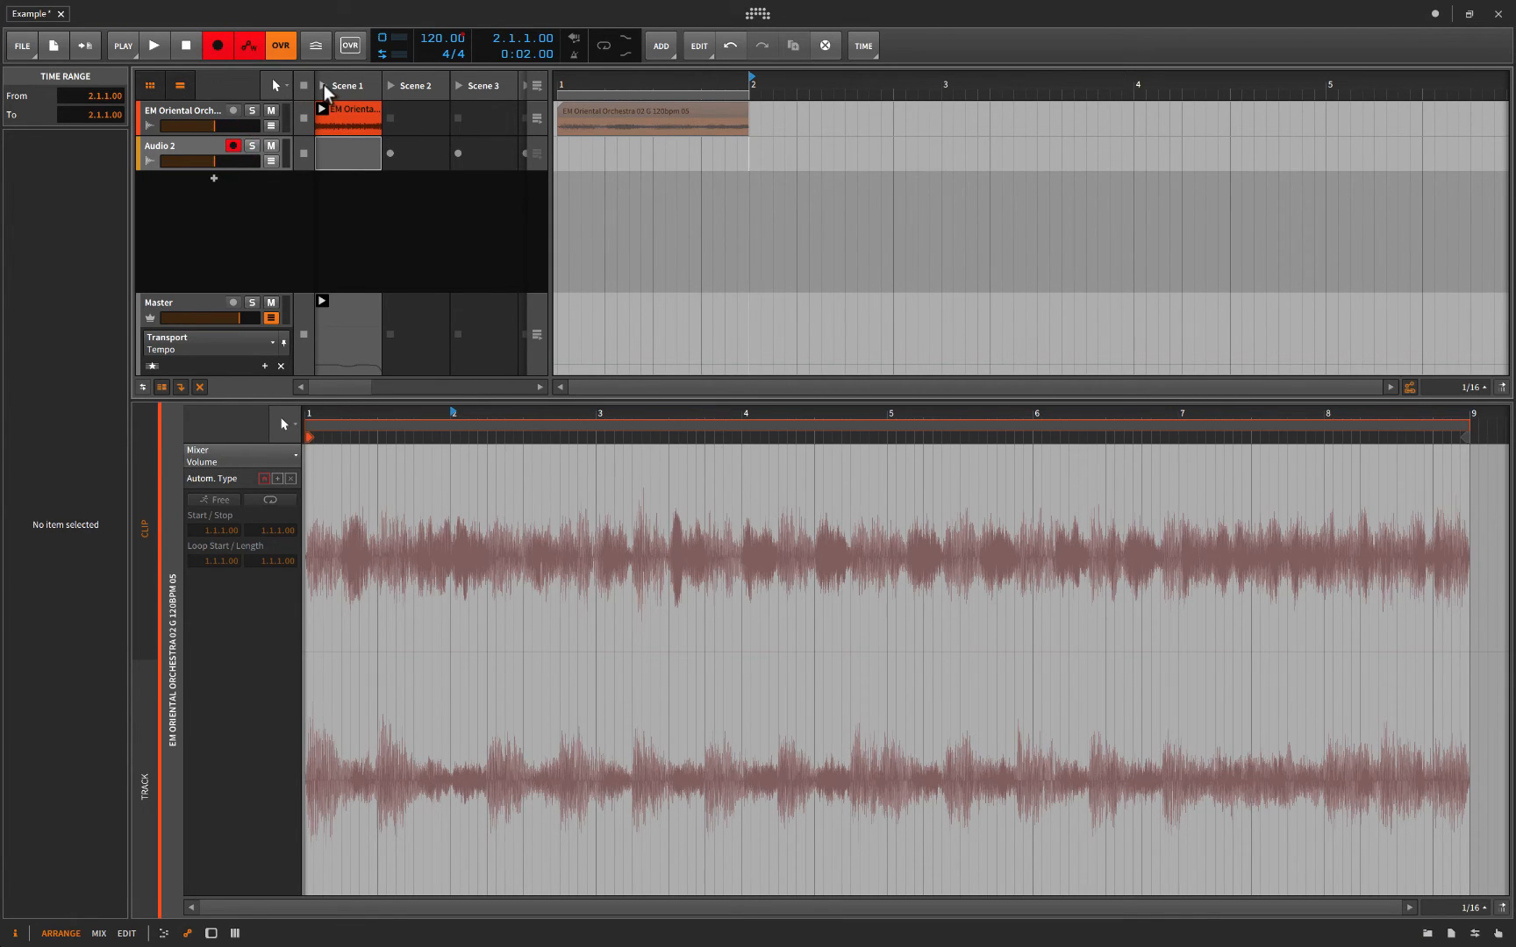
pyautogui.moveTo(536, 131)
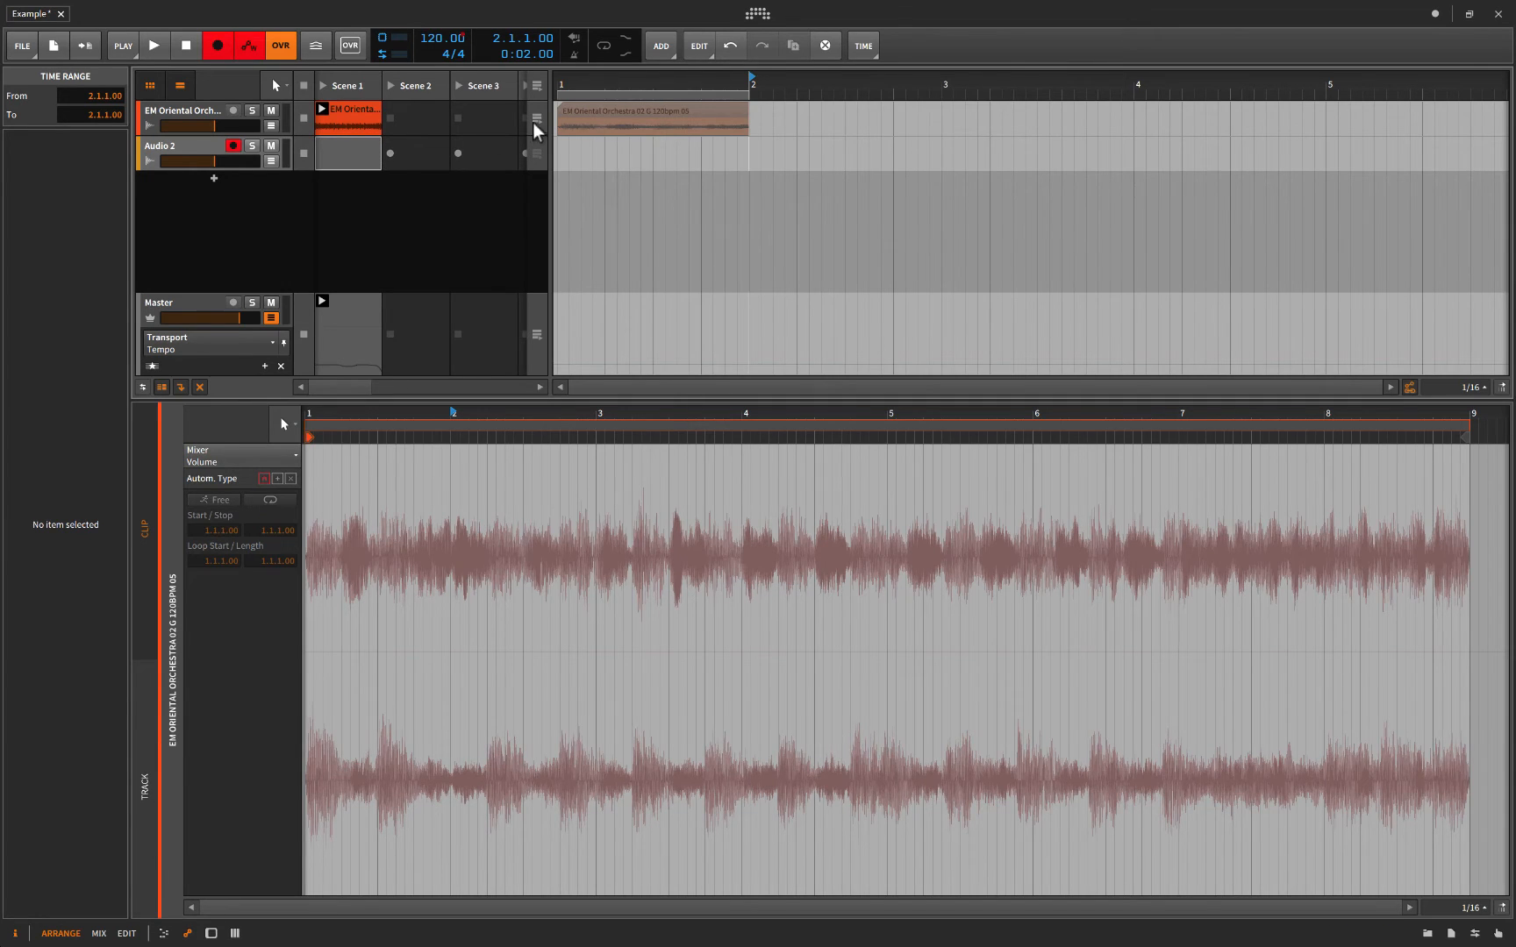
pyautogui.moveTo(319, 359)
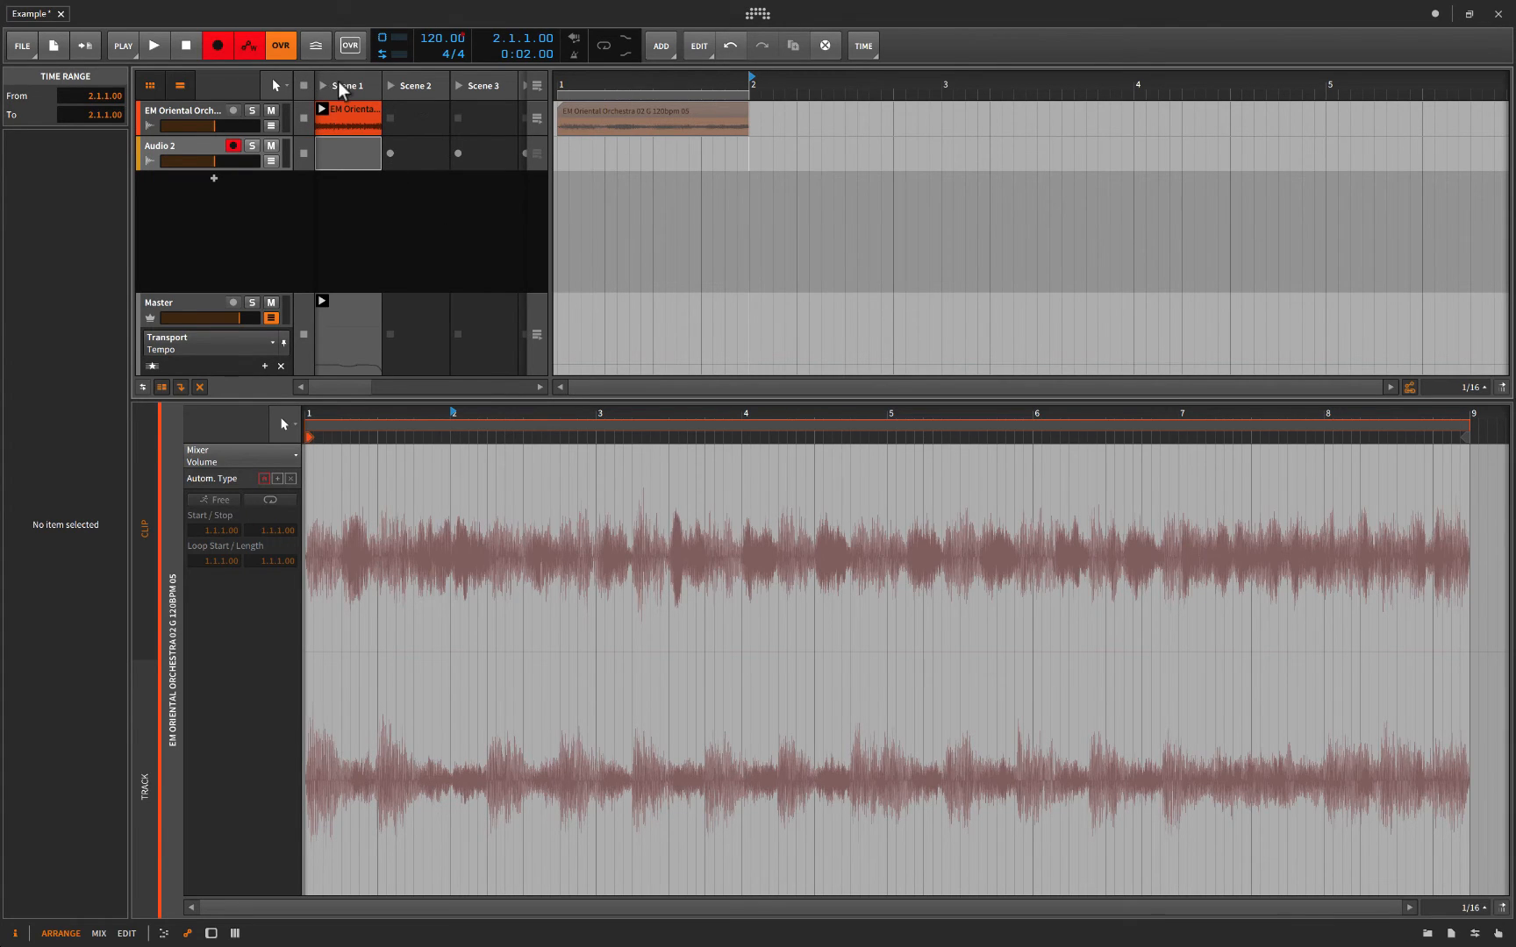
pyautogui.click(152, 46)
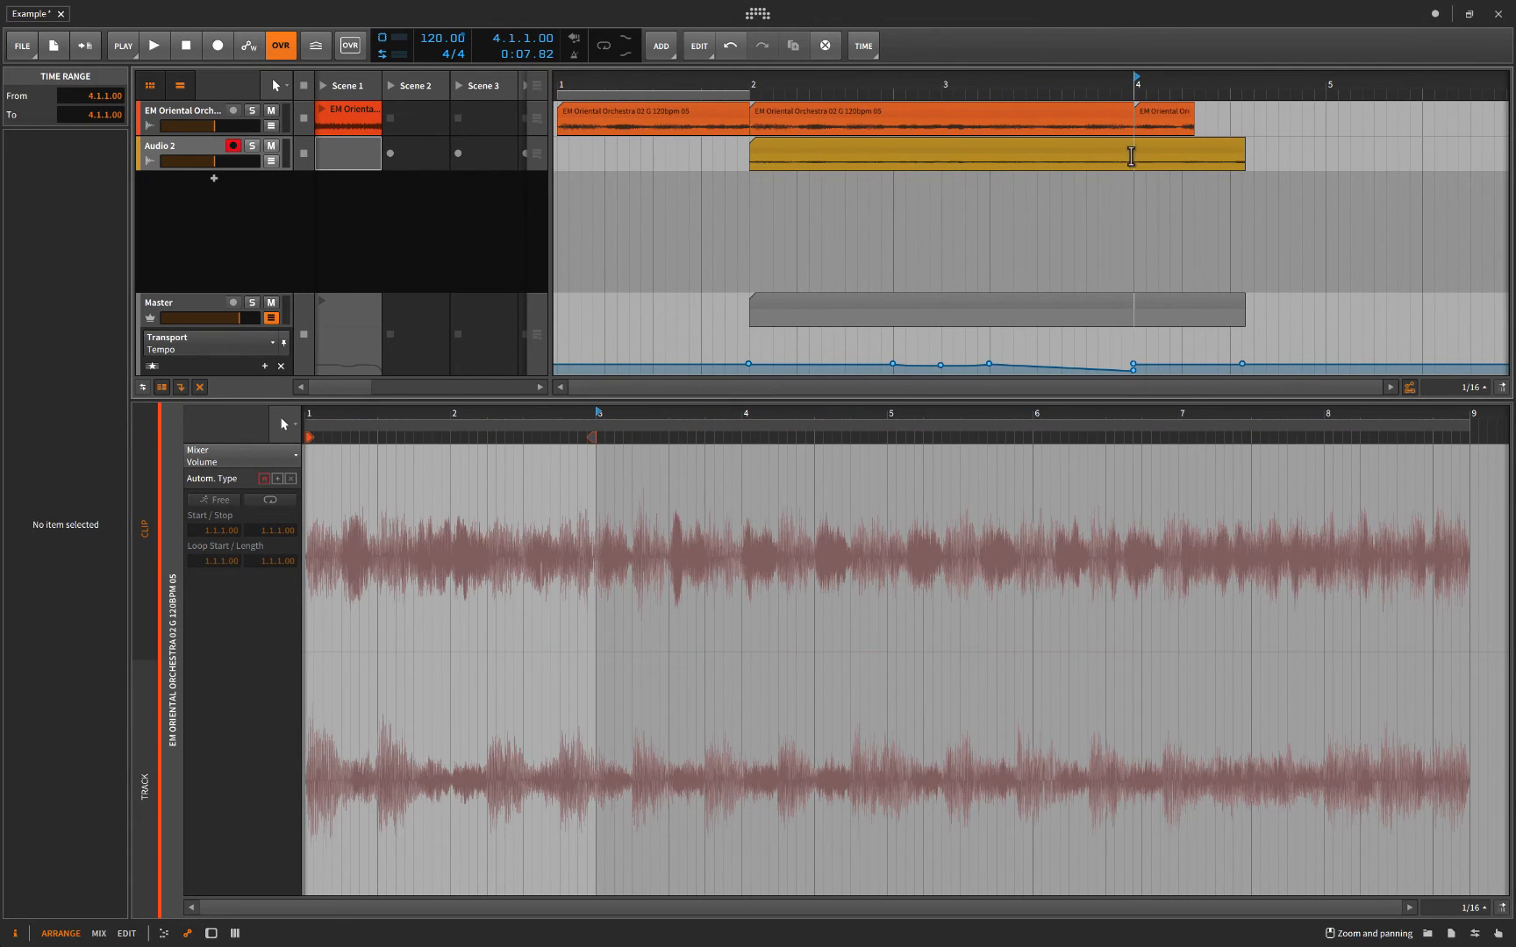
pyautogui.moveTo(1134, 312)
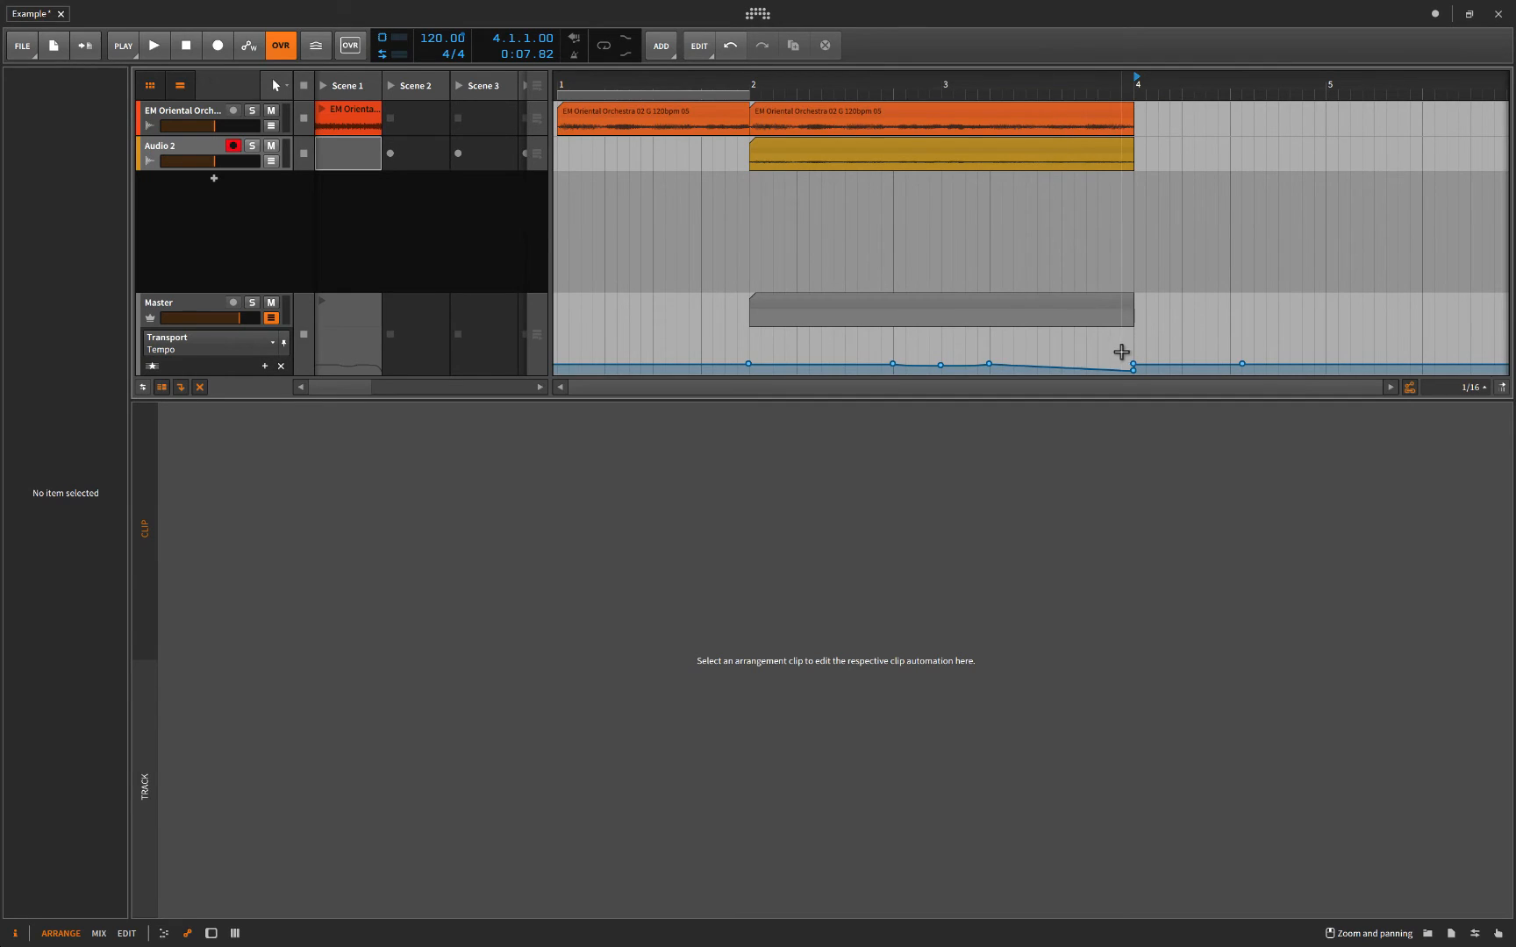
# Enlarge the arranger vertically and select the extra recorded clip on the Master track.
pyautogui.moveTo(878, 382); pyautogui.dragTo(878, 657)
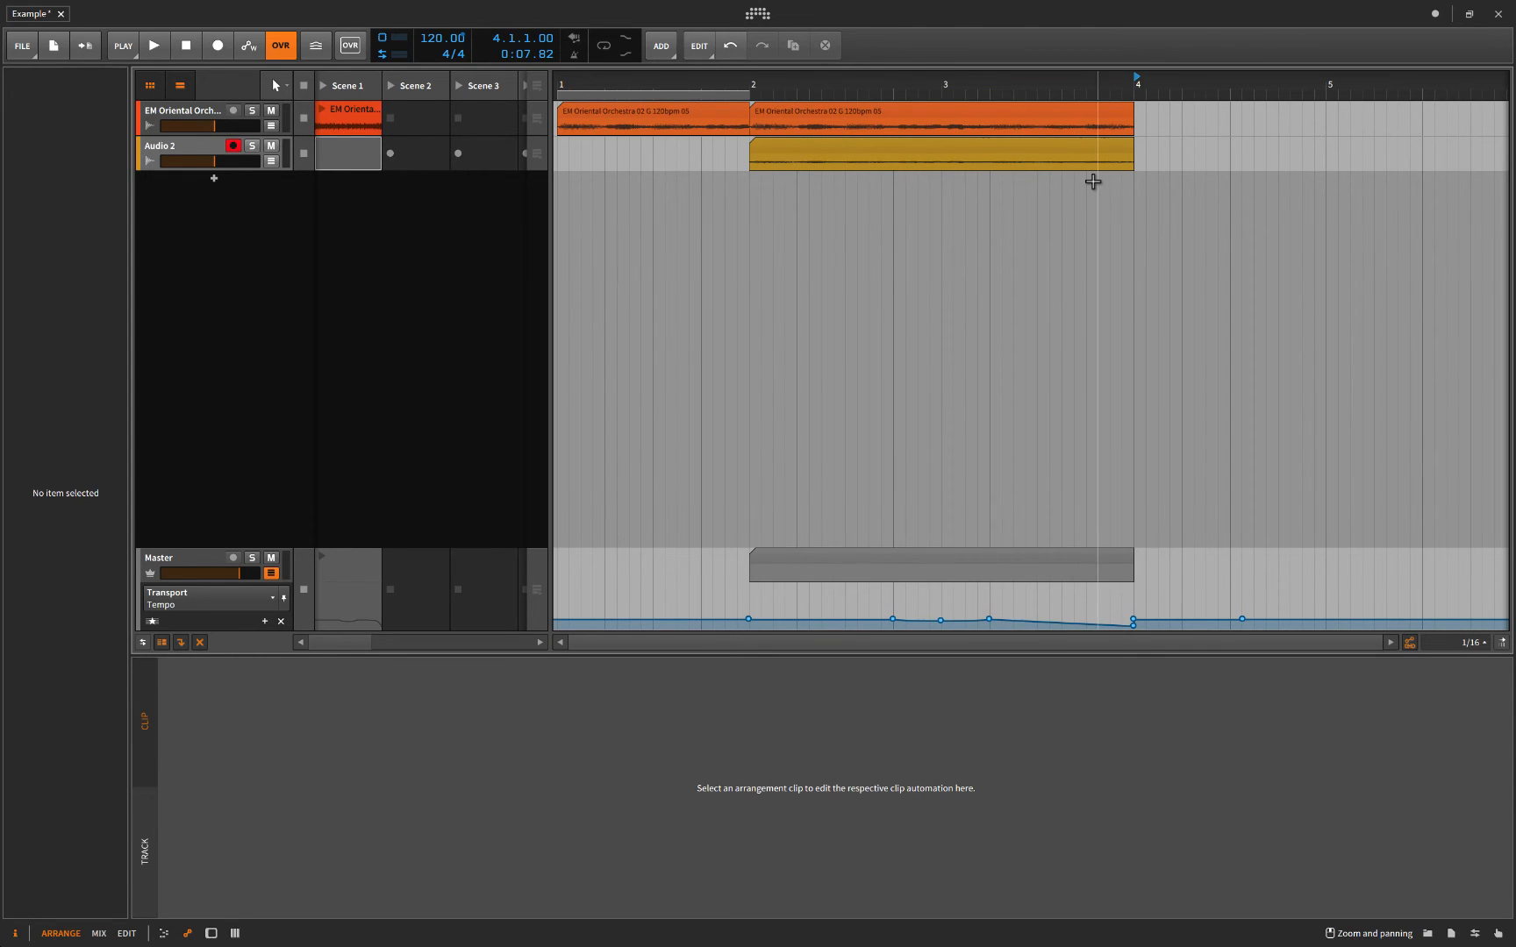
pyautogui.moveTo(1110, 594)
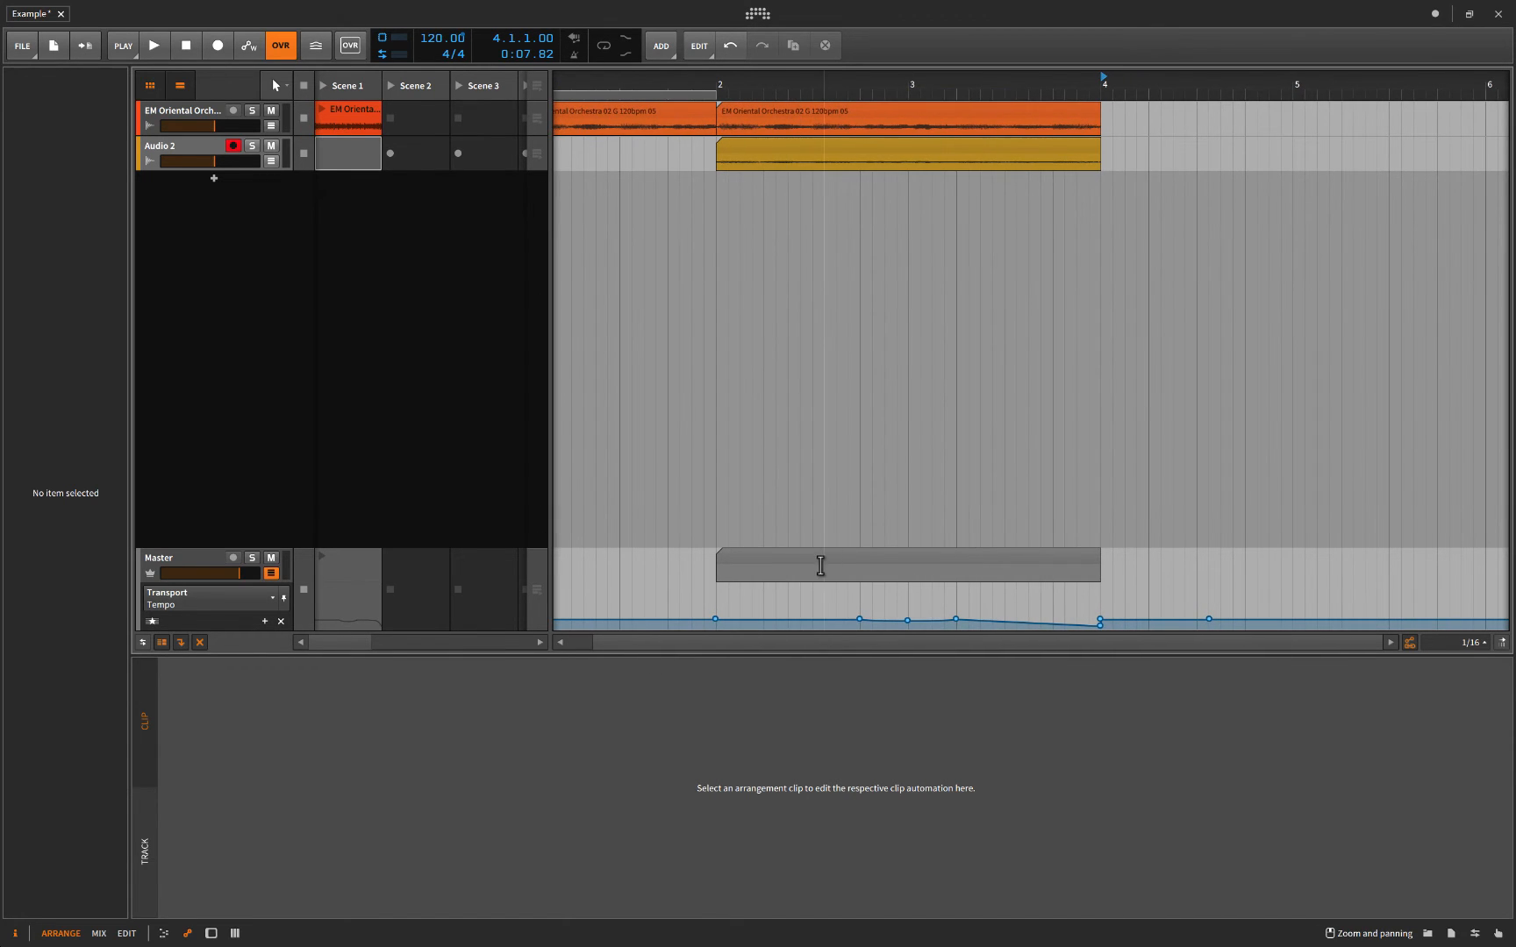
pyautogui.click(836, 104)
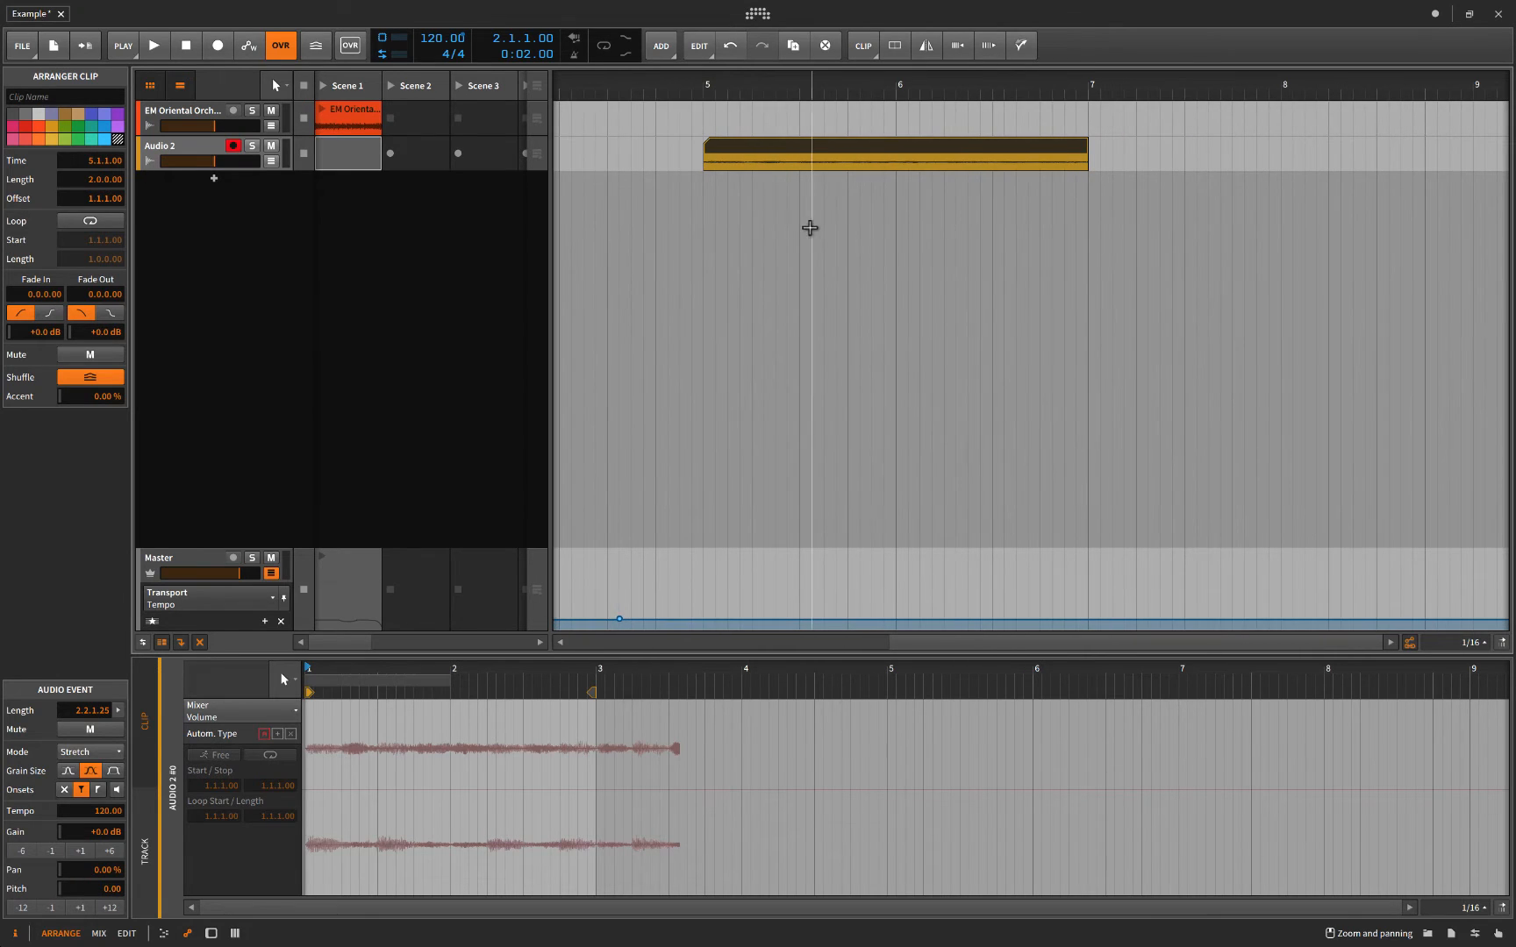
pyautogui.moveTo(936, 271)
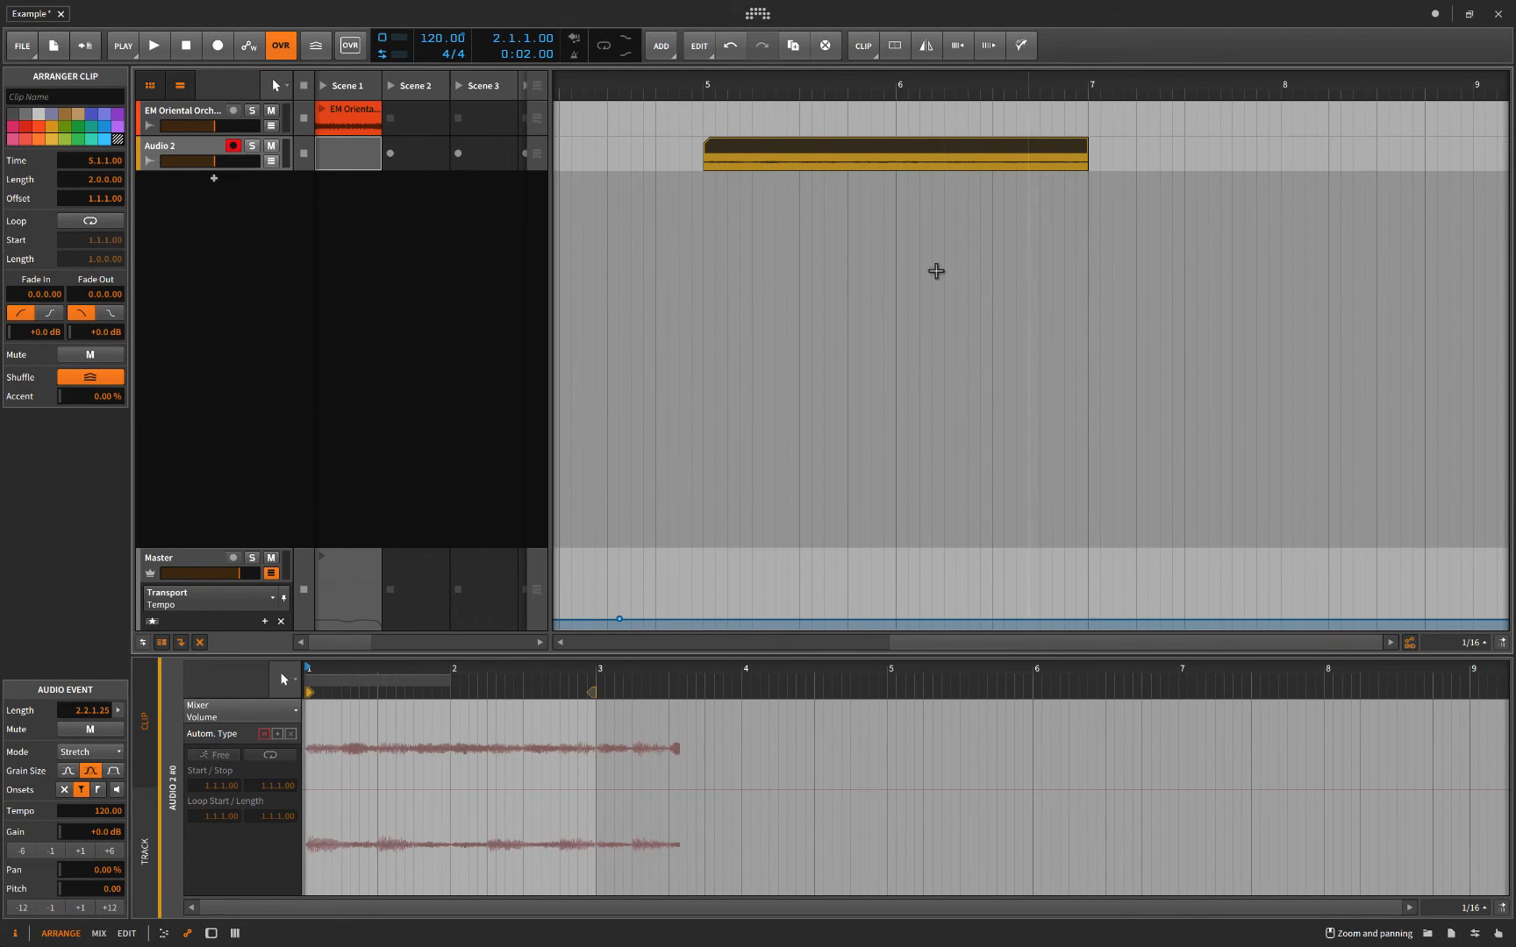
pyautogui.moveTo(752, 627)
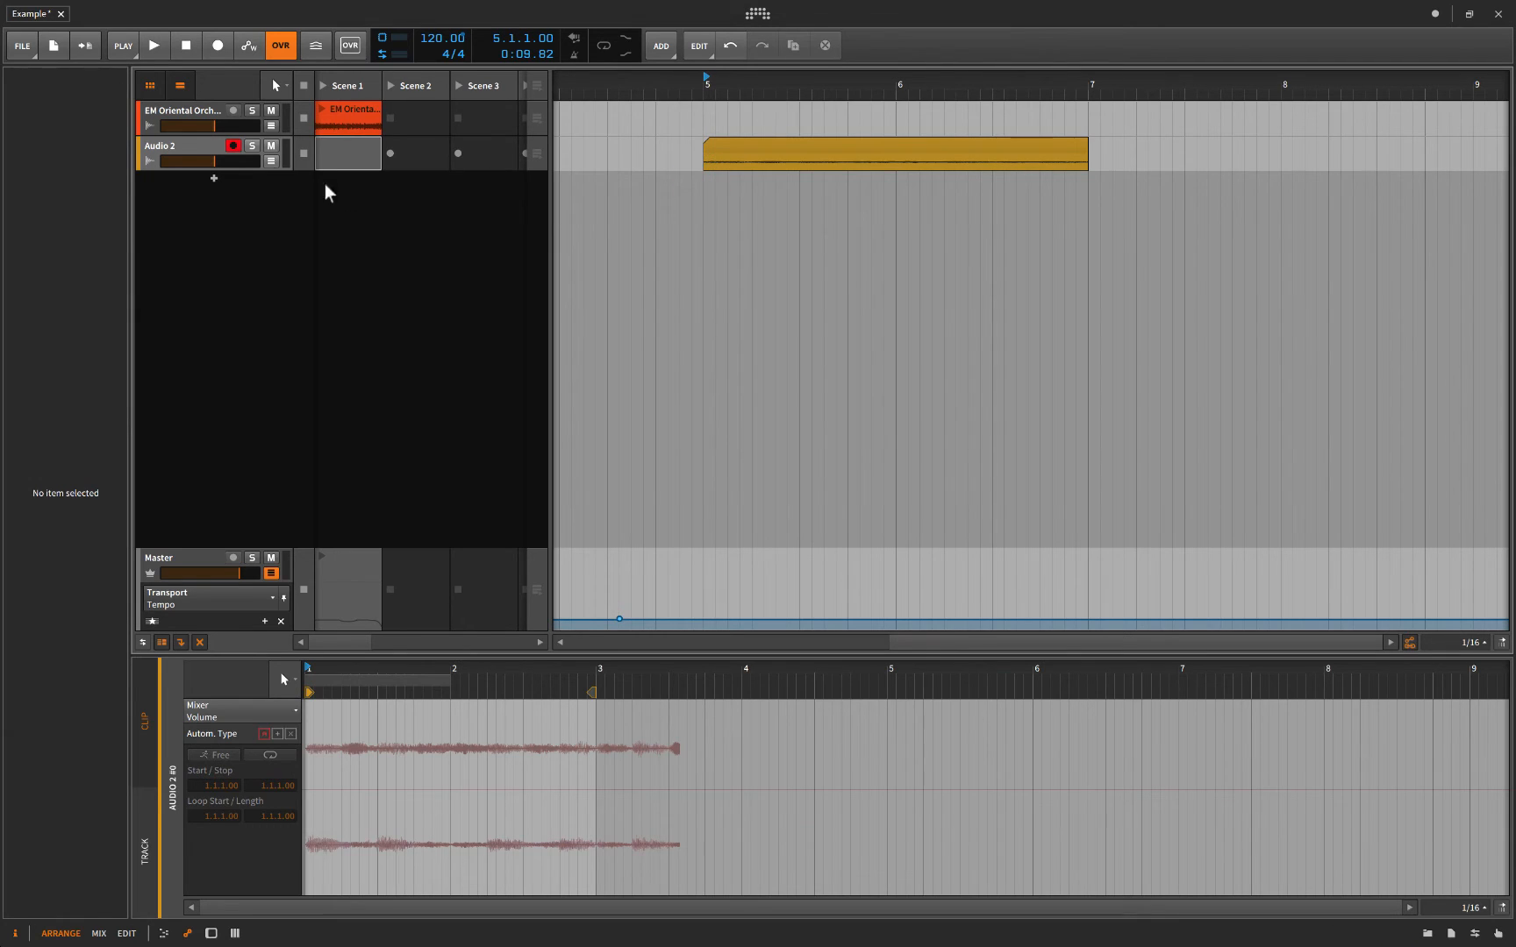
# Audition the recording, then move the Audio 2 clip to bar 2 and place the playhead there.
pyautogui.click(153, 46)
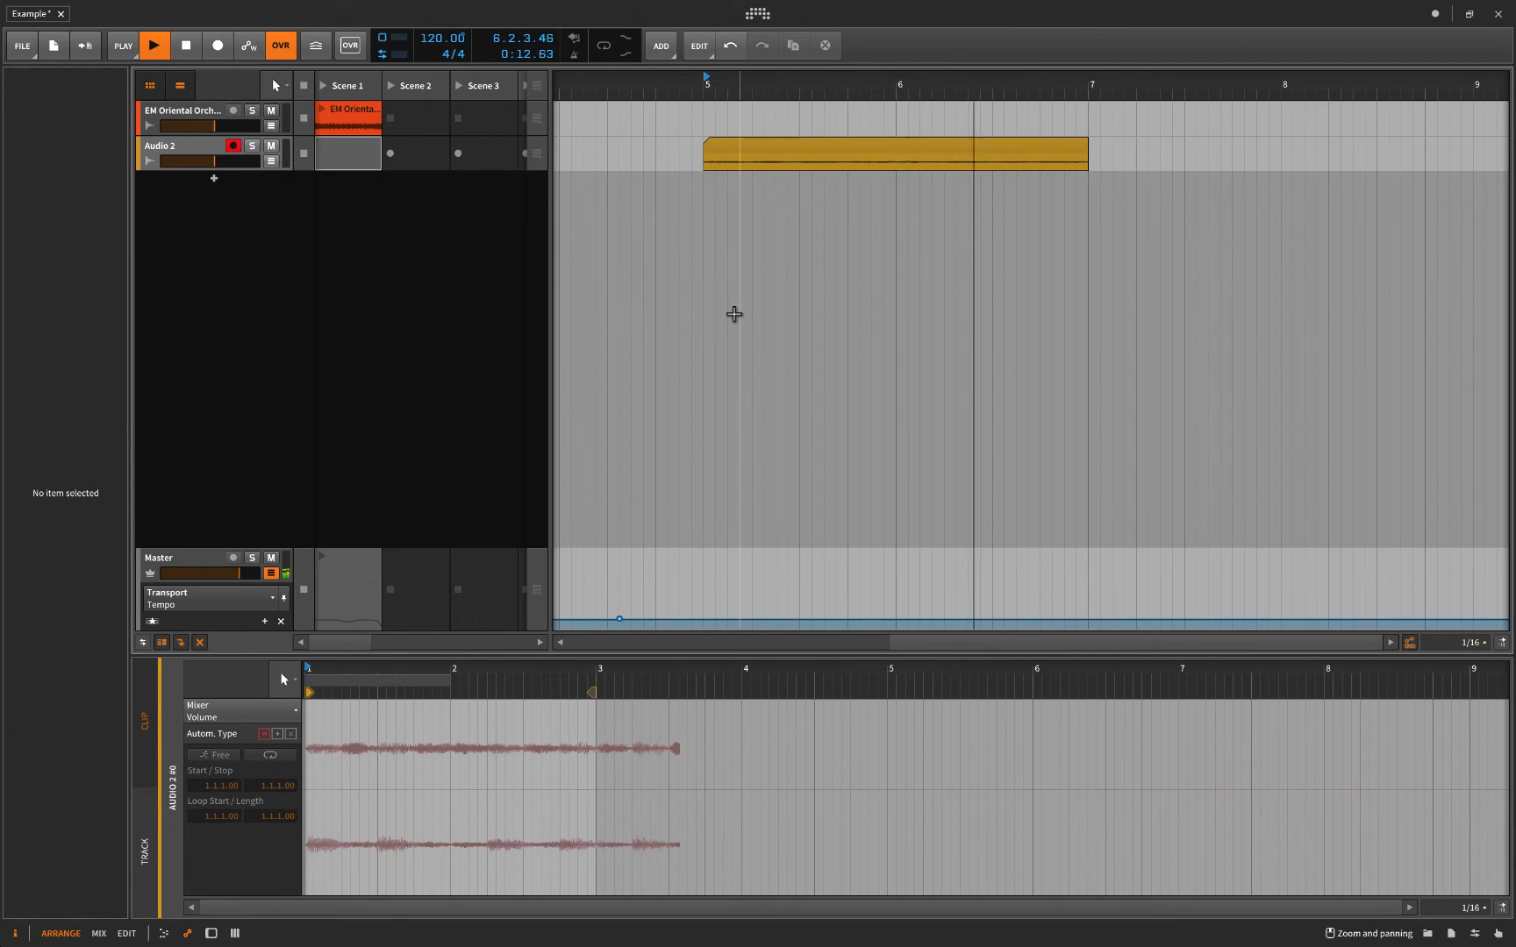
pyautogui.click(184, 44)
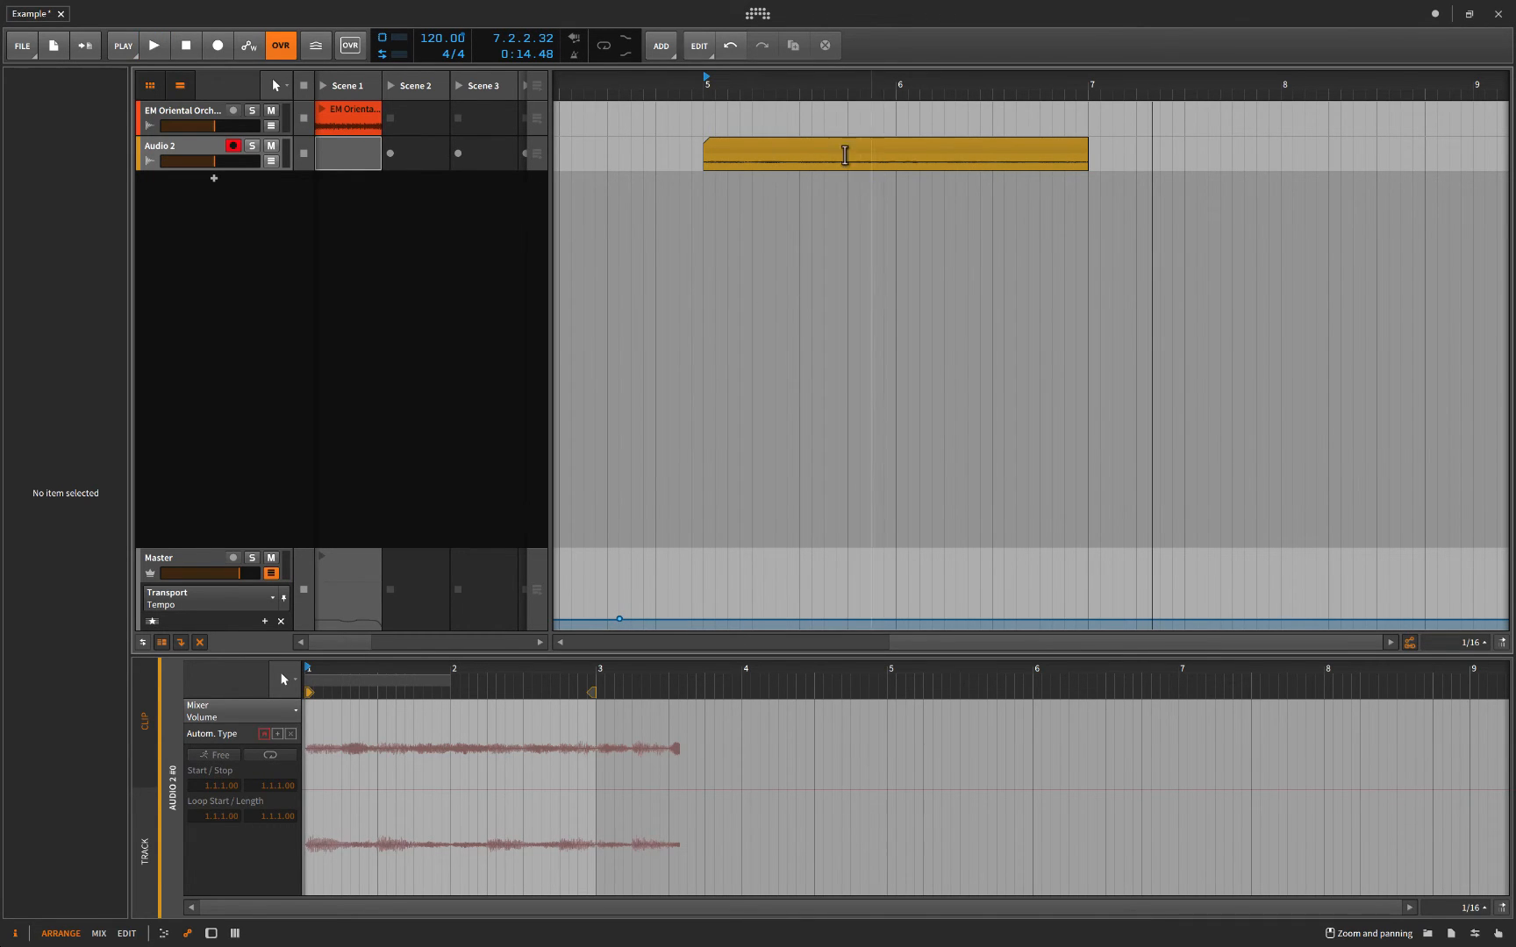
pyautogui.moveTo(1024, 136)
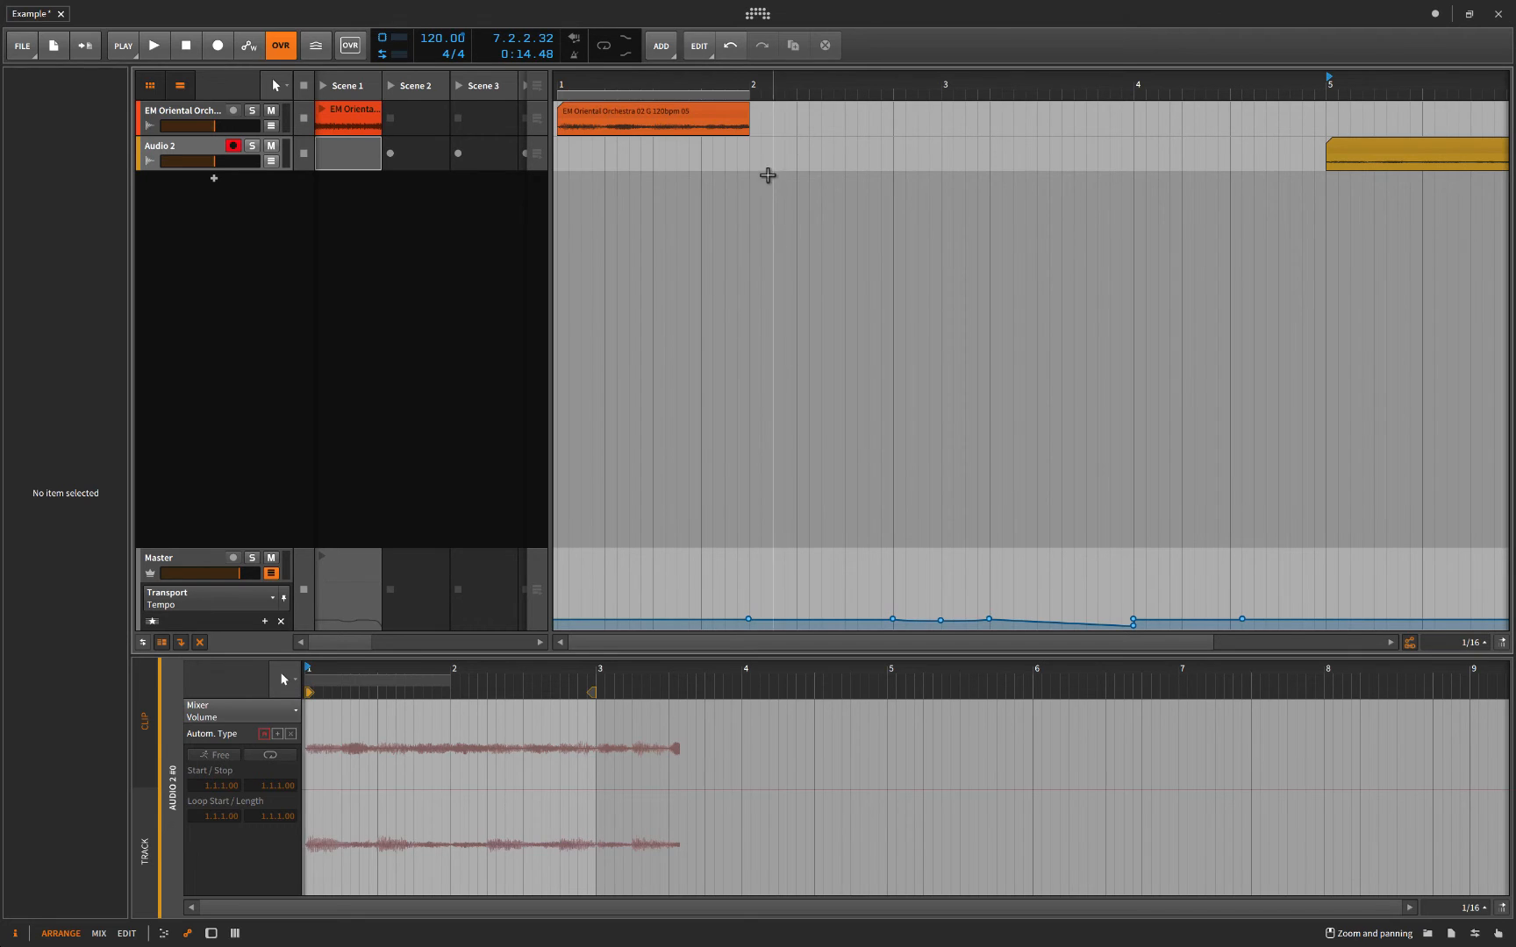
pyautogui.moveTo(1407, 148)
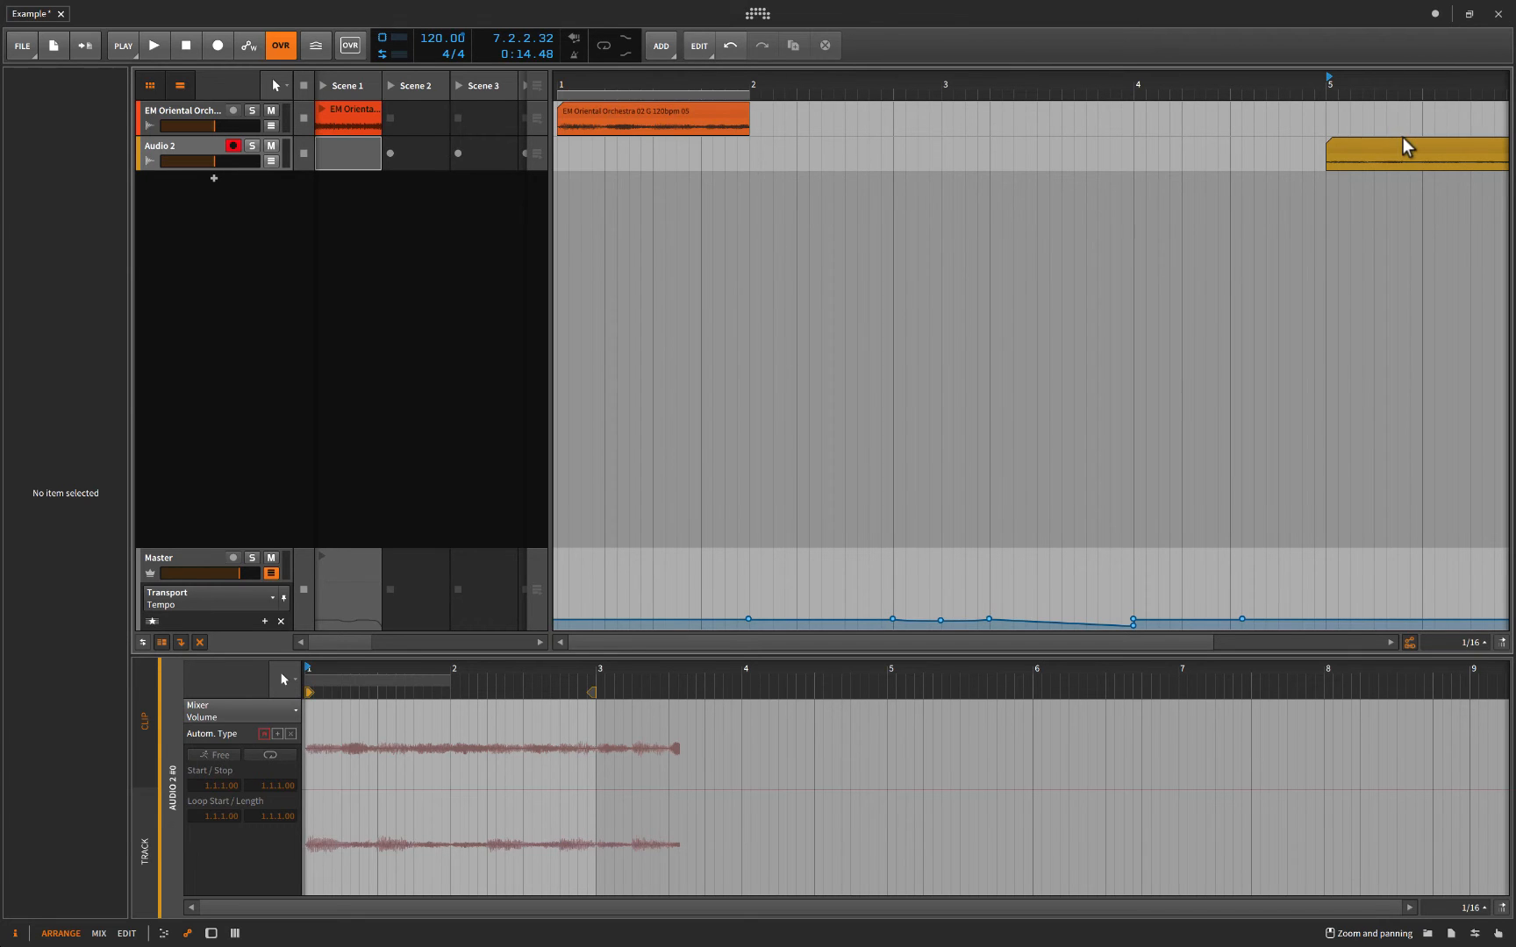
pyautogui.moveTo(1416, 152); pyautogui.dragTo(937, 152)
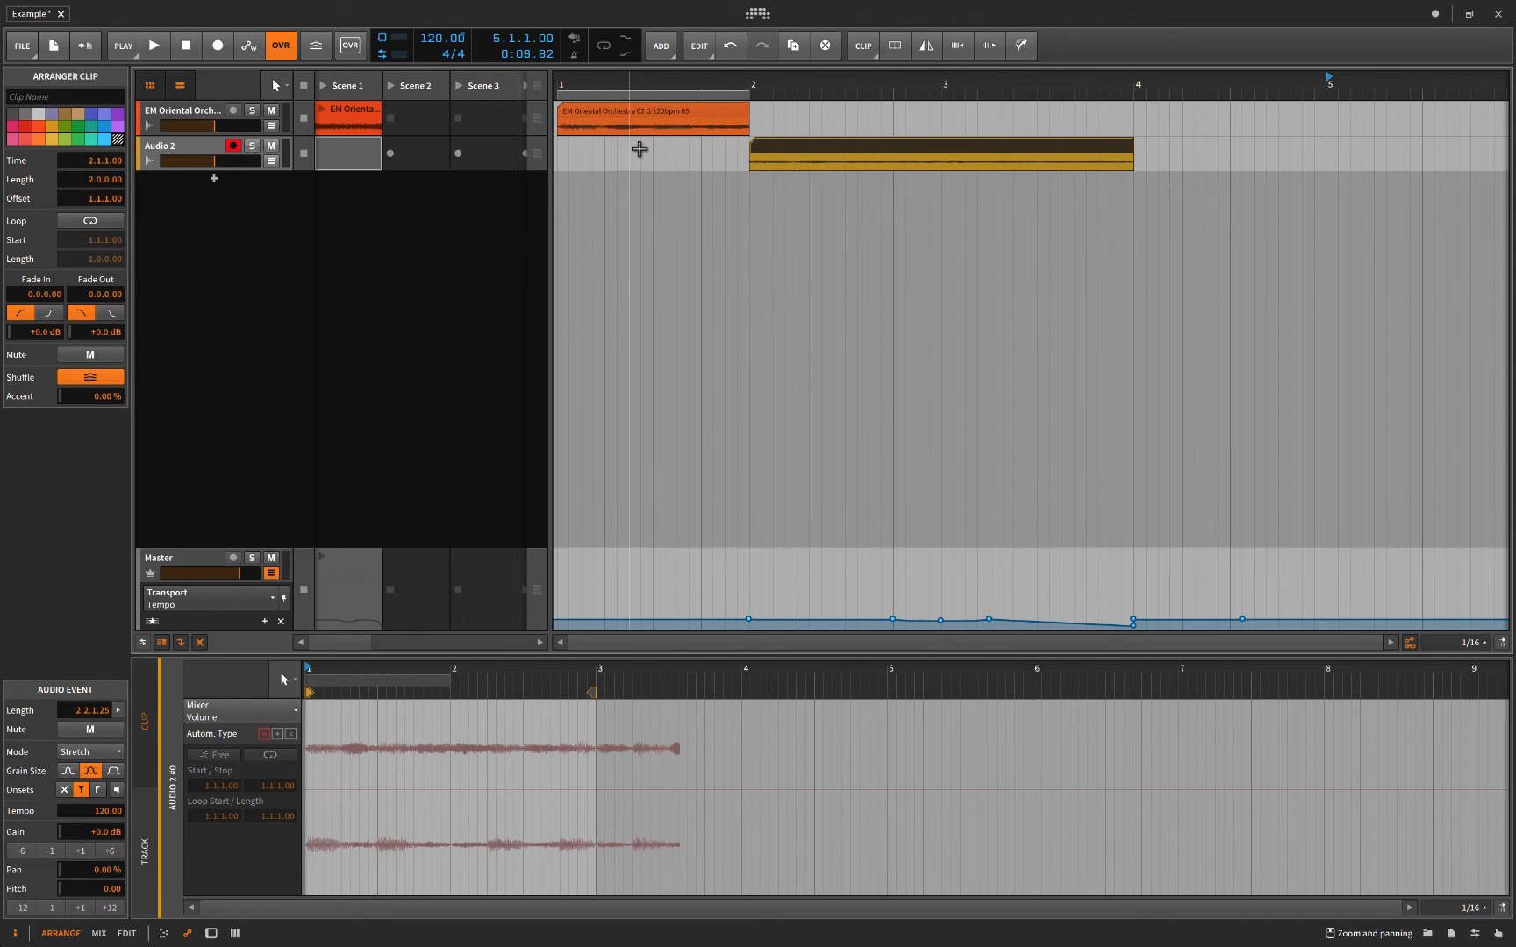
pyautogui.click(781, 152)
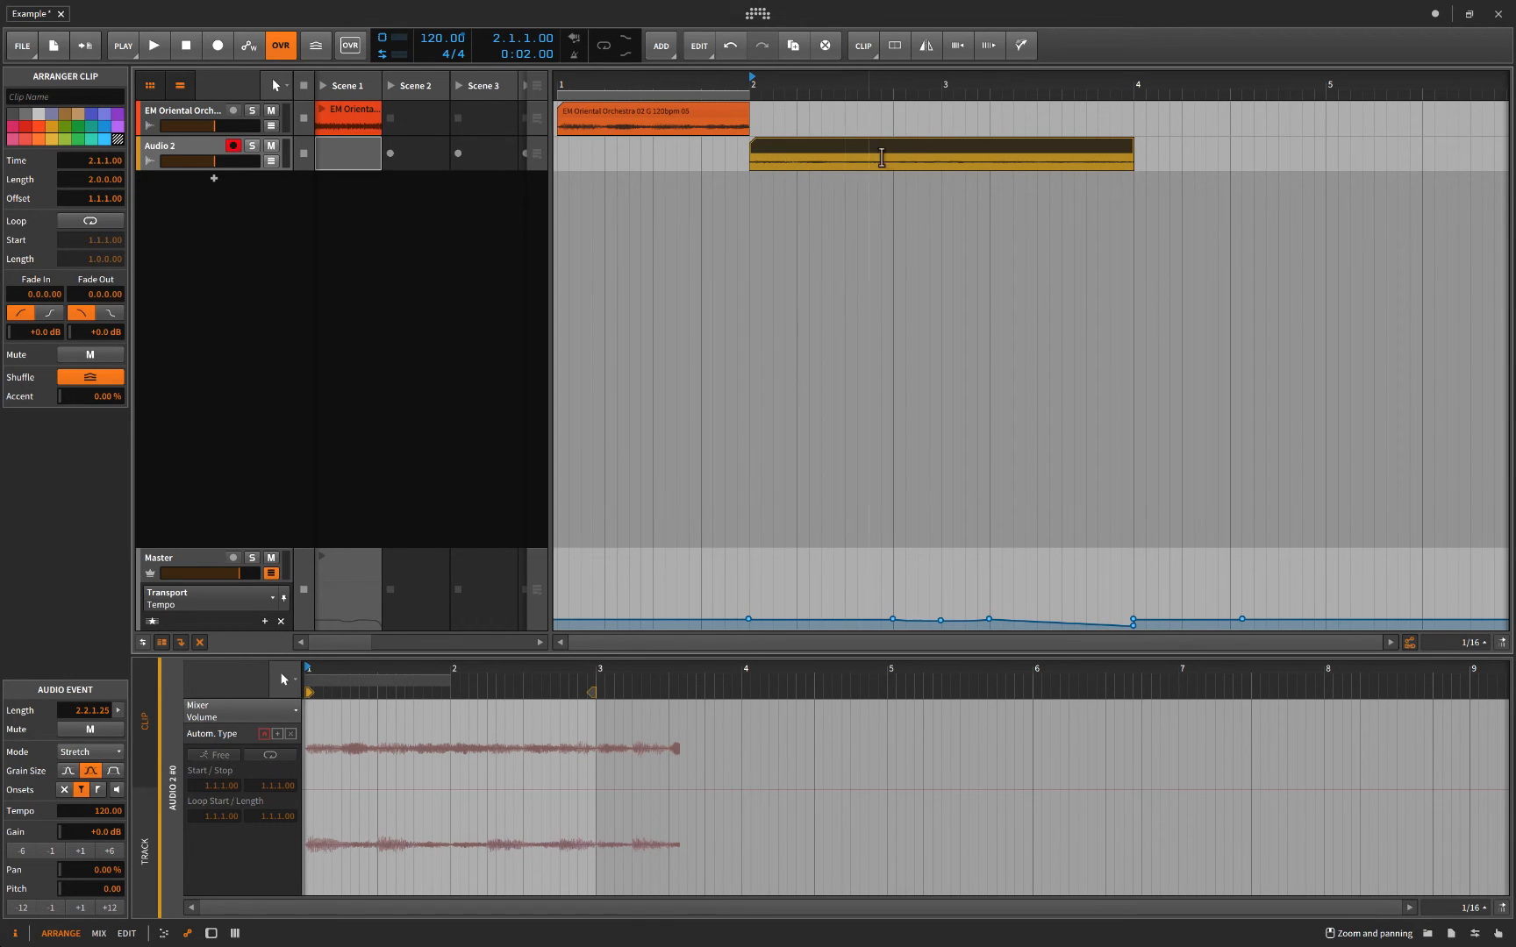
pyautogui.moveTo(832, 257)
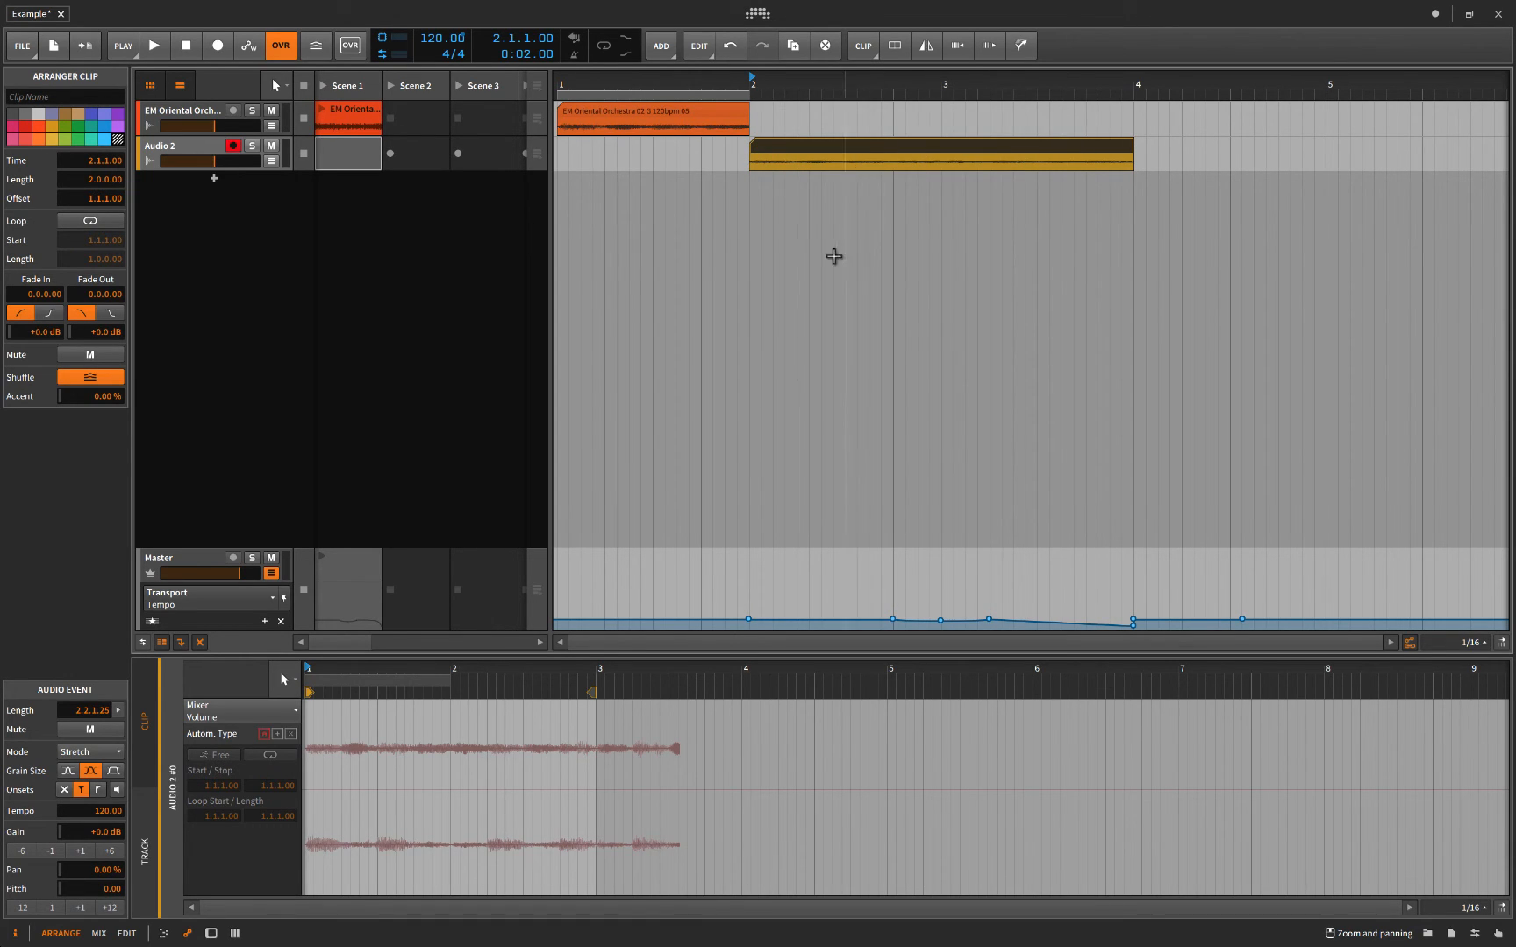
pyautogui.moveTo(1117, 637)
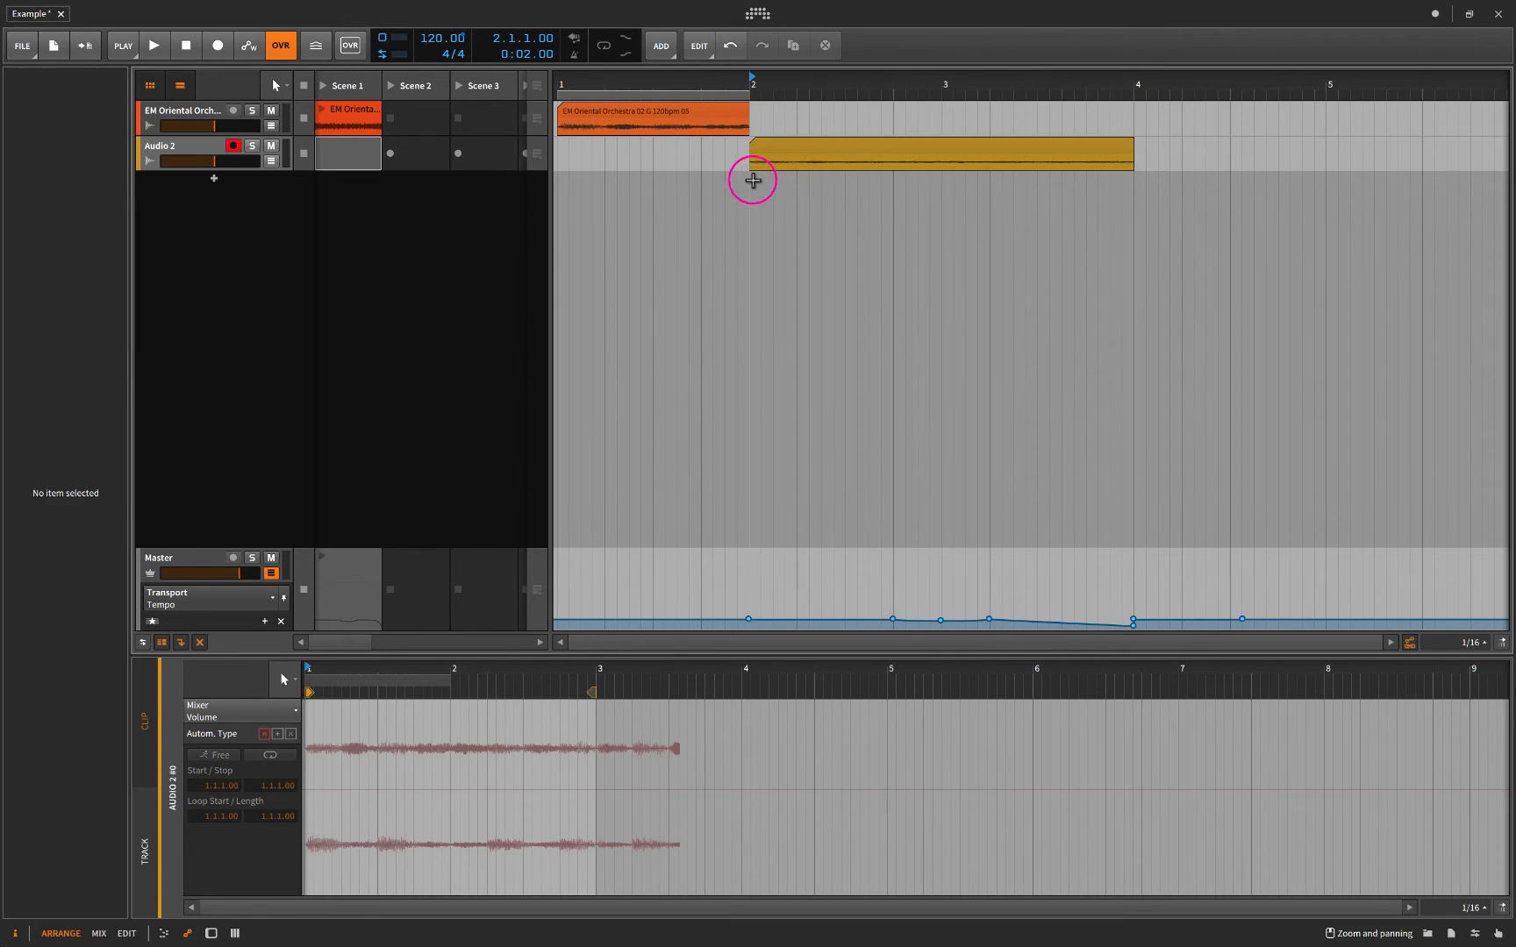
pyautogui.moveTo(753, 197)
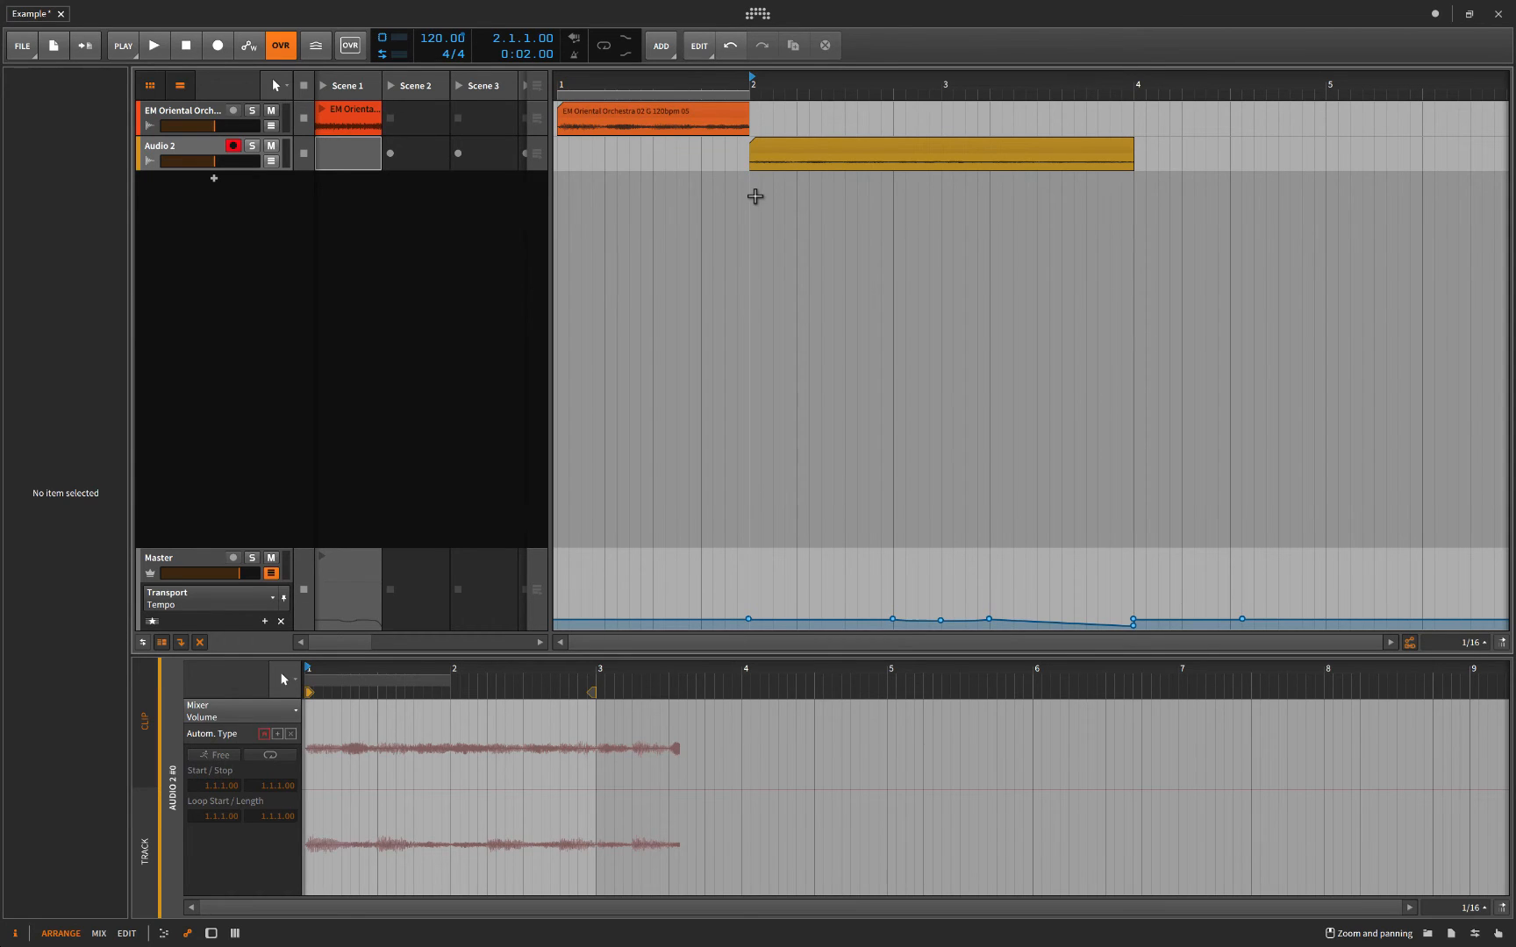
pyautogui.click(153, 45)
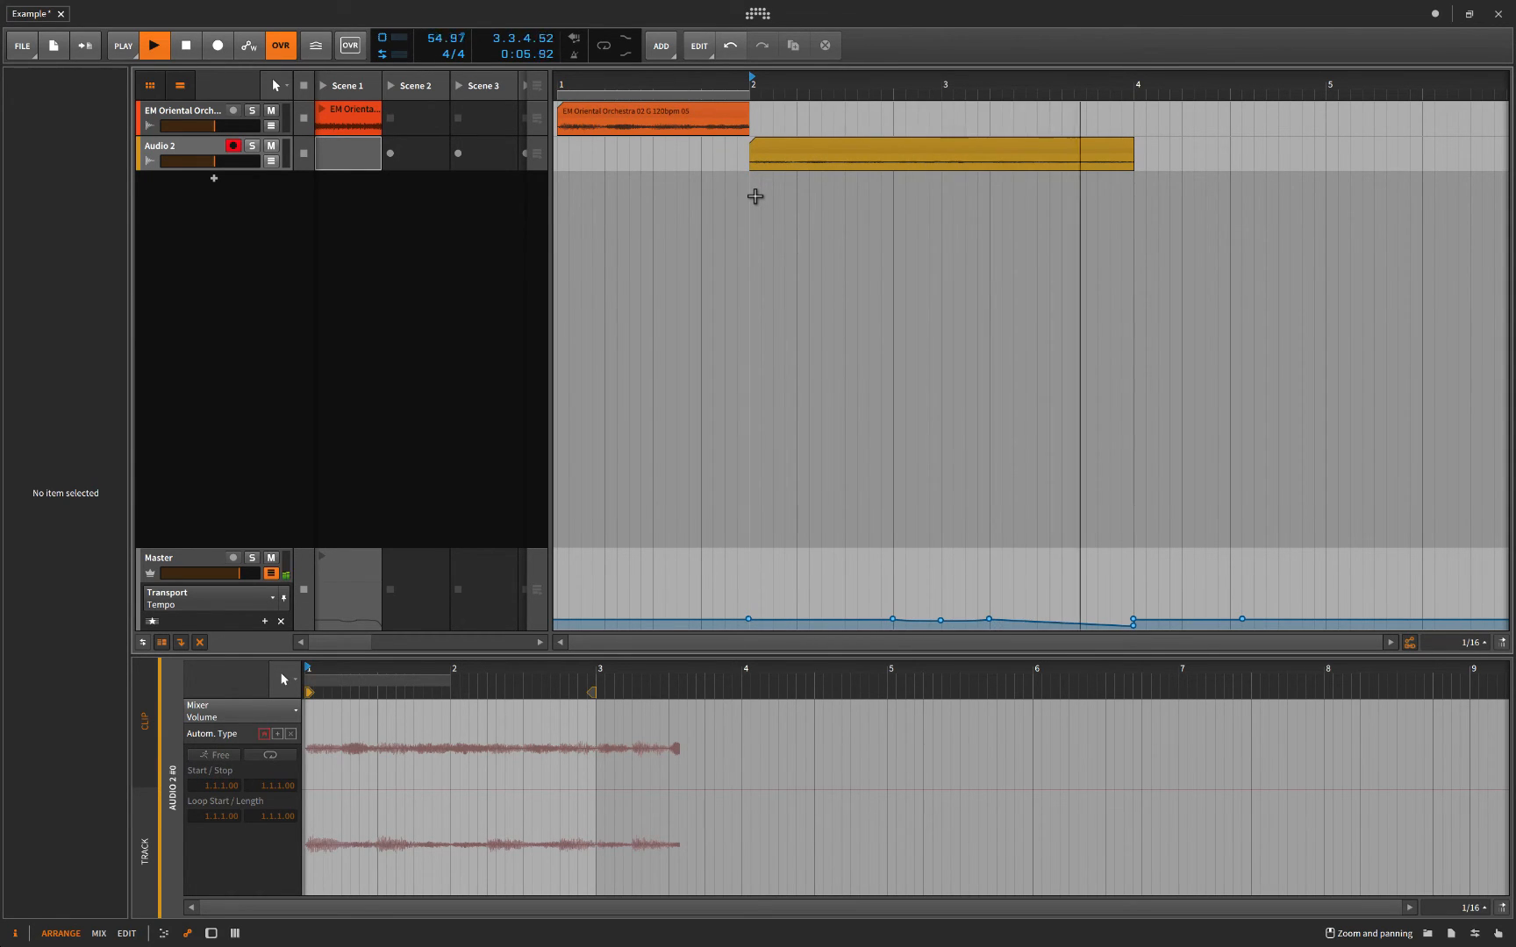
pyautogui.click(153, 44)
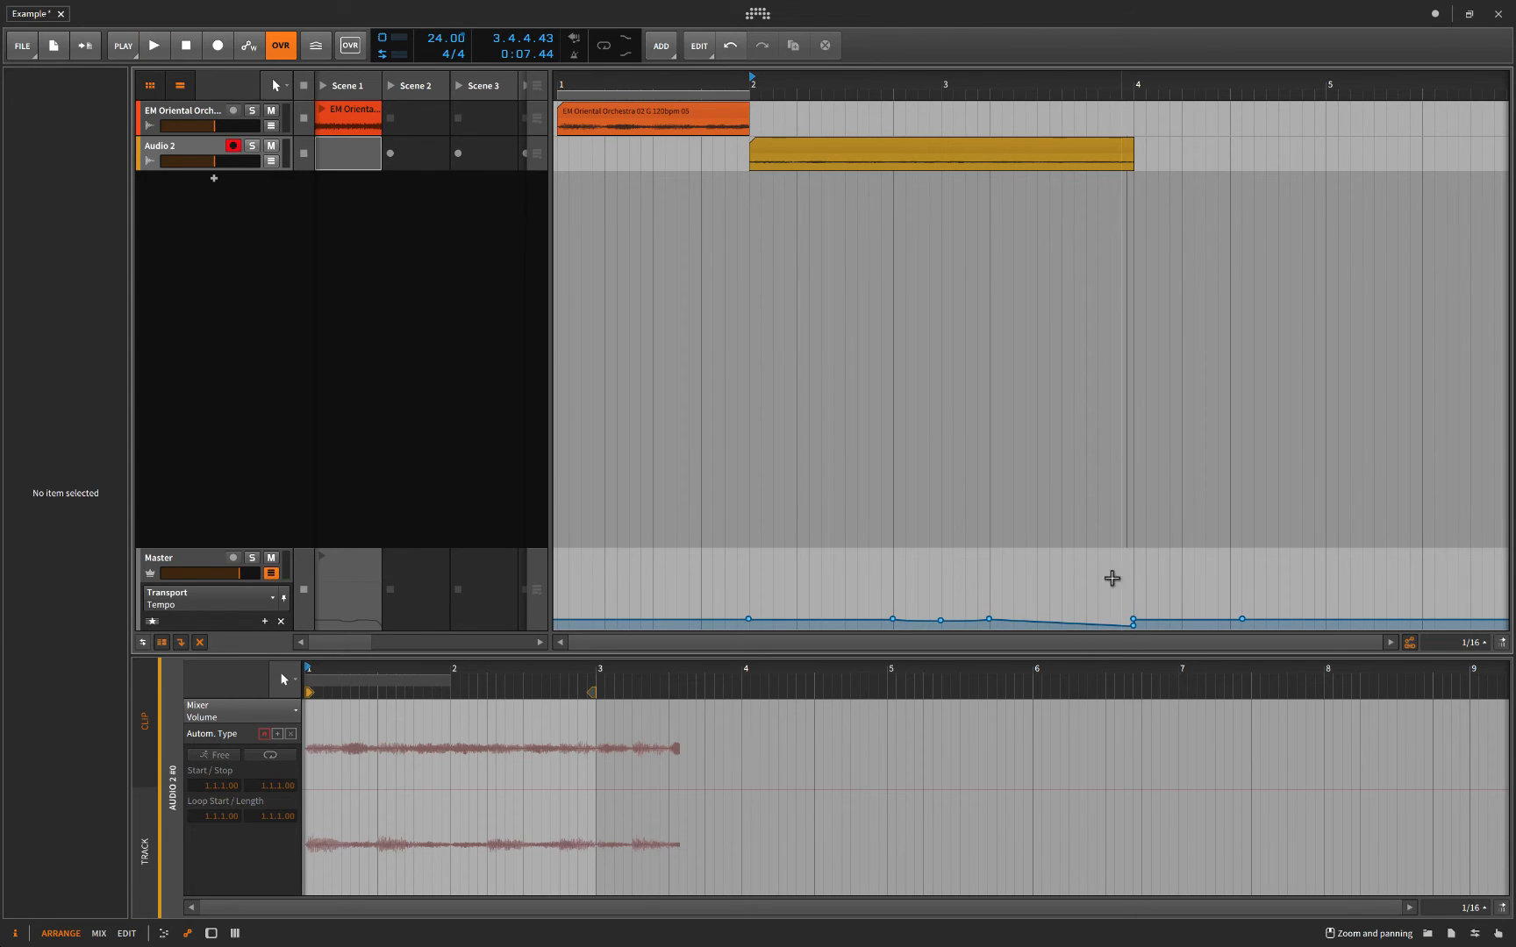
pyautogui.moveTo(893, 623)
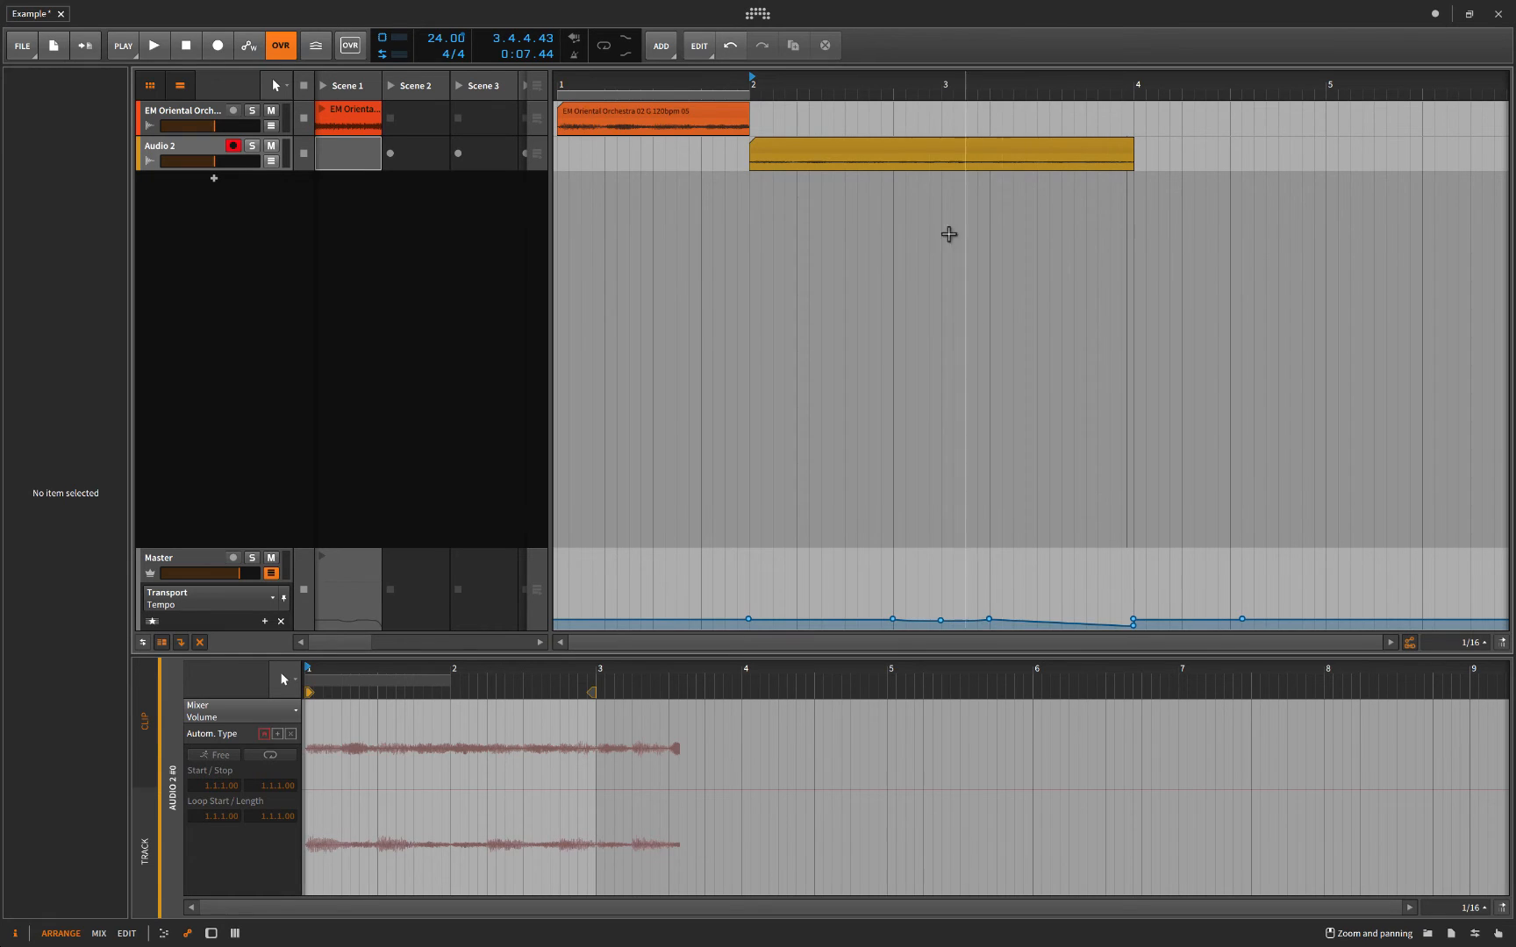
pyautogui.moveTo(942, 159)
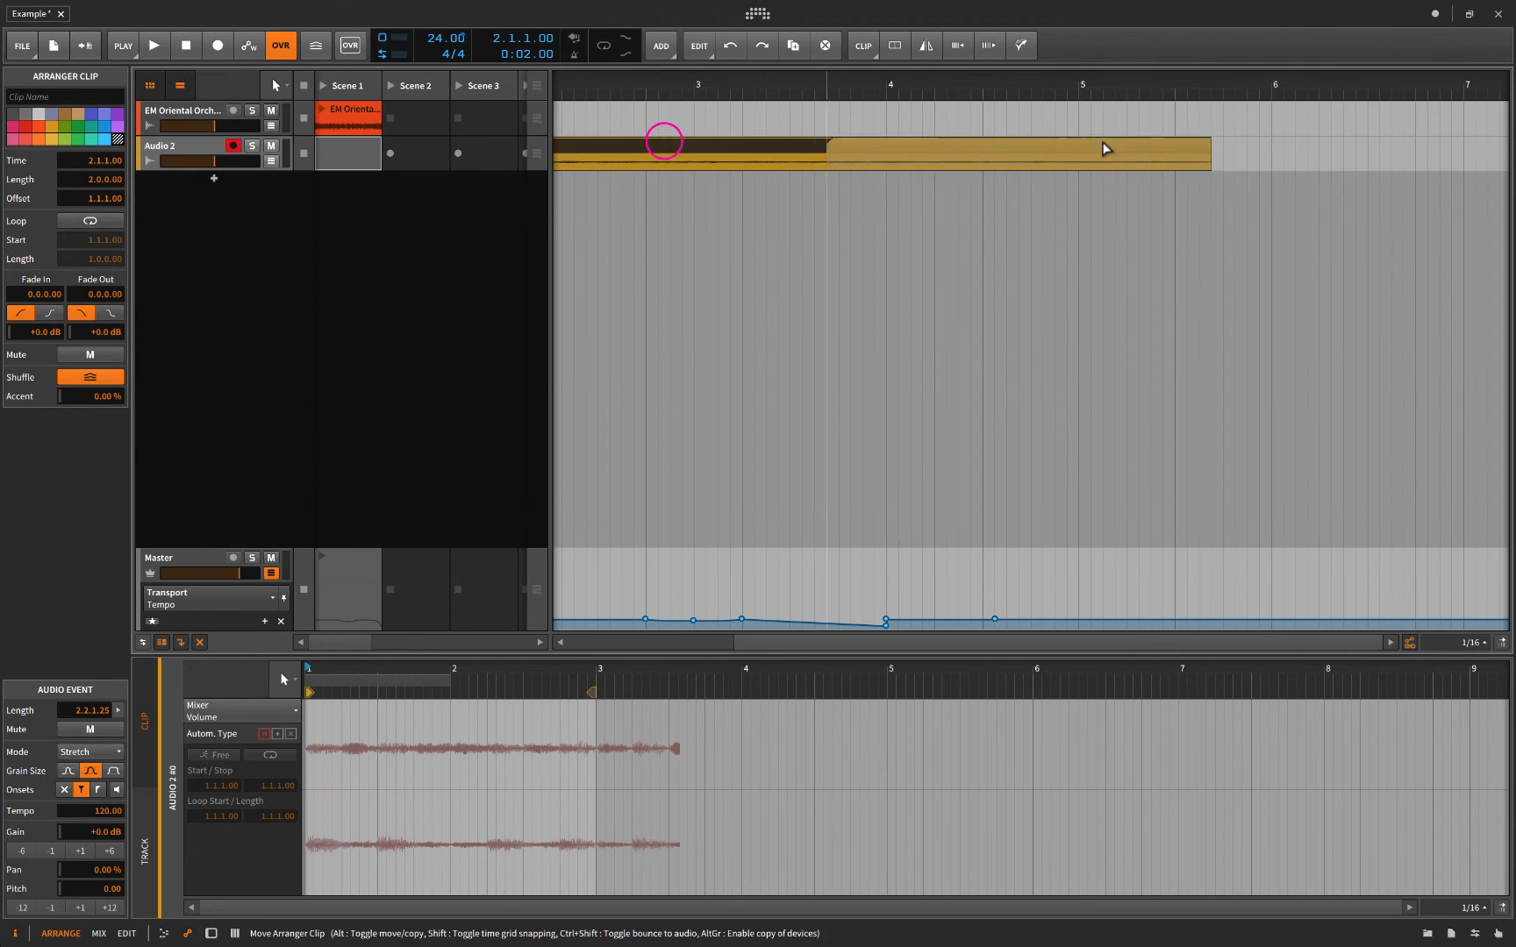
# Drag the Audio 2 recorded clip right so it starts at 5.1.1.00, after the orchestral clip.
pyautogui.moveTo(662, 140); pyautogui.dragTo(1101, 150)
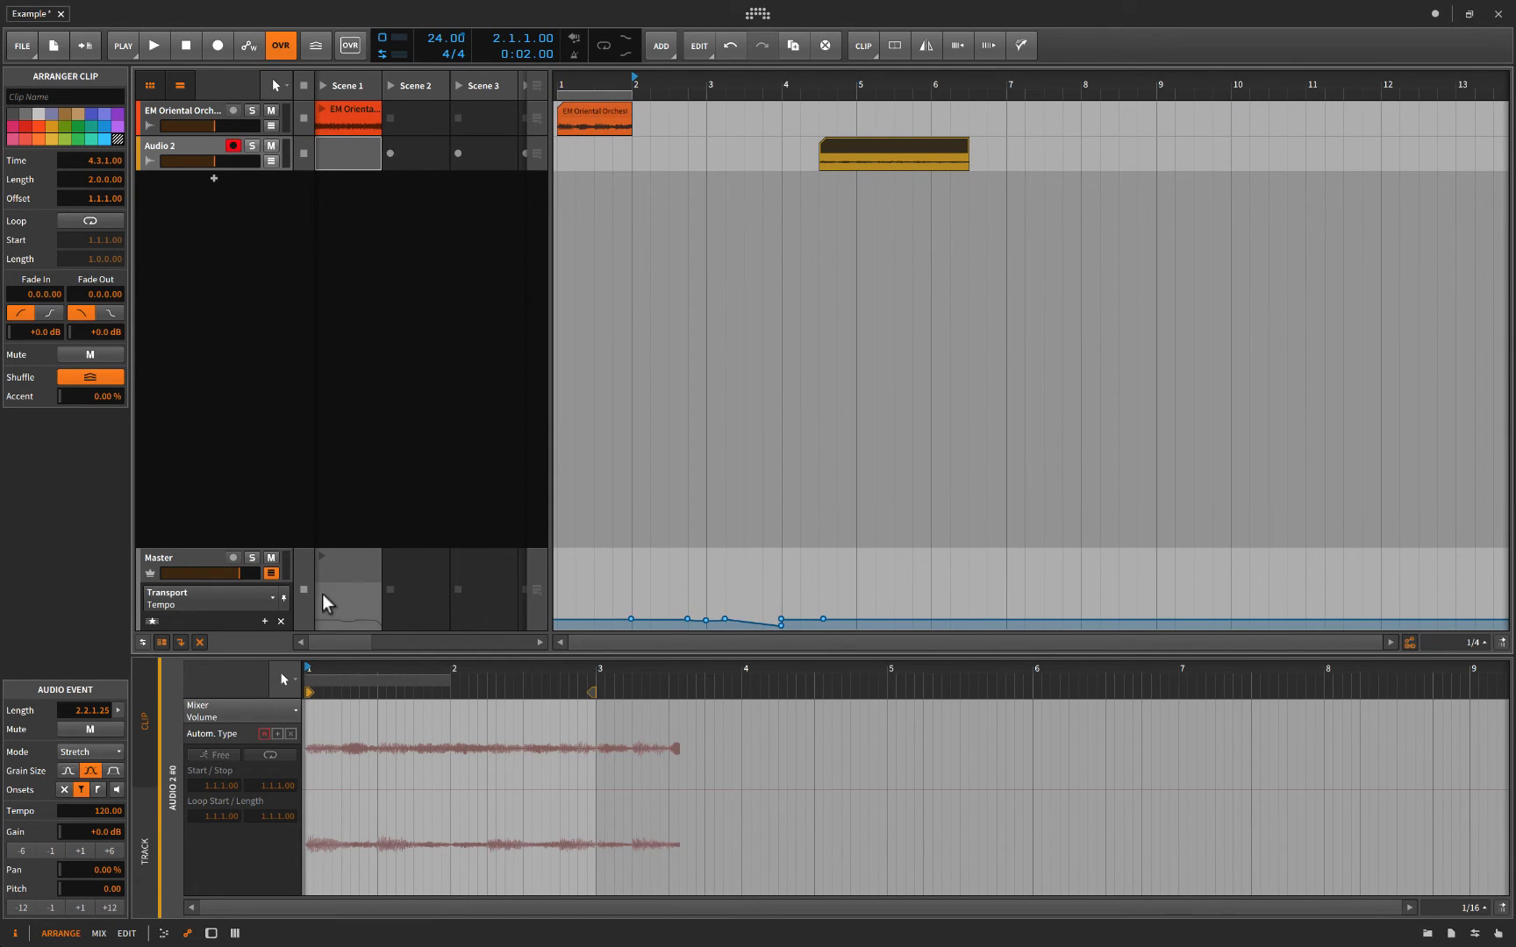
pyautogui.moveTo(356, 582)
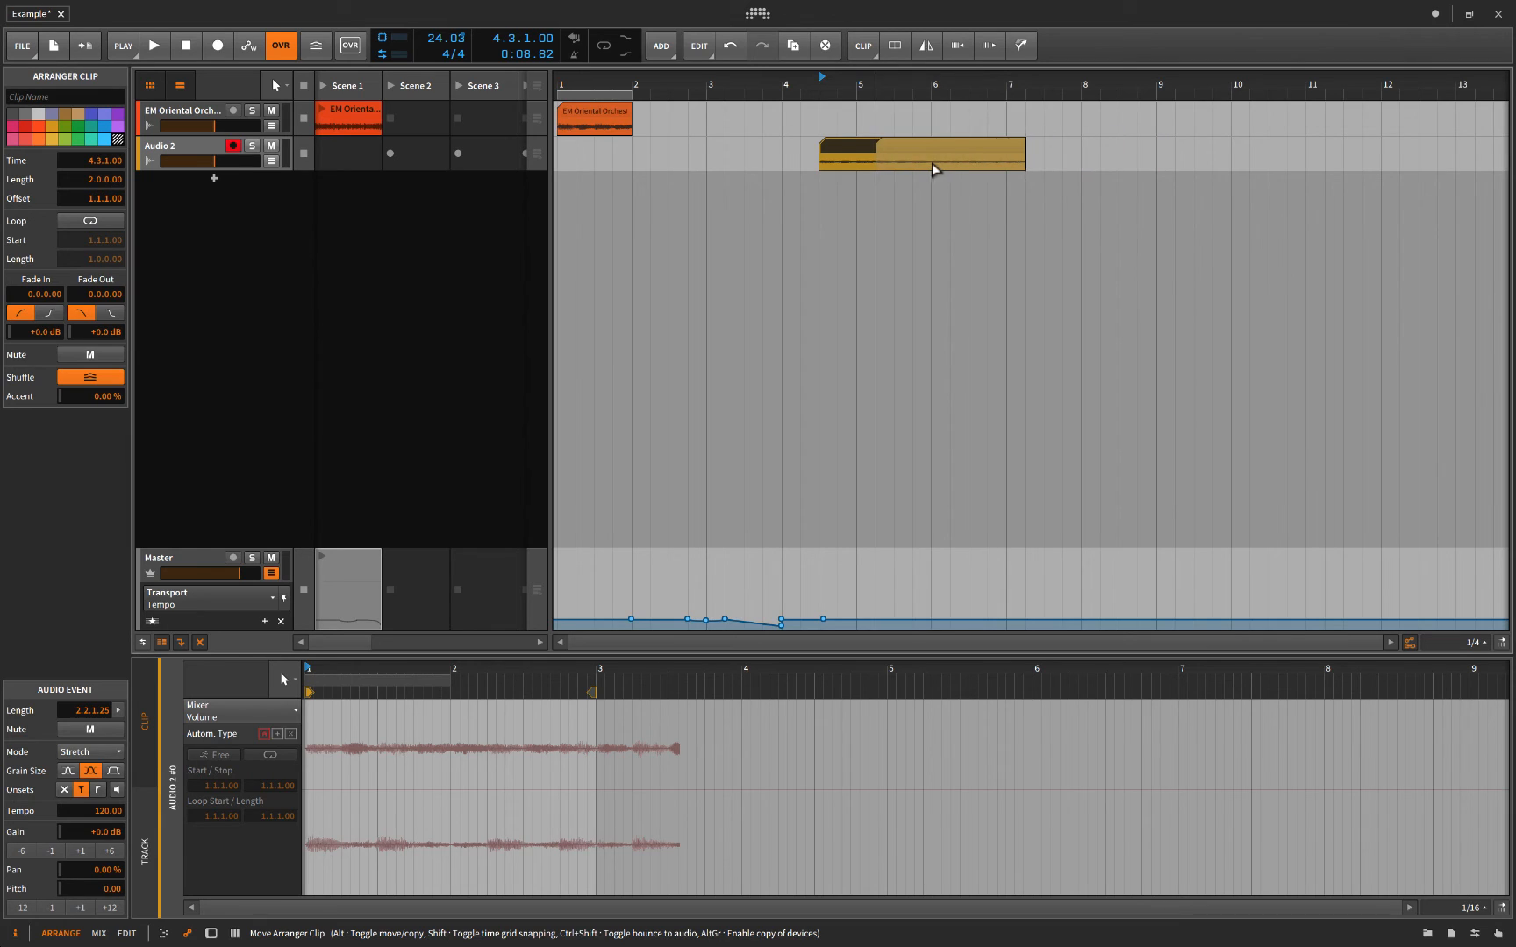
pyautogui.moveTo(919, 153); pyautogui.dragTo(931, 153)
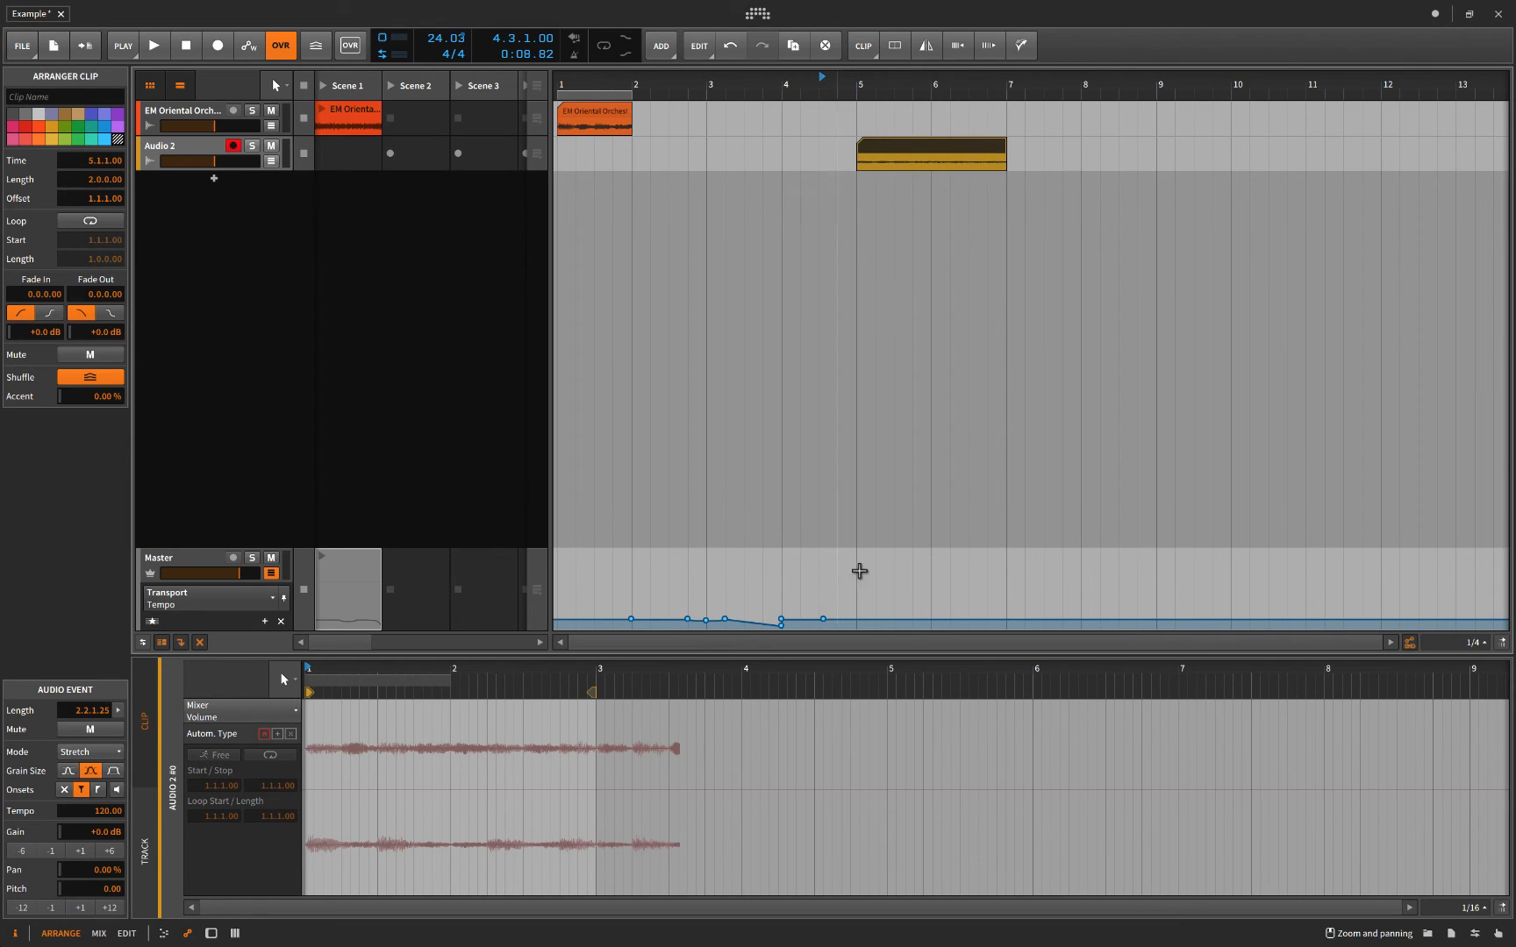
pyautogui.moveTo(954, 409)
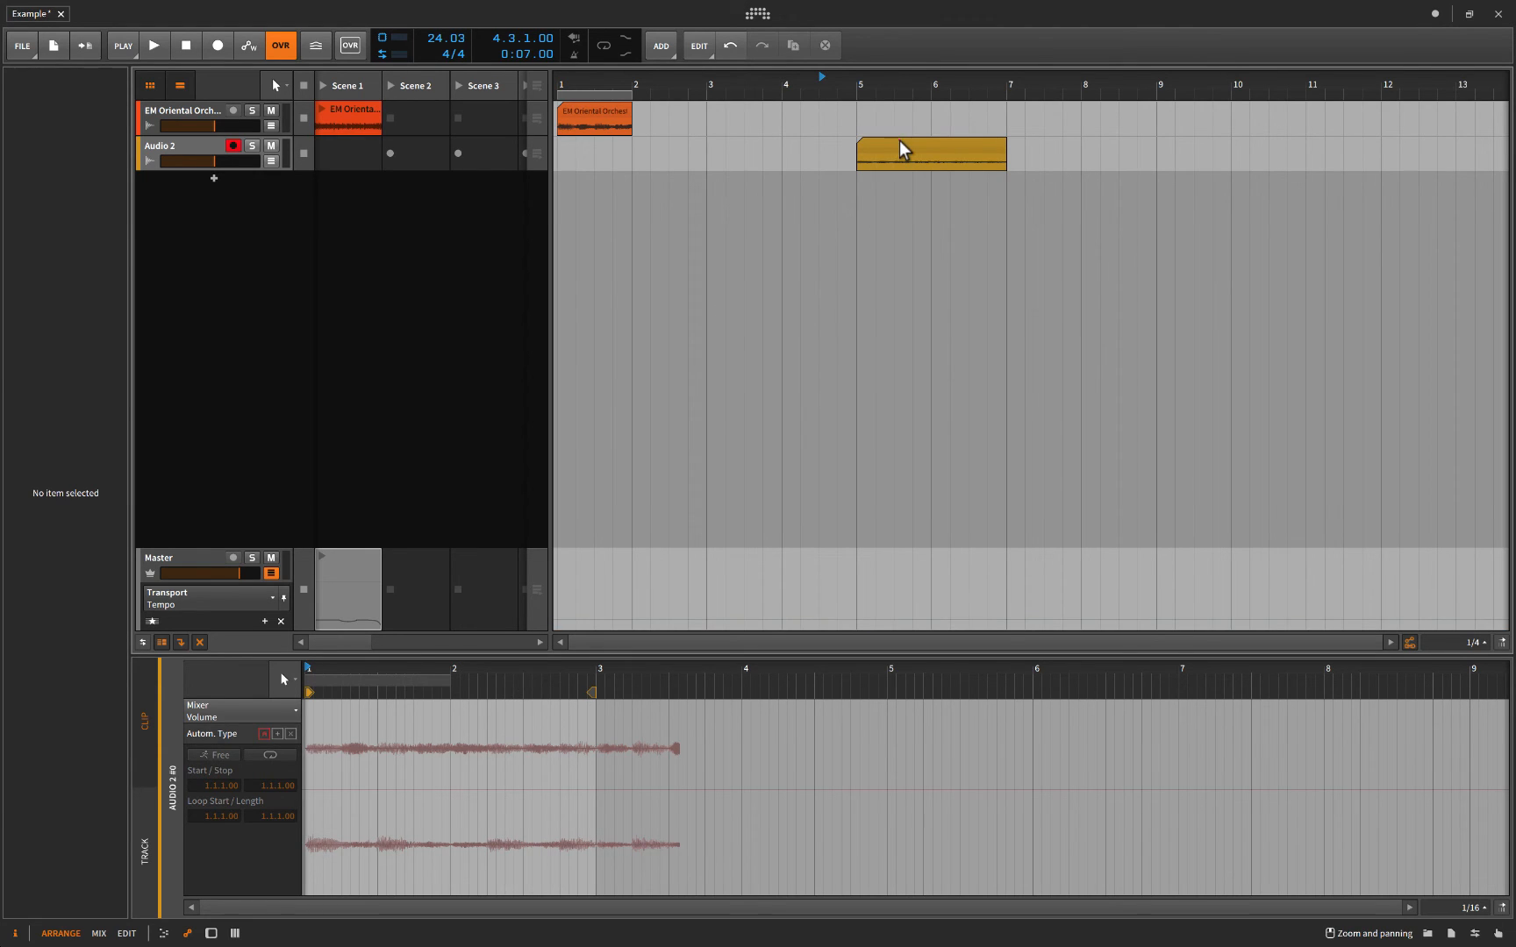
# Delete the recorded clip, then audition the Audio 1 clip spanning bars 2 to 4.
pyautogui.click(351, 113)
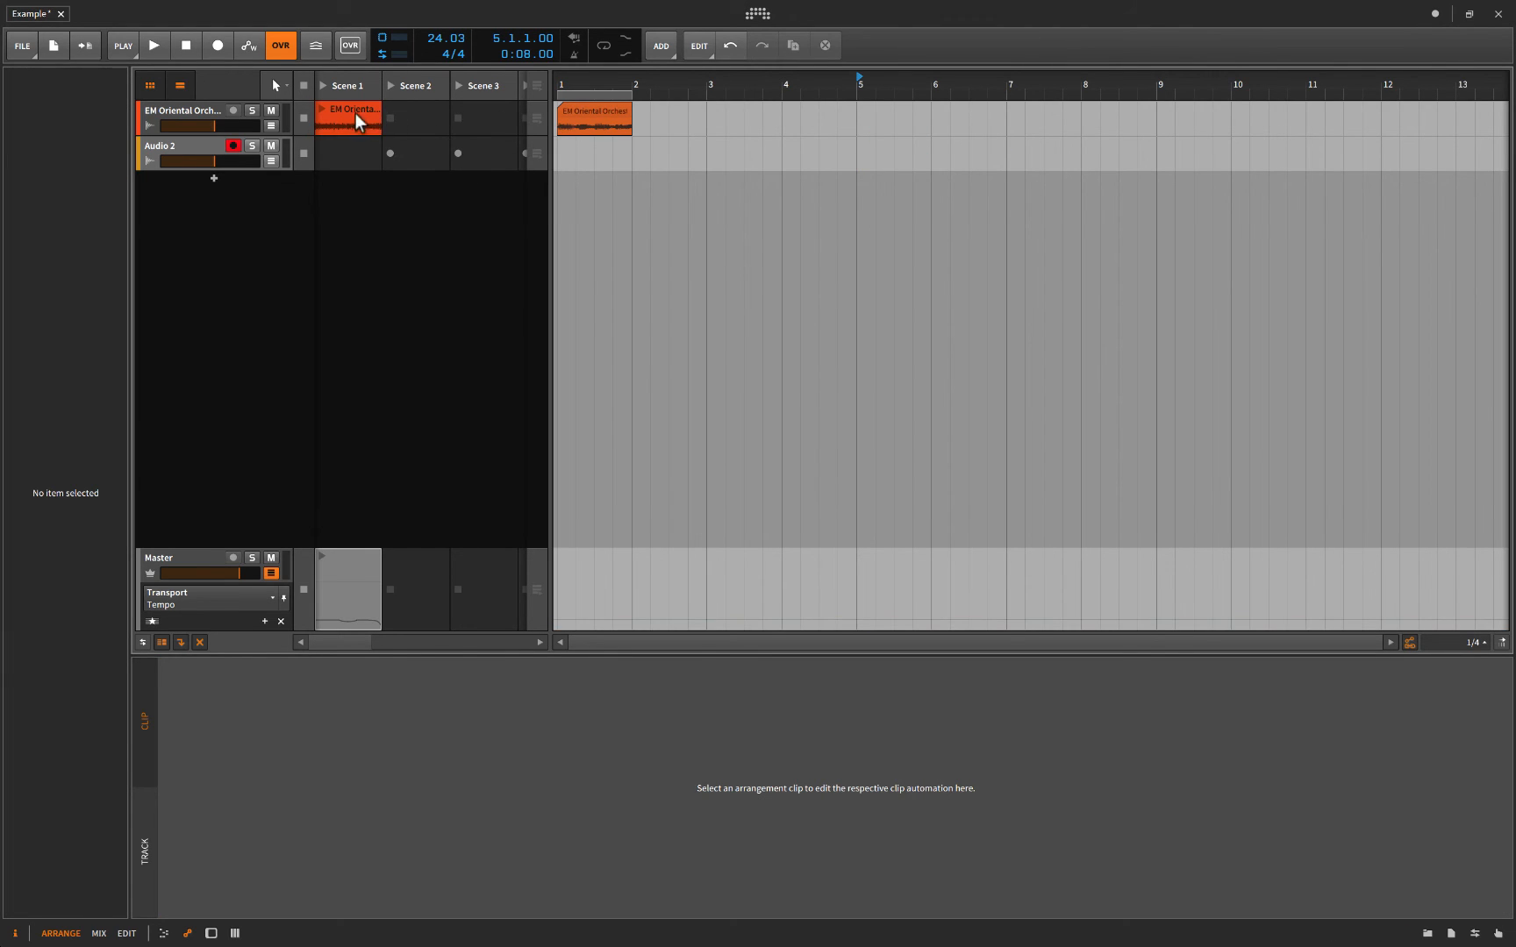
pyautogui.click(349, 116)
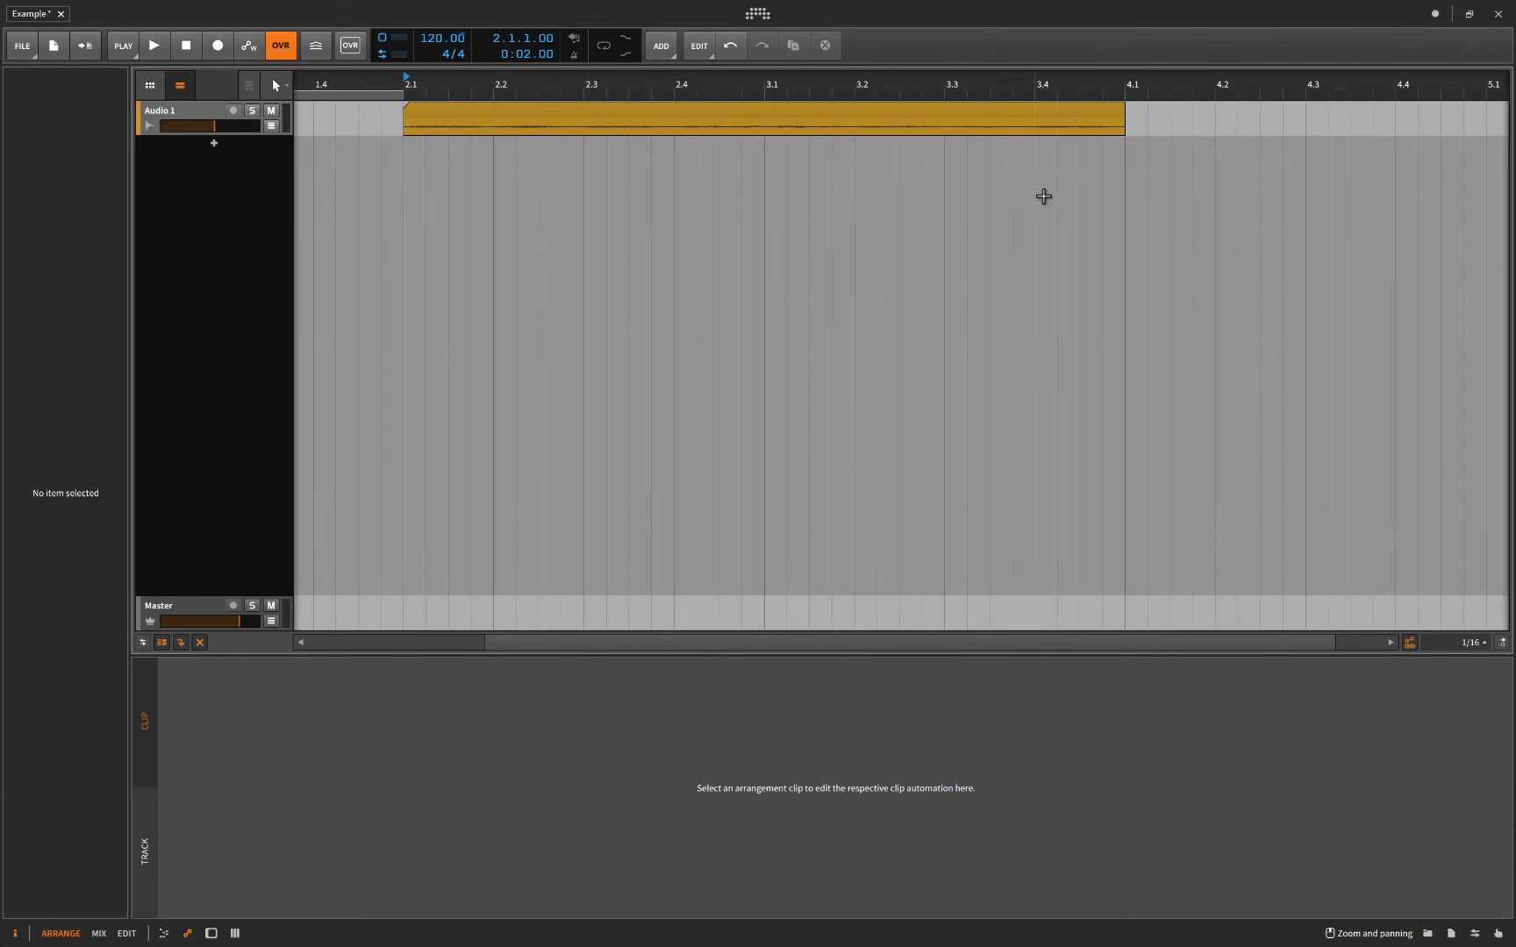
pyautogui.moveTo(1050, 161)
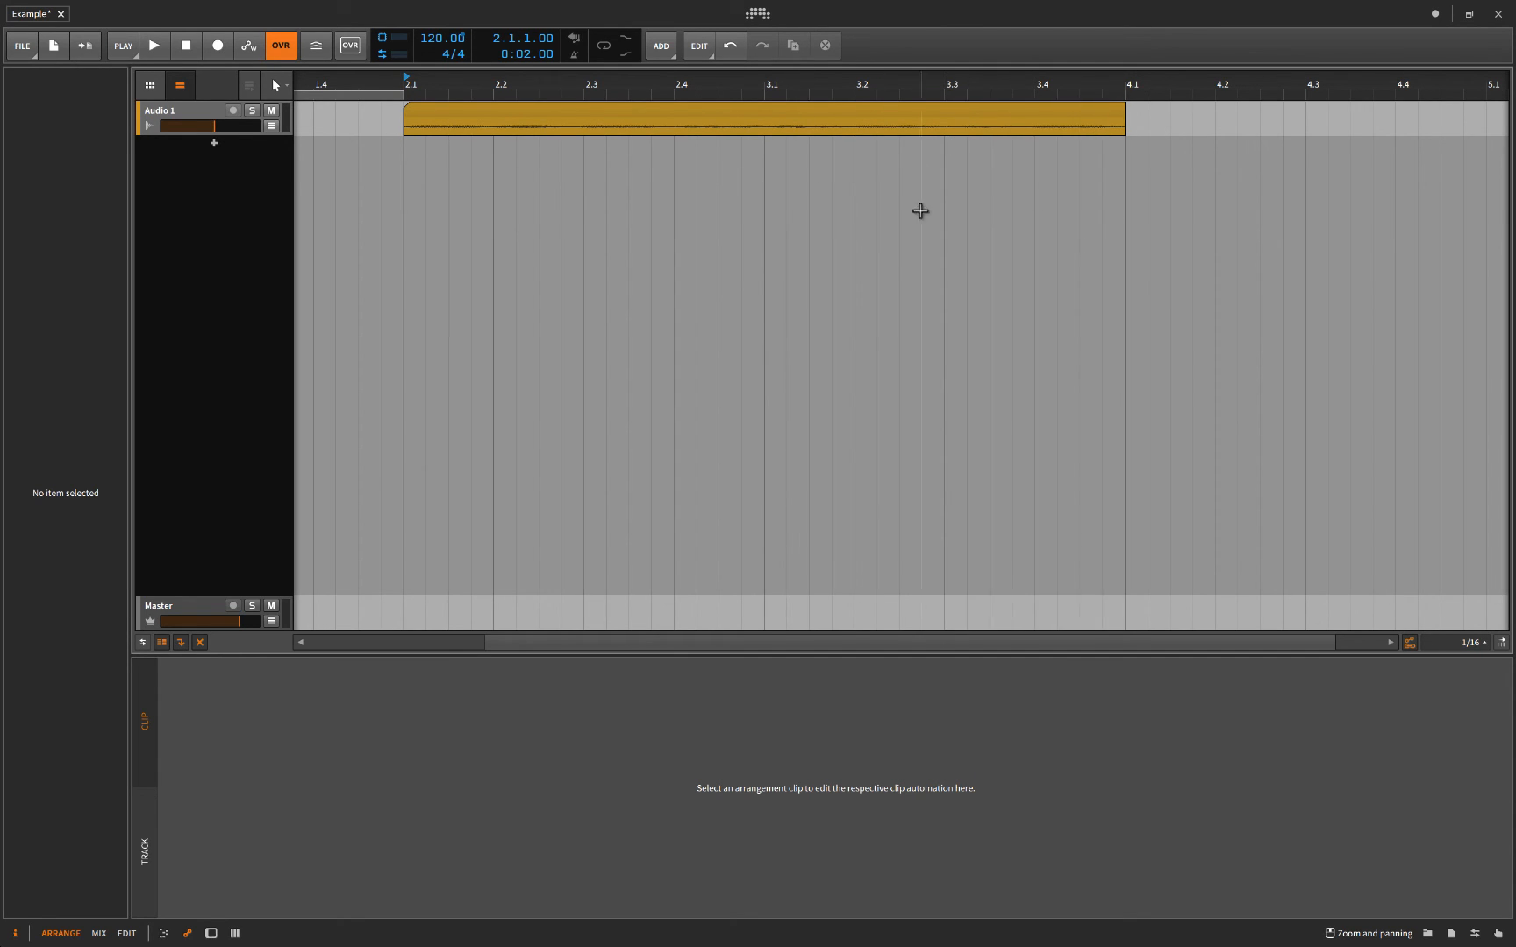
pyautogui.click(153, 45)
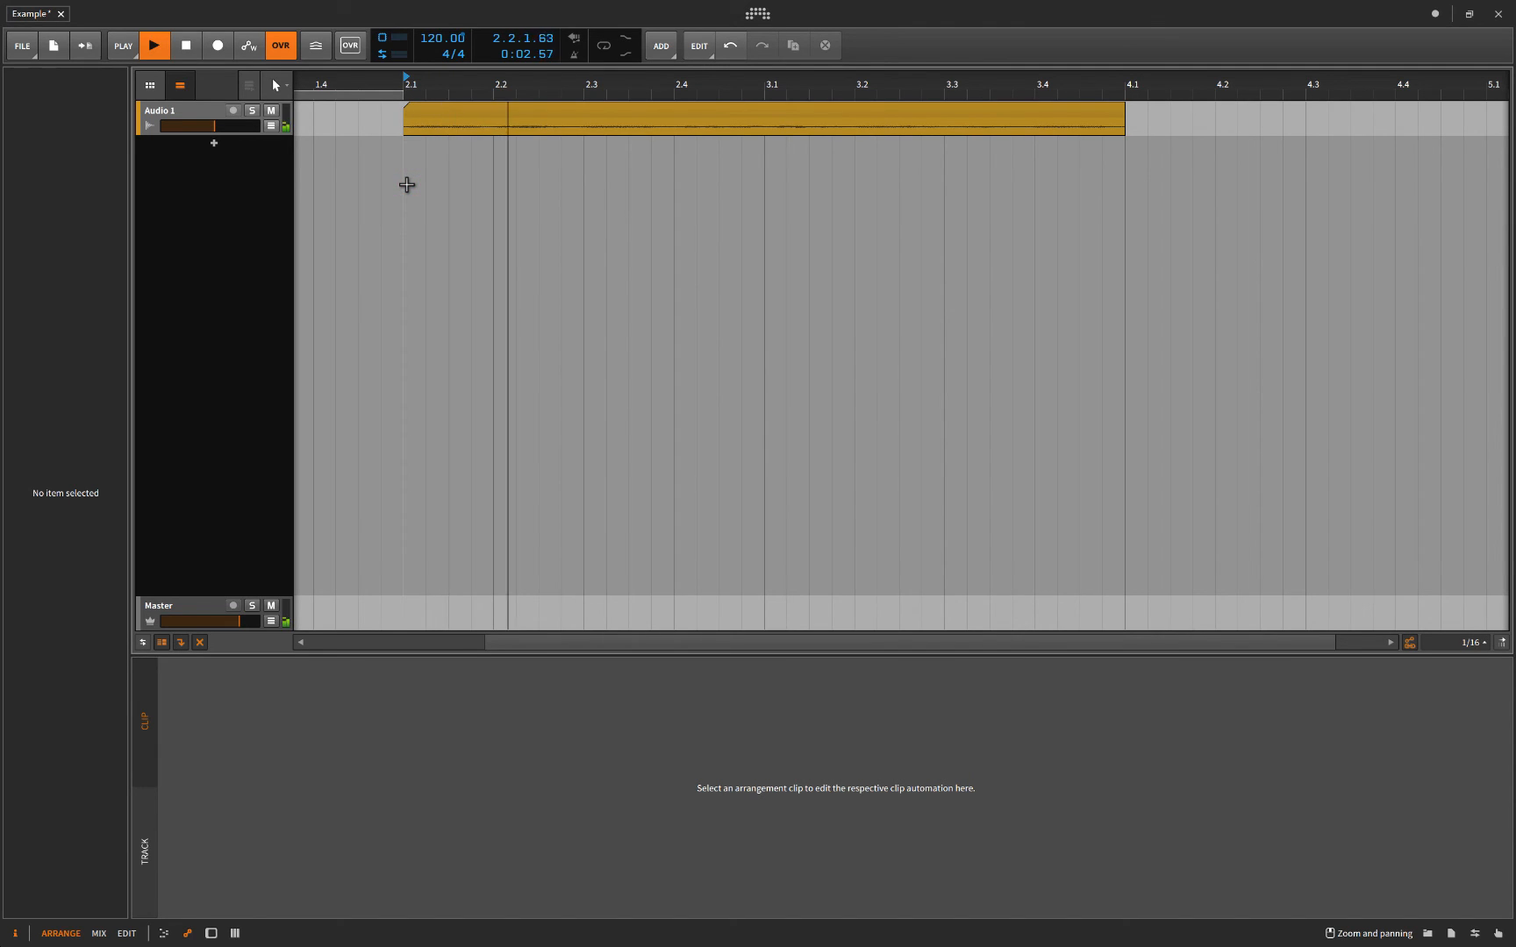
pyautogui.click(154, 44)
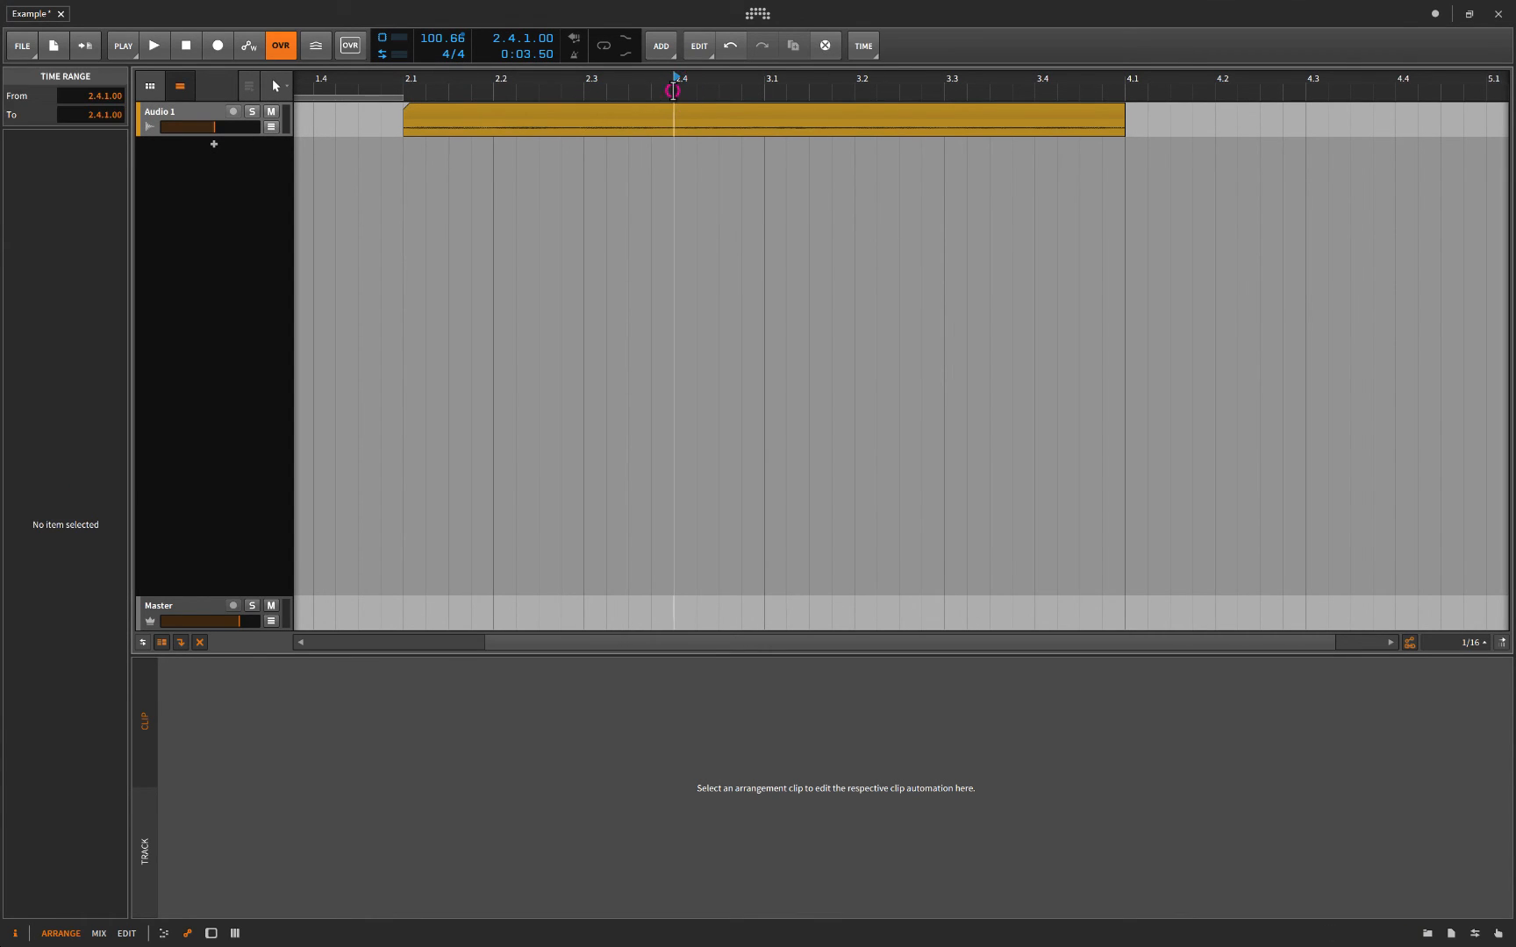
# Add cue markers named start, end and stop at beats 2.4, 3.2 and 3.4.
pyautogui.click(152, 46)
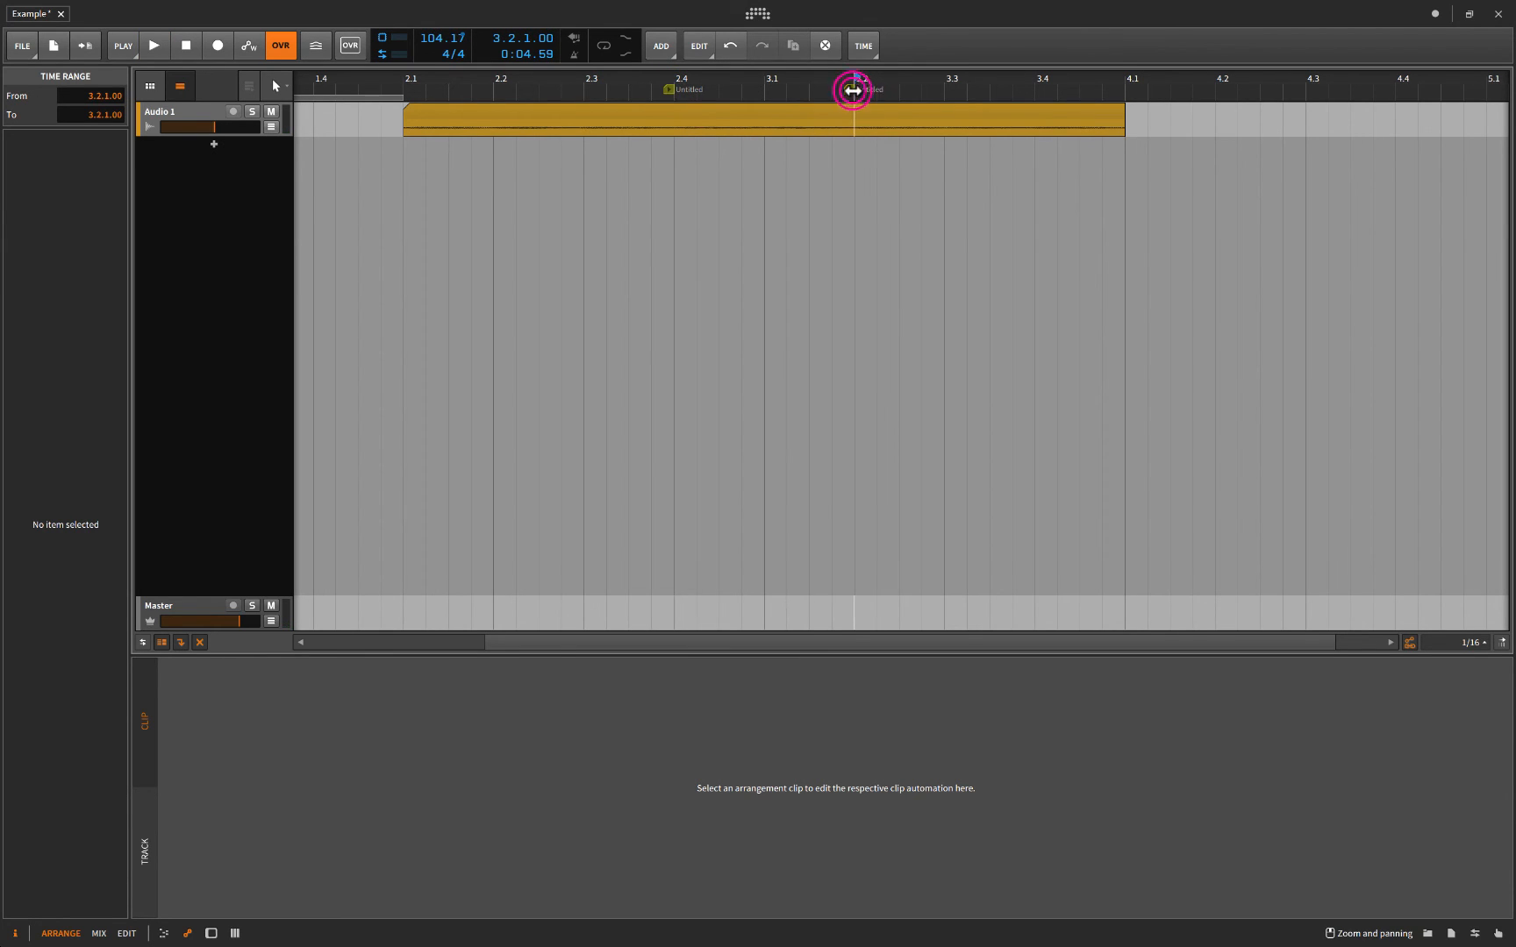
pyautogui.click(670, 90)
pyautogui.write('start')
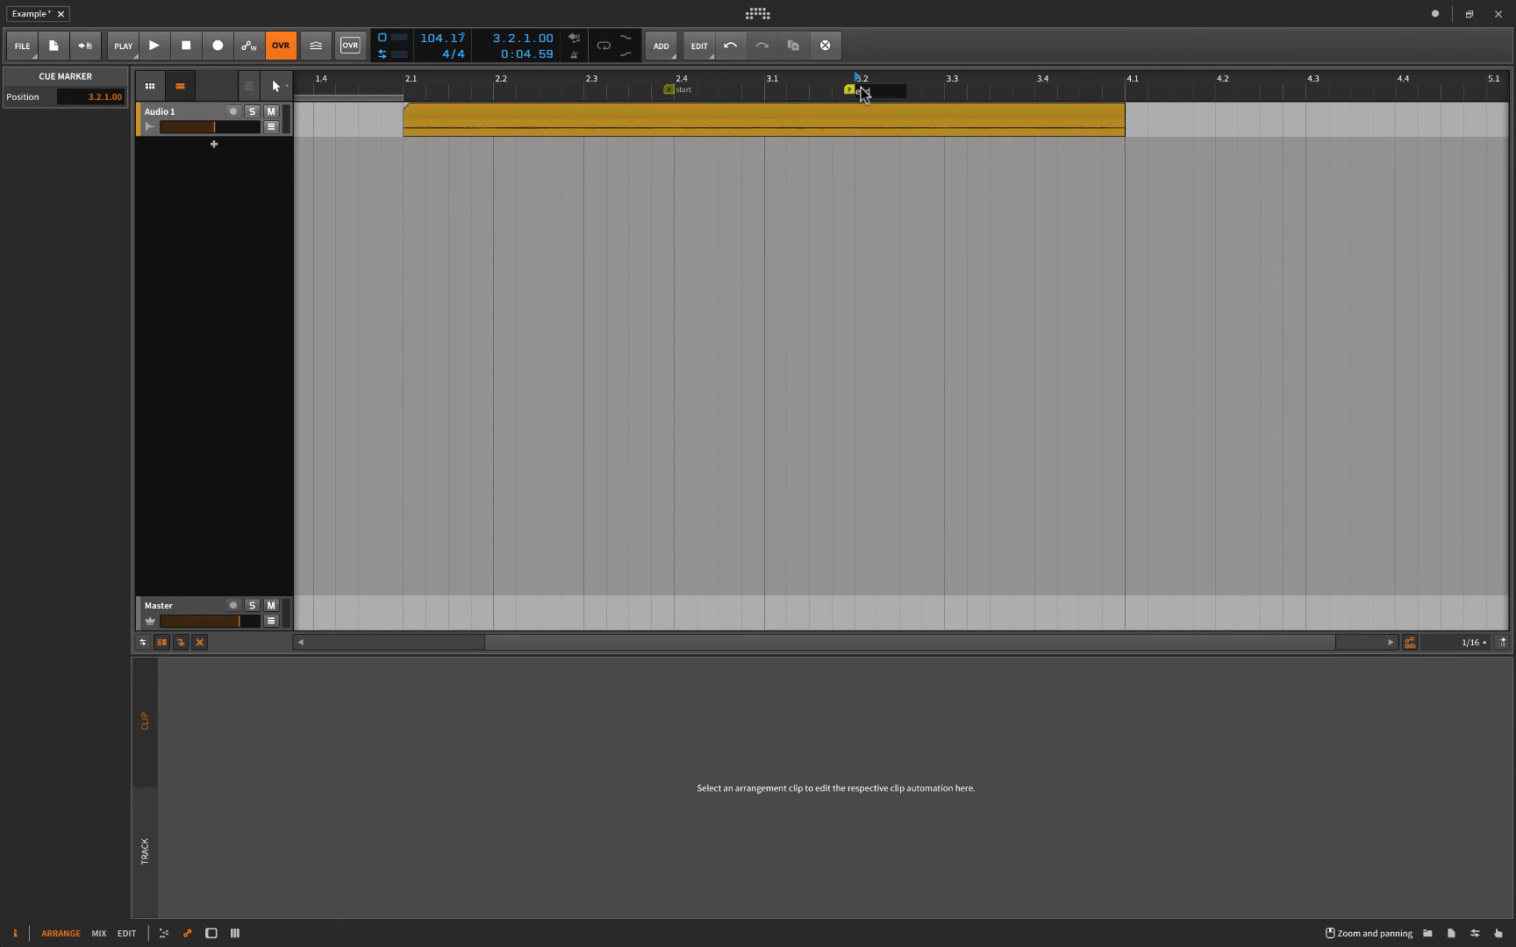
pyautogui.click(152, 45)
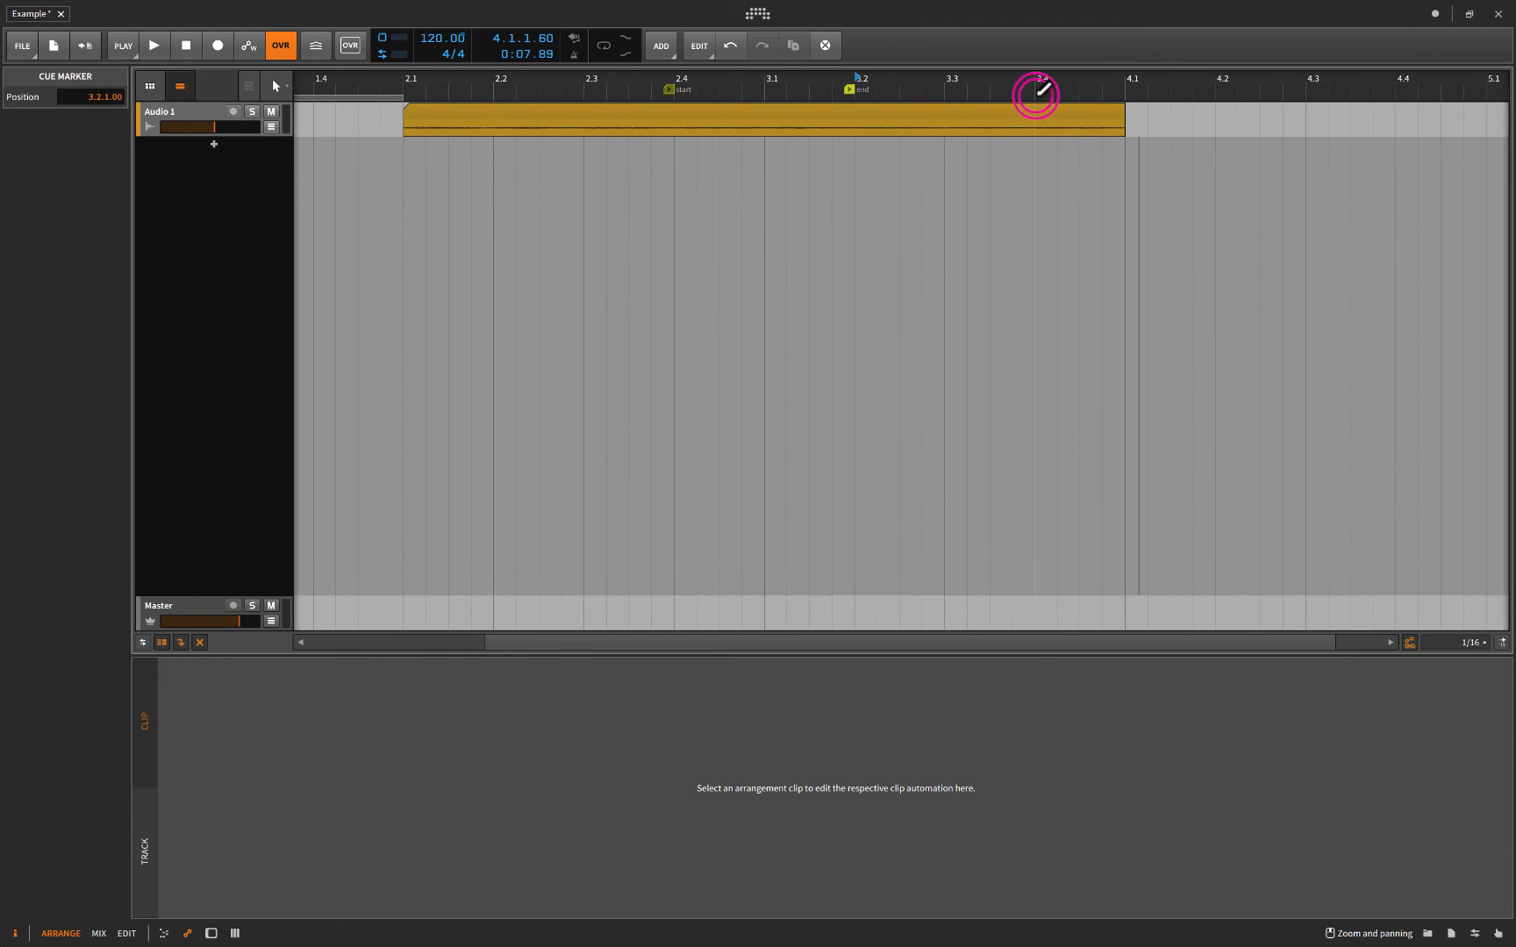
pyautogui.click(1035, 89)
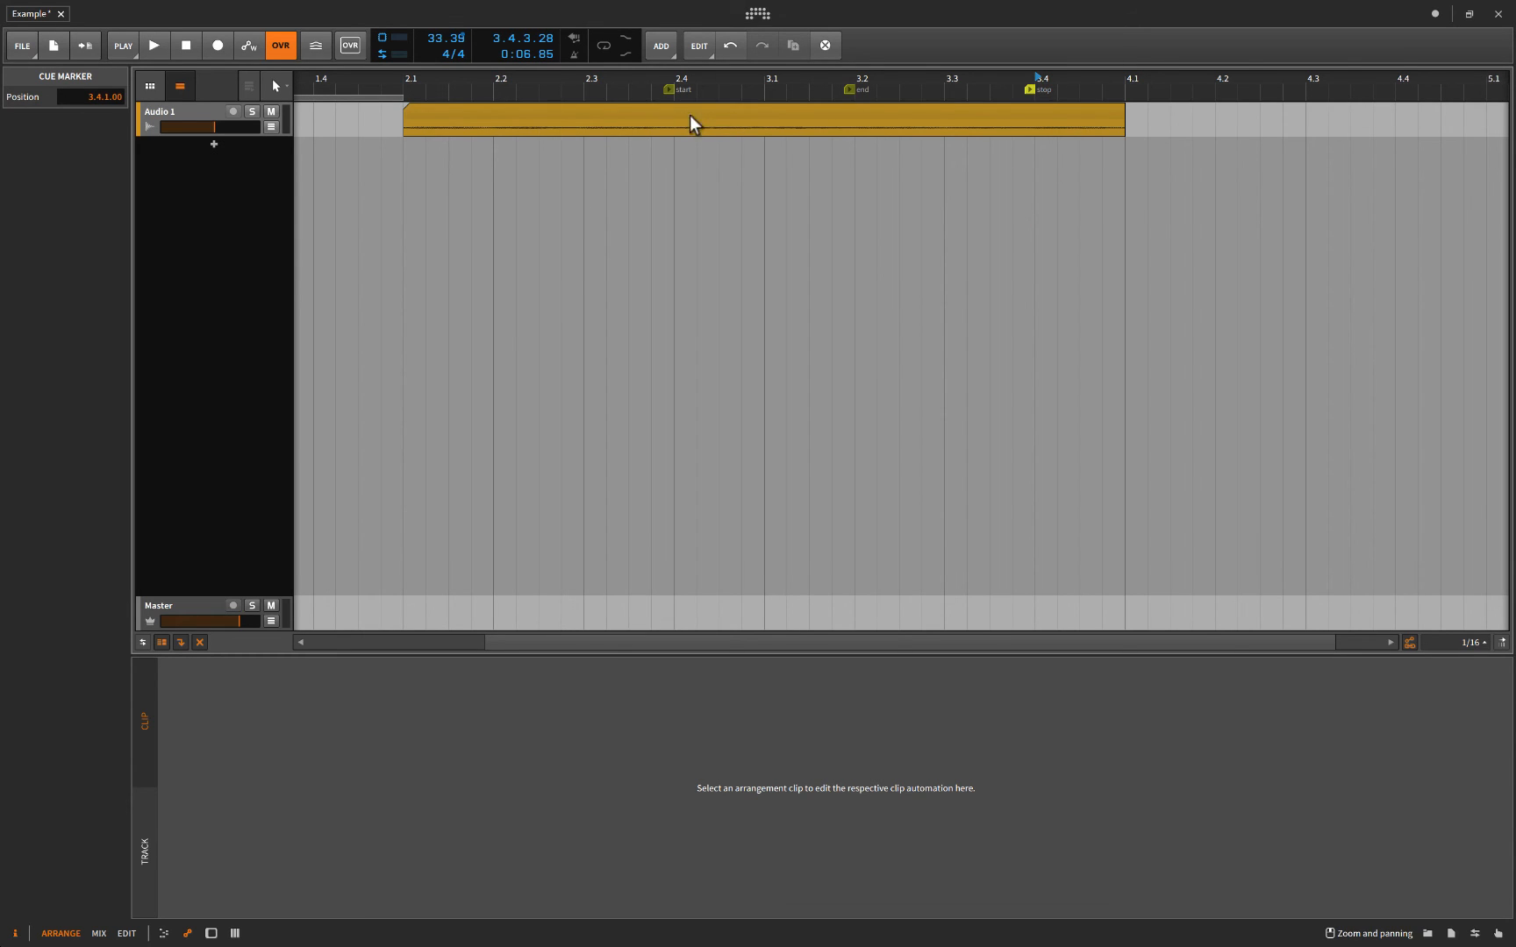
pyautogui.moveTo(793, 123)
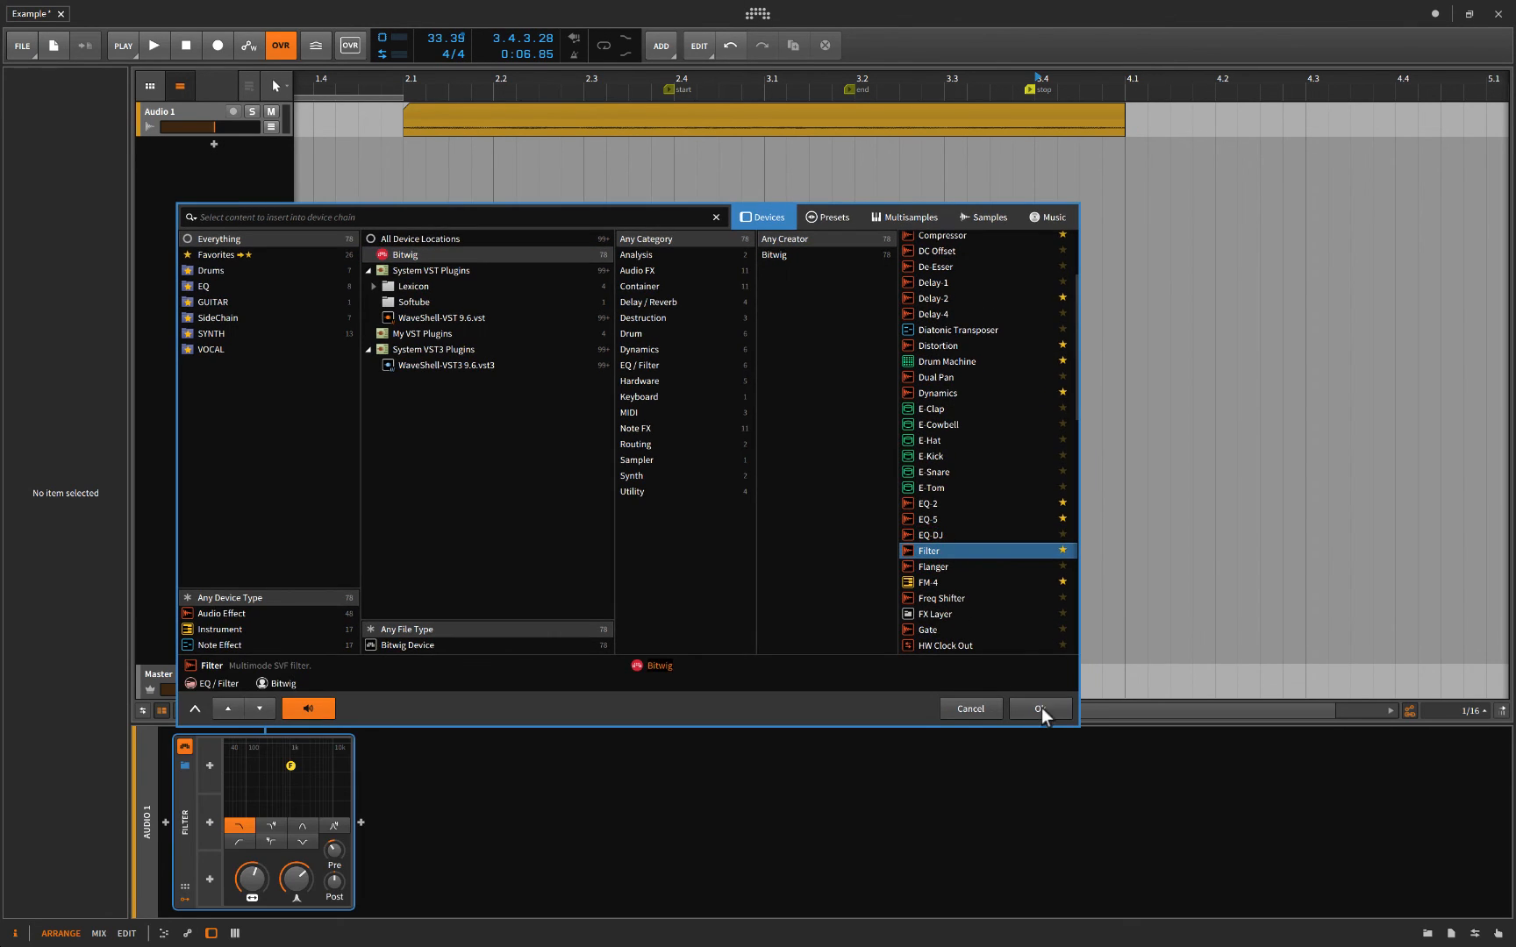
# Add a multimode Filter device to Audio 1 and briefly play it back.
pyautogui.click(1040, 708)
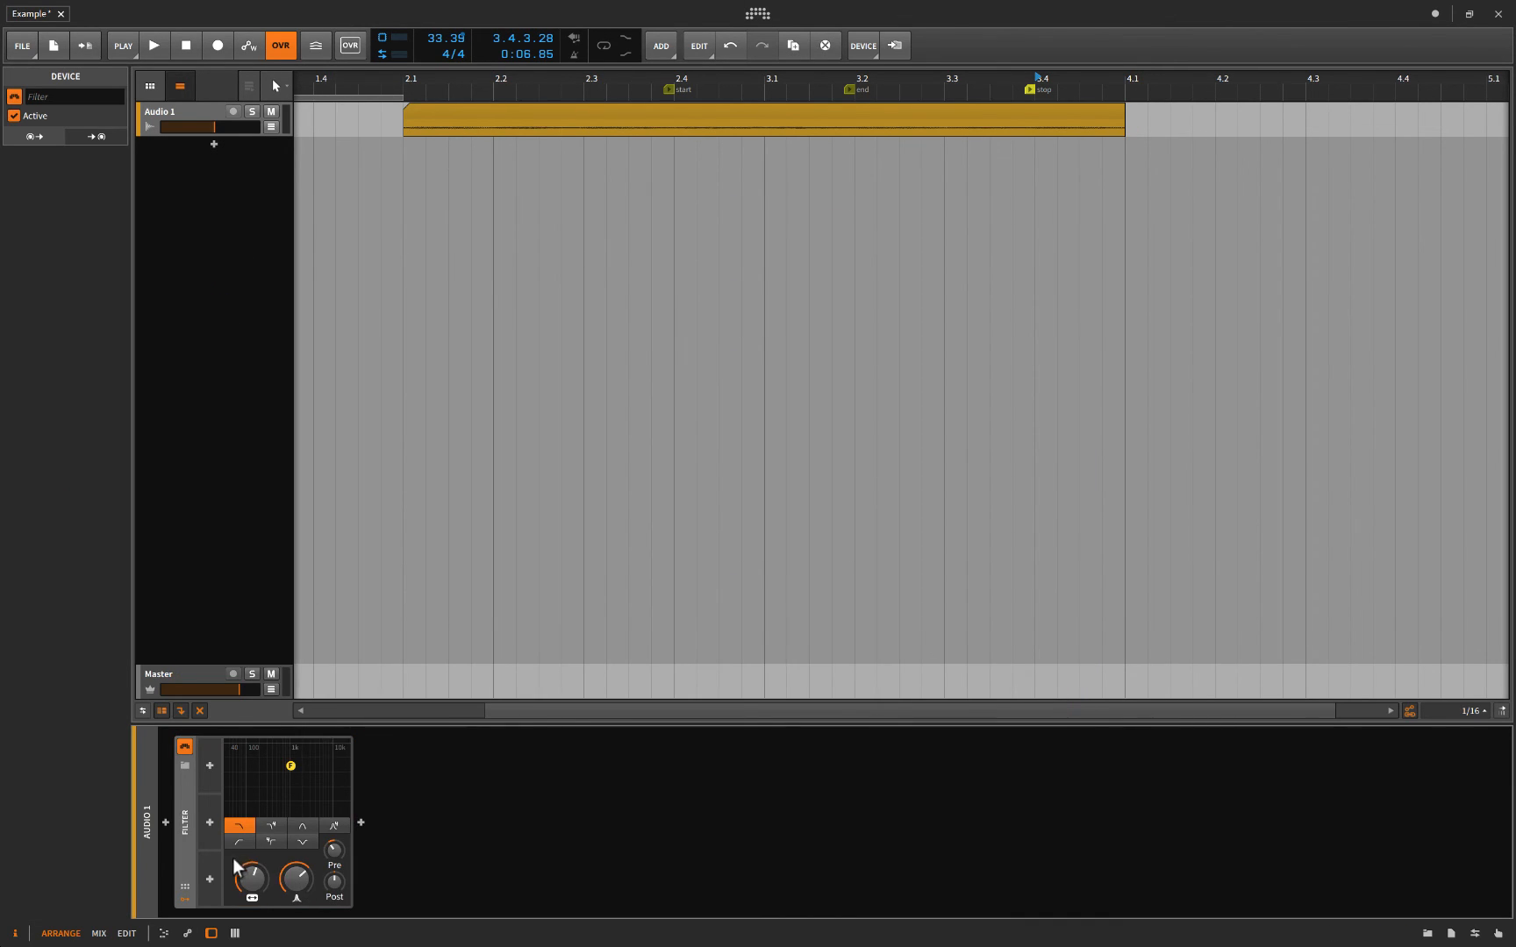
pyautogui.click(153, 46)
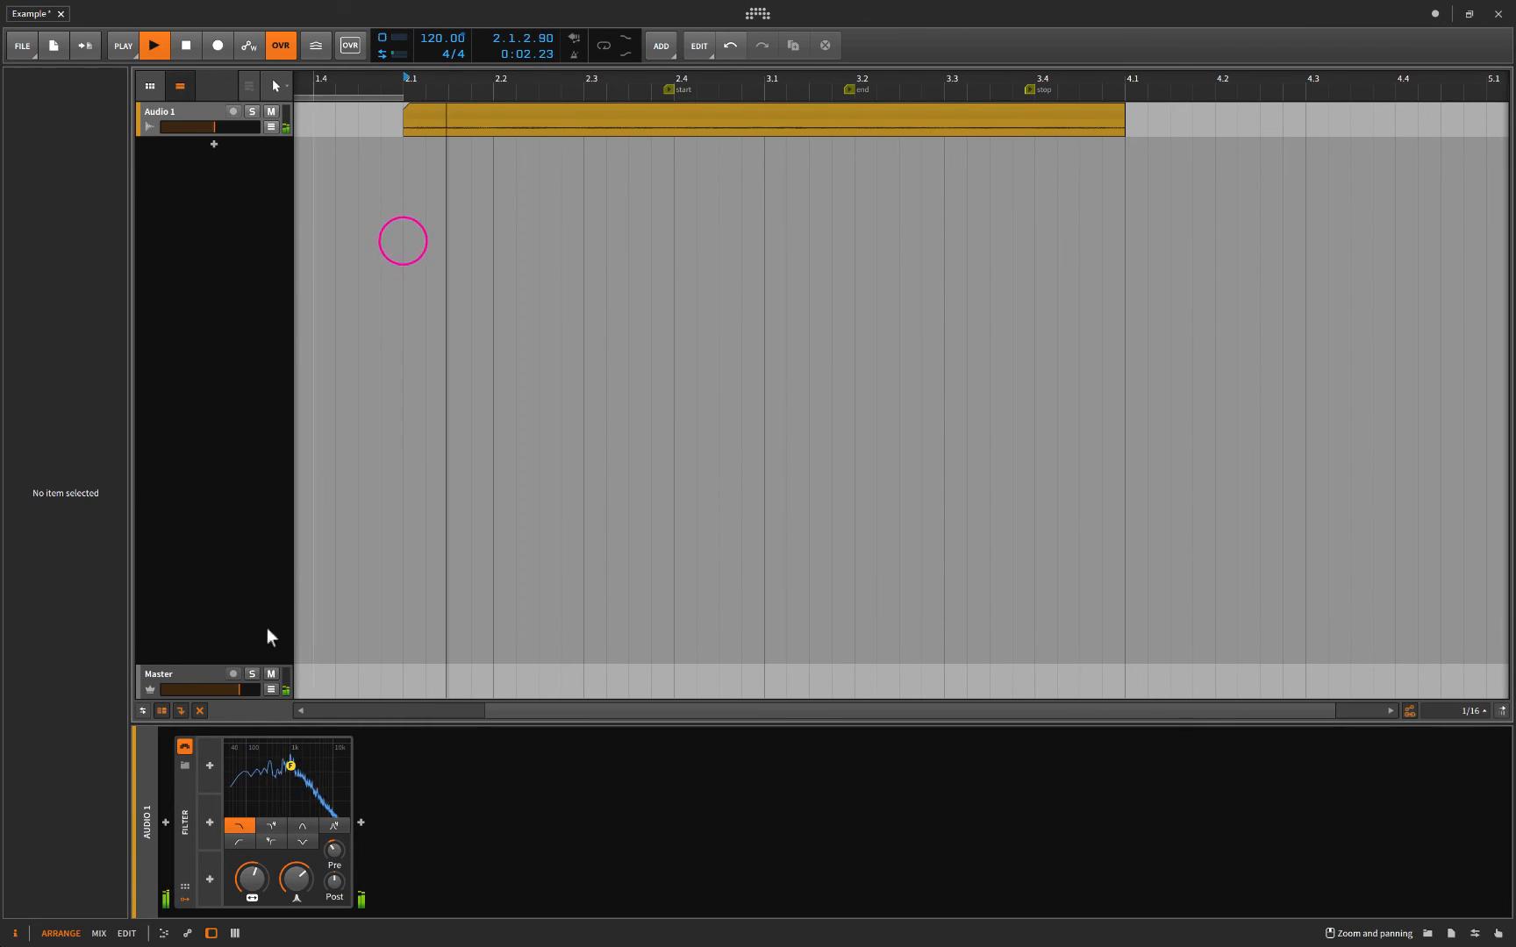
pyautogui.click(153, 45)
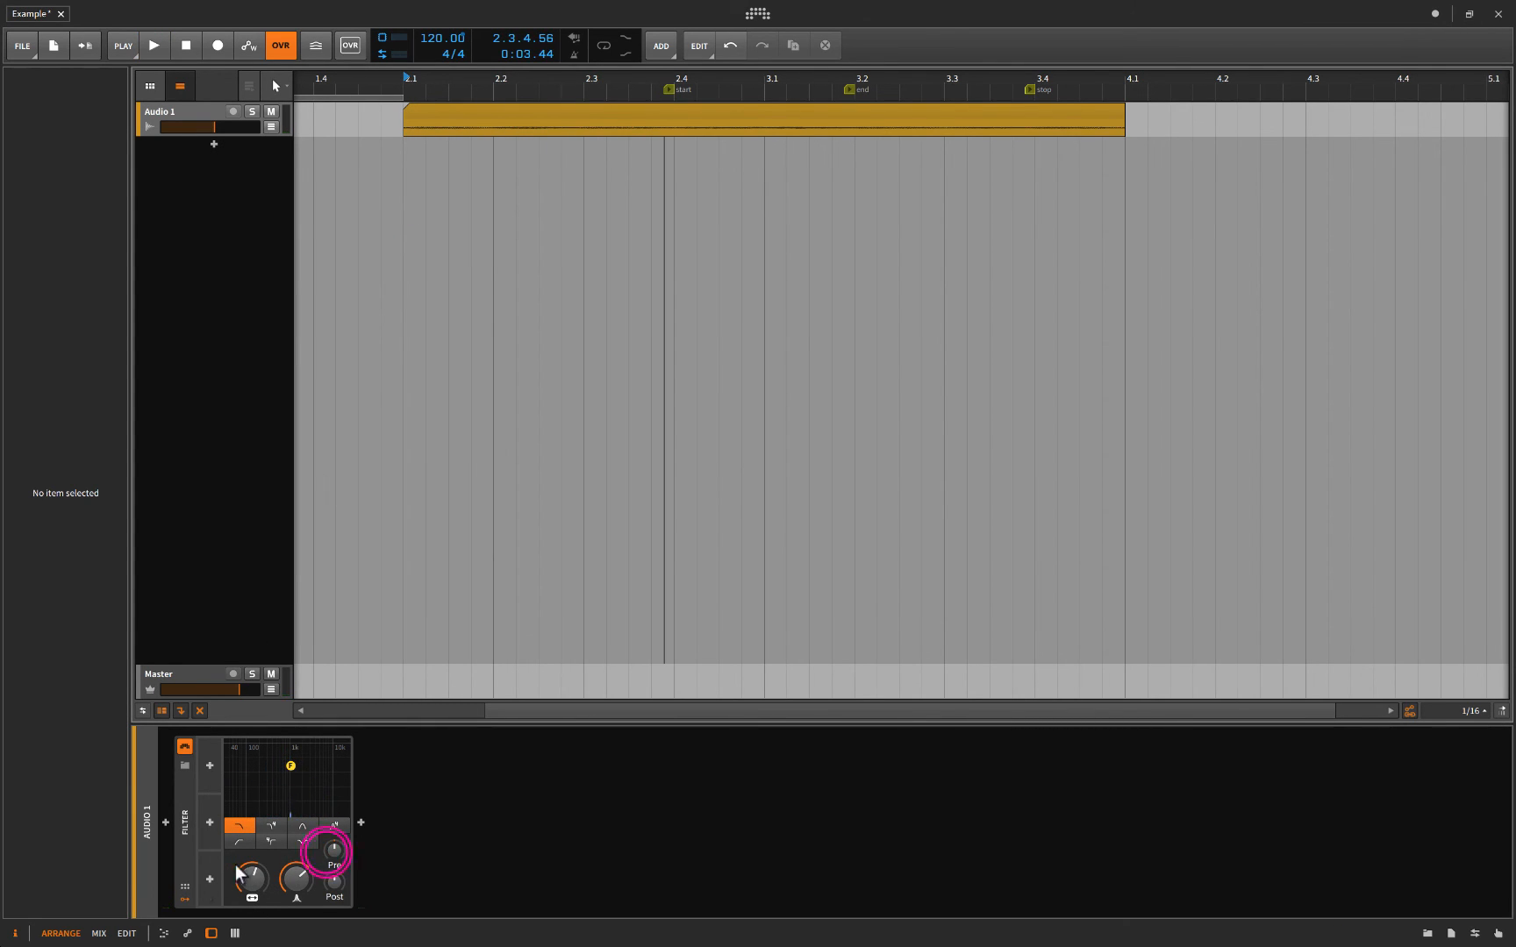
# Raise filter resonance to about half and sweep the cutoff up during playback.
pyautogui.moveTo(335, 851); pyautogui.dragTo(291, 874)
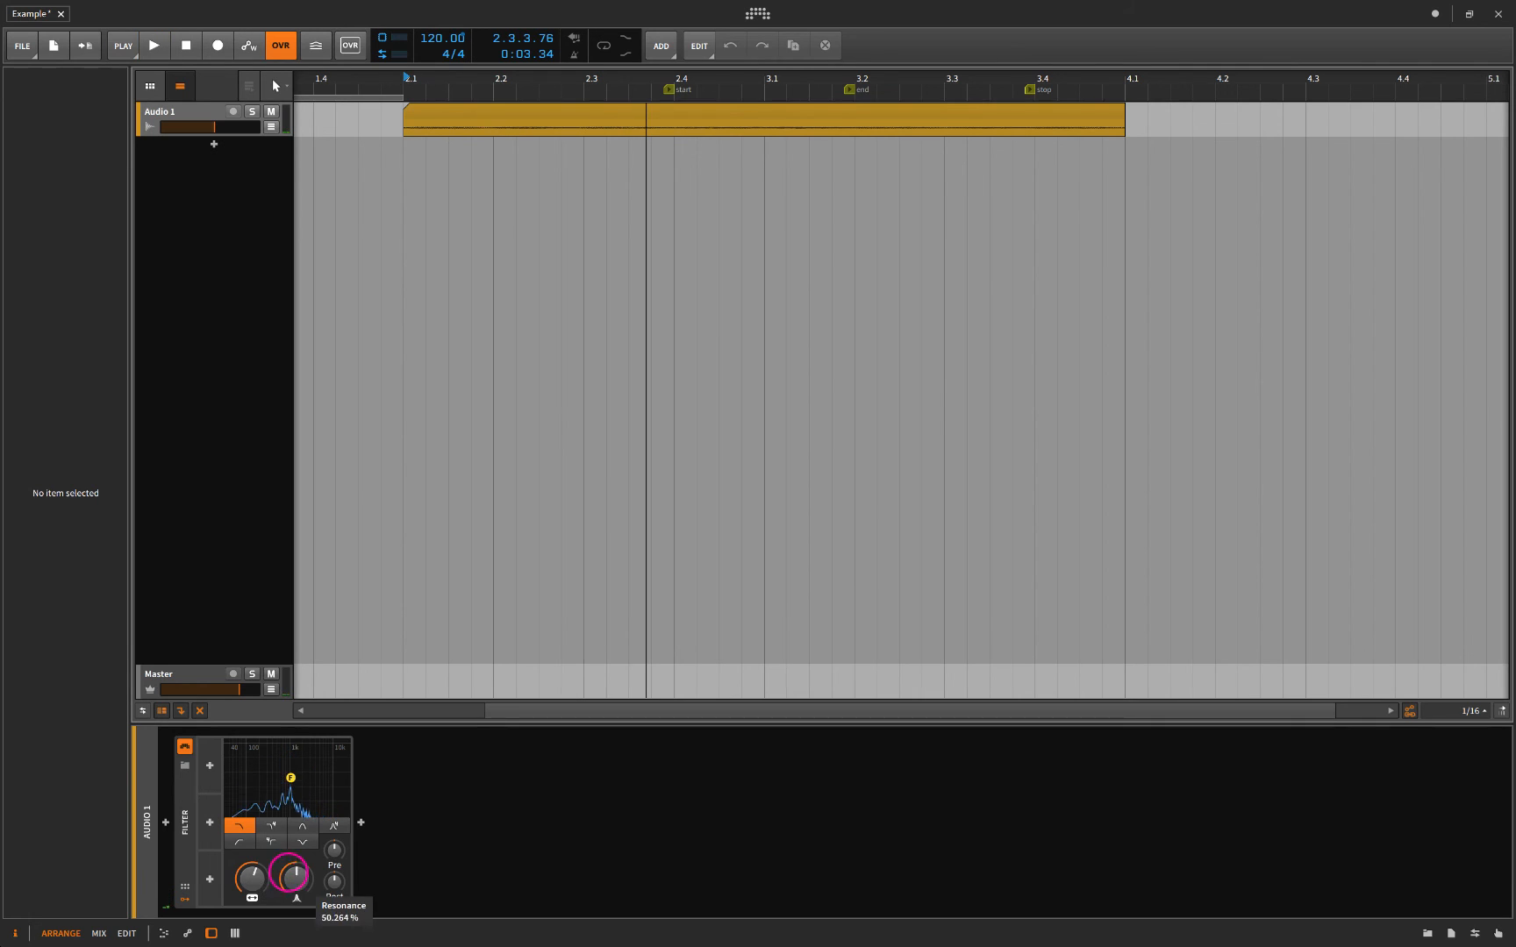
pyautogui.click(152, 46)
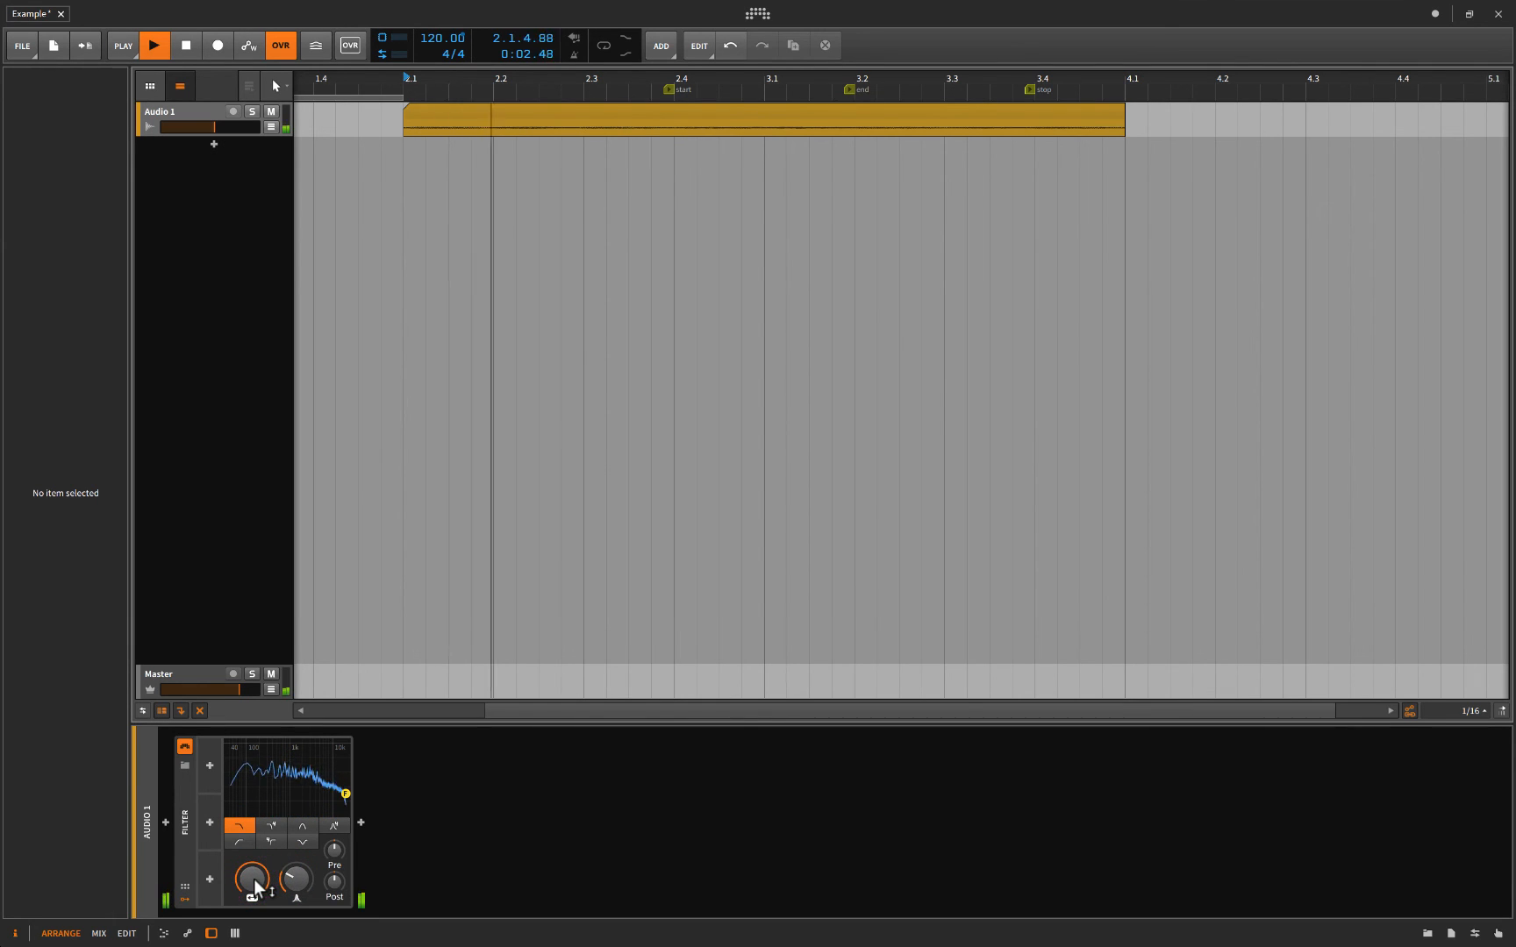
pyautogui.moveTo(254, 878); pyautogui.dragTo(253, 865)
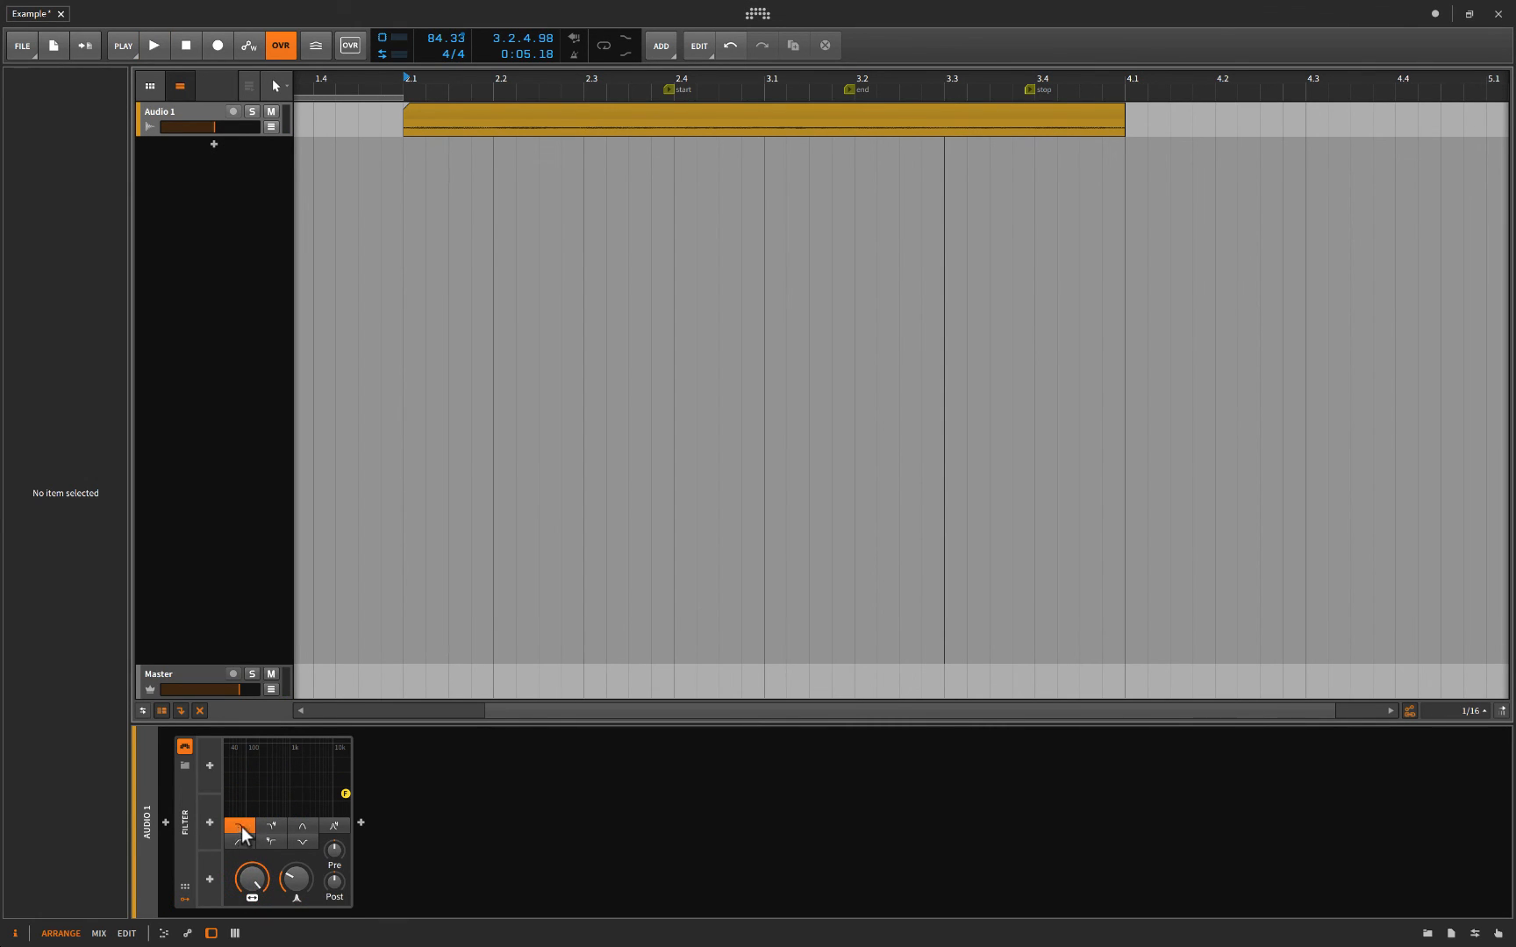
pyautogui.moveTo(295, 880); pyautogui.dragTo(294, 865)
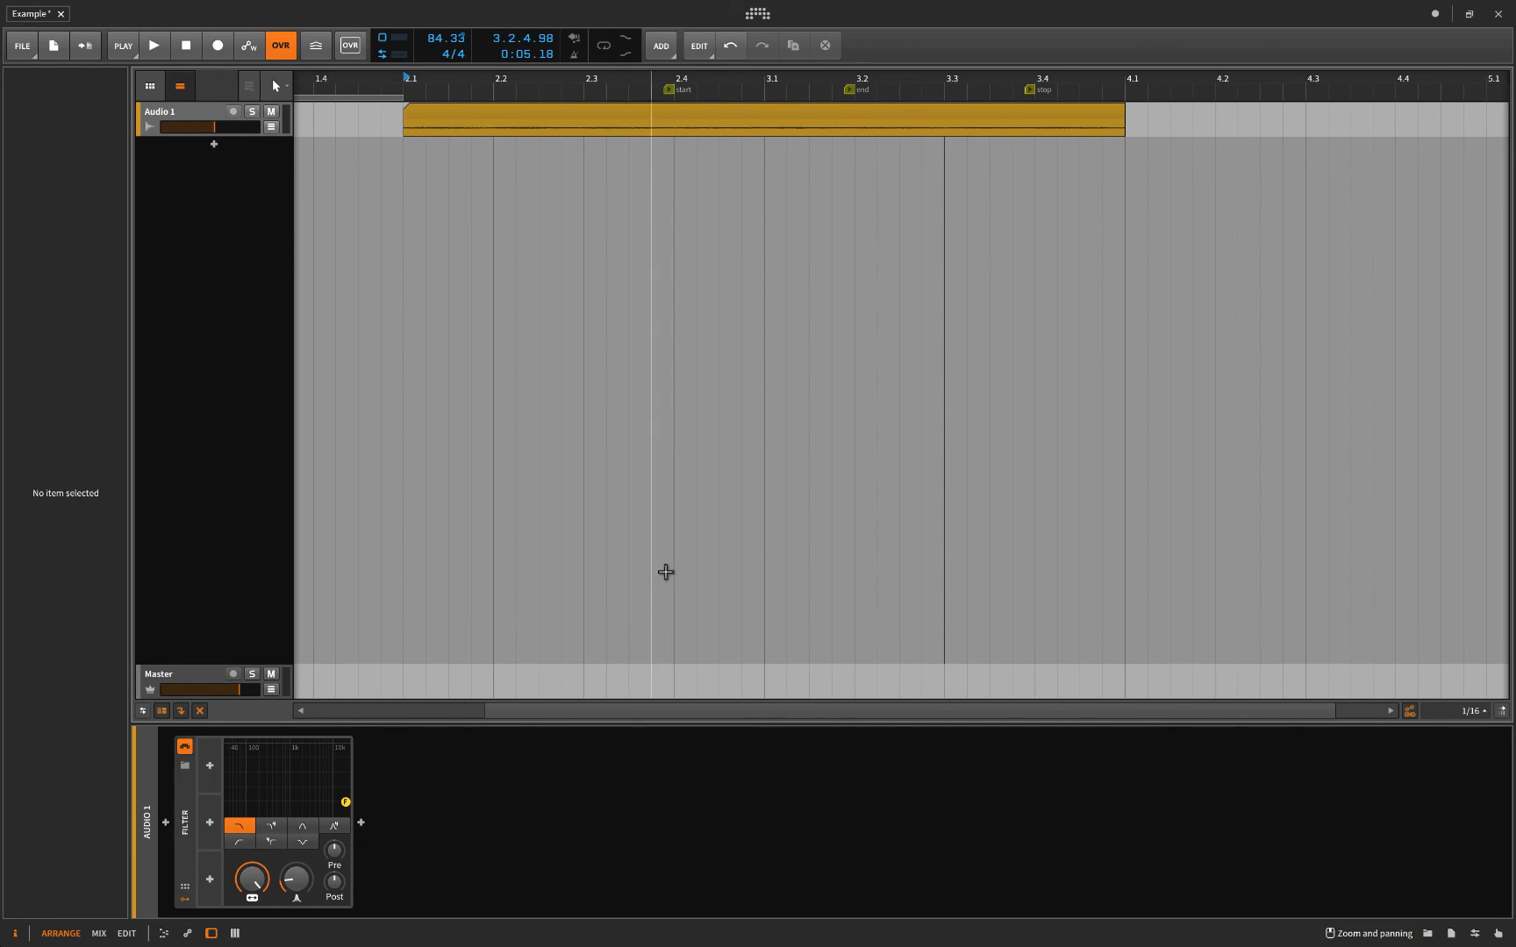
pyautogui.moveTo(251, 880)
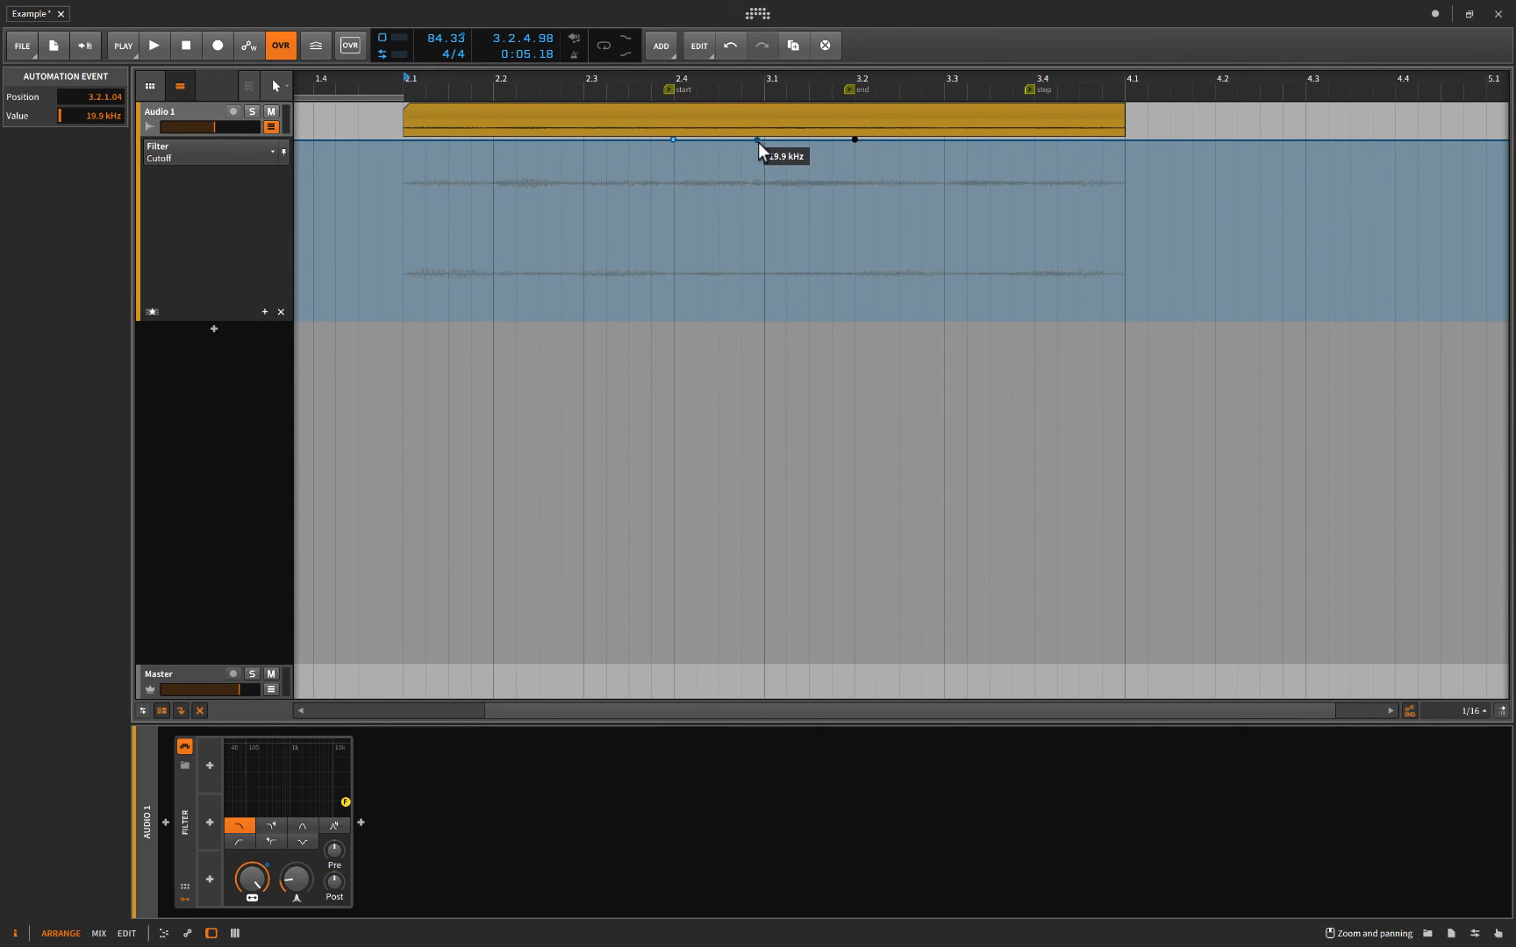
# Lower the cutoff point at 3.1 to about 12.3 kHz and curve both sides of the dip.
pyautogui.moveTo(757, 141); pyautogui.dragTo(763, 143)
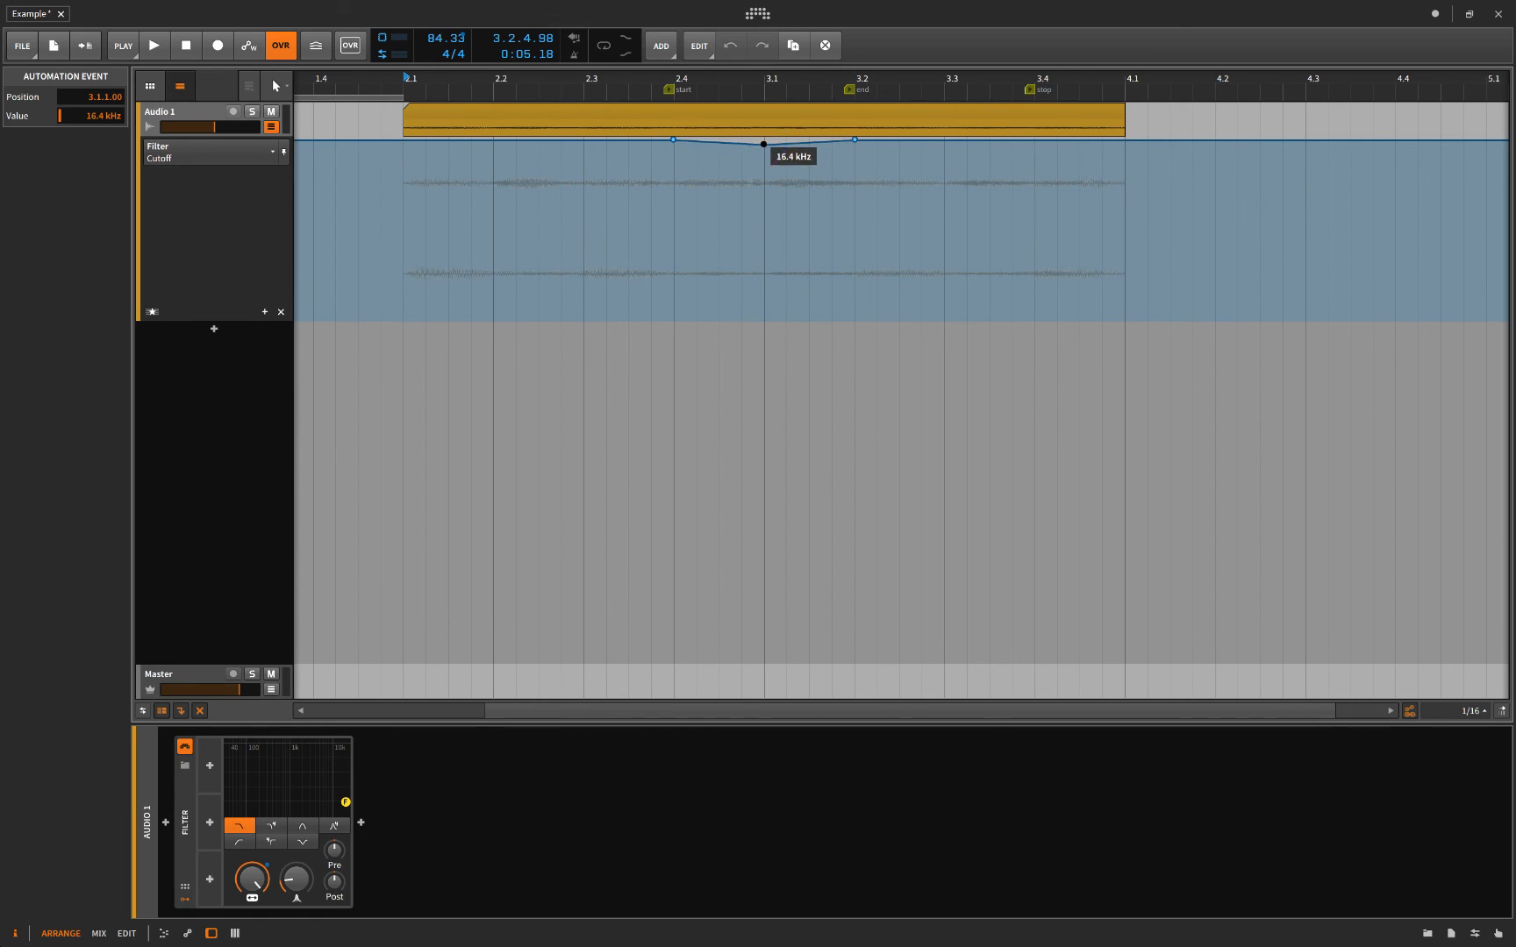
pyautogui.moveTo(763, 142); pyautogui.dragTo(763, 153)
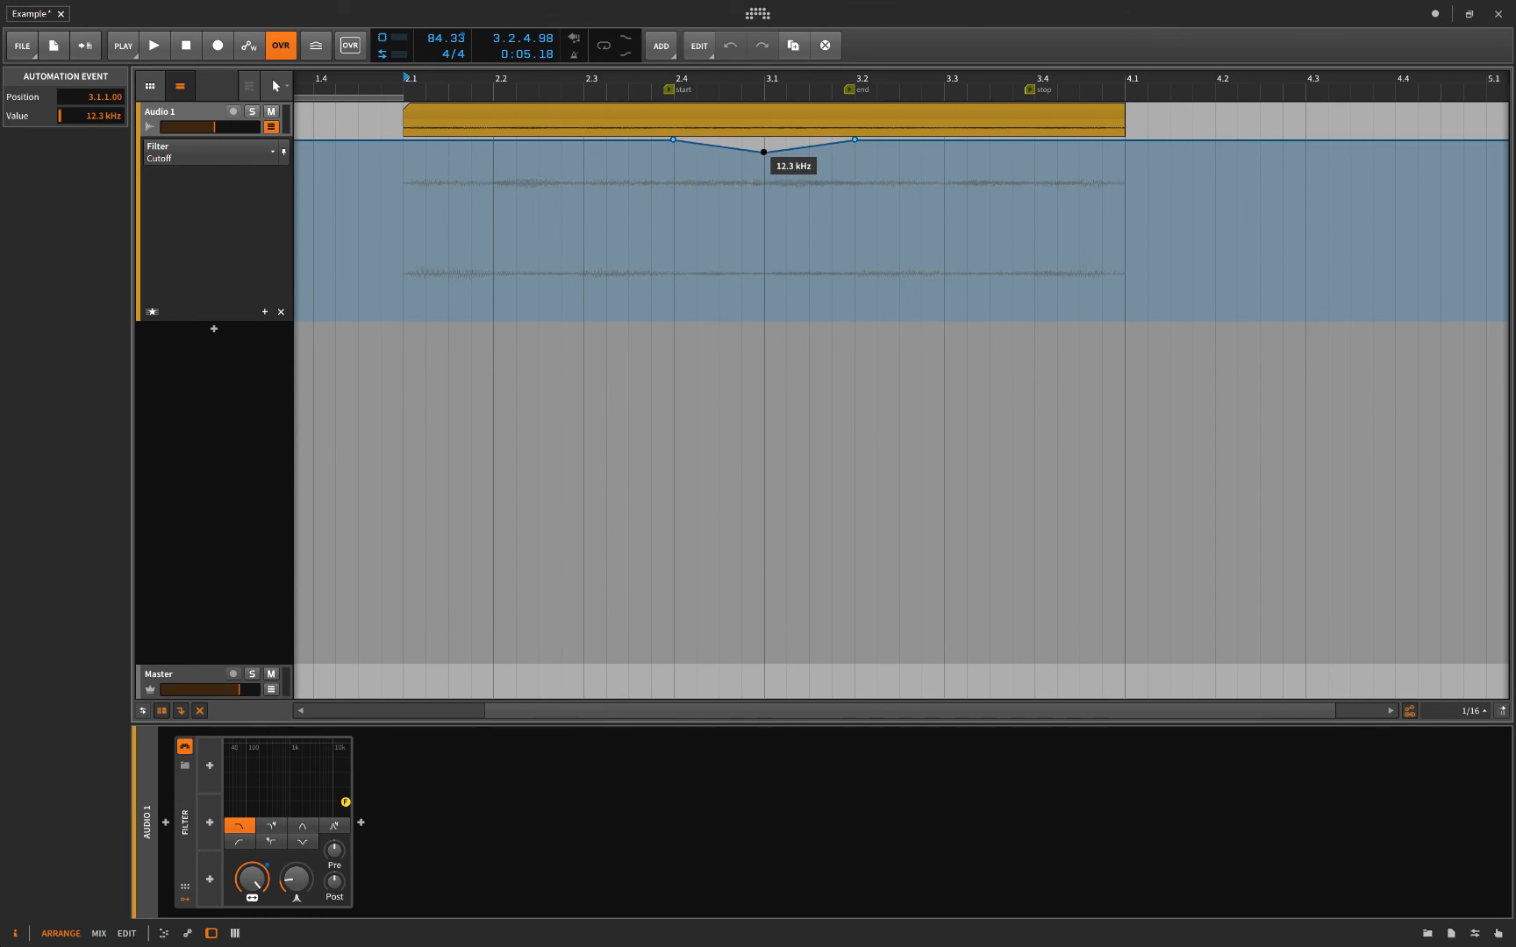
pyautogui.moveTo(761, 152); pyautogui.dragTo(761, 161)
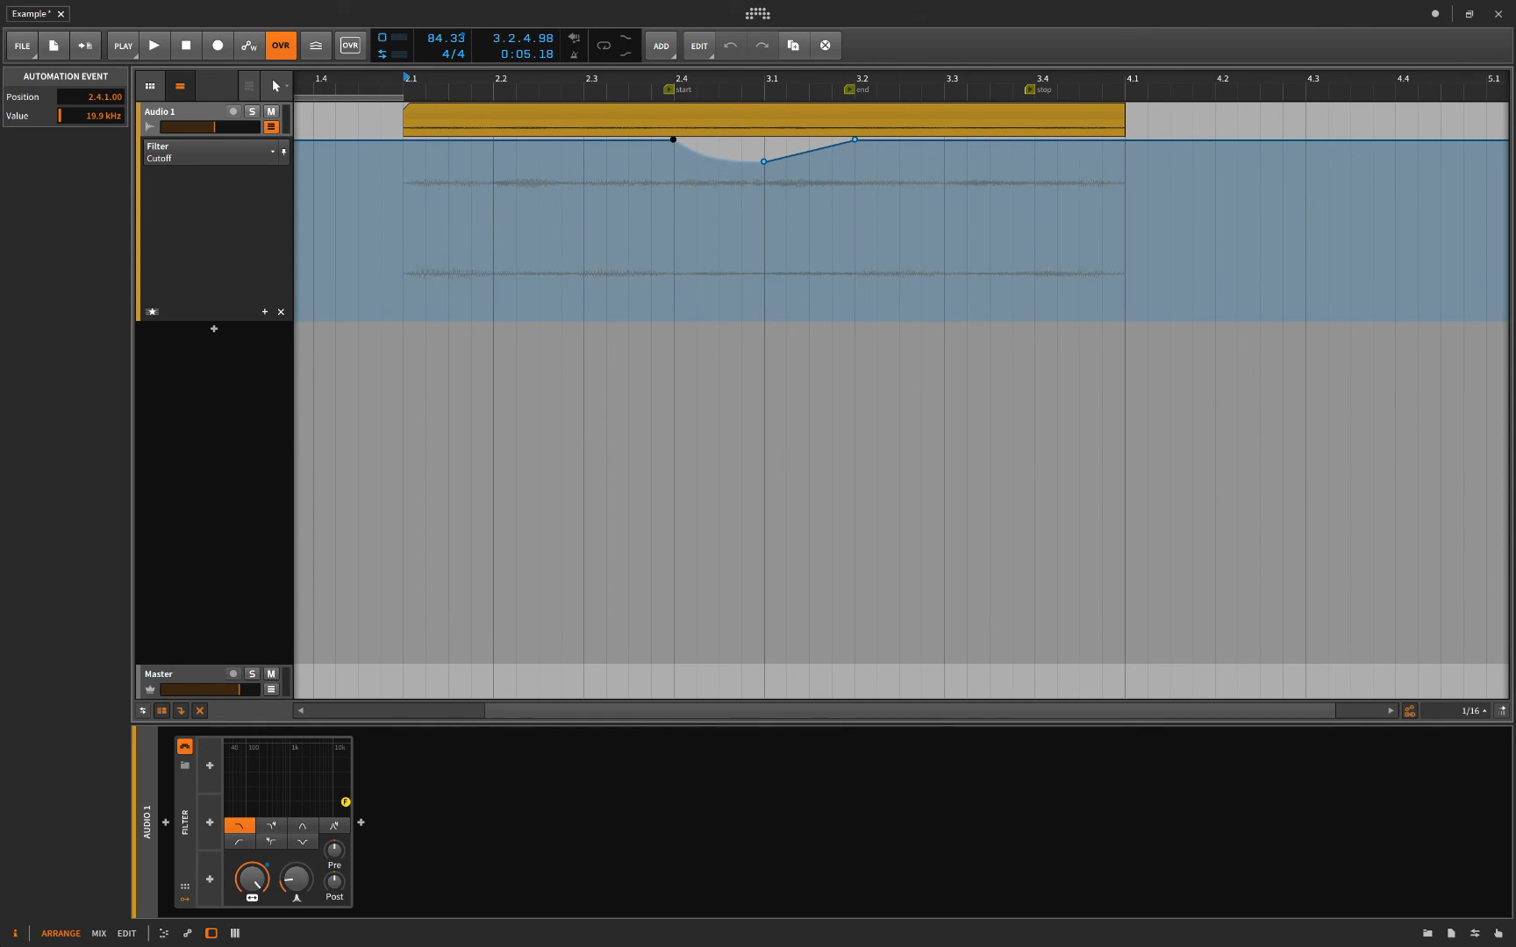
pyautogui.moveTo(855, 141); pyautogui.dragTo(798, 151)
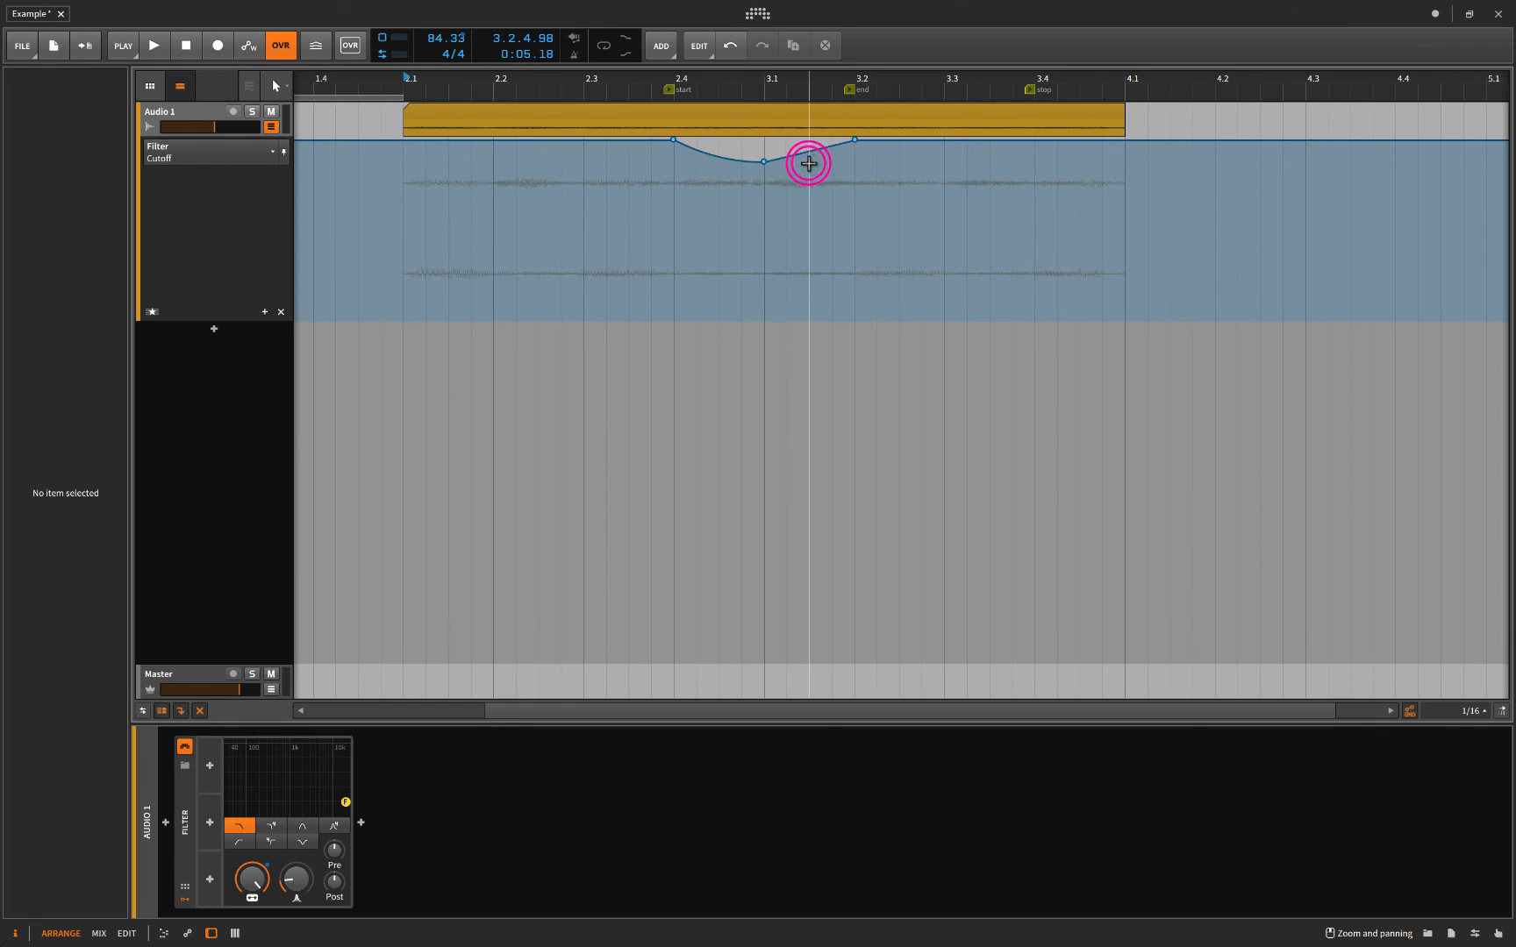
# Adjust the dip's bottom point, add a point at the stop marker, and curve the drop.
pyautogui.click(807, 162)
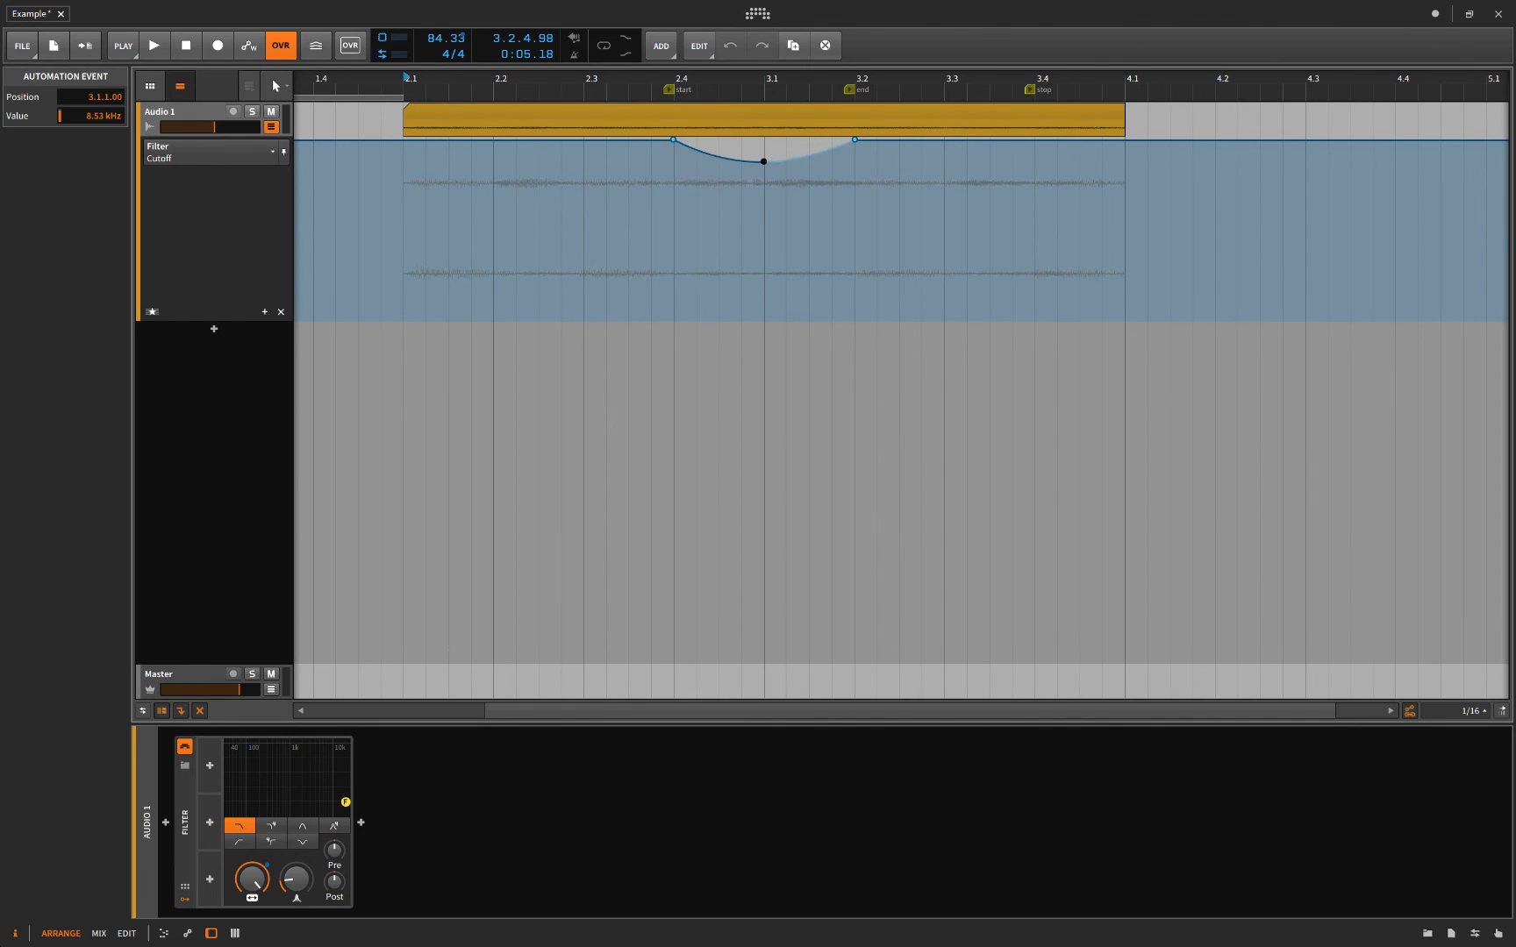
pyautogui.moveTo(725, 155); pyautogui.dragTo(761, 160)
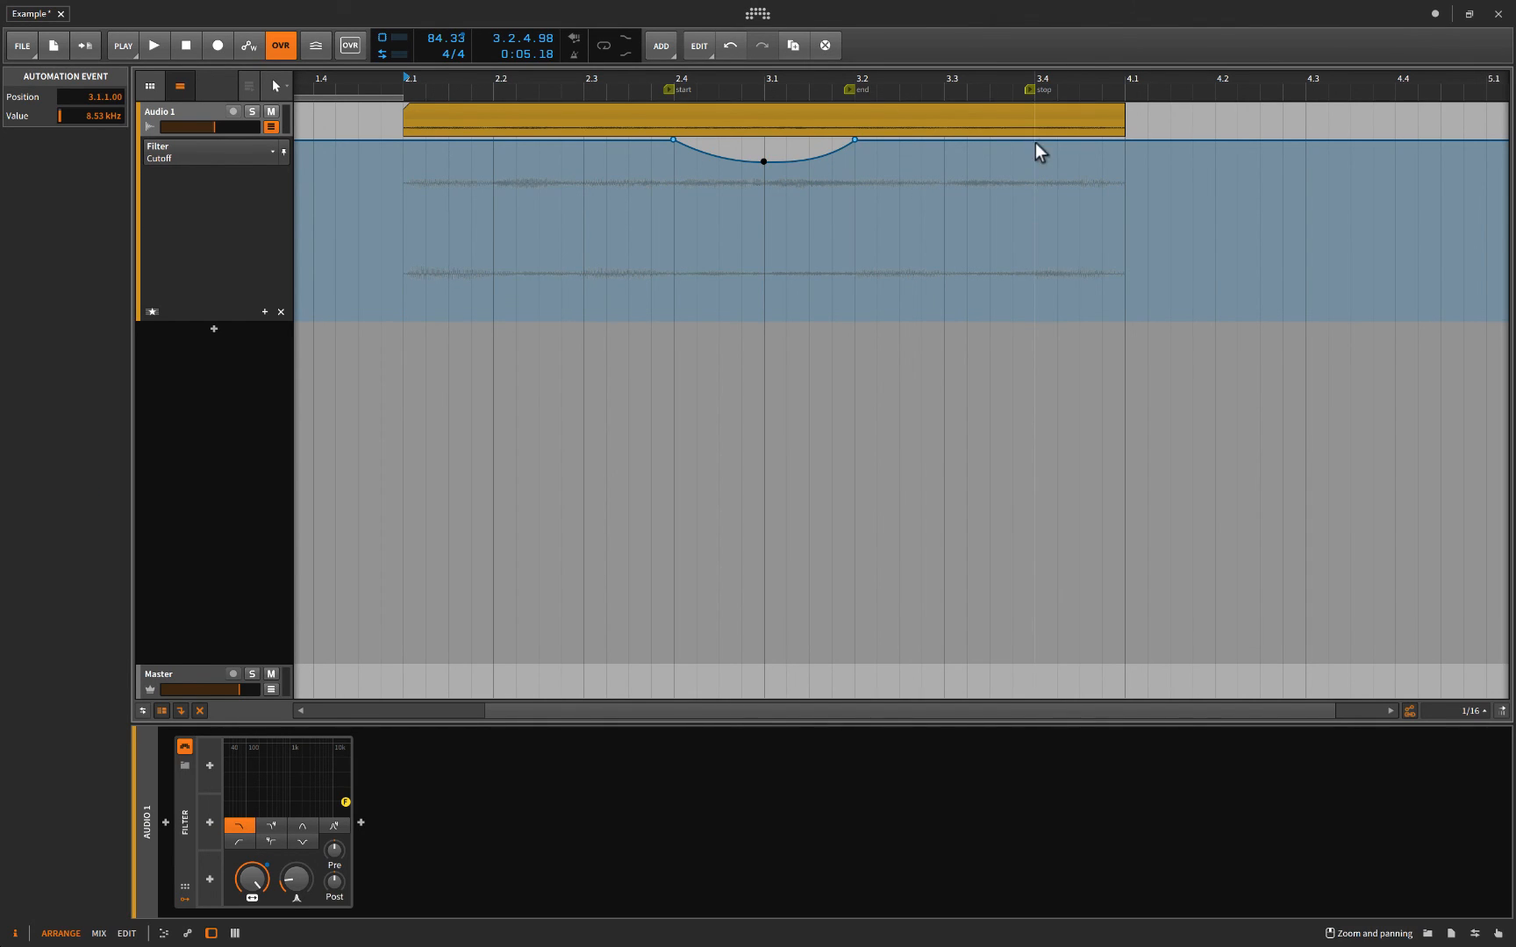
pyautogui.click(1033, 140)
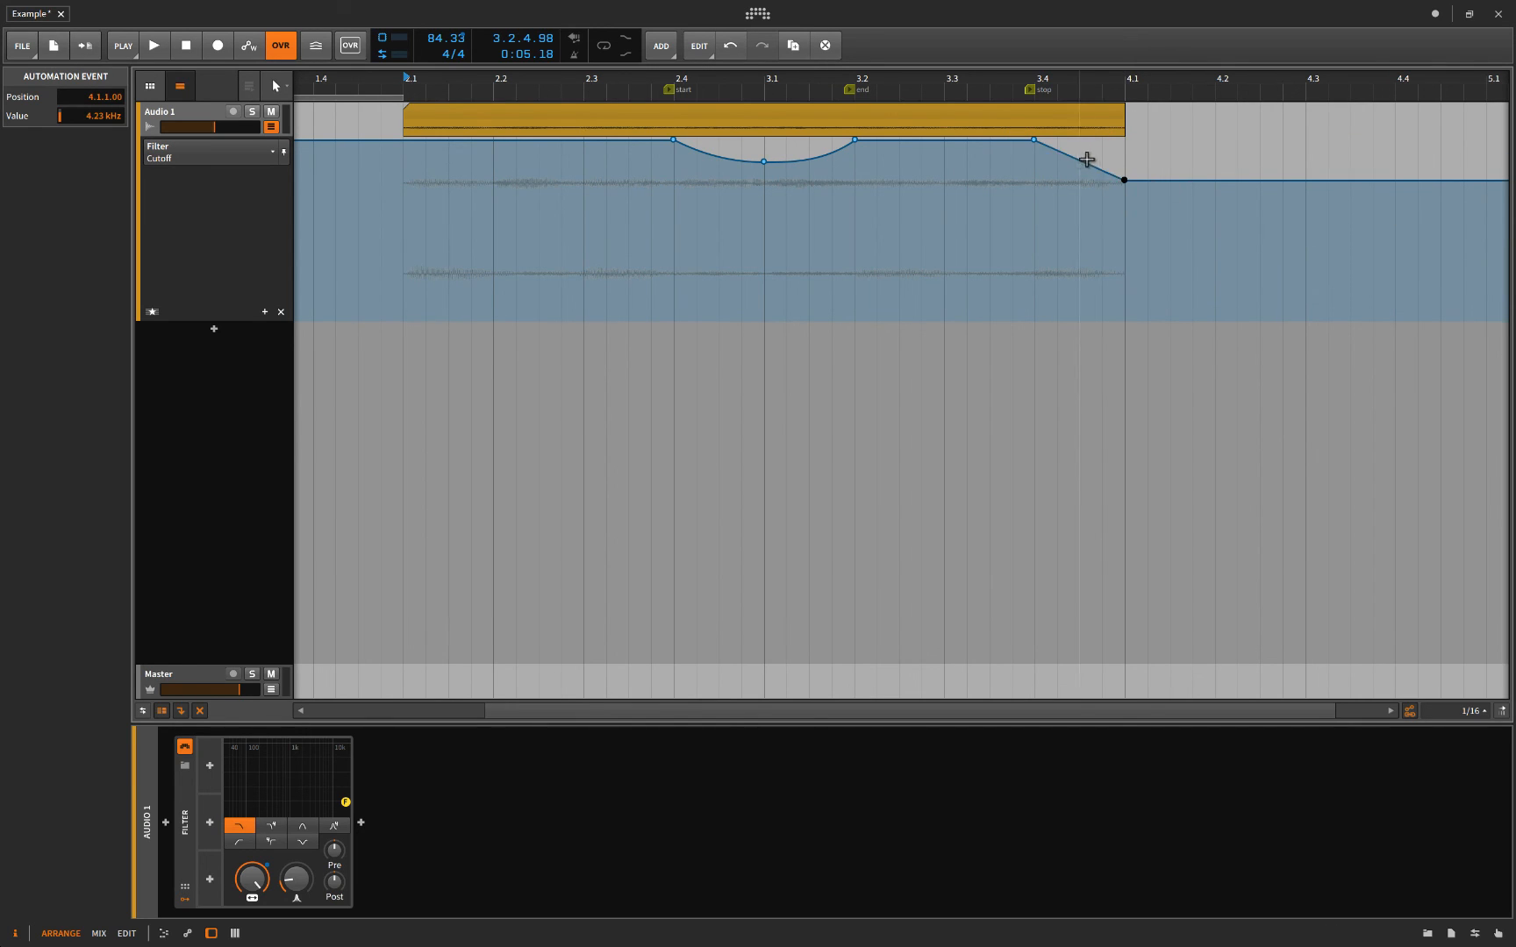
pyautogui.moveTo(1088, 159); pyautogui.dragTo(1073, 150)
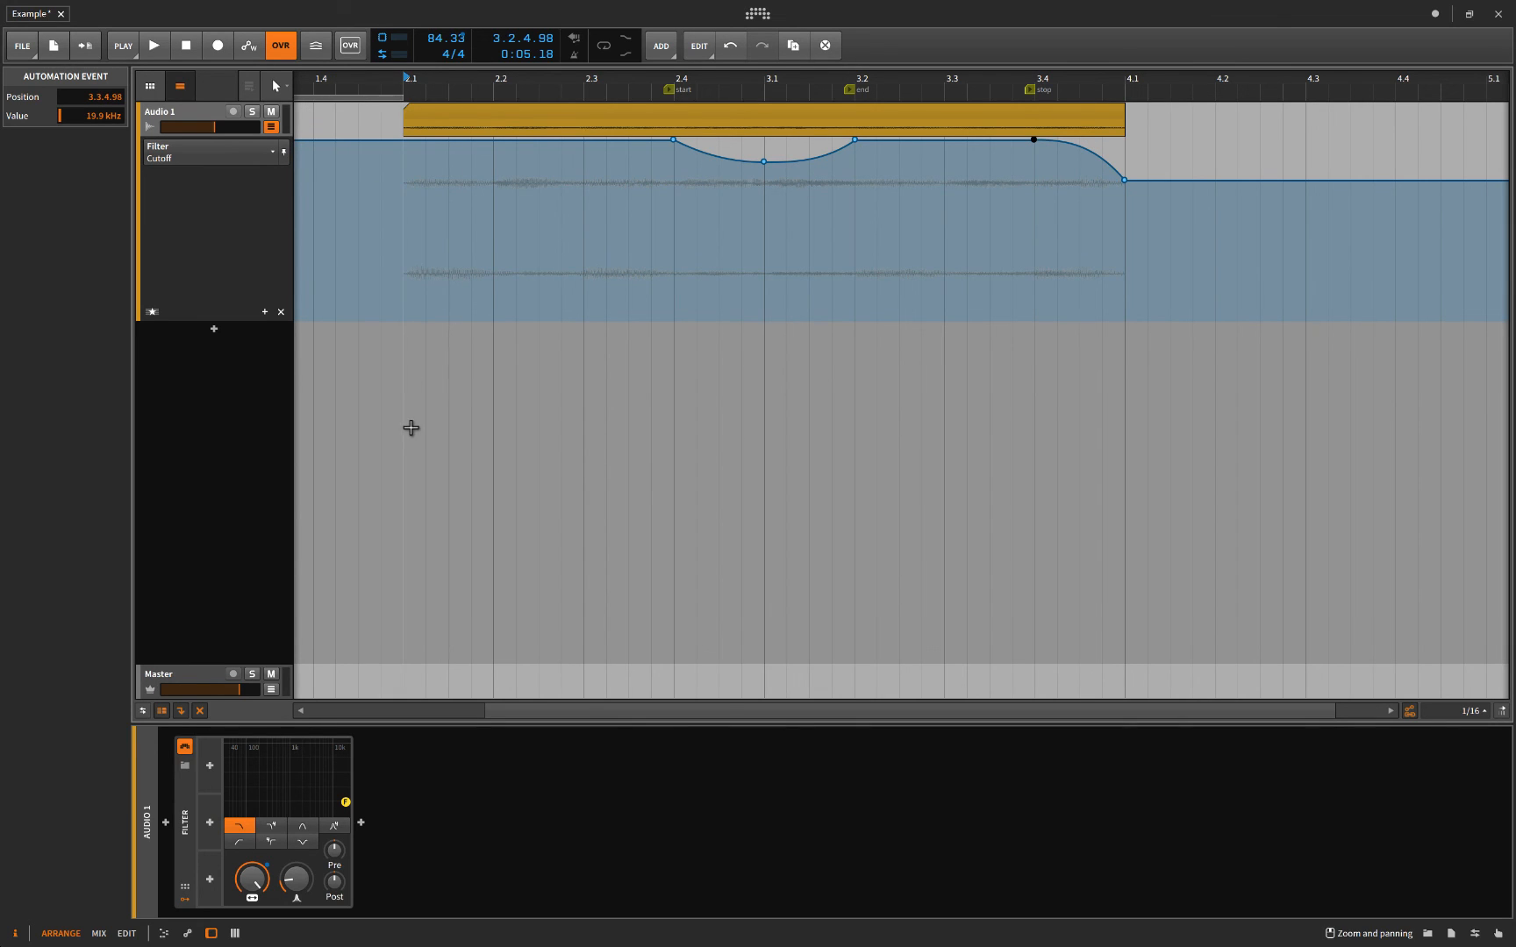
# Set the cutoff to 659 Hz at bar 4.1 and 2.79 kHz at 3.1, auditioning before and after.
pyautogui.click(153, 46)
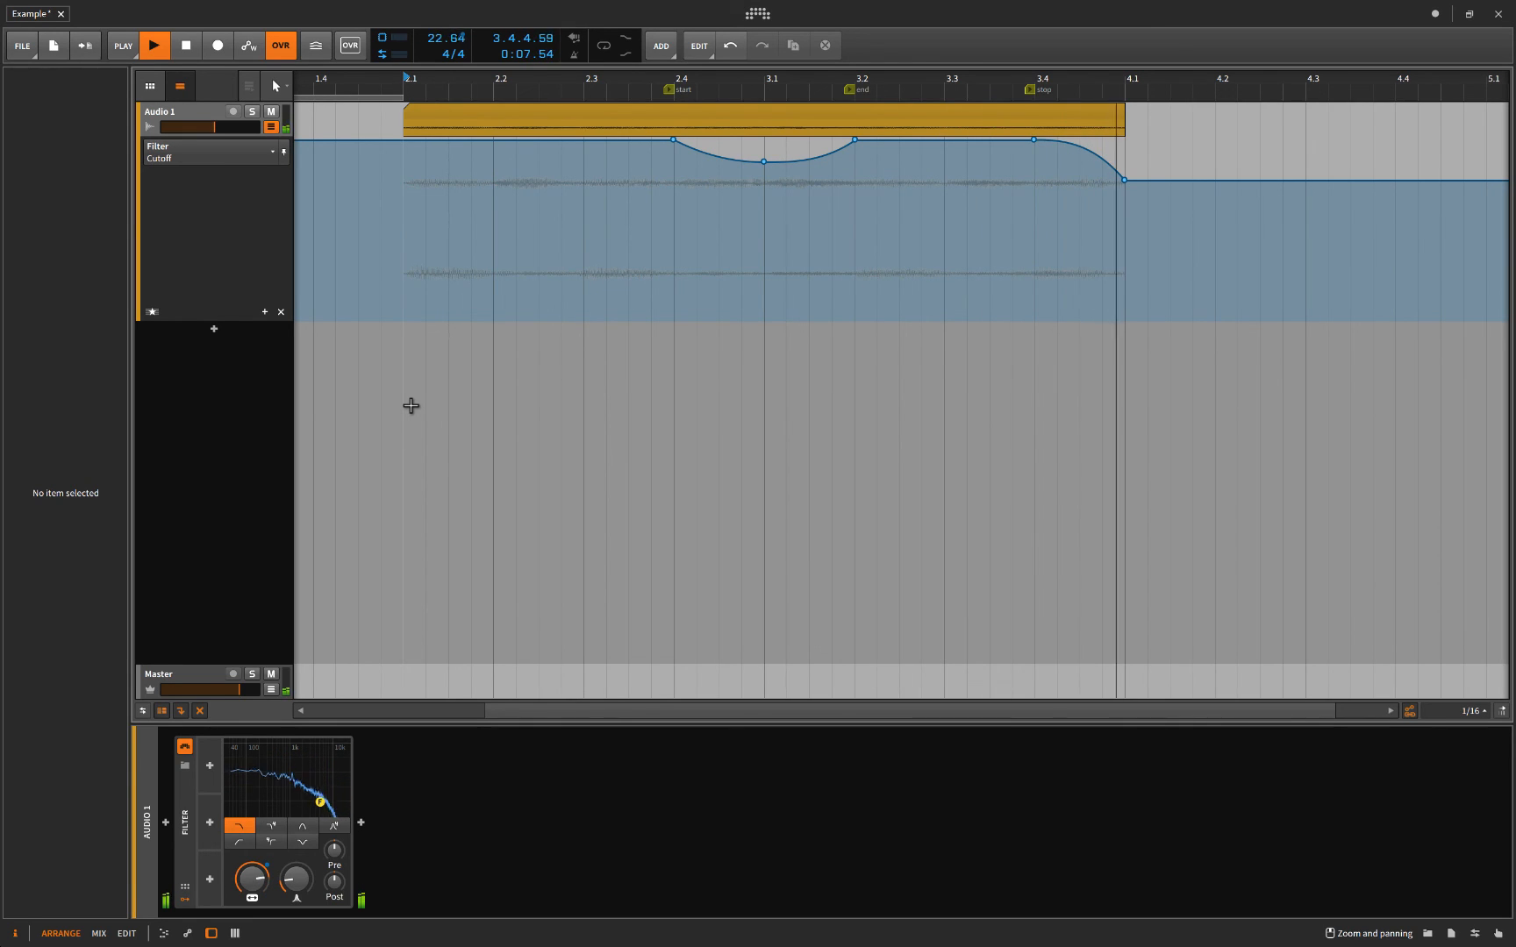
pyautogui.click(183, 46)
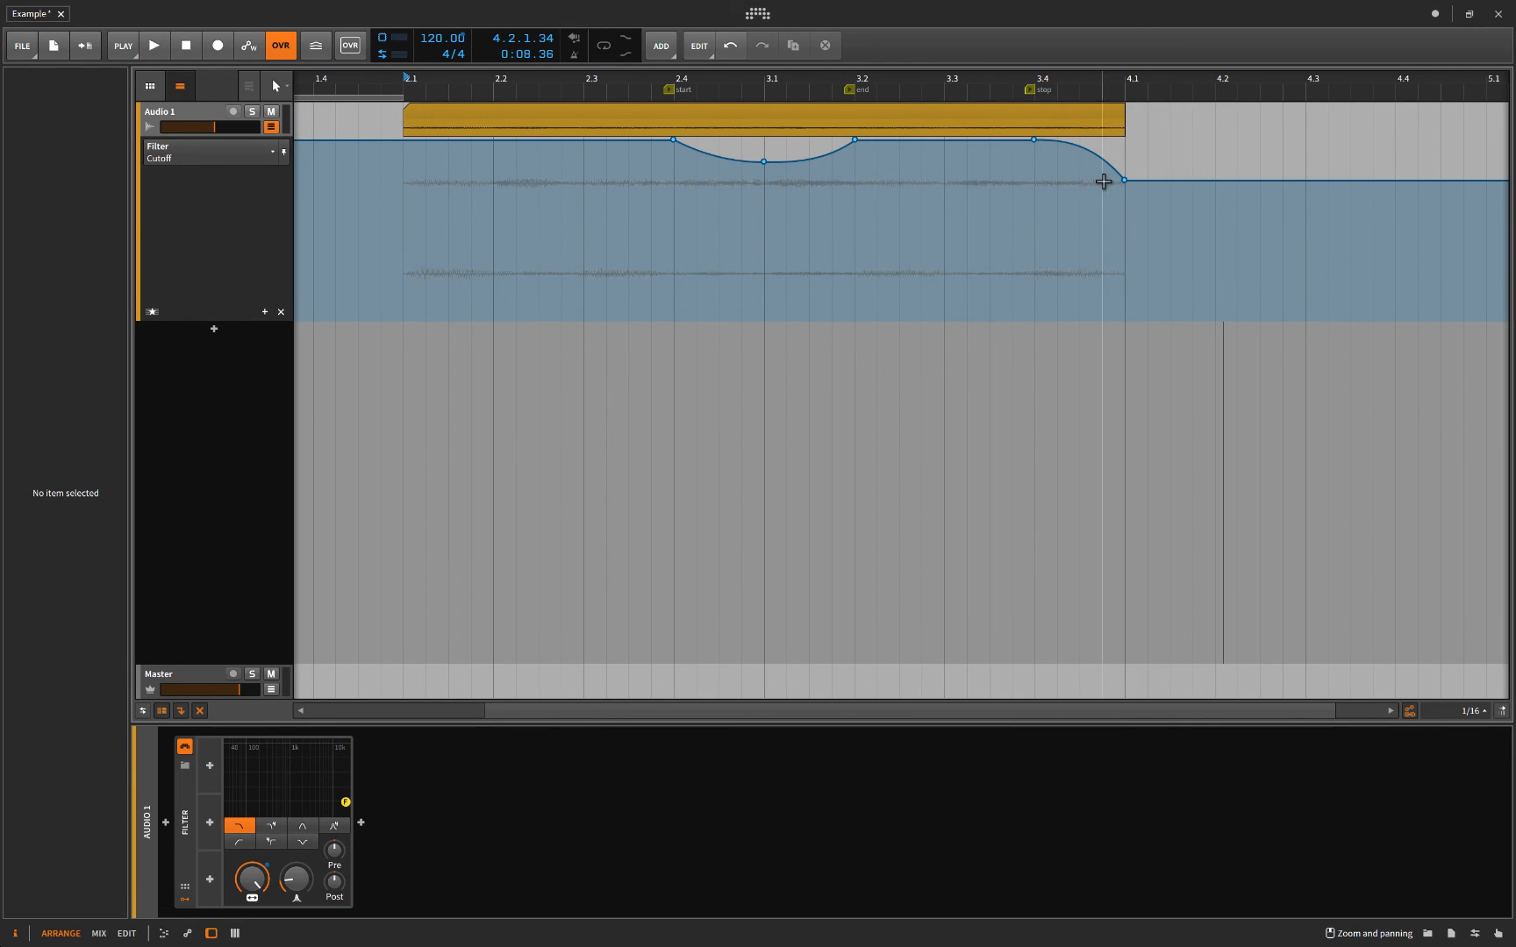
pyautogui.moveTo(1101, 181); pyautogui.dragTo(1124, 228)
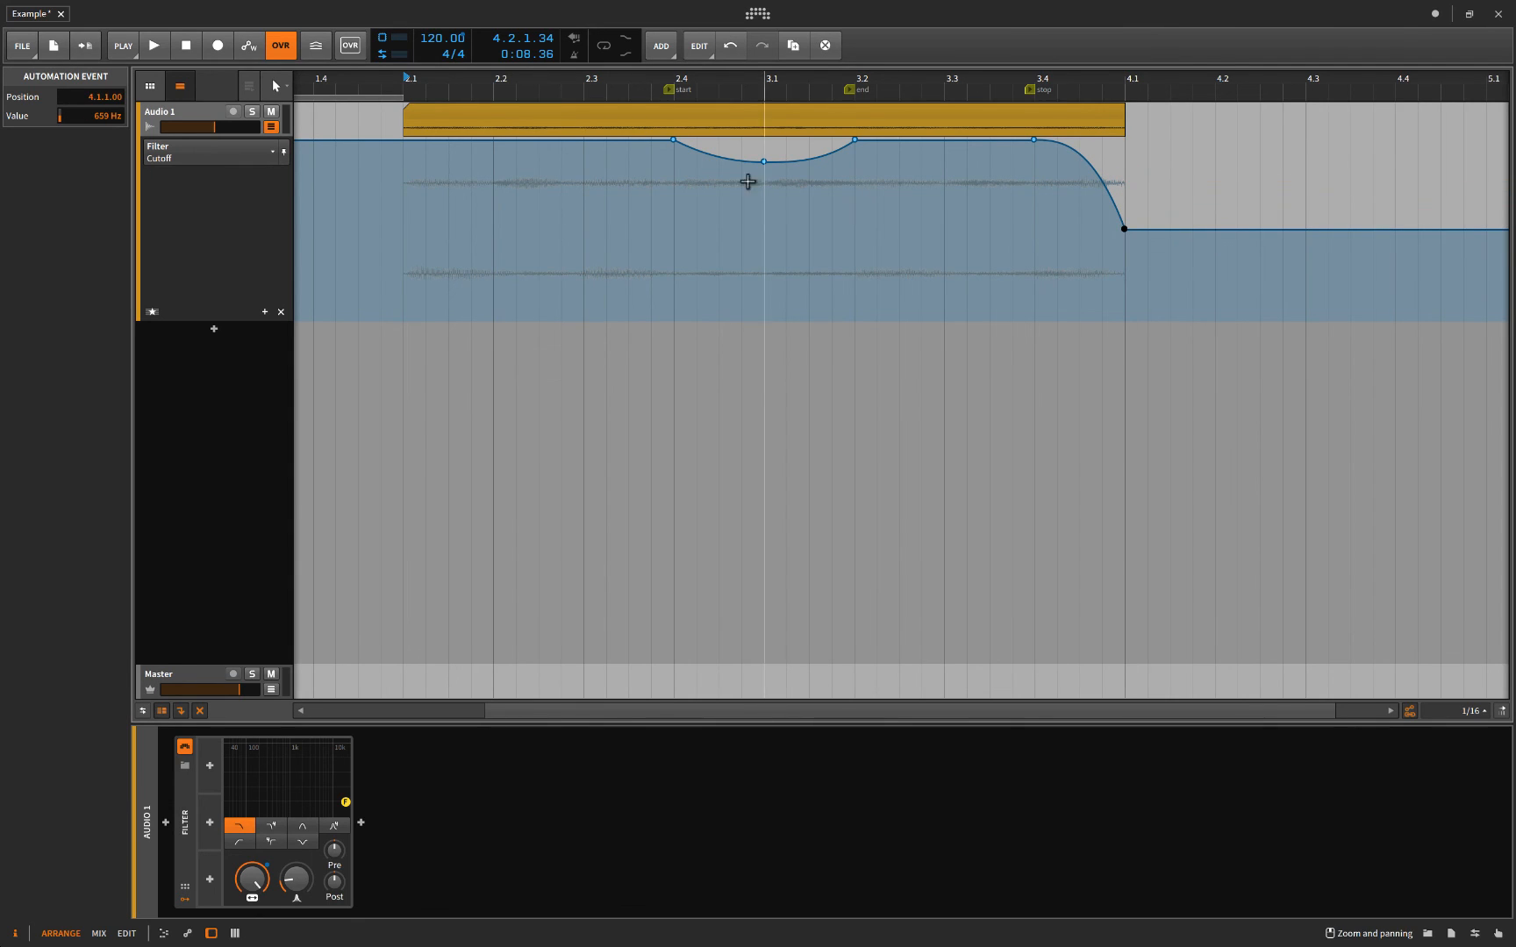
pyautogui.moveTo(764, 162); pyautogui.dragTo(765, 191)
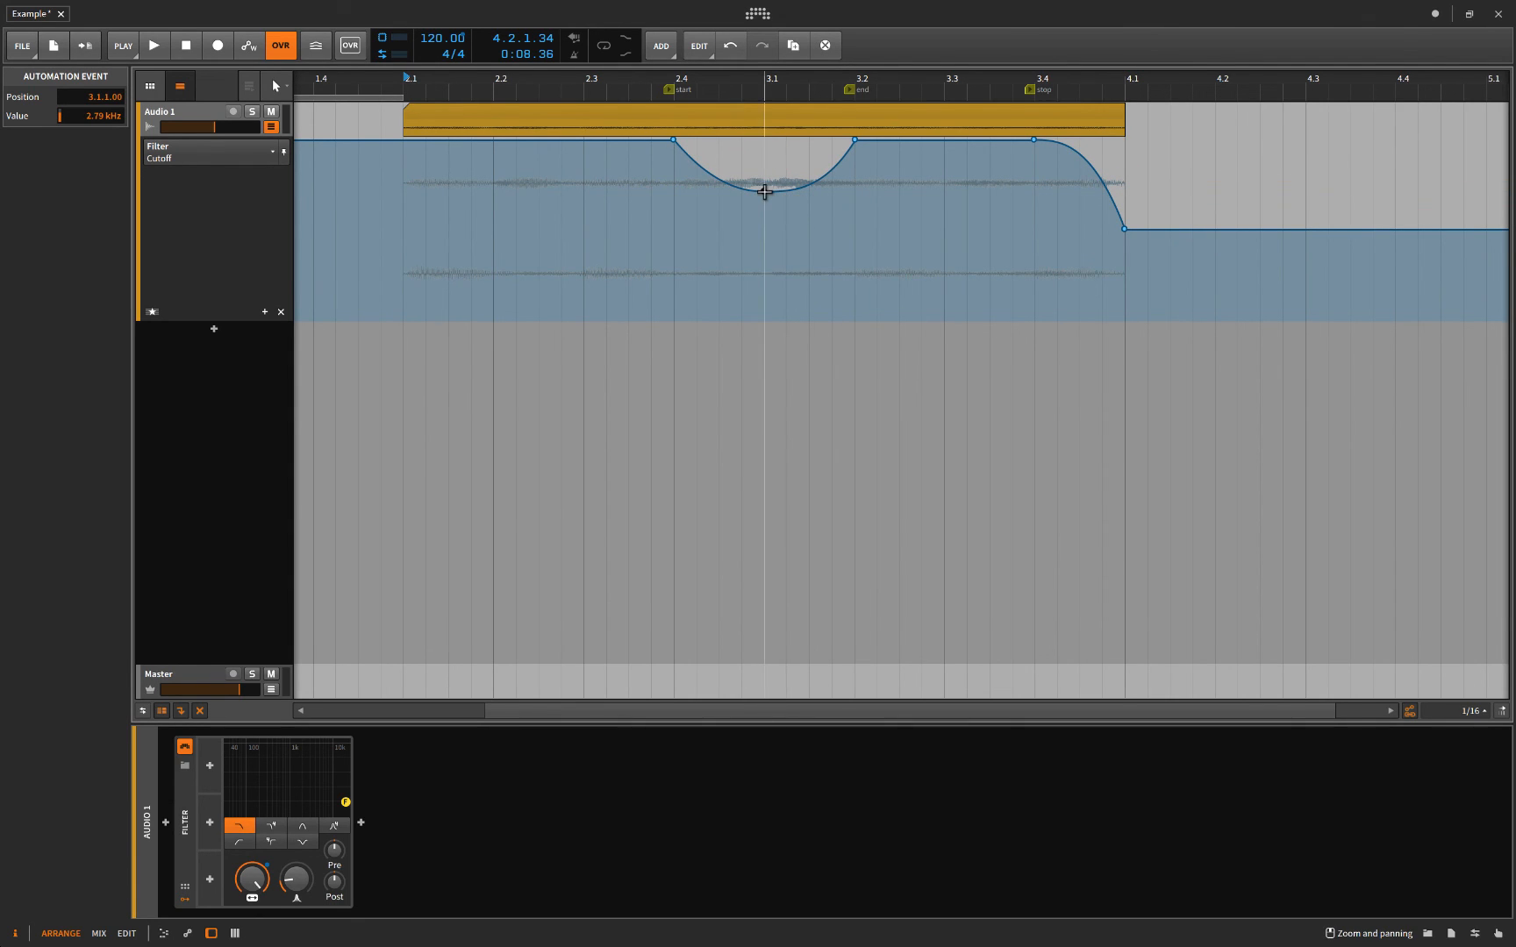
pyautogui.click(153, 45)
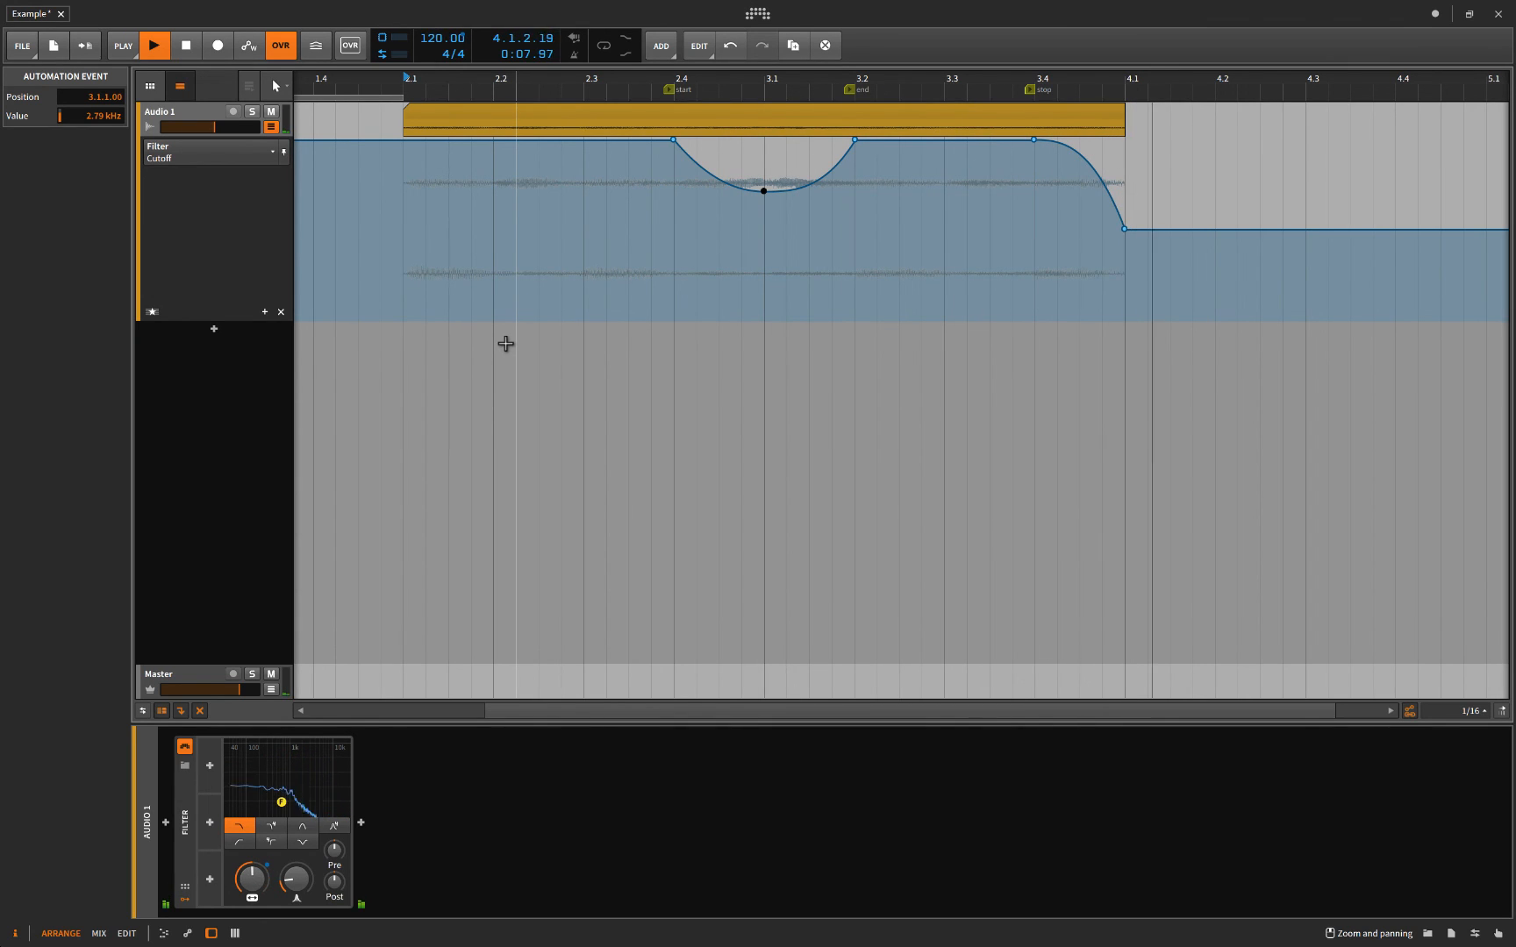
pyautogui.click(153, 46)
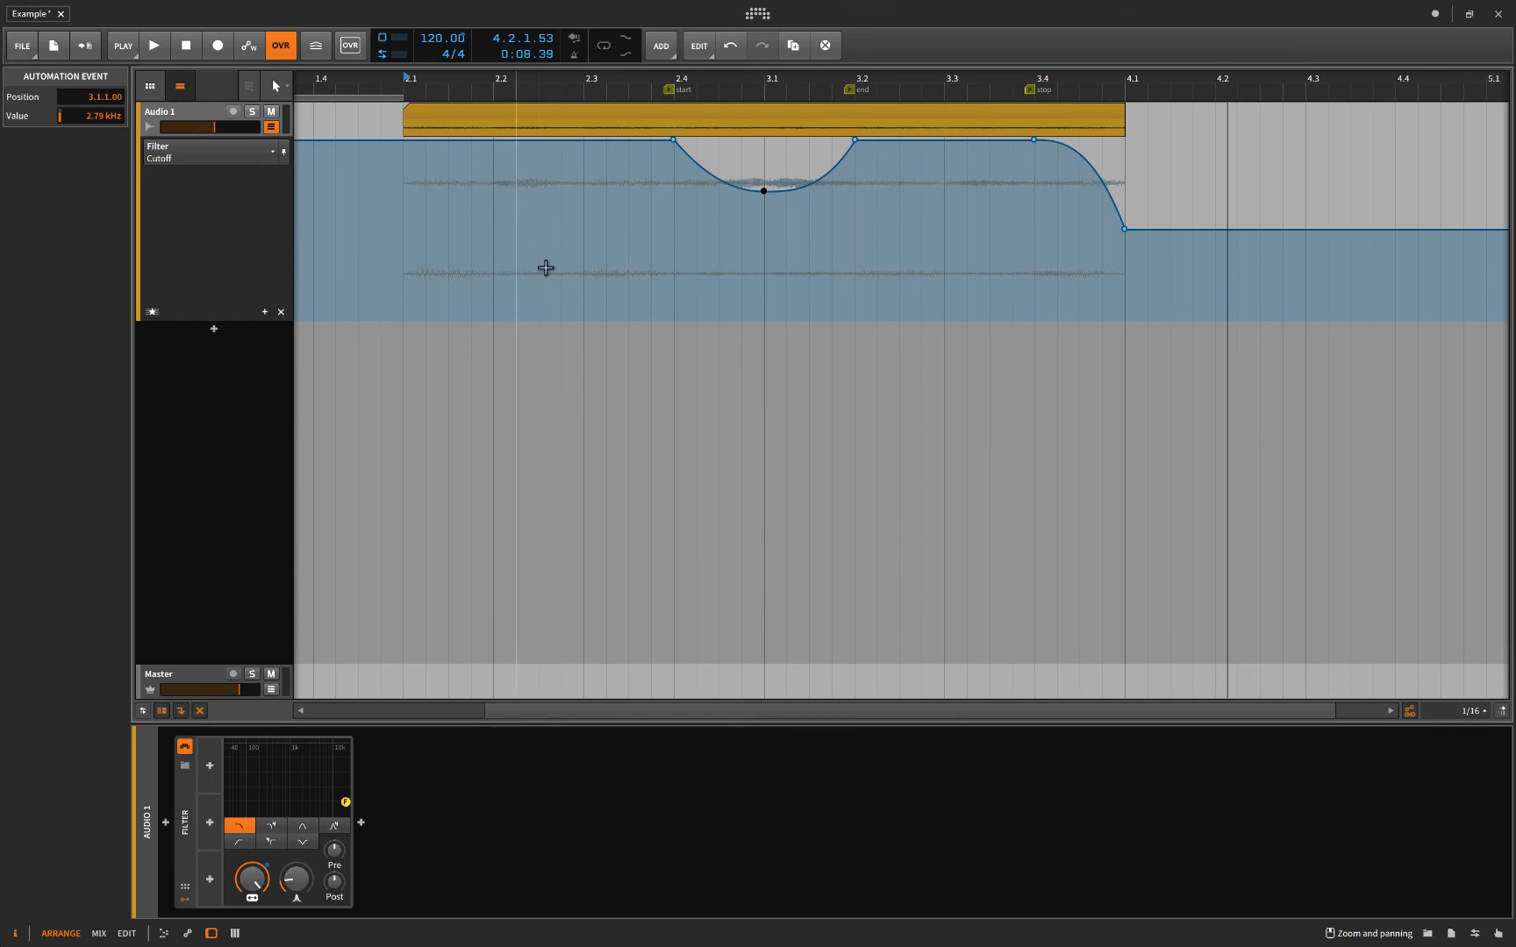
pyautogui.moveTo(688, 172)
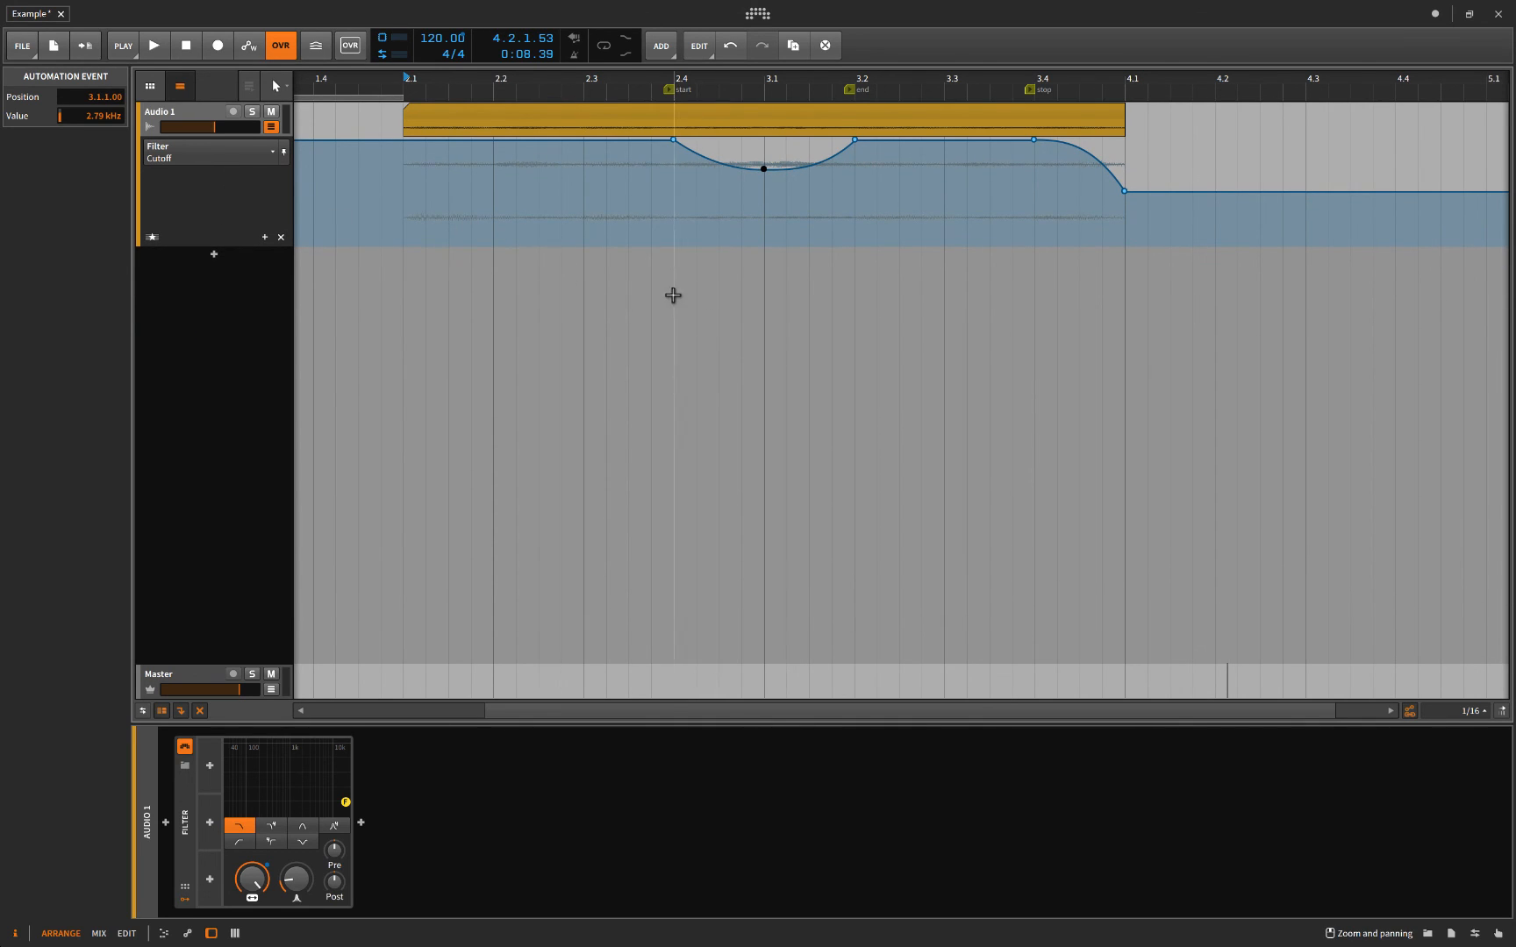
pyautogui.moveTo(404, 324)
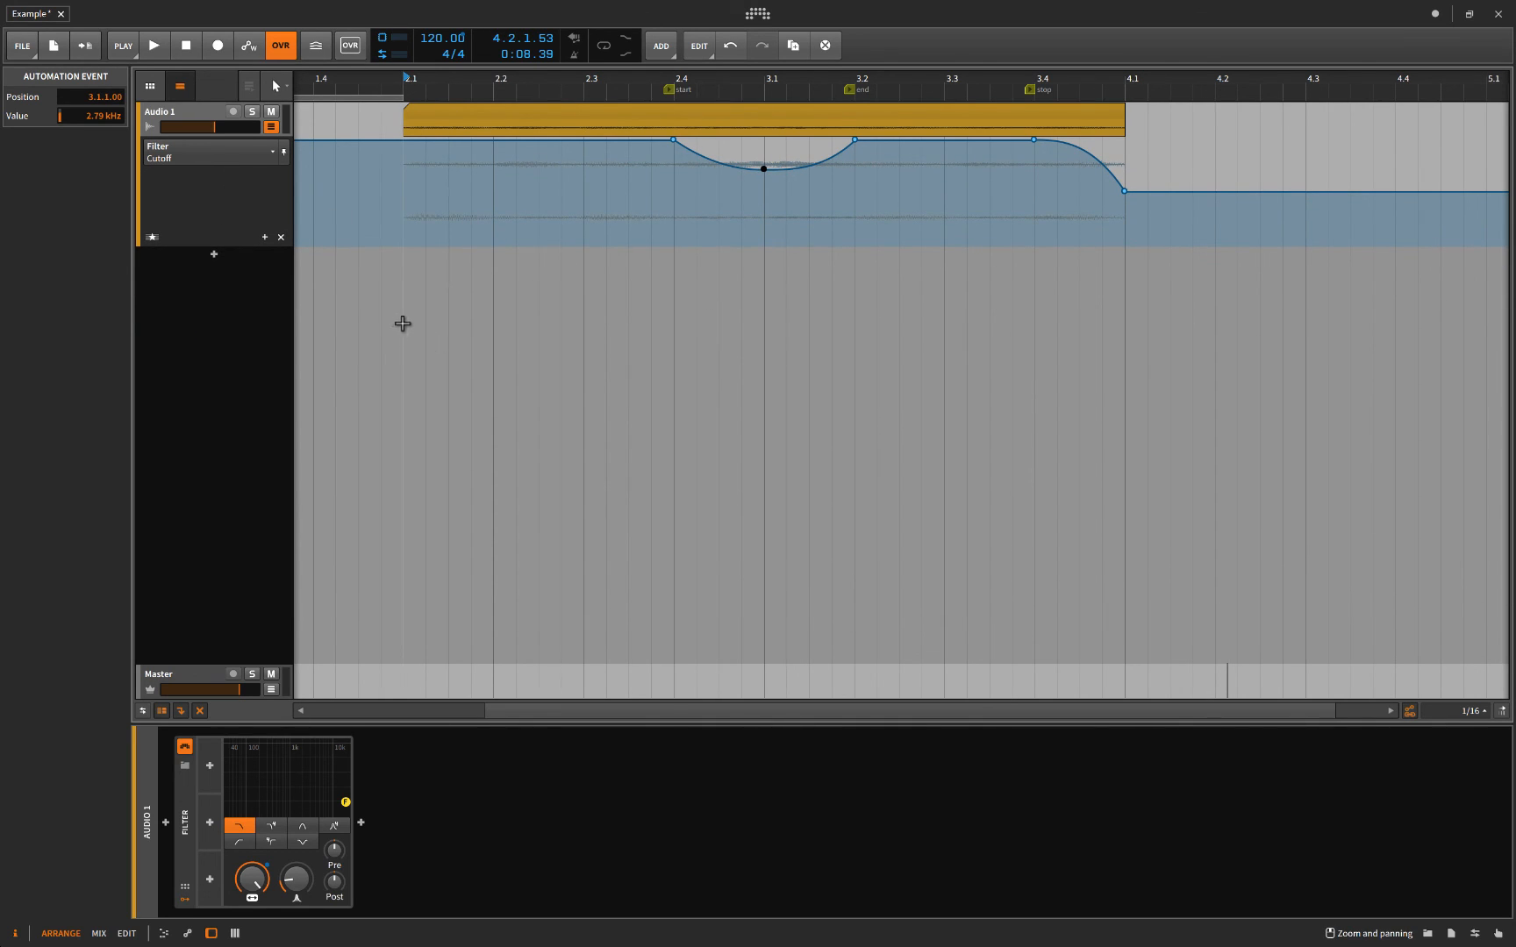
pyautogui.moveTo(661, 332)
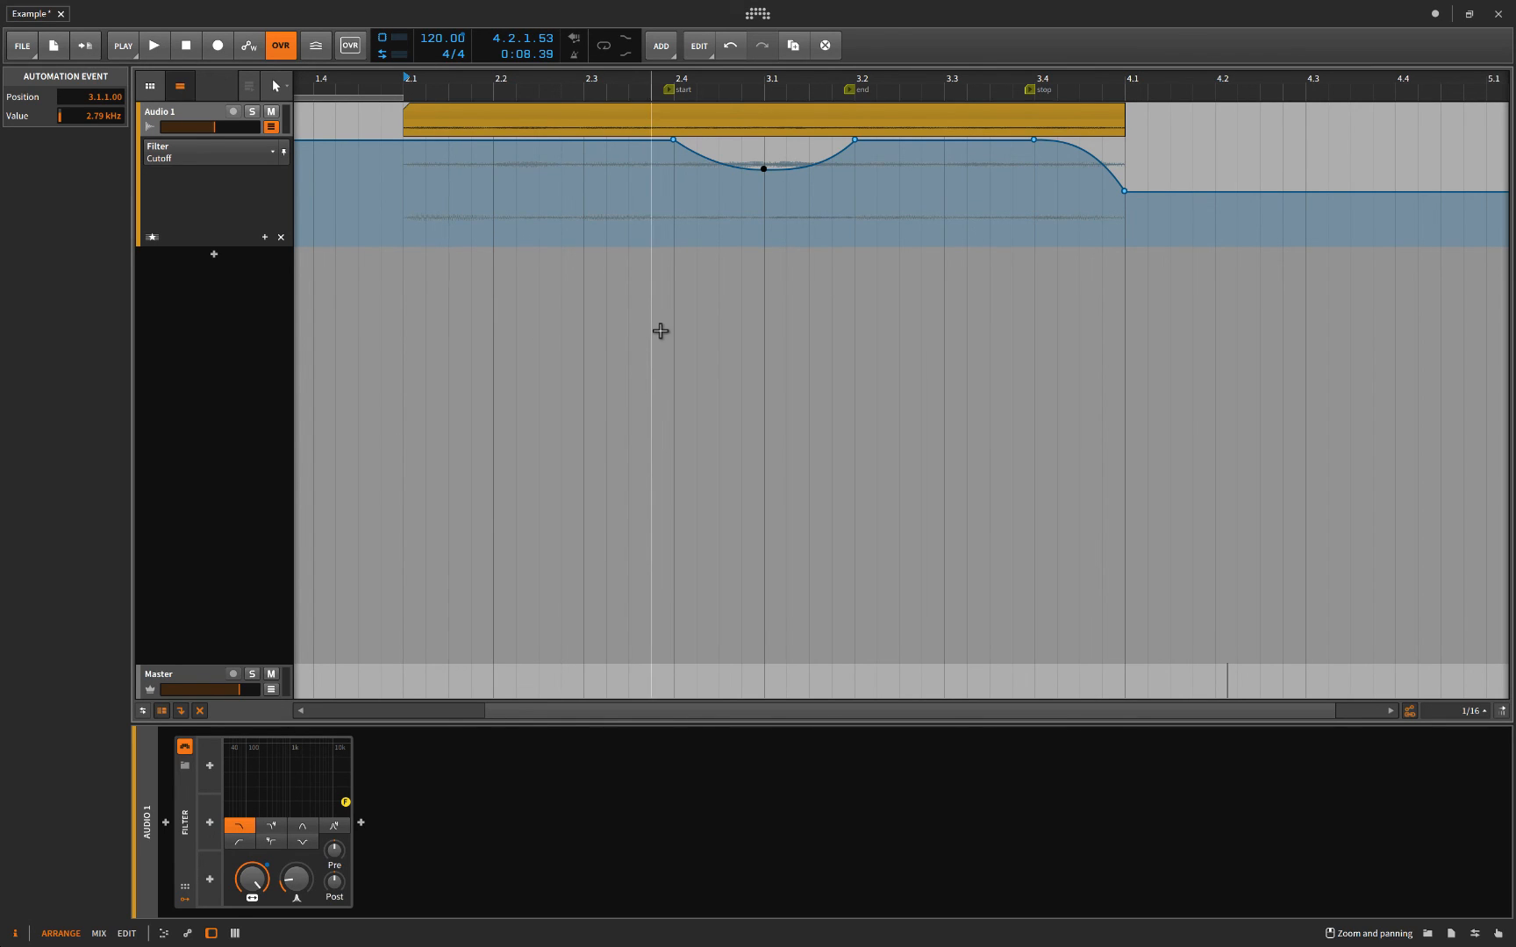
pyautogui.moveTo(647, 408)
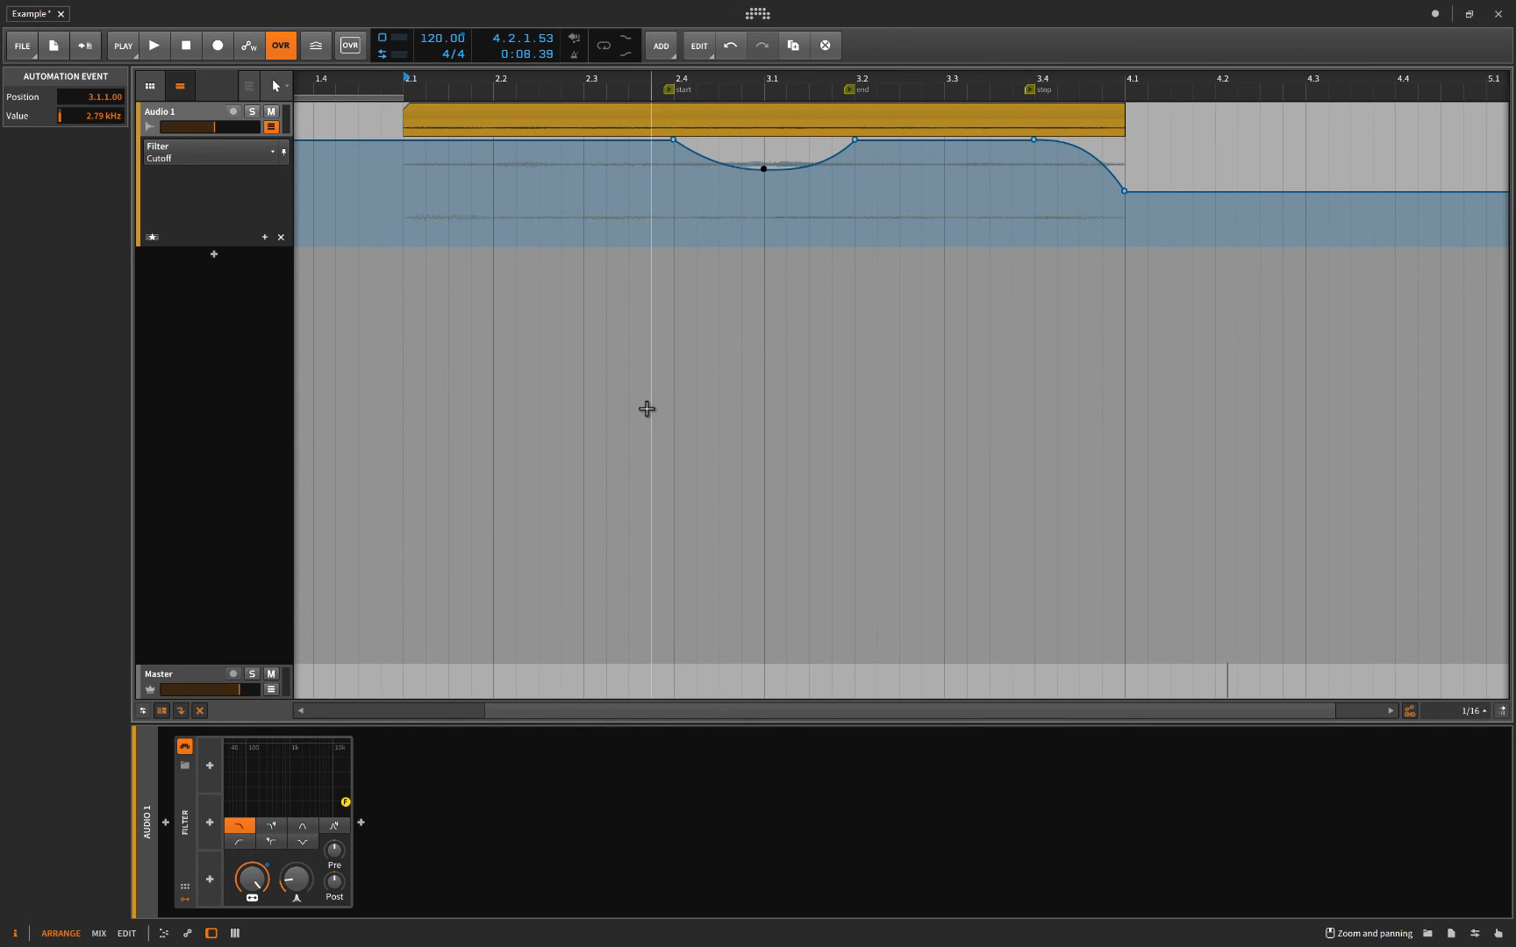
pyautogui.moveTo(680, 356)
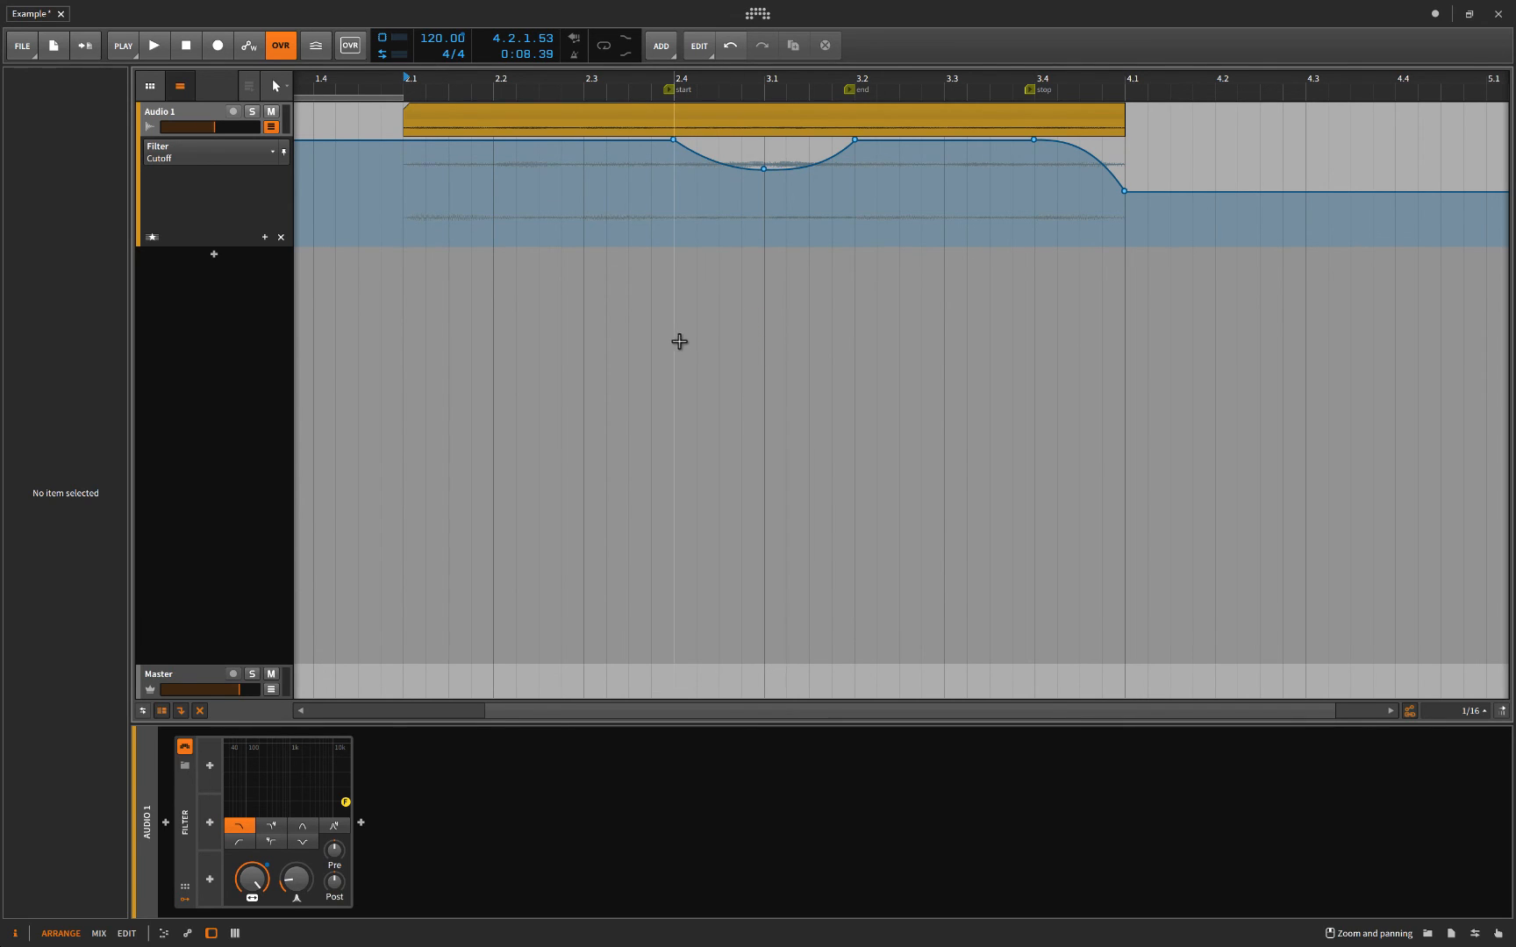
pyautogui.moveTo(850, 347)
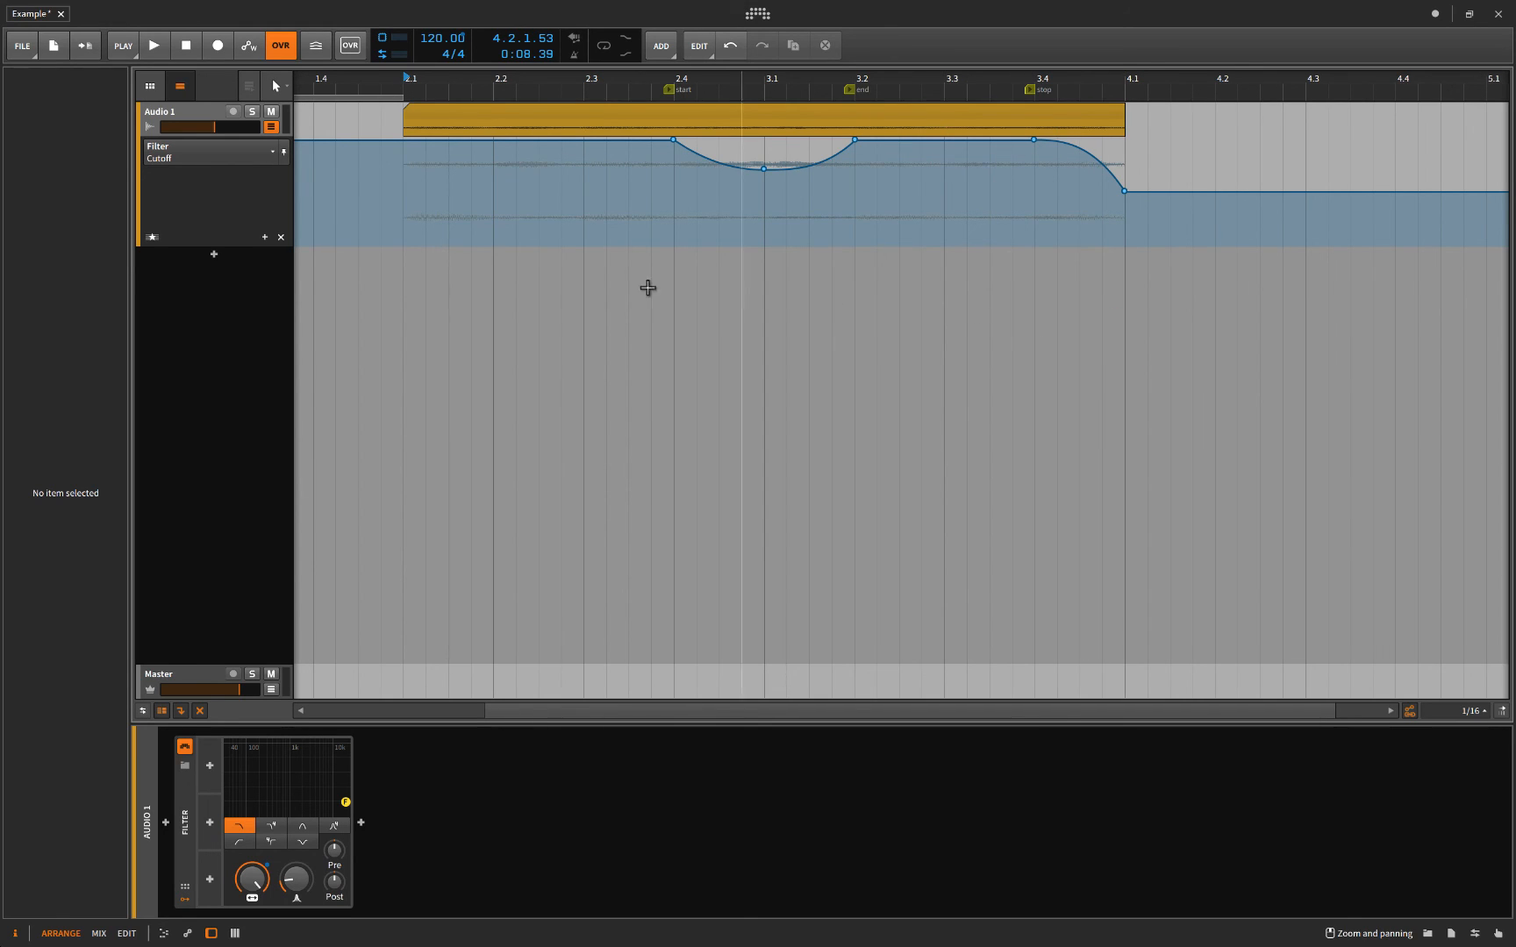
pyautogui.moveTo(620, 373)
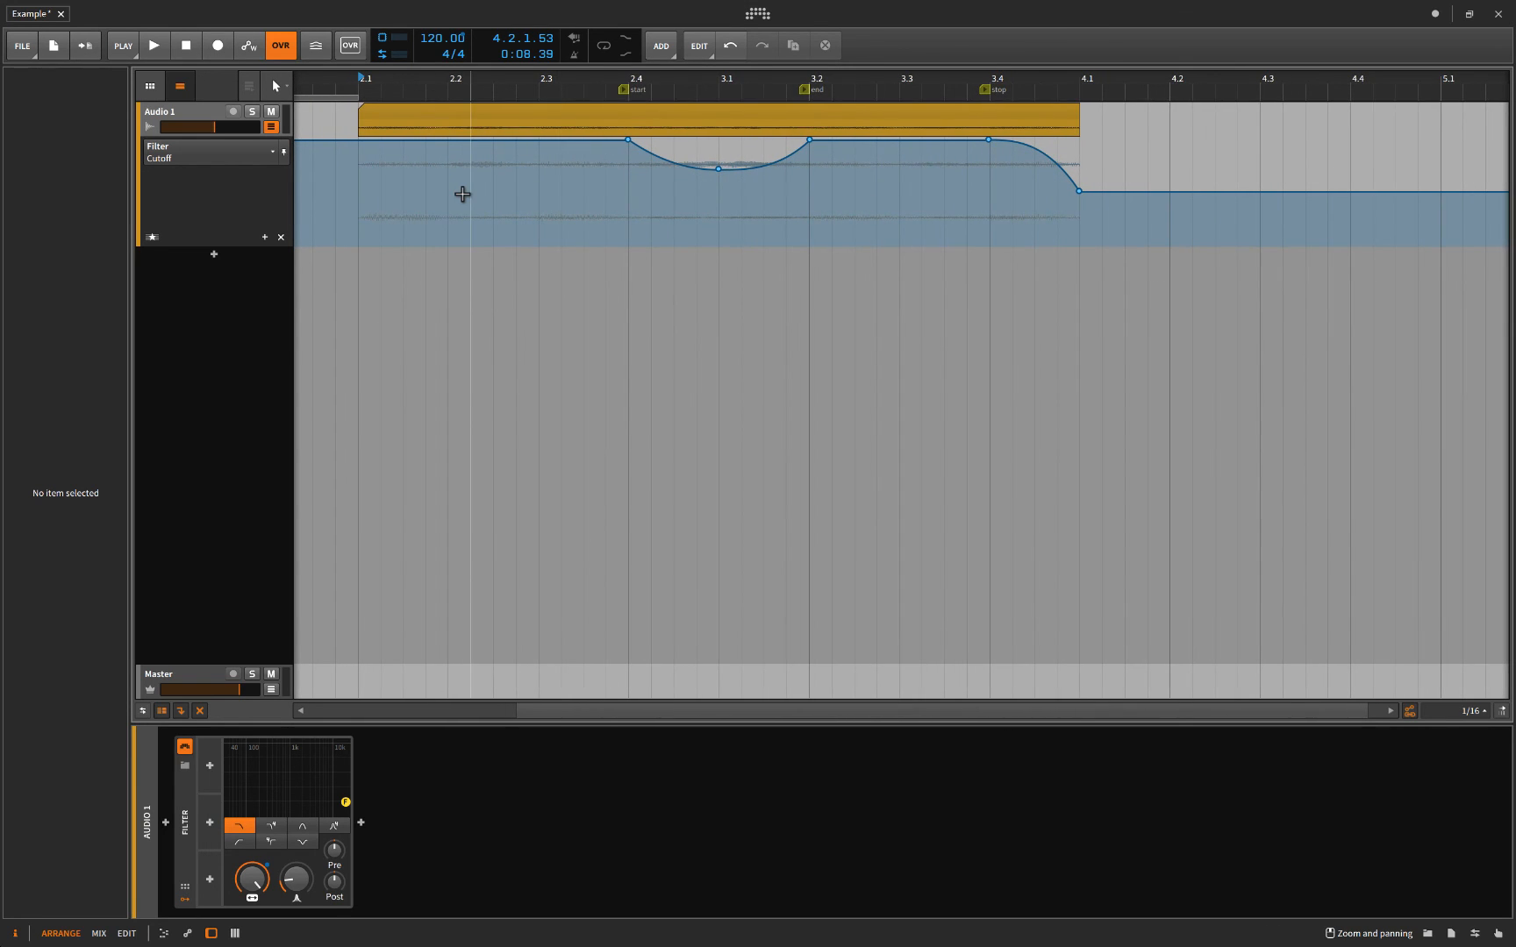
pyautogui.moveTo(666, 180)
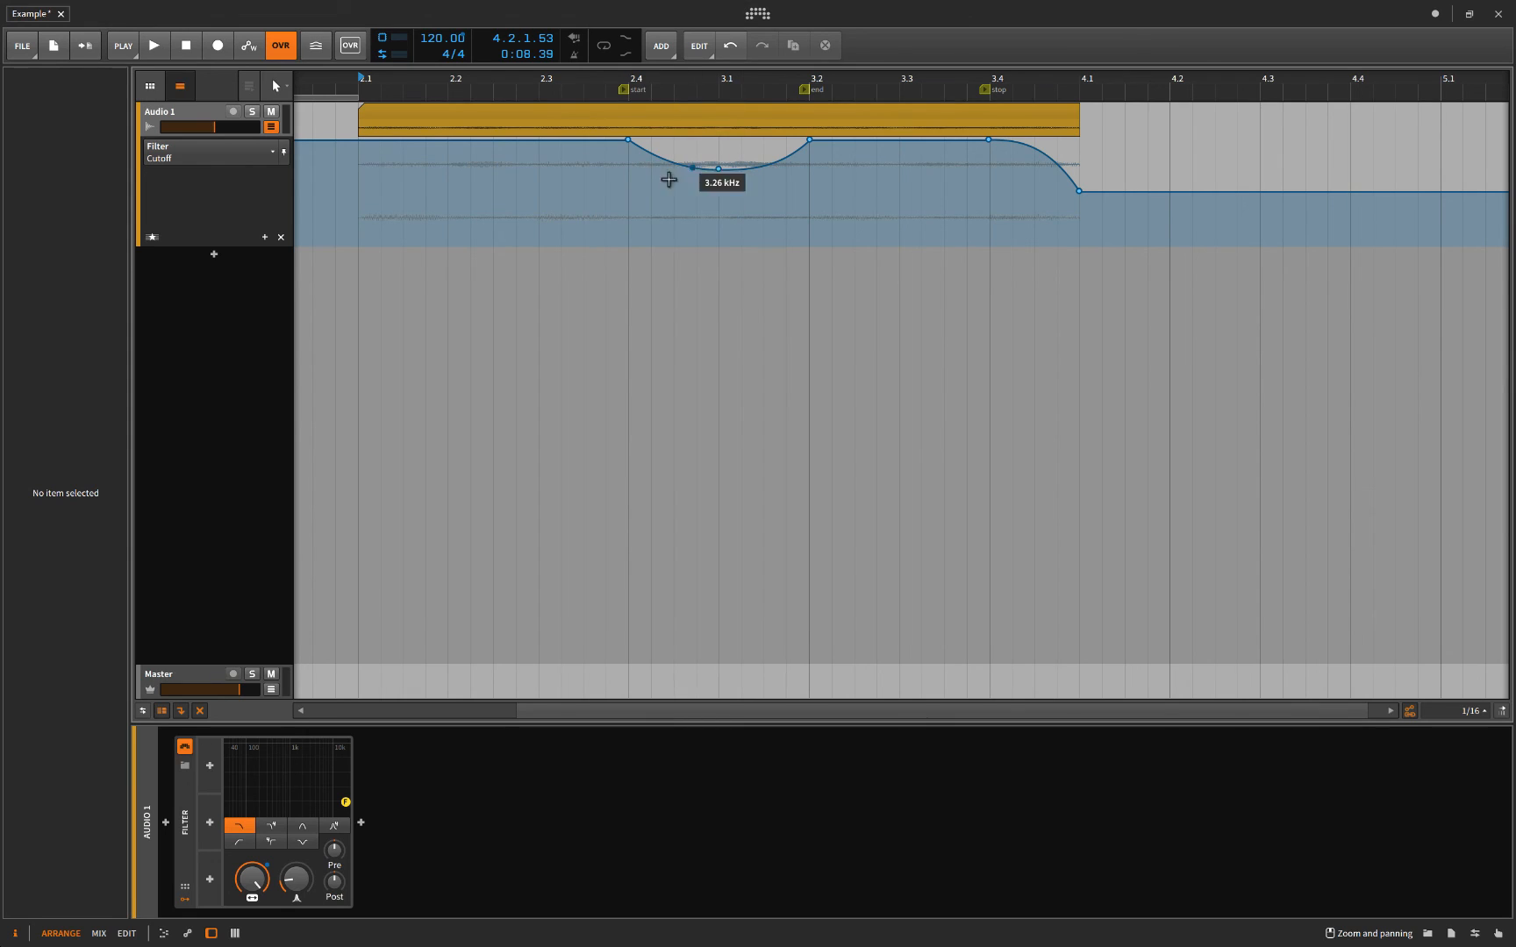
pyautogui.moveTo(444, 228)
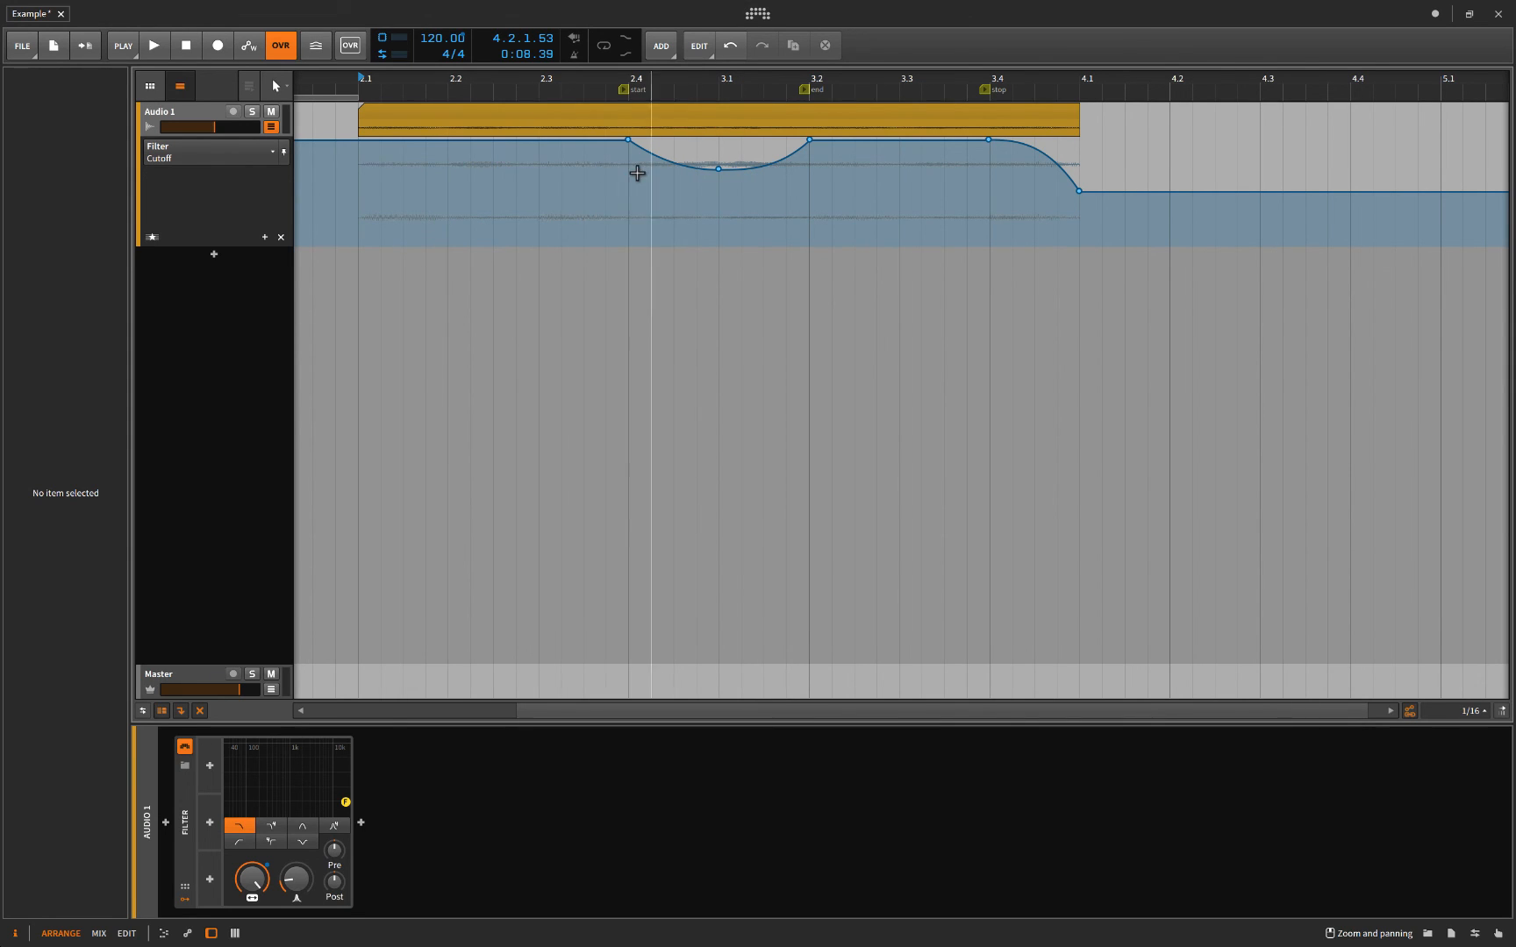
pyautogui.moveTo(646, 216)
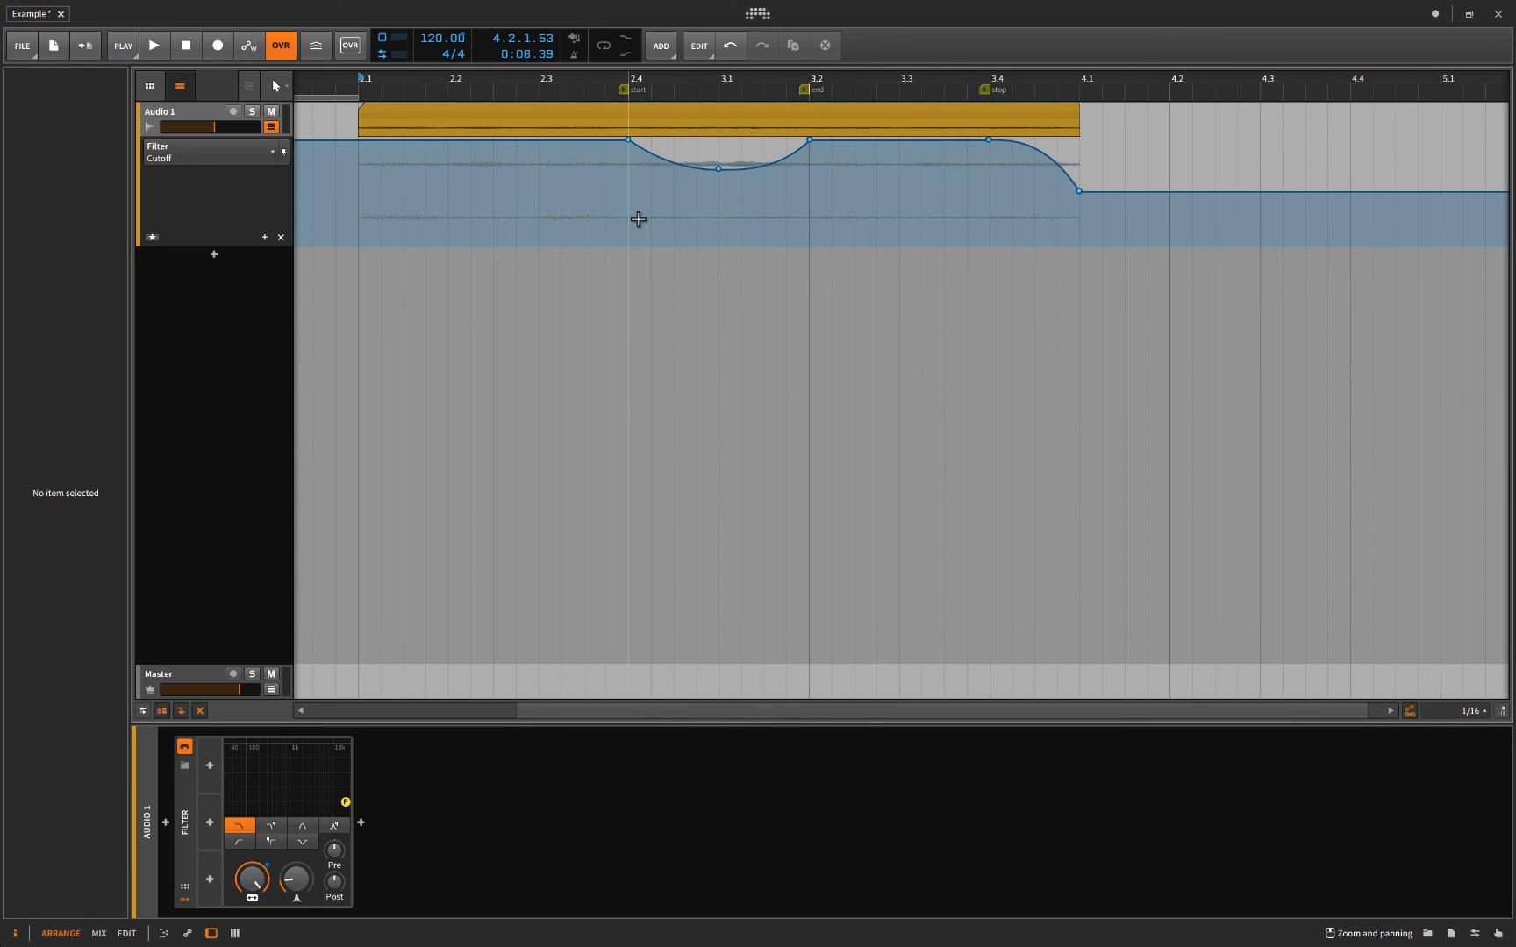
pyautogui.moveTo(634, 229)
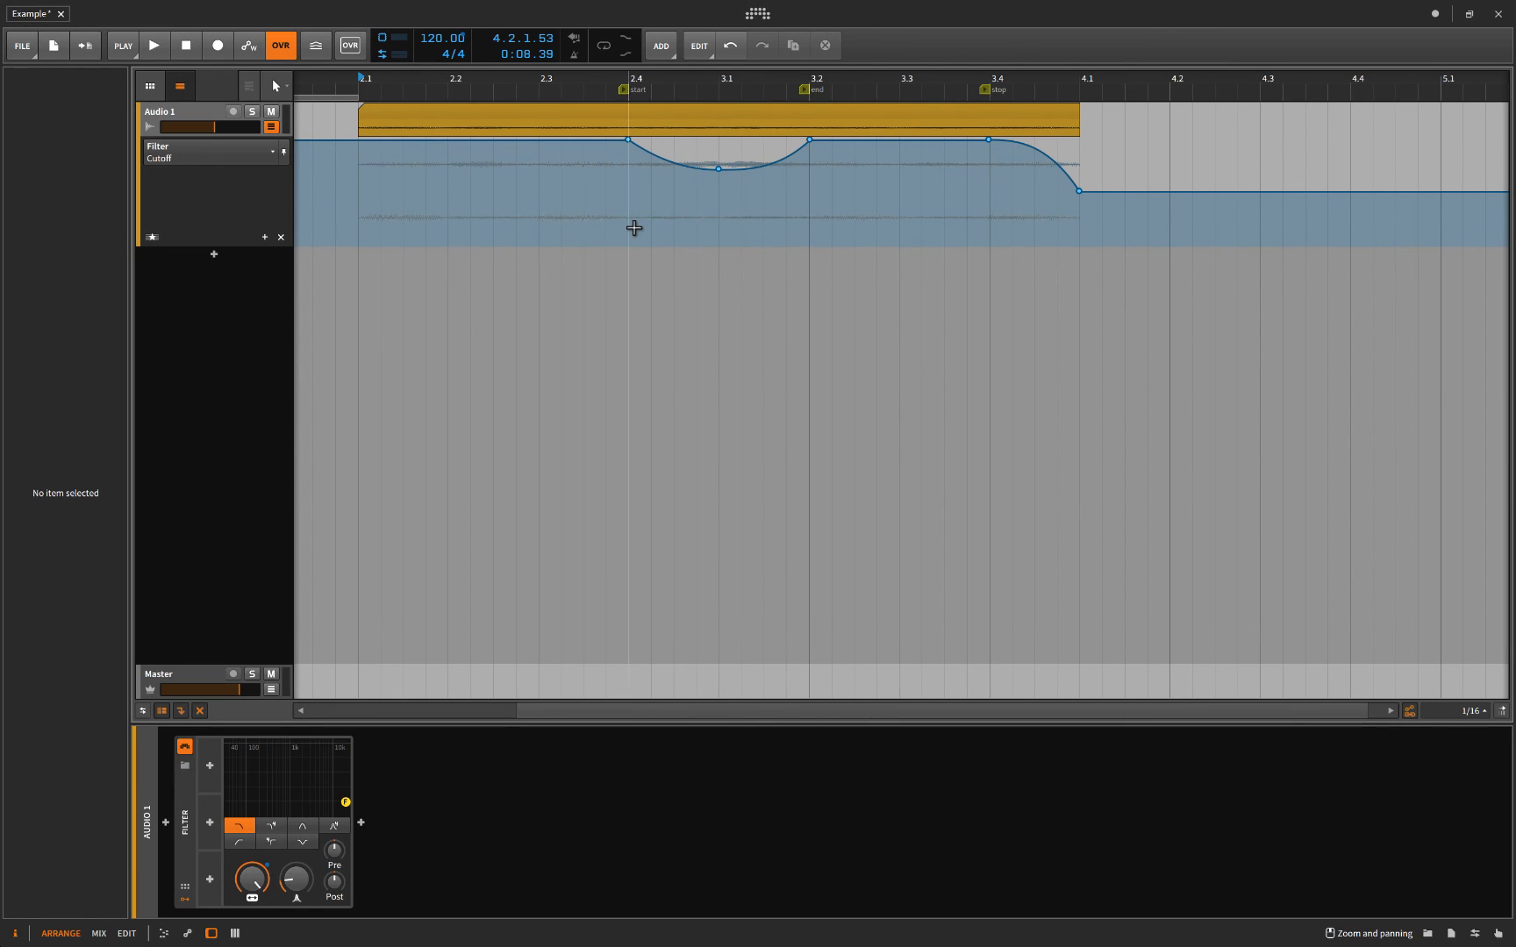